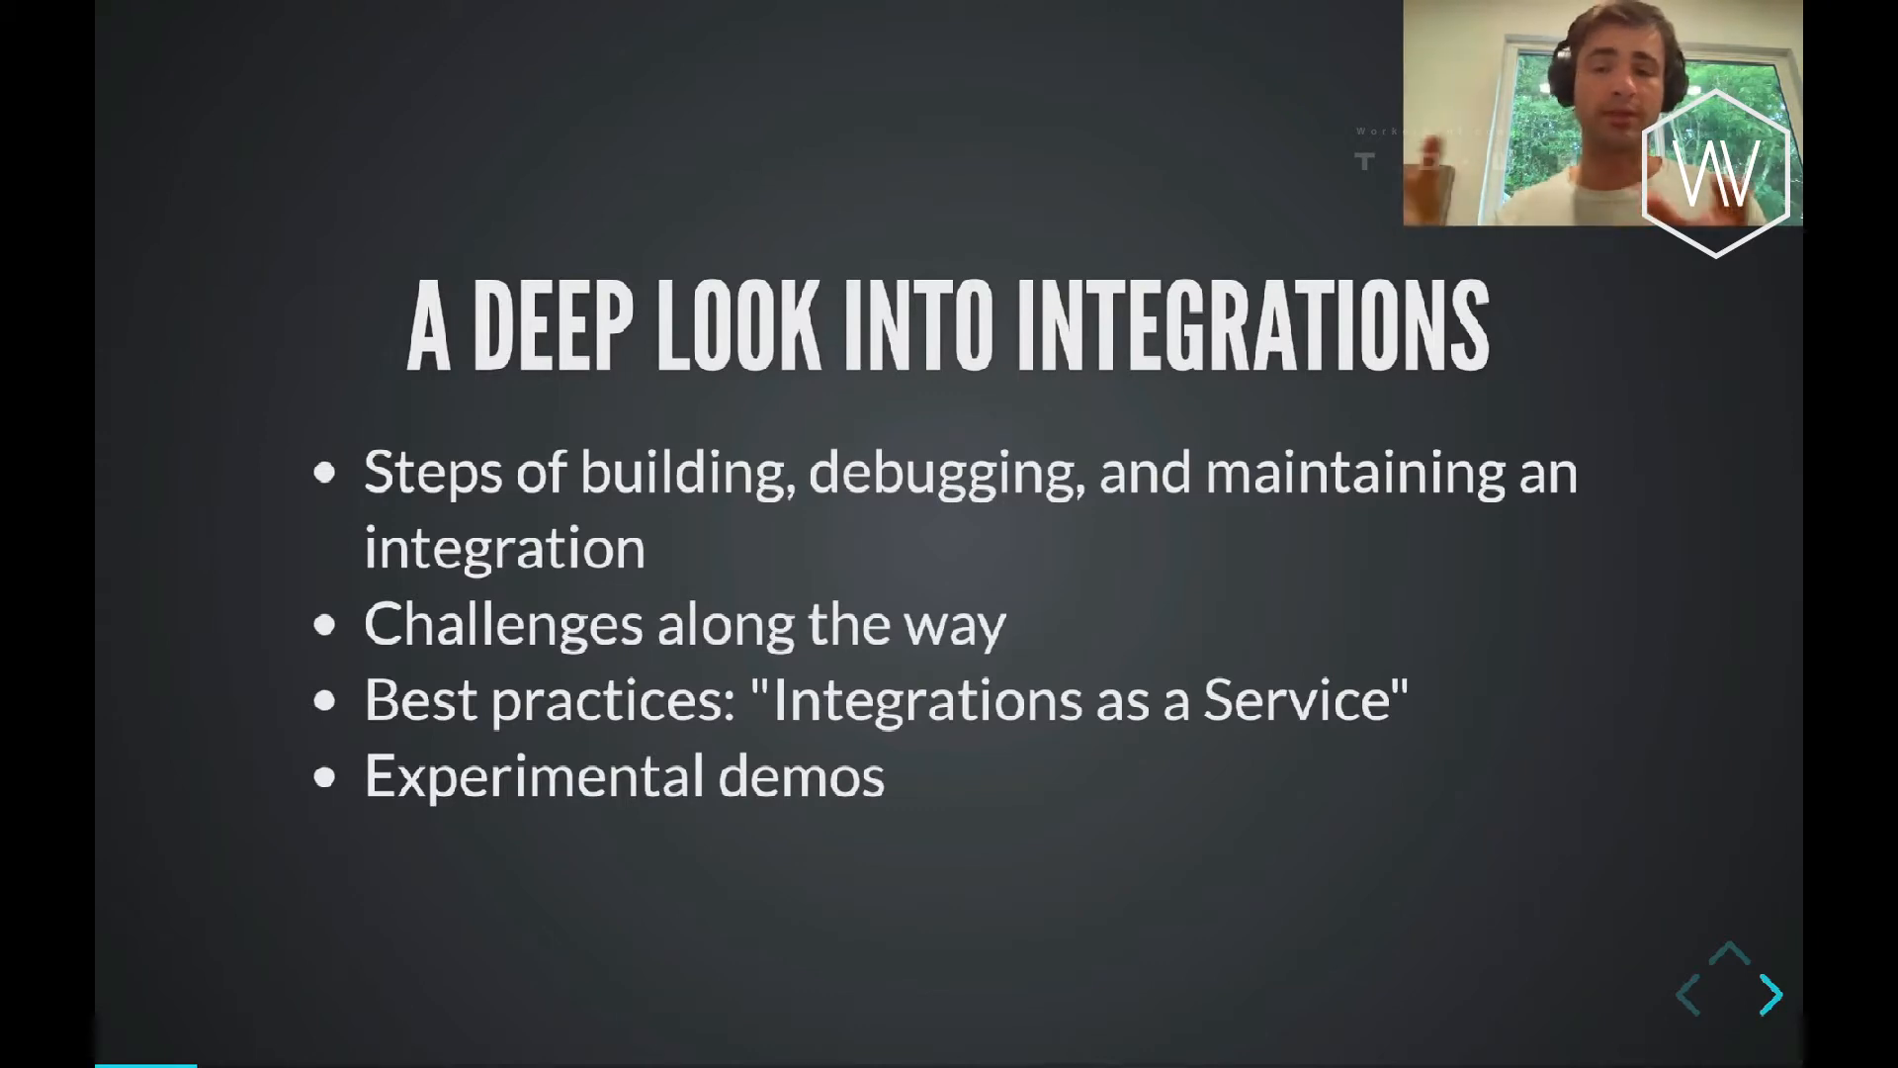
Advance to the slide comparing three-step email signup with one-step GitHub-plus-Clearbit signup, and scroll through it.
{"action": "left_click", "coordinate": [1764, 992]}
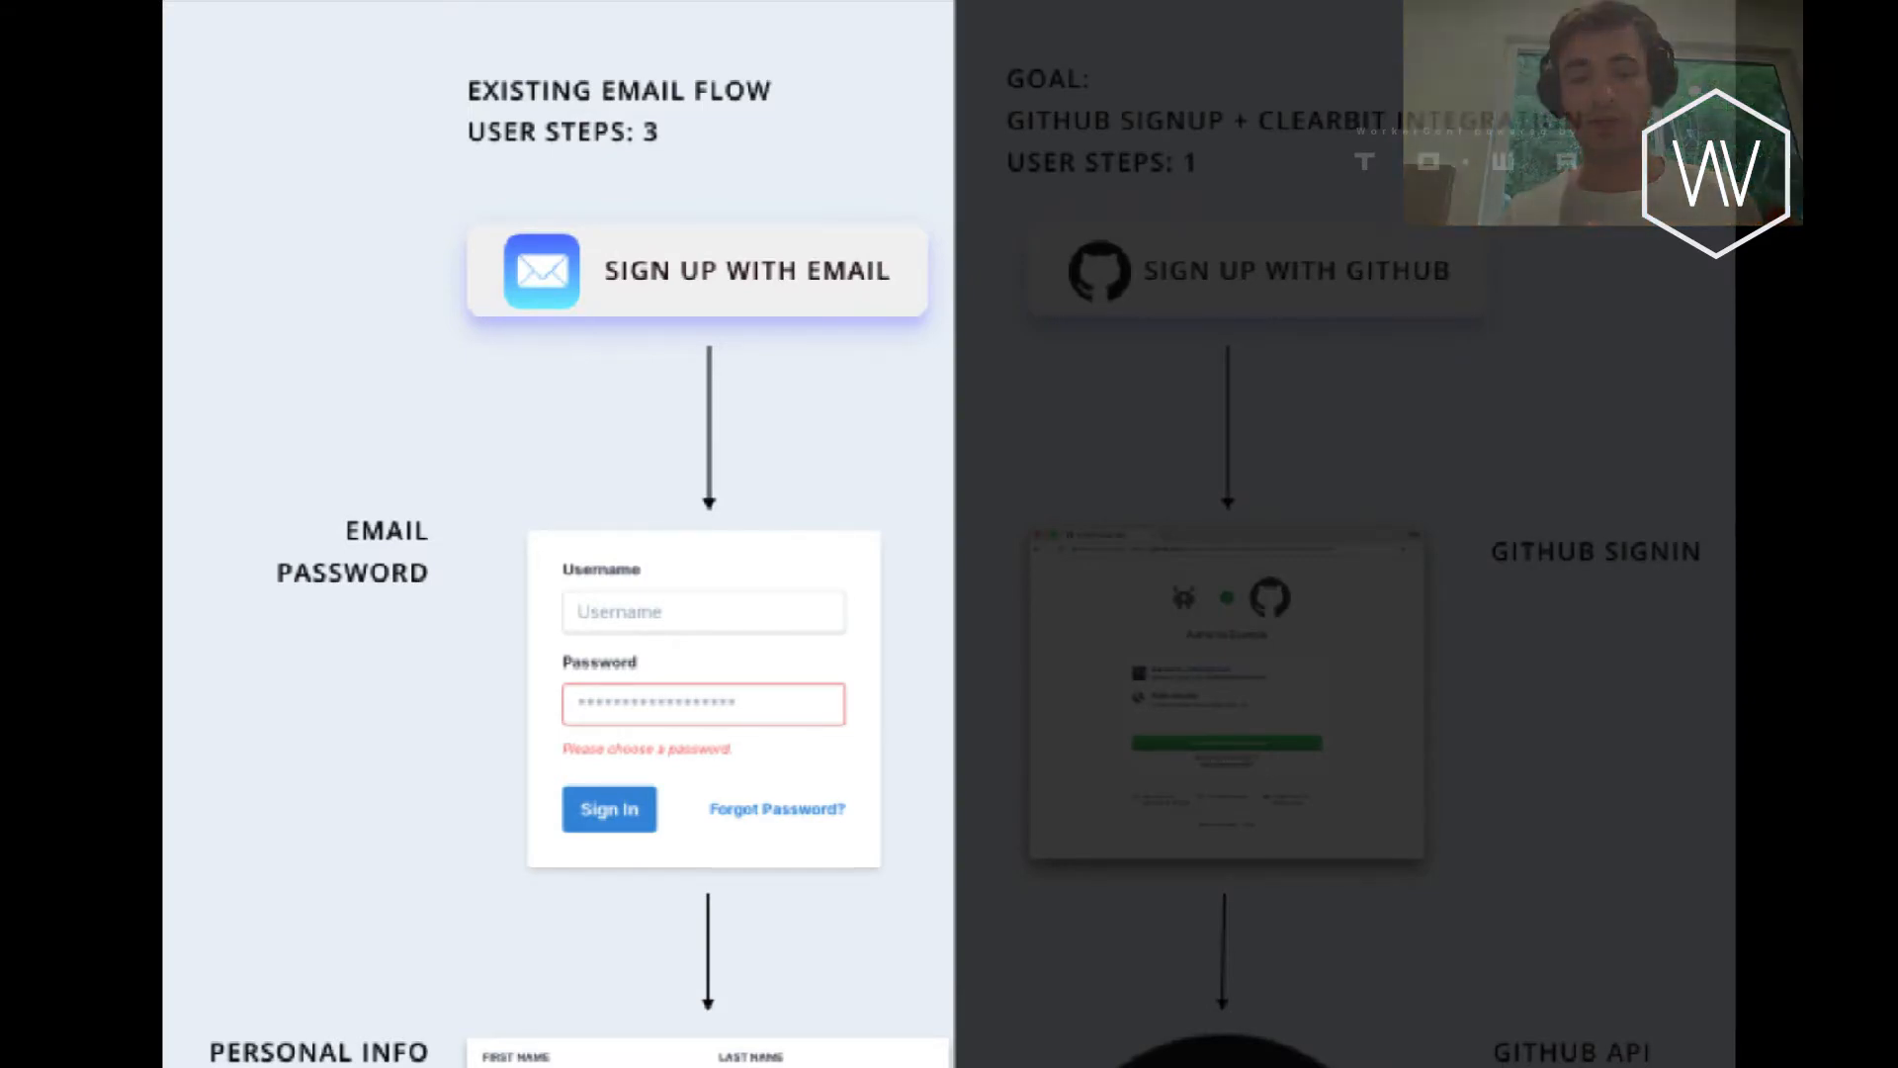
{"action": "scroll", "scroll_direction": "down", "scroll_amount": 3}
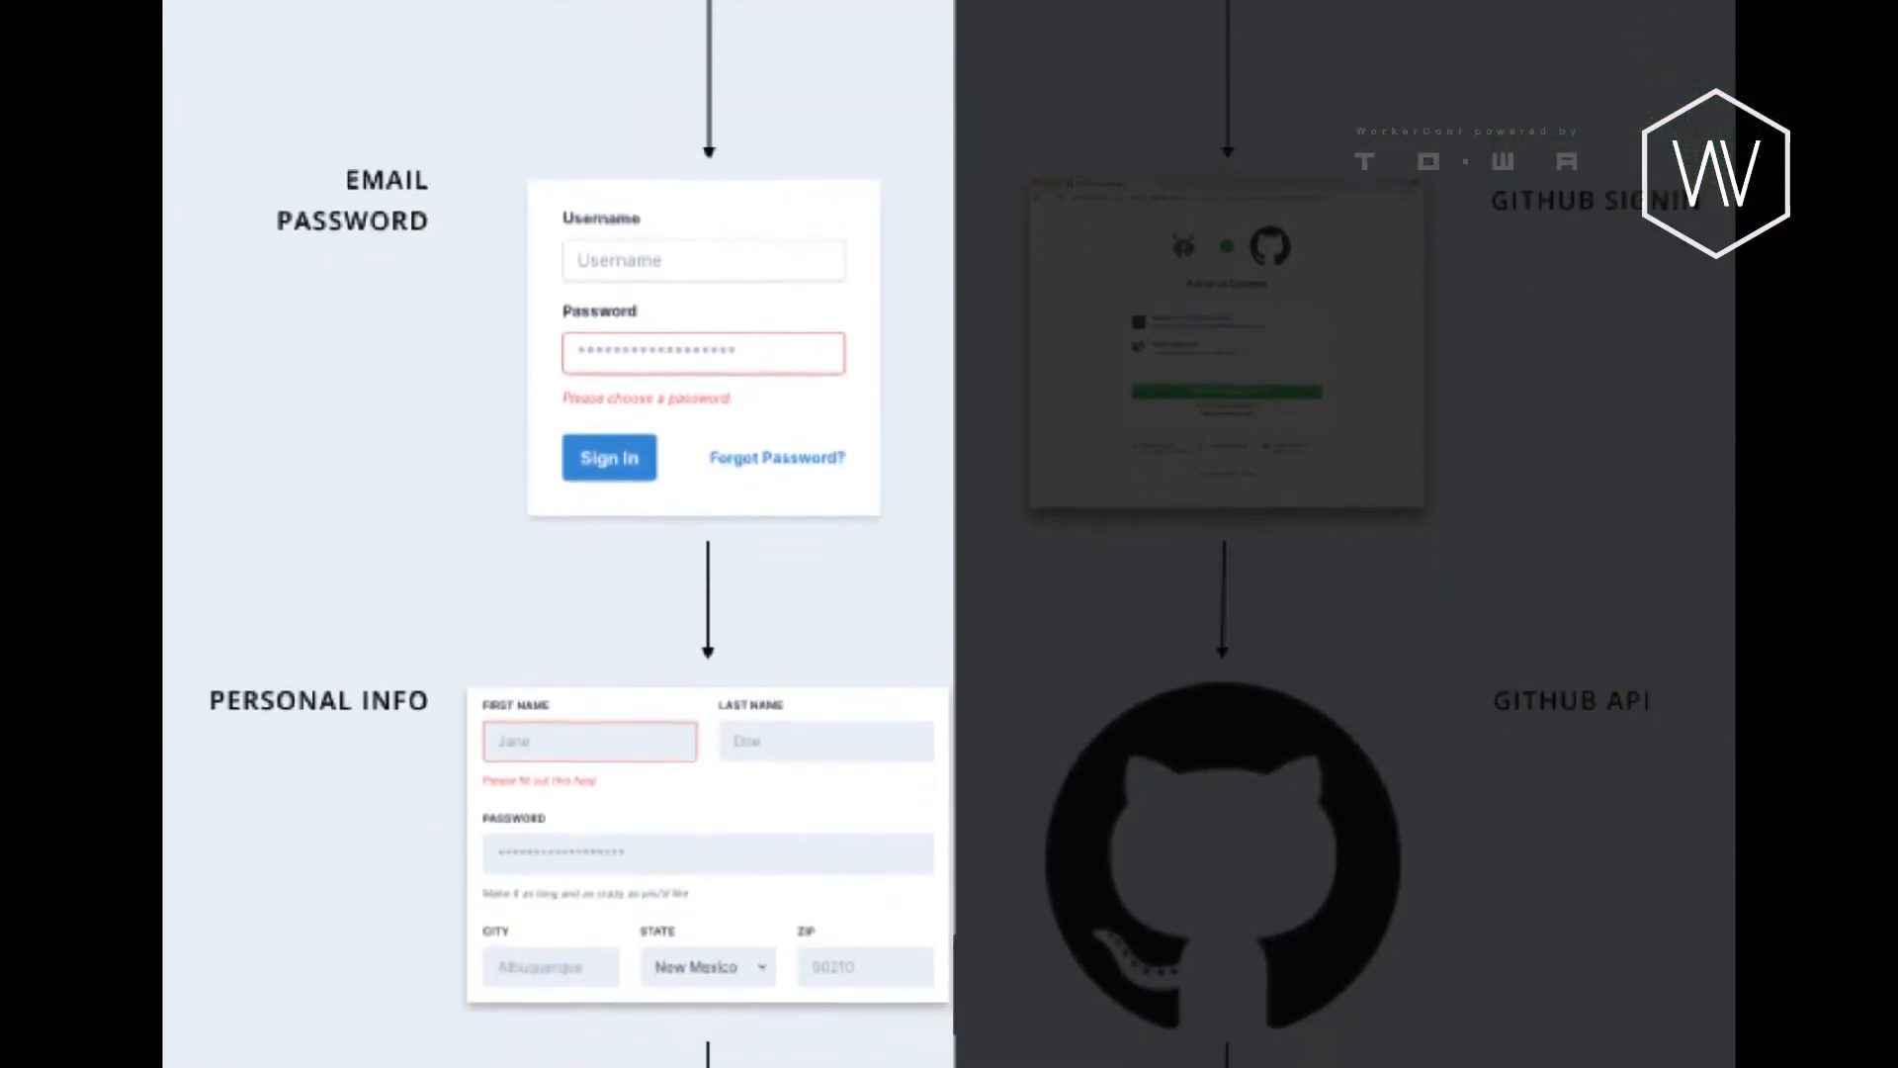
{"action": "scroll", "scroll_direction": "down", "scroll_amount": 3}
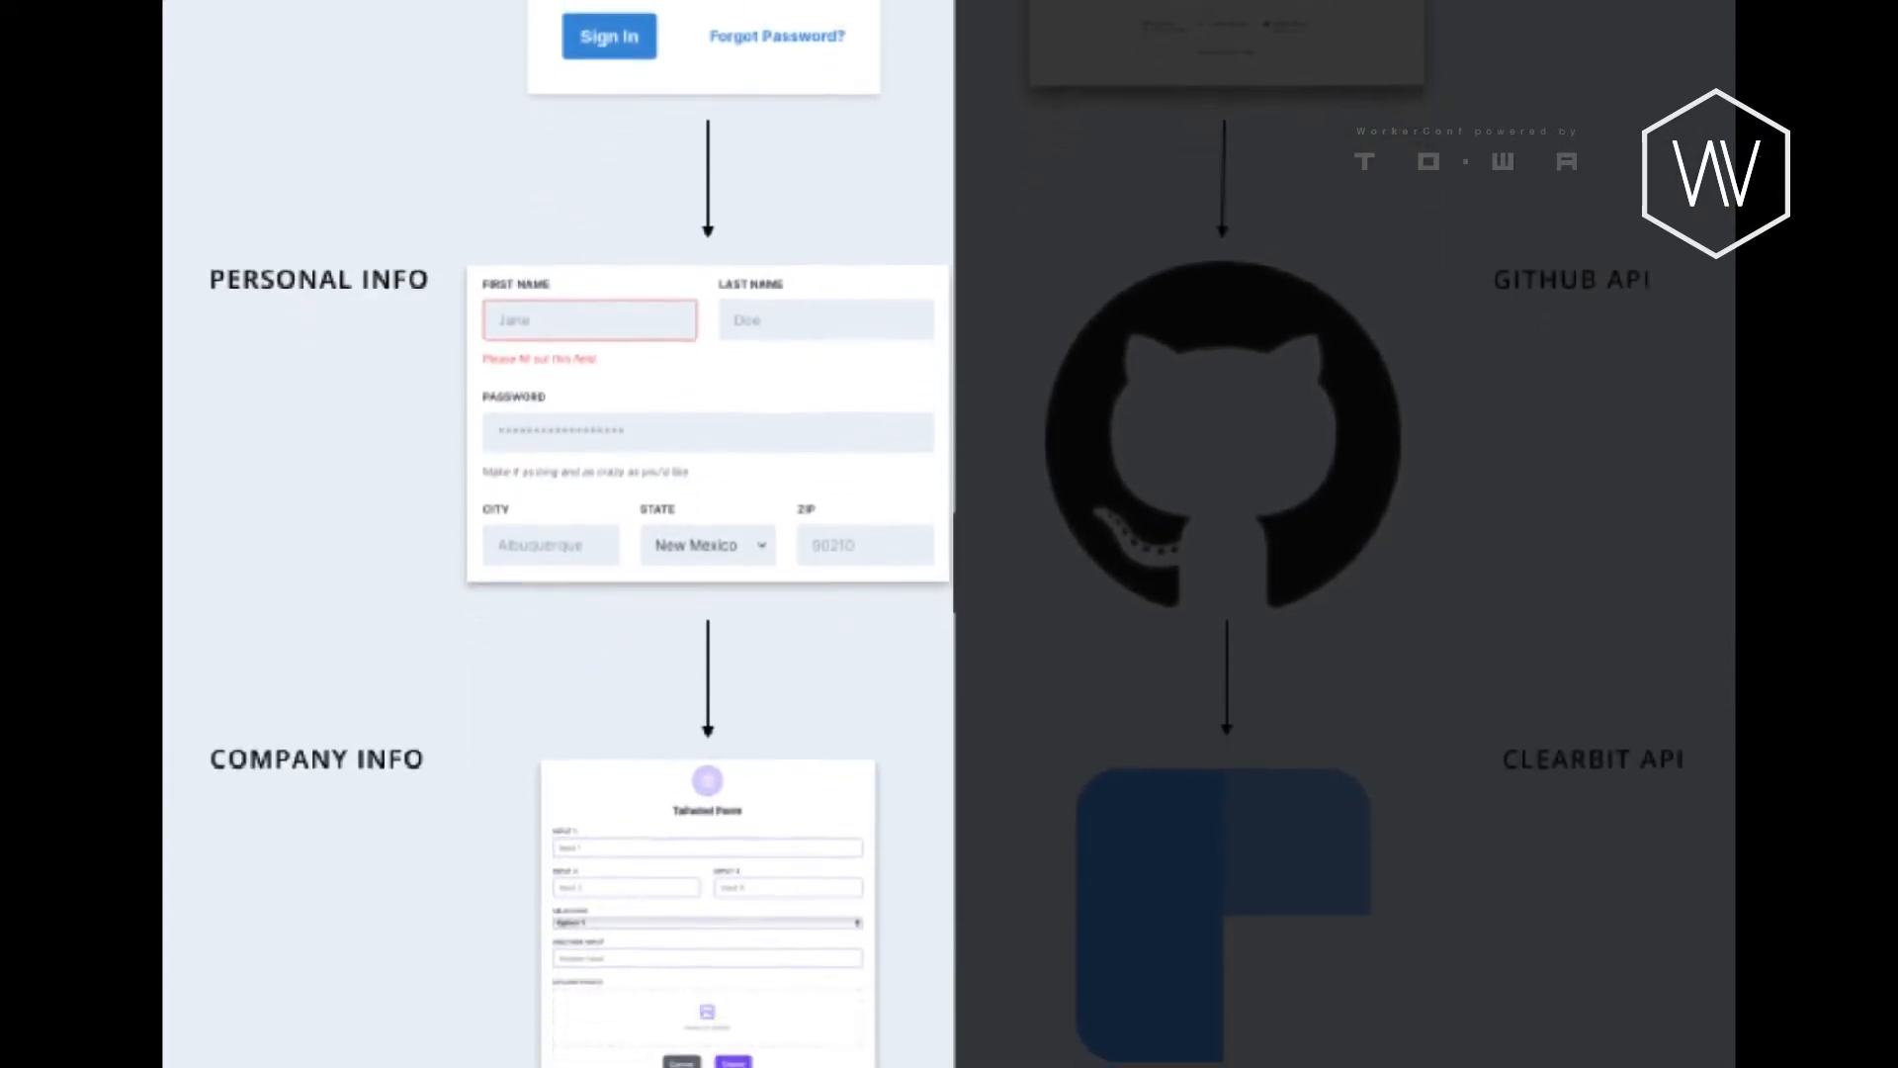
{"action": "scroll", "scroll_direction": "down", "scroll_amount": 3}
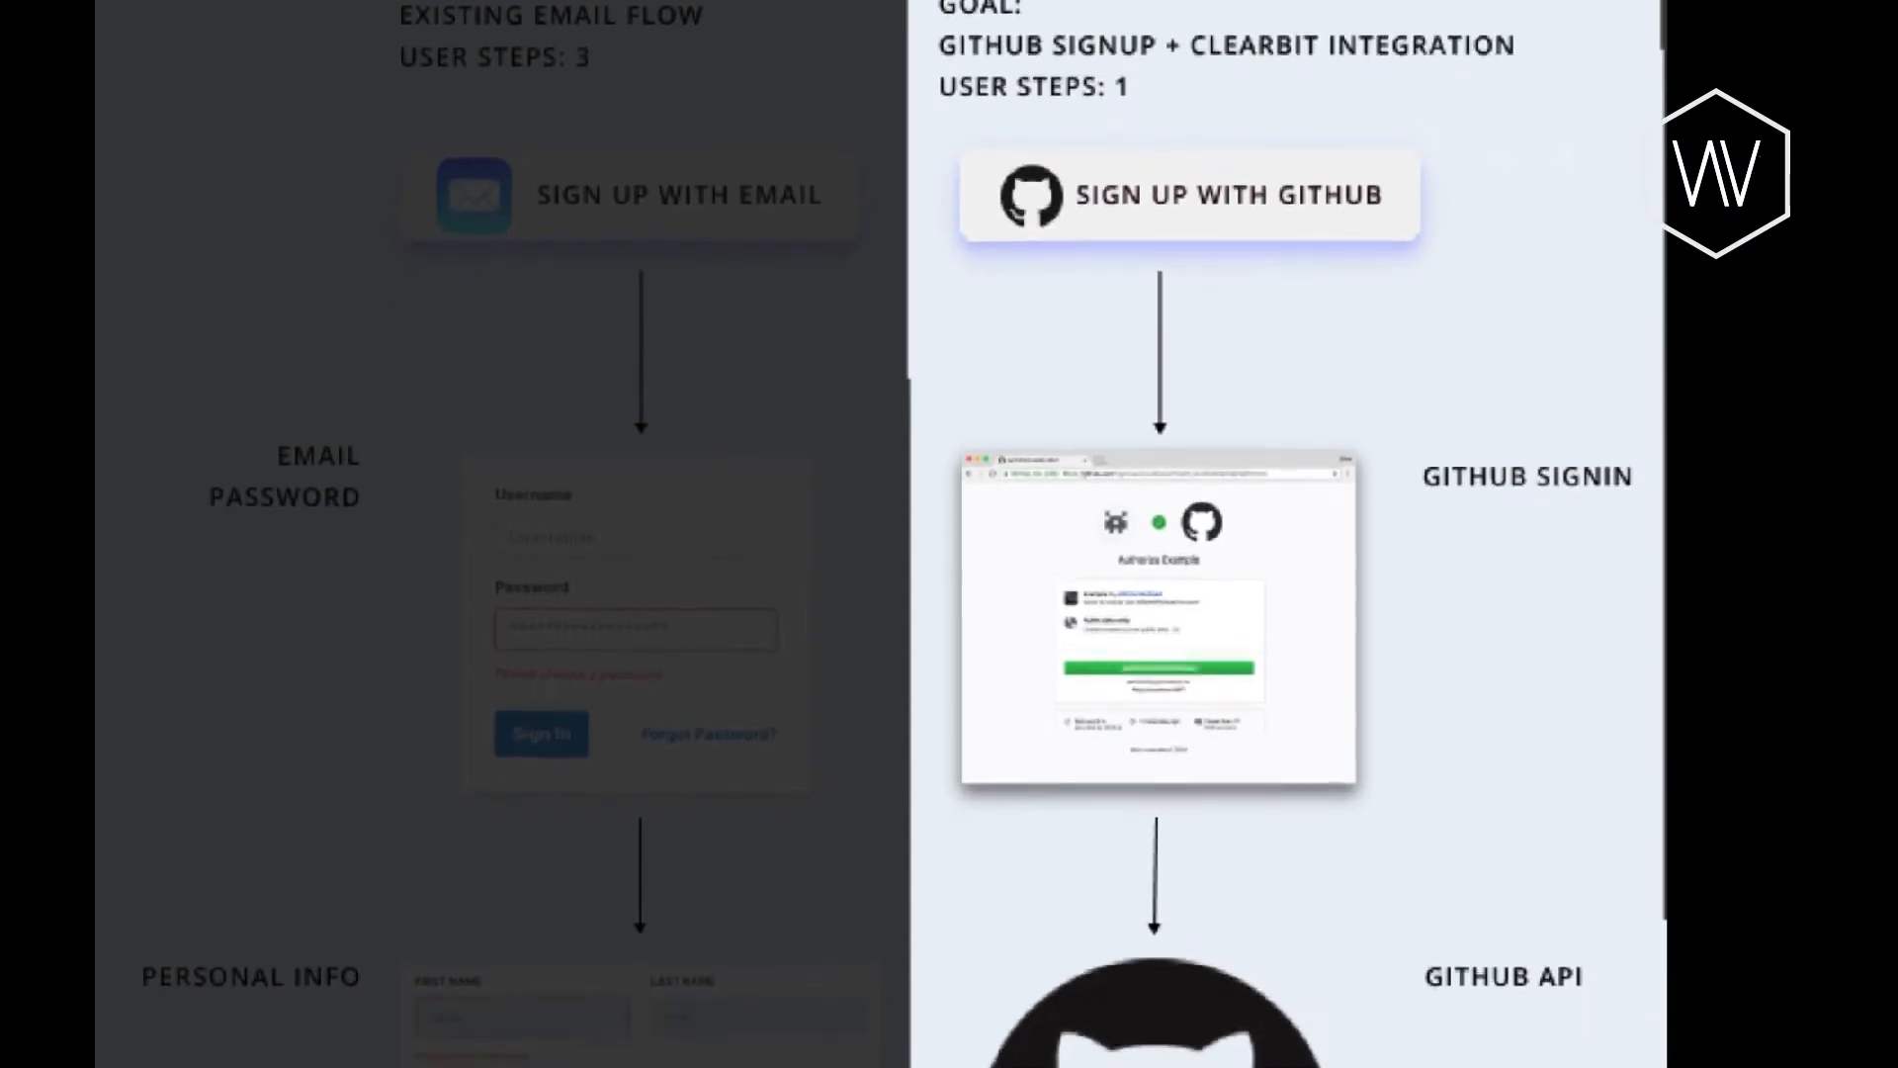
{"action": "scroll", "scroll_direction": "down", "scroll_amount": 3}
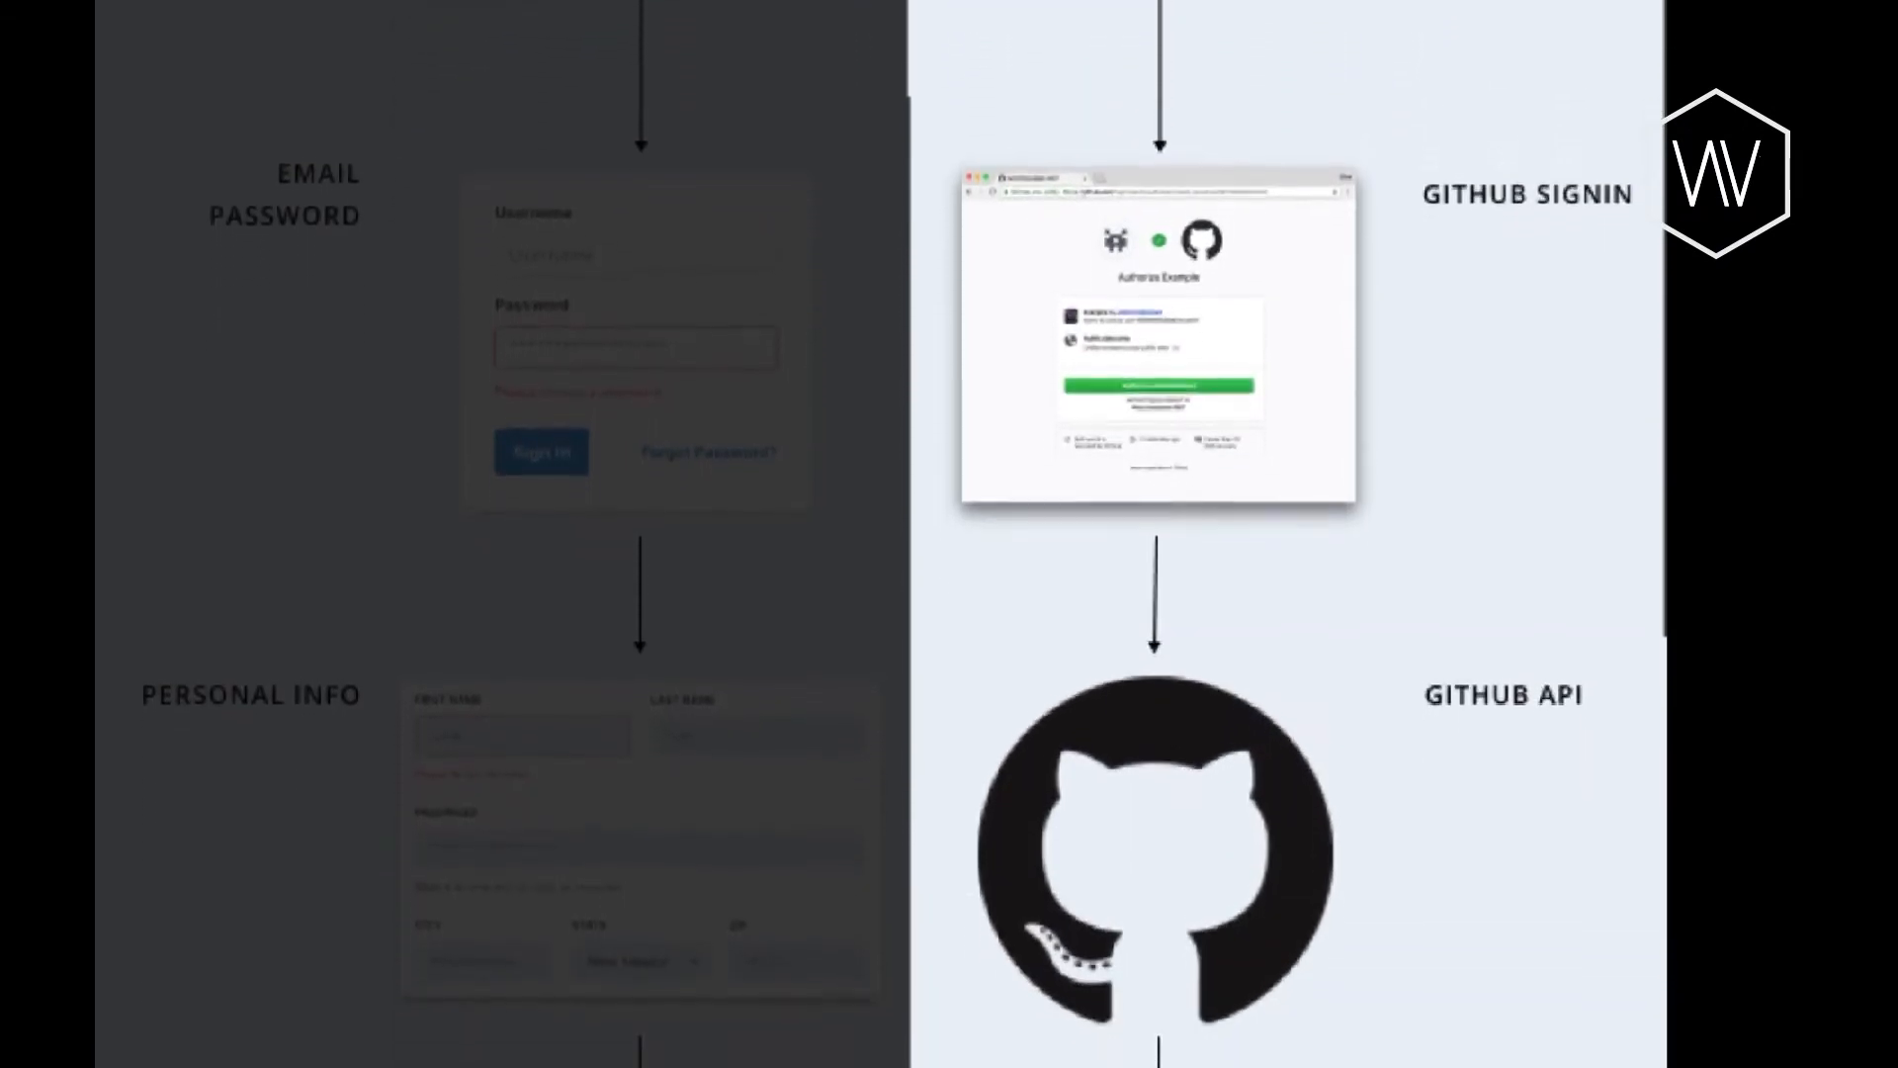
{"action": "scroll", "scroll_direction": "down", "scroll_amount": 3}
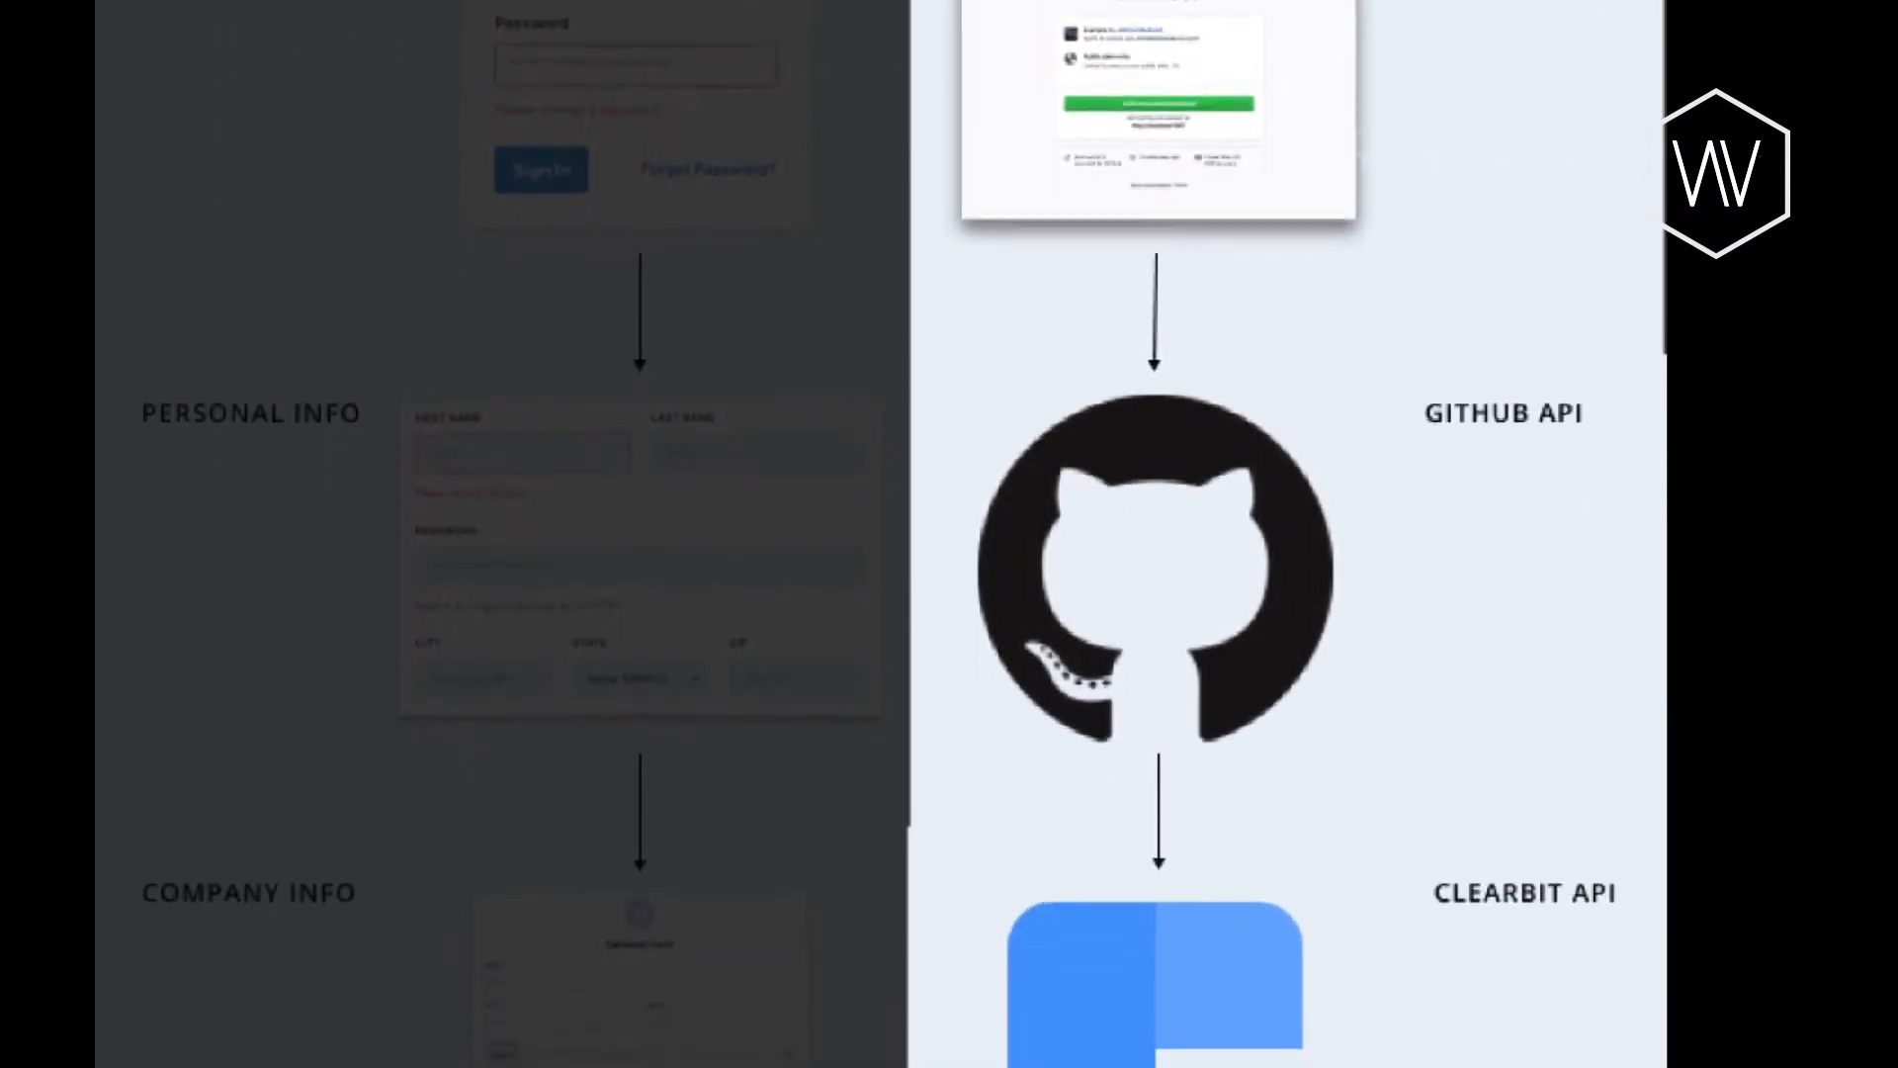
{"action": "scroll", "scroll_direction": "down", "scroll_amount": 3}
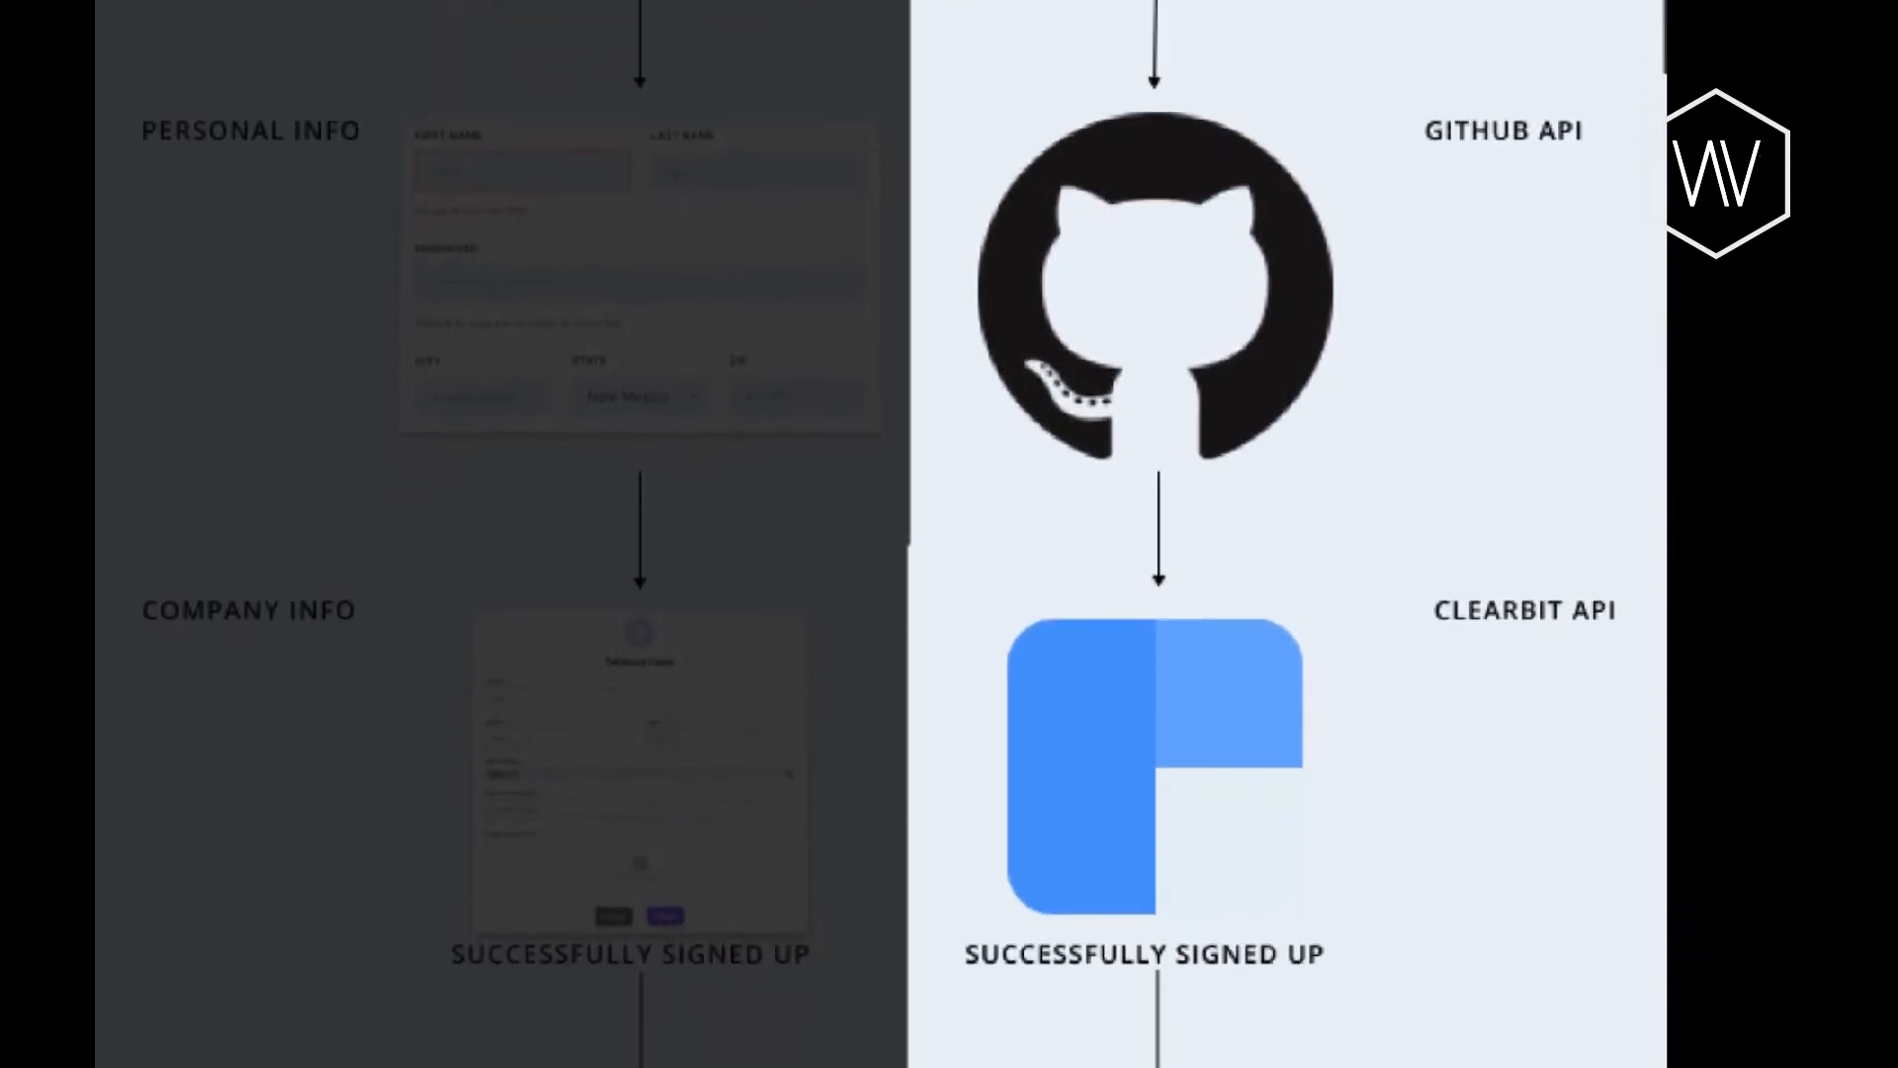
{"action": "scroll", "scroll_direction": "down", "scroll_amount": 3}
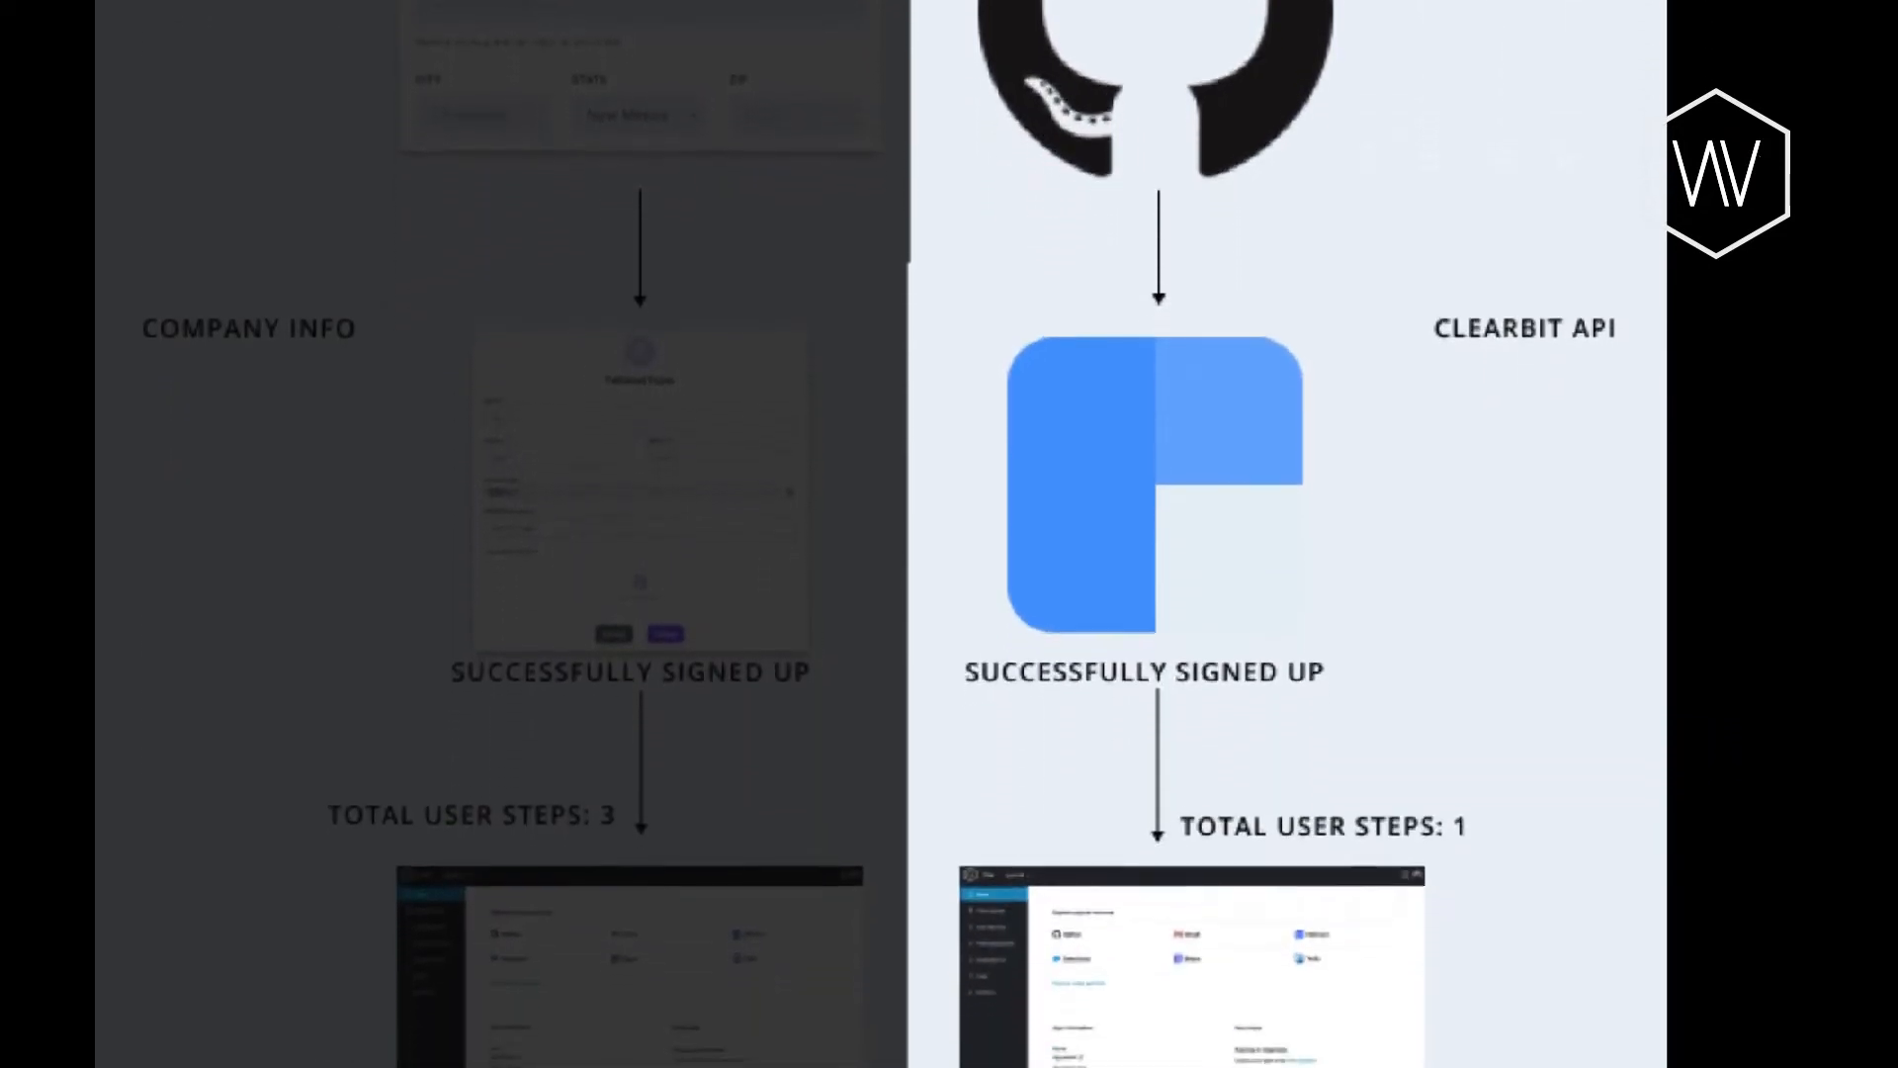
{"action": "scroll", "scroll_direction": "down", "scroll_amount": 3}
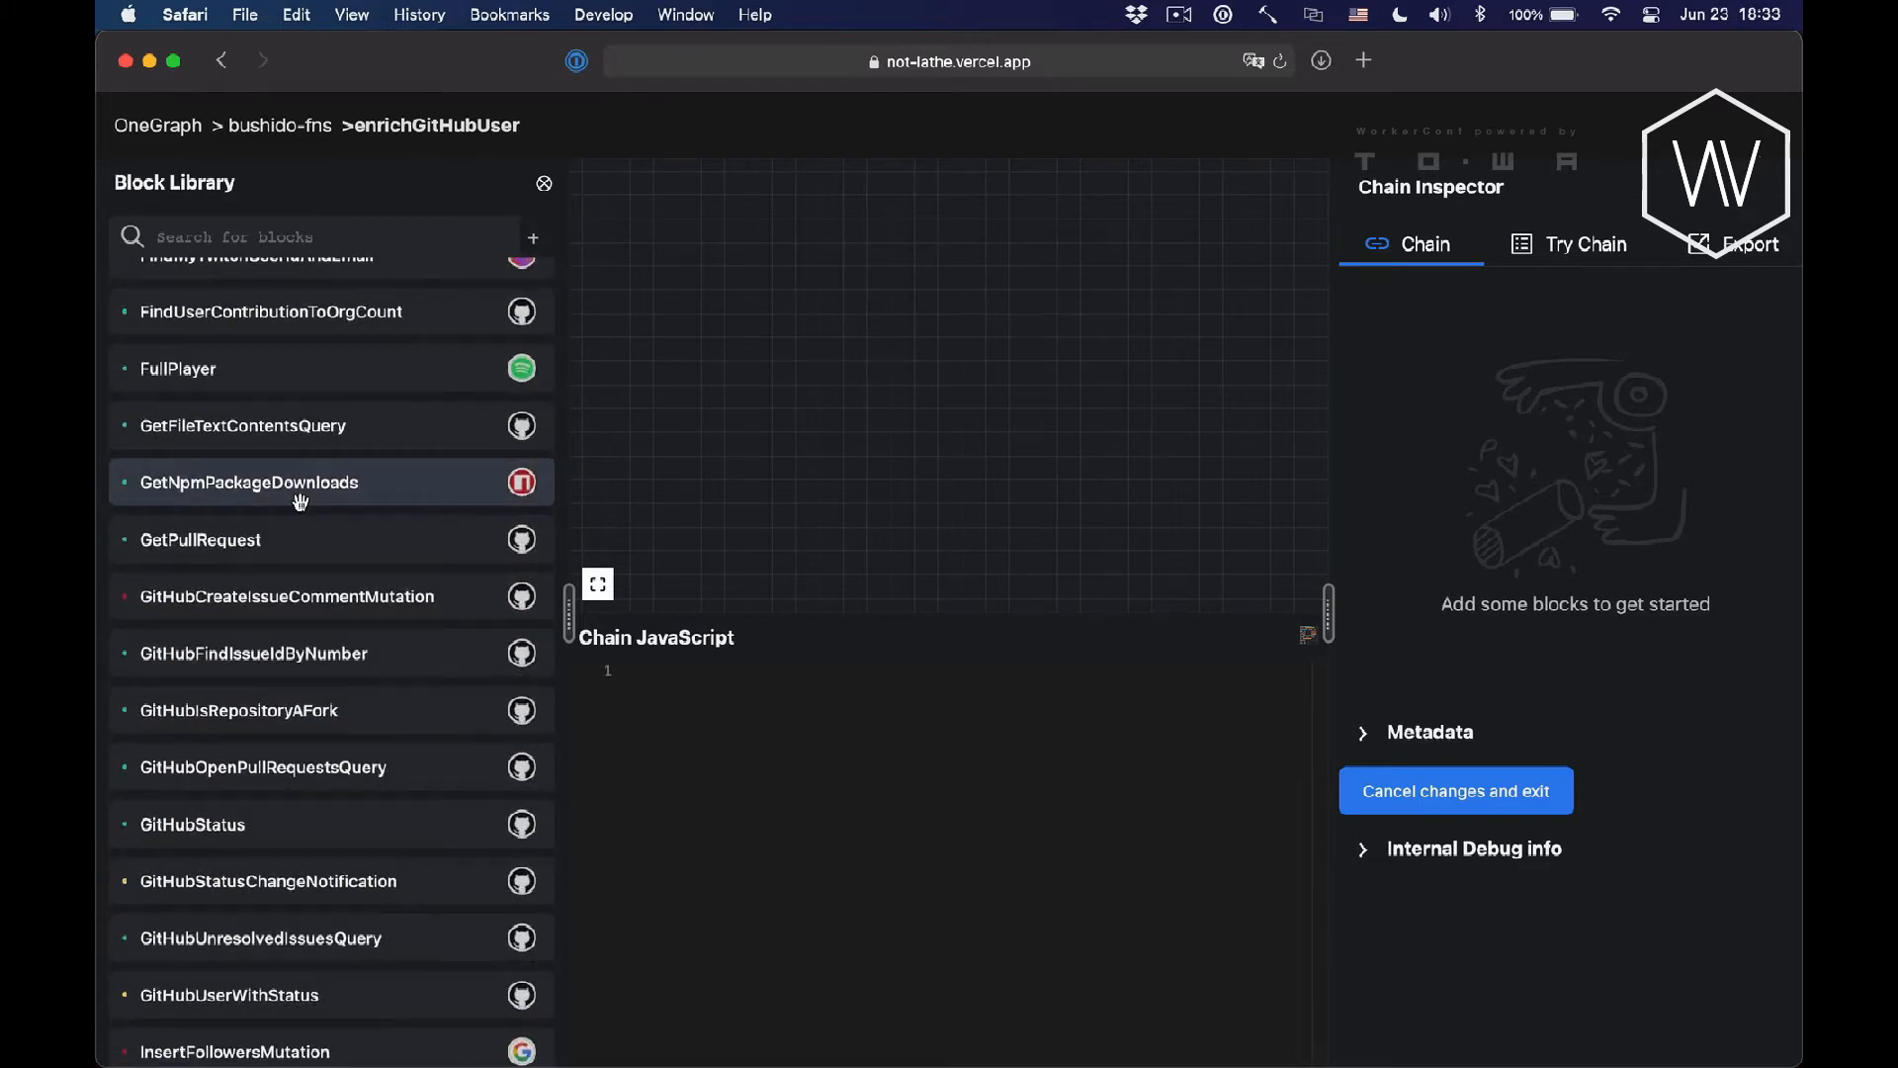
Scroll the Block Library beside the empty enrichGitHubUser chain to browse available blocks.
{"action": "scroll", "scroll_direction": "down", "scroll_amount": 3}
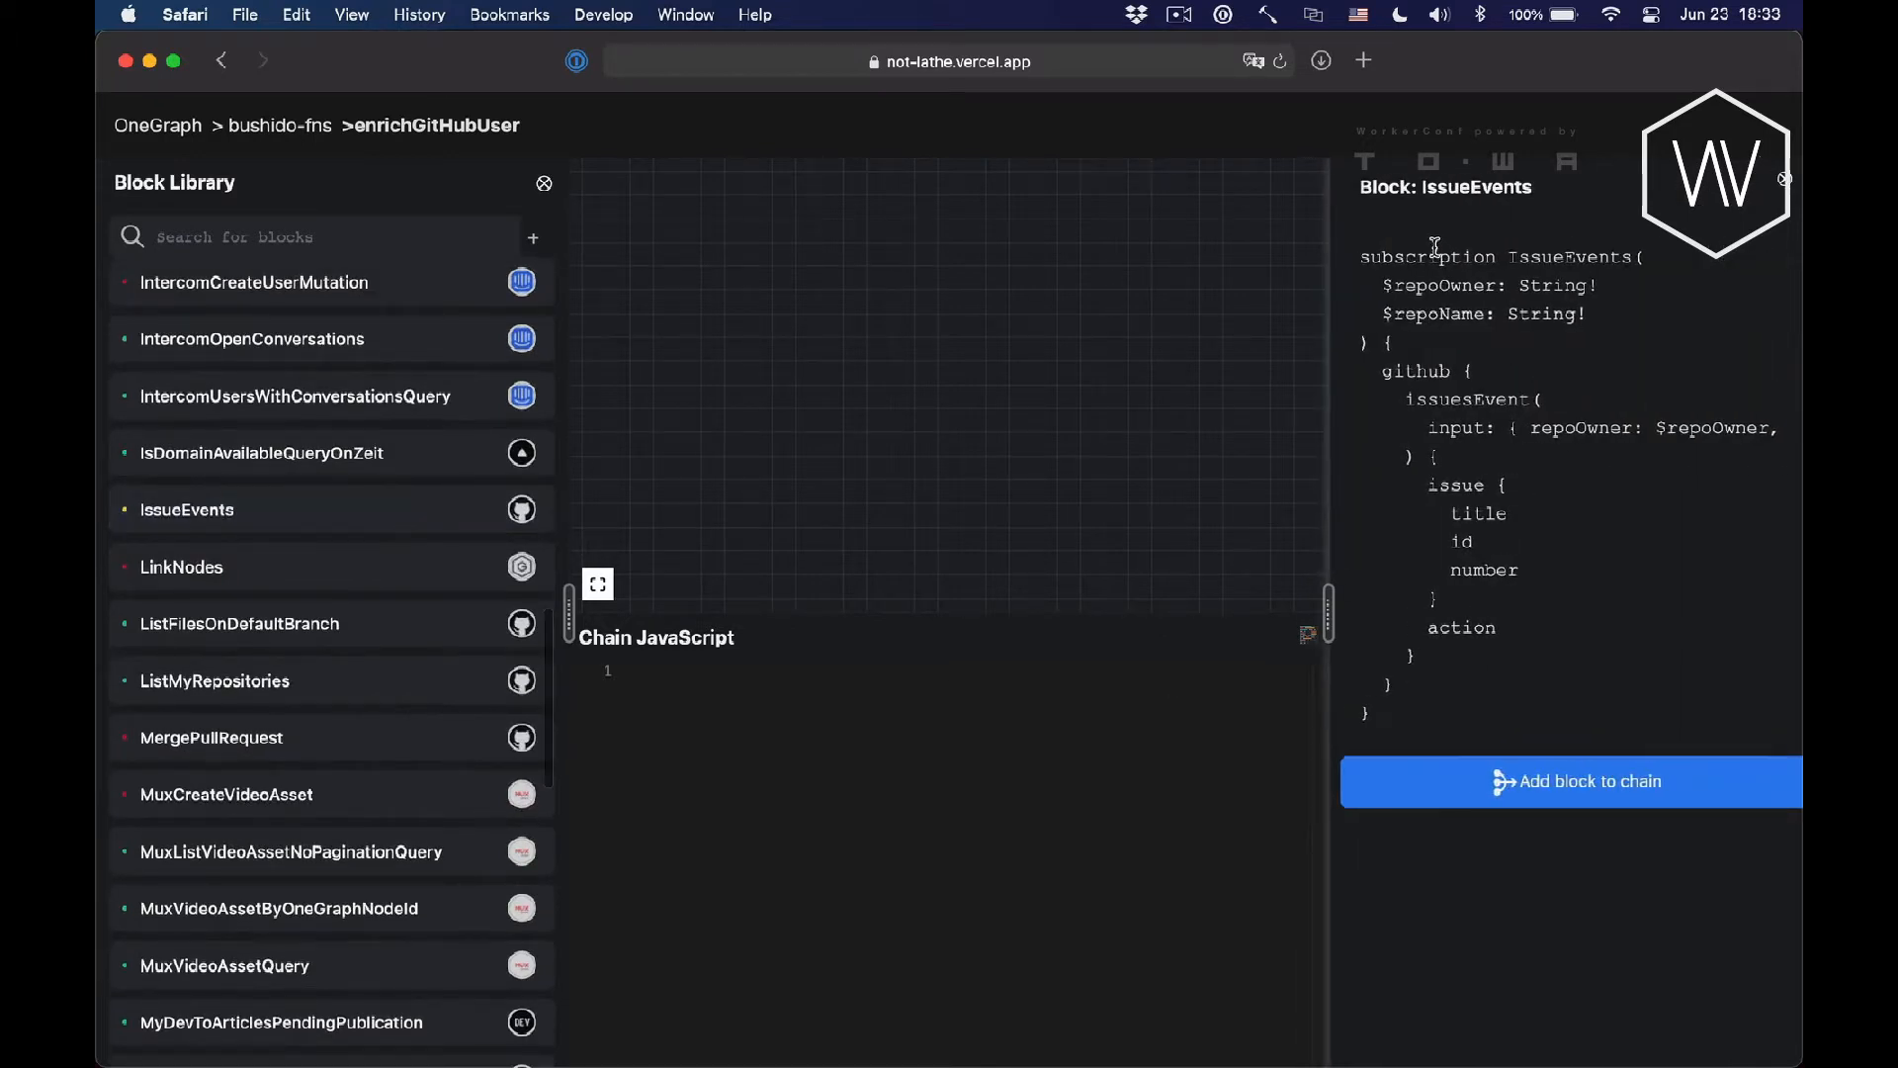
{"action": "mouse_move", "coordinate": [986, 447]}
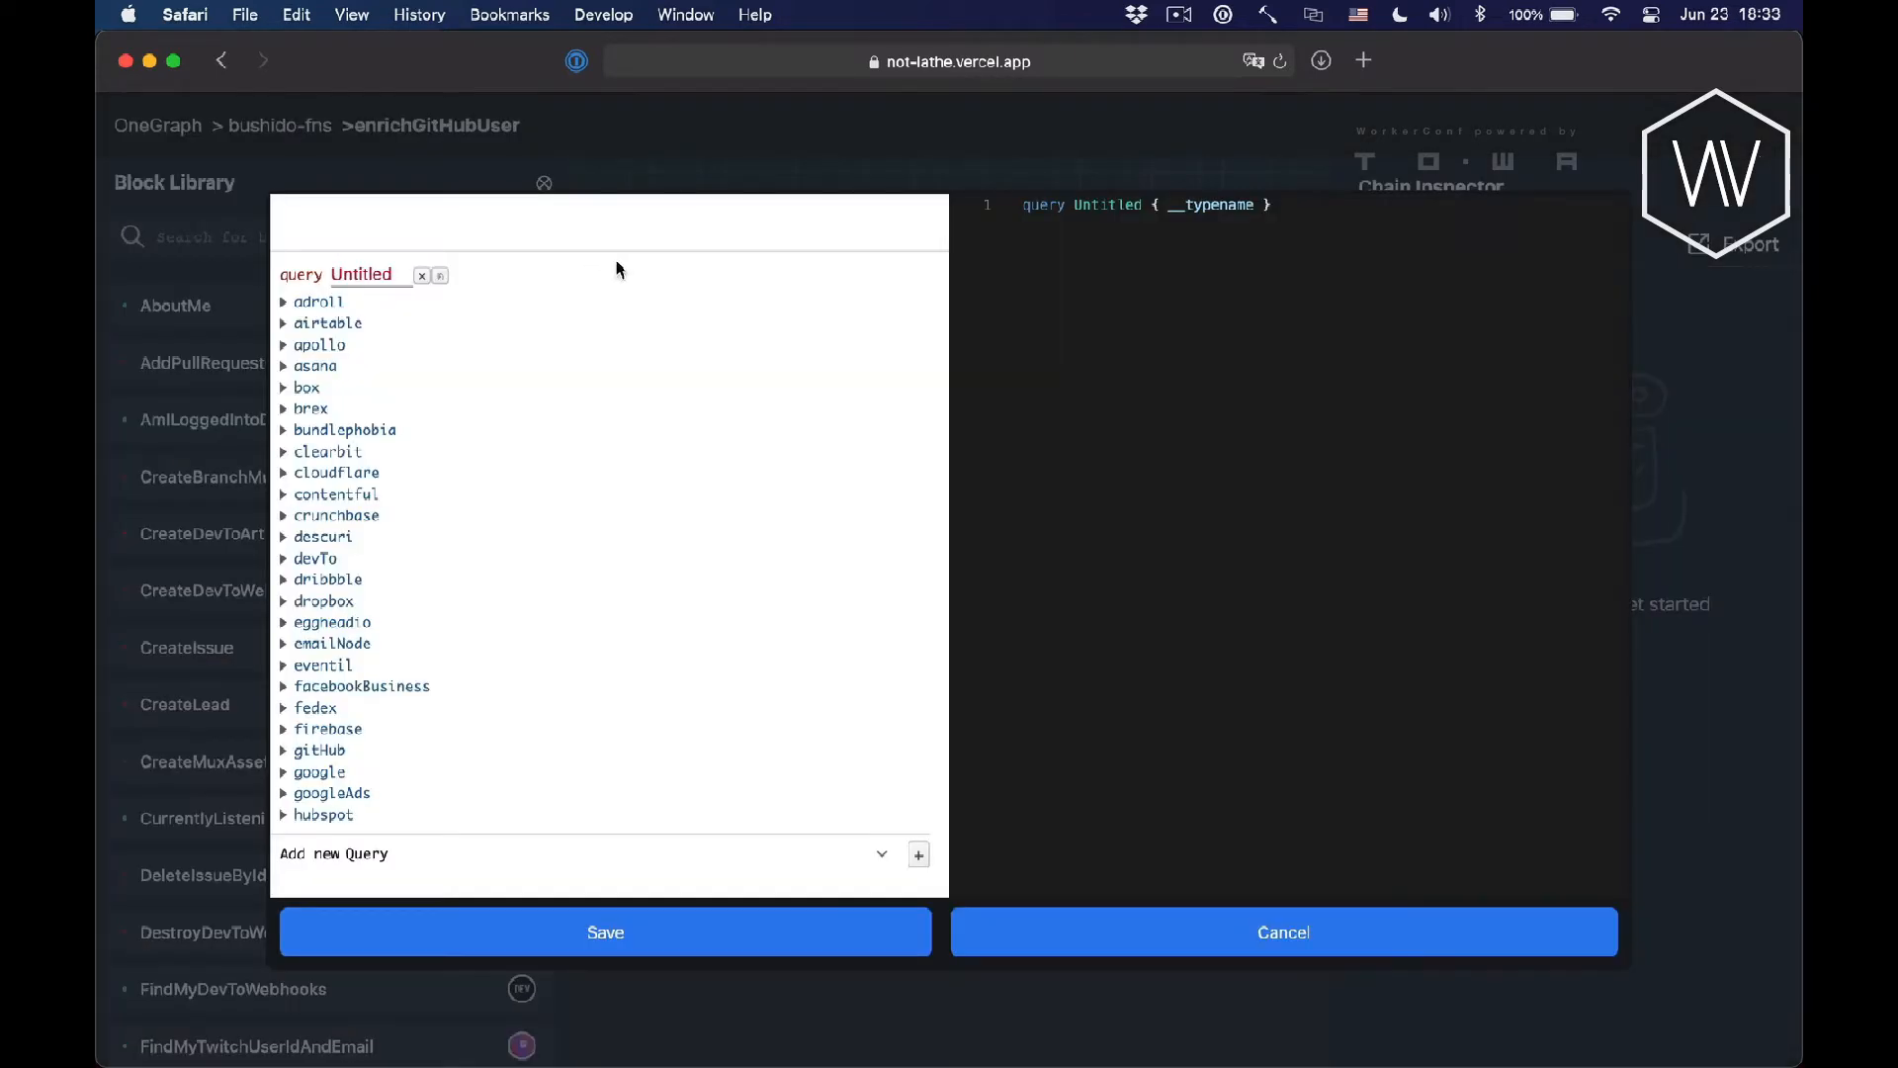
Name the query GetGitHubUserEmail and select the viewer's email, isPrimary and isVerified fields.
{"action": "type", "text": "GetGitHubUserEmail {"}
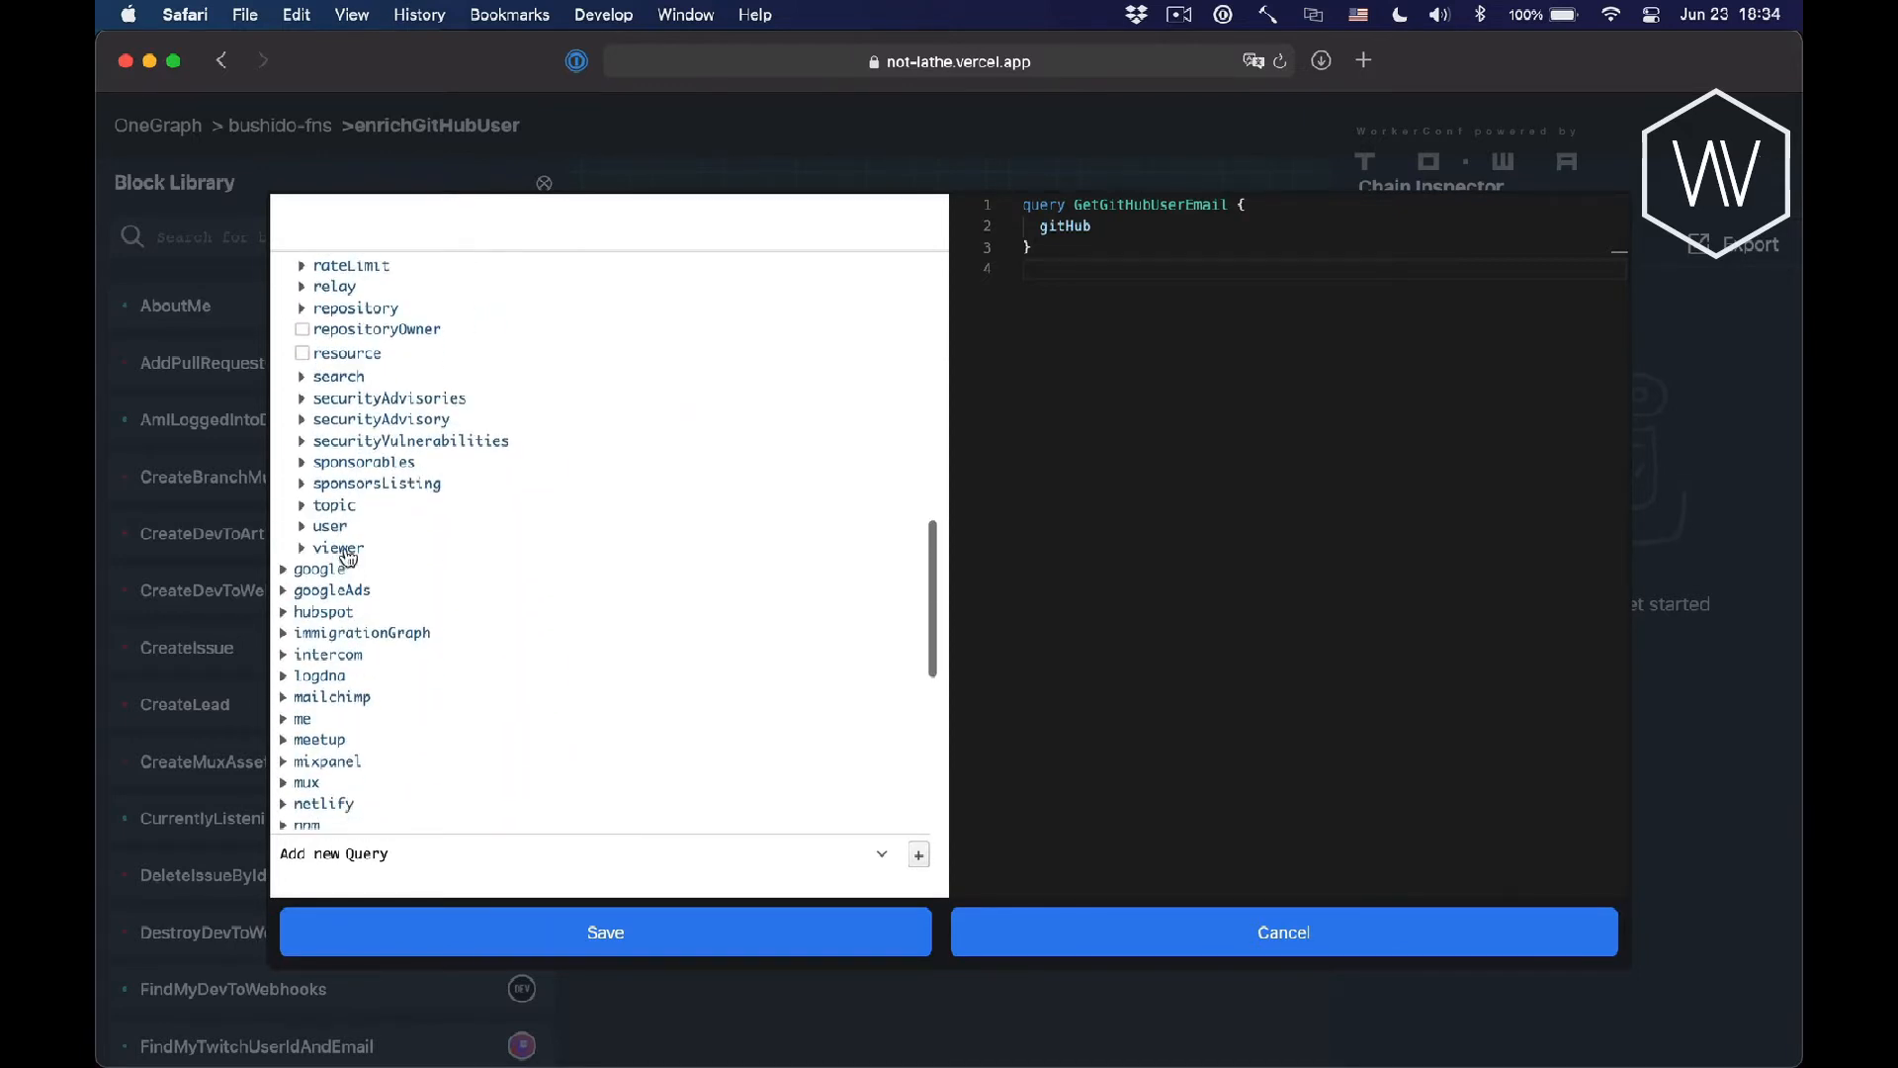
{"action": "left_click", "coordinate": [339, 548]}
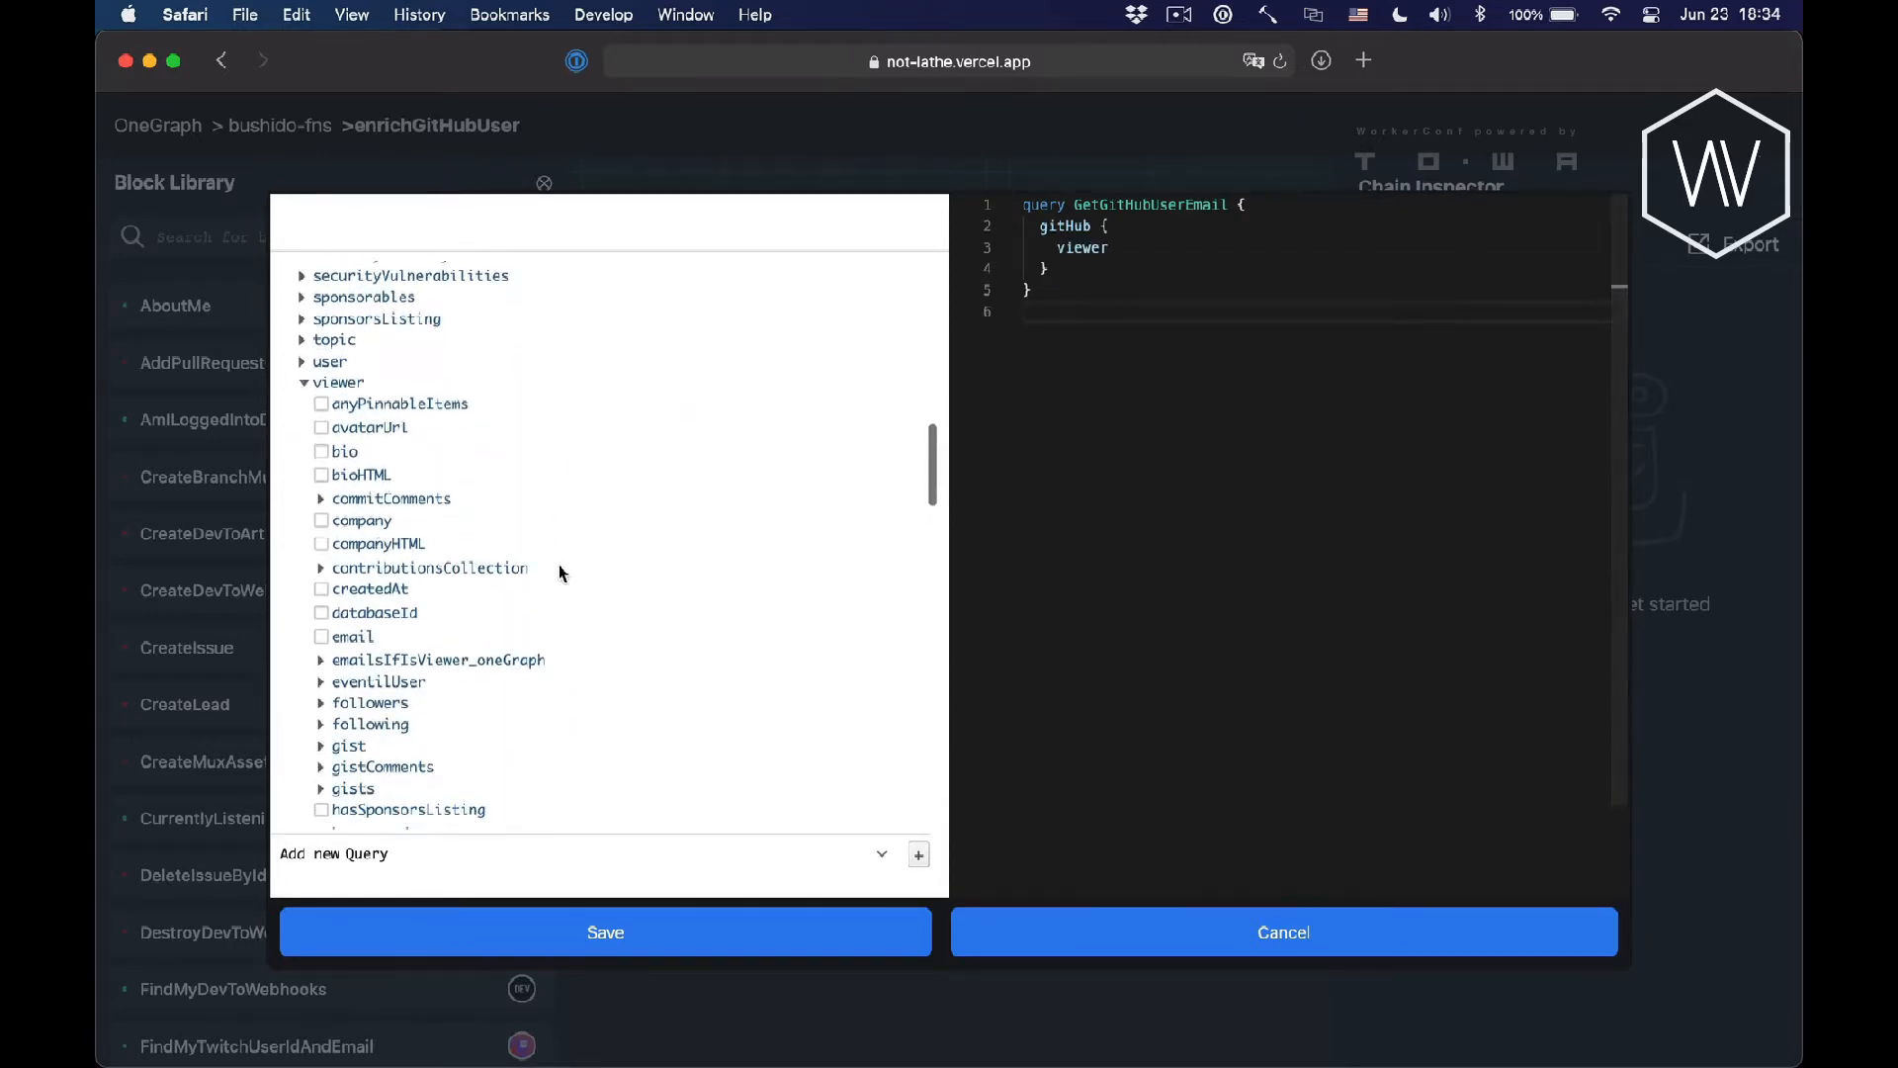
{"action": "scroll", "scroll_direction": "down", "scroll_amount": 3}
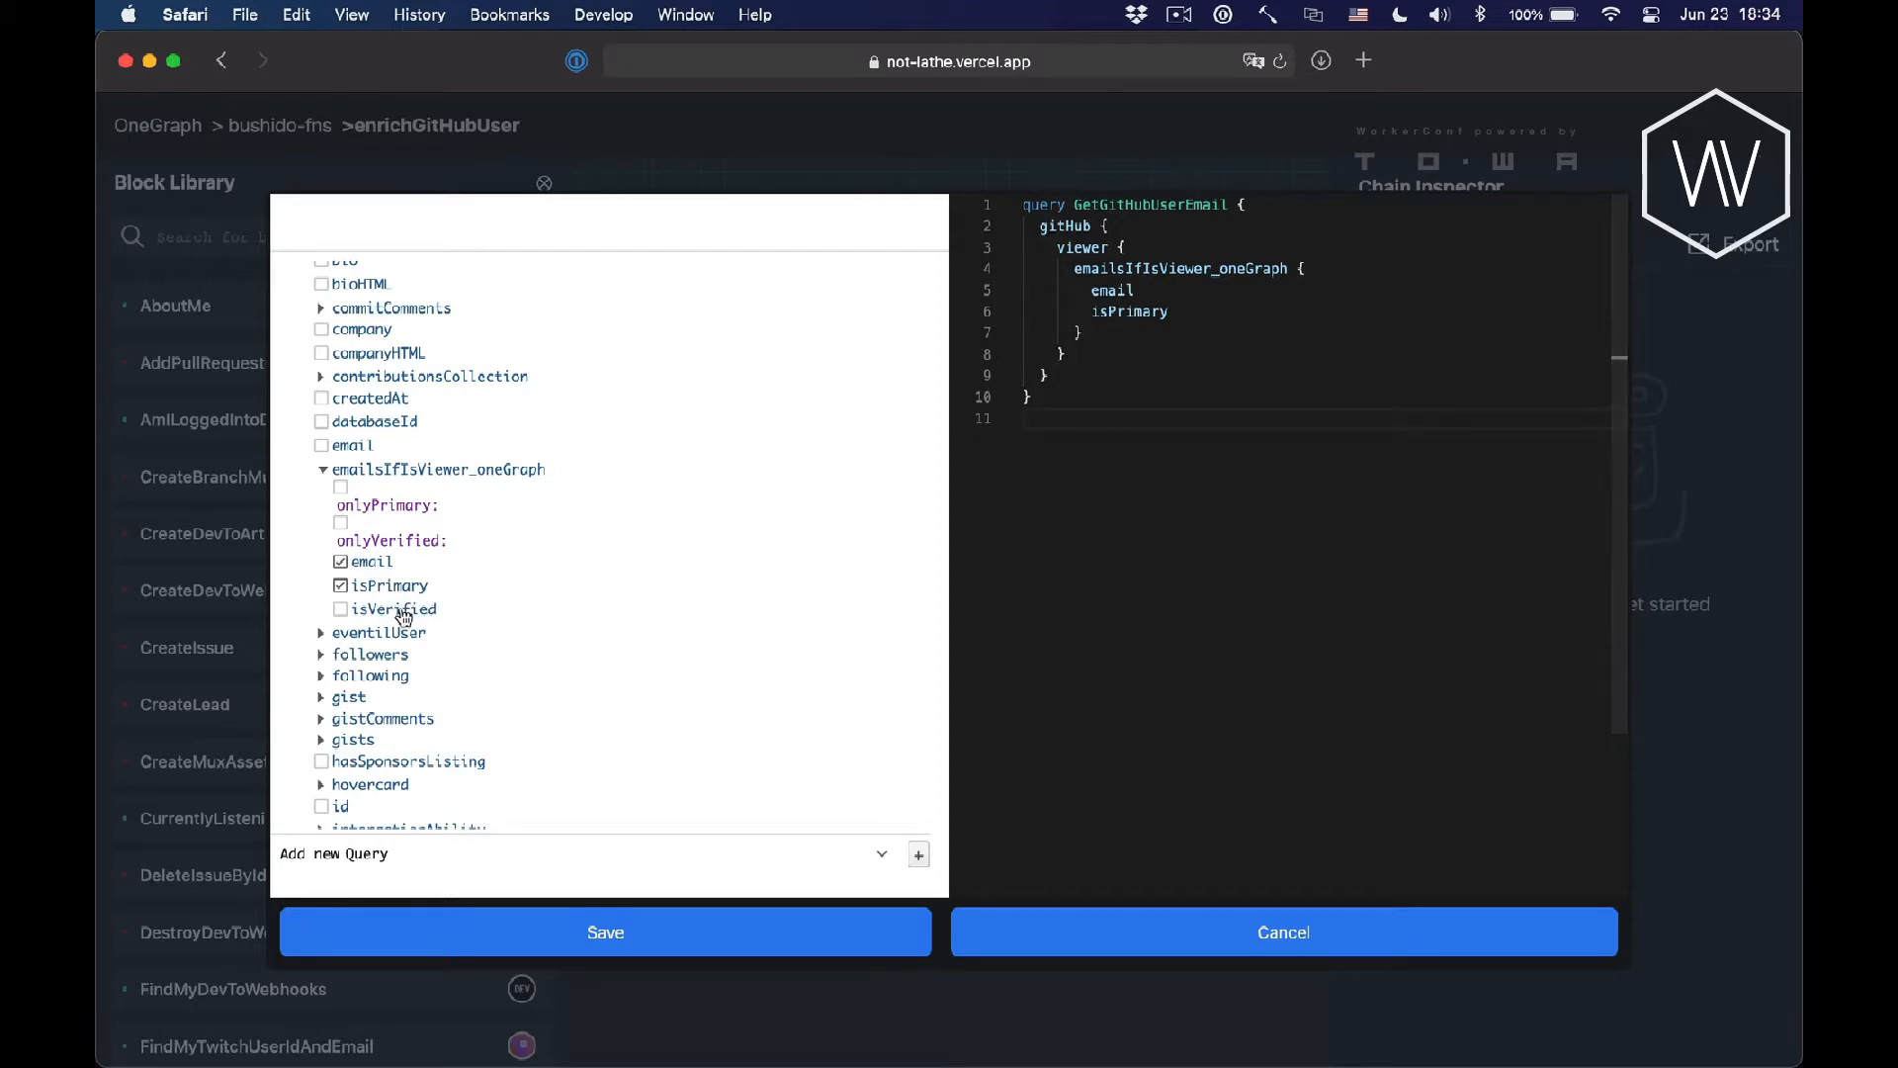
{"action": "left_click", "coordinate": [341, 609]}
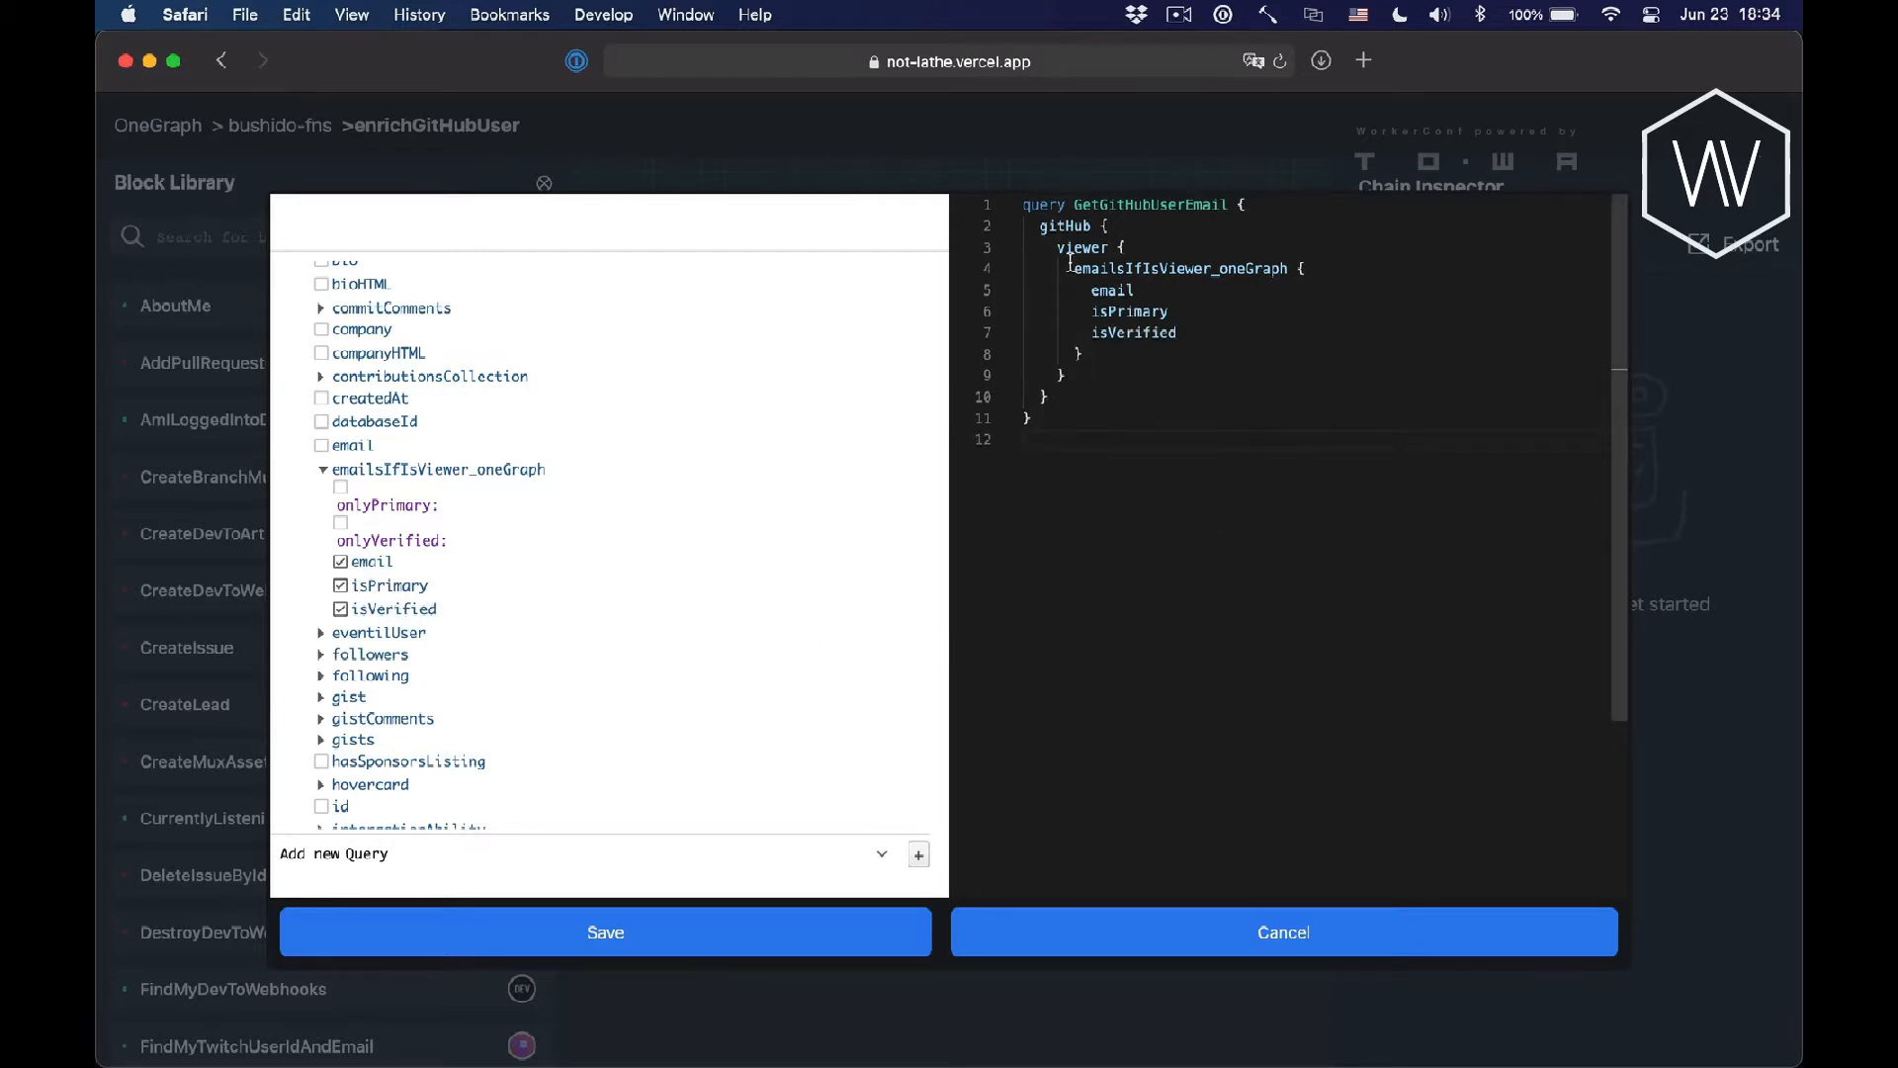
{"action": "left_click", "coordinate": [605, 932]}
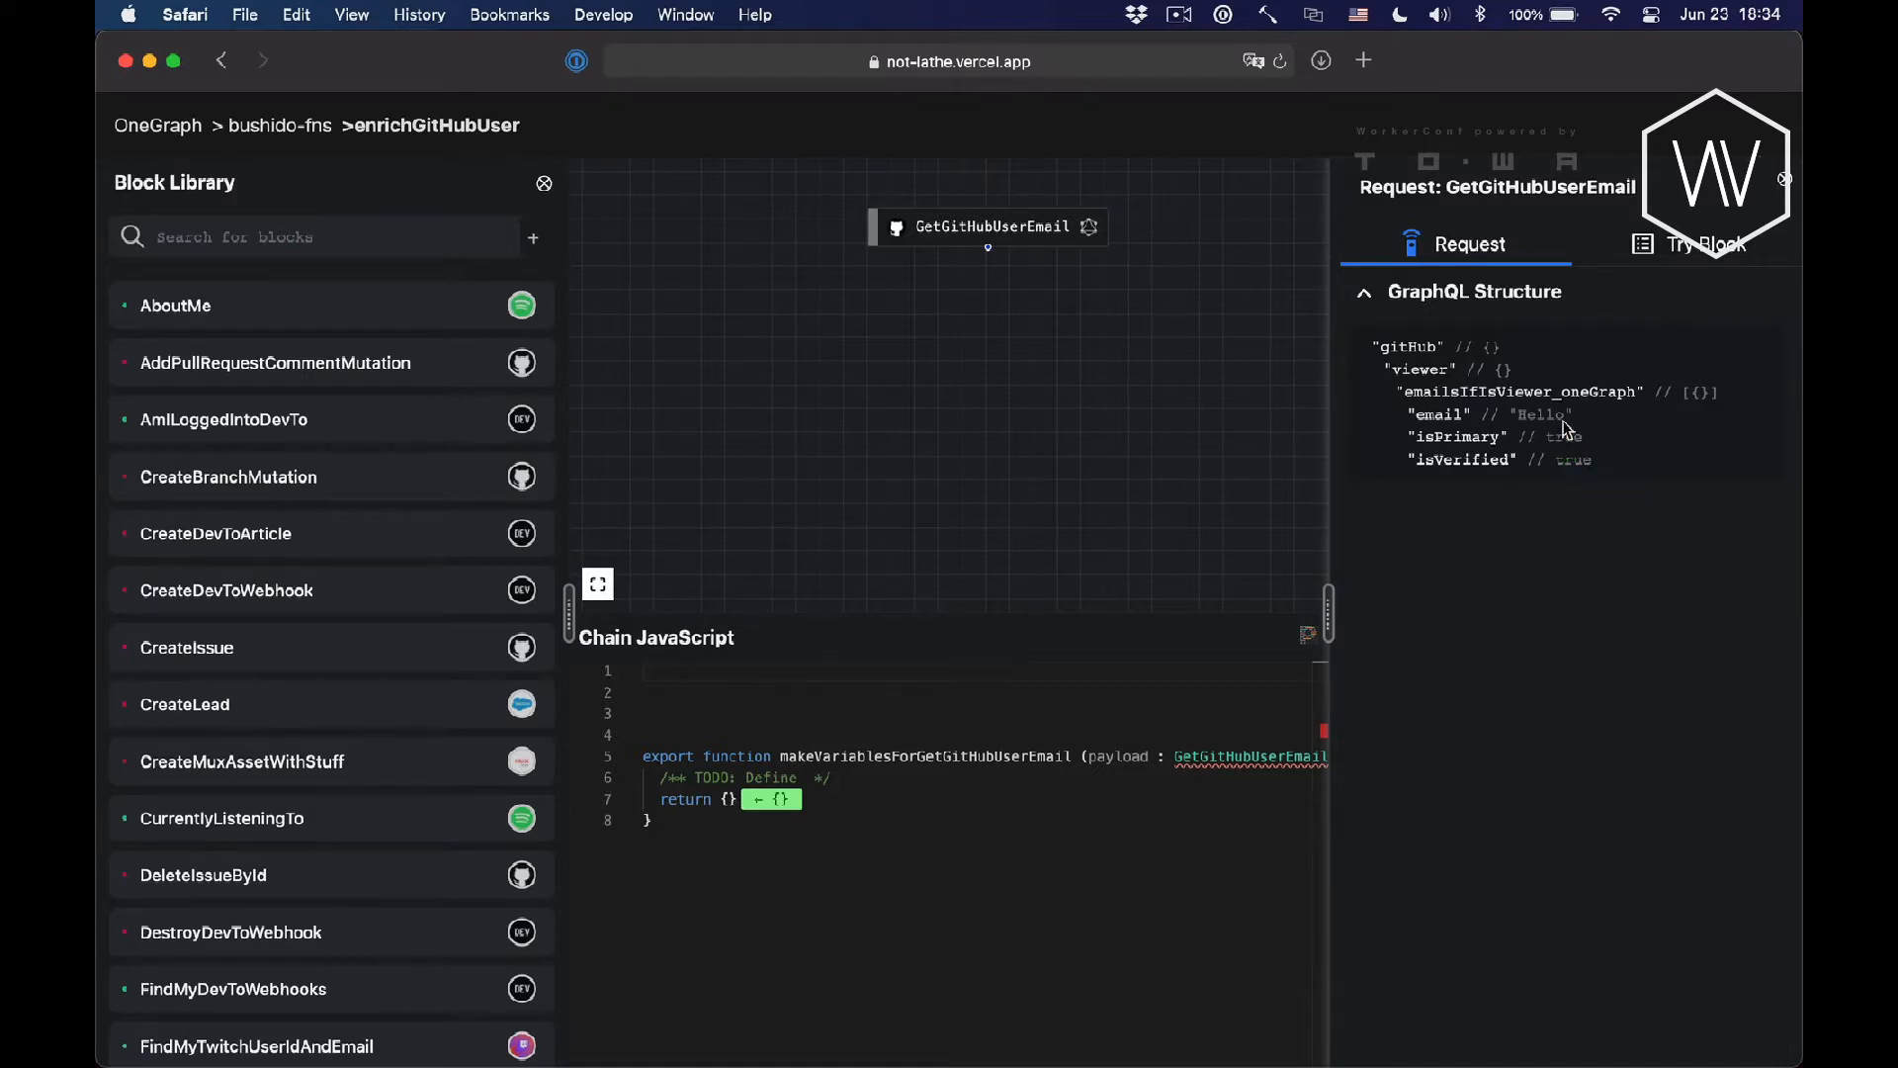
Run GetGitHubUserEmail, check isVerified in the output, and return to the chain overview.
{"action": "left_click", "coordinate": [1687, 244]}
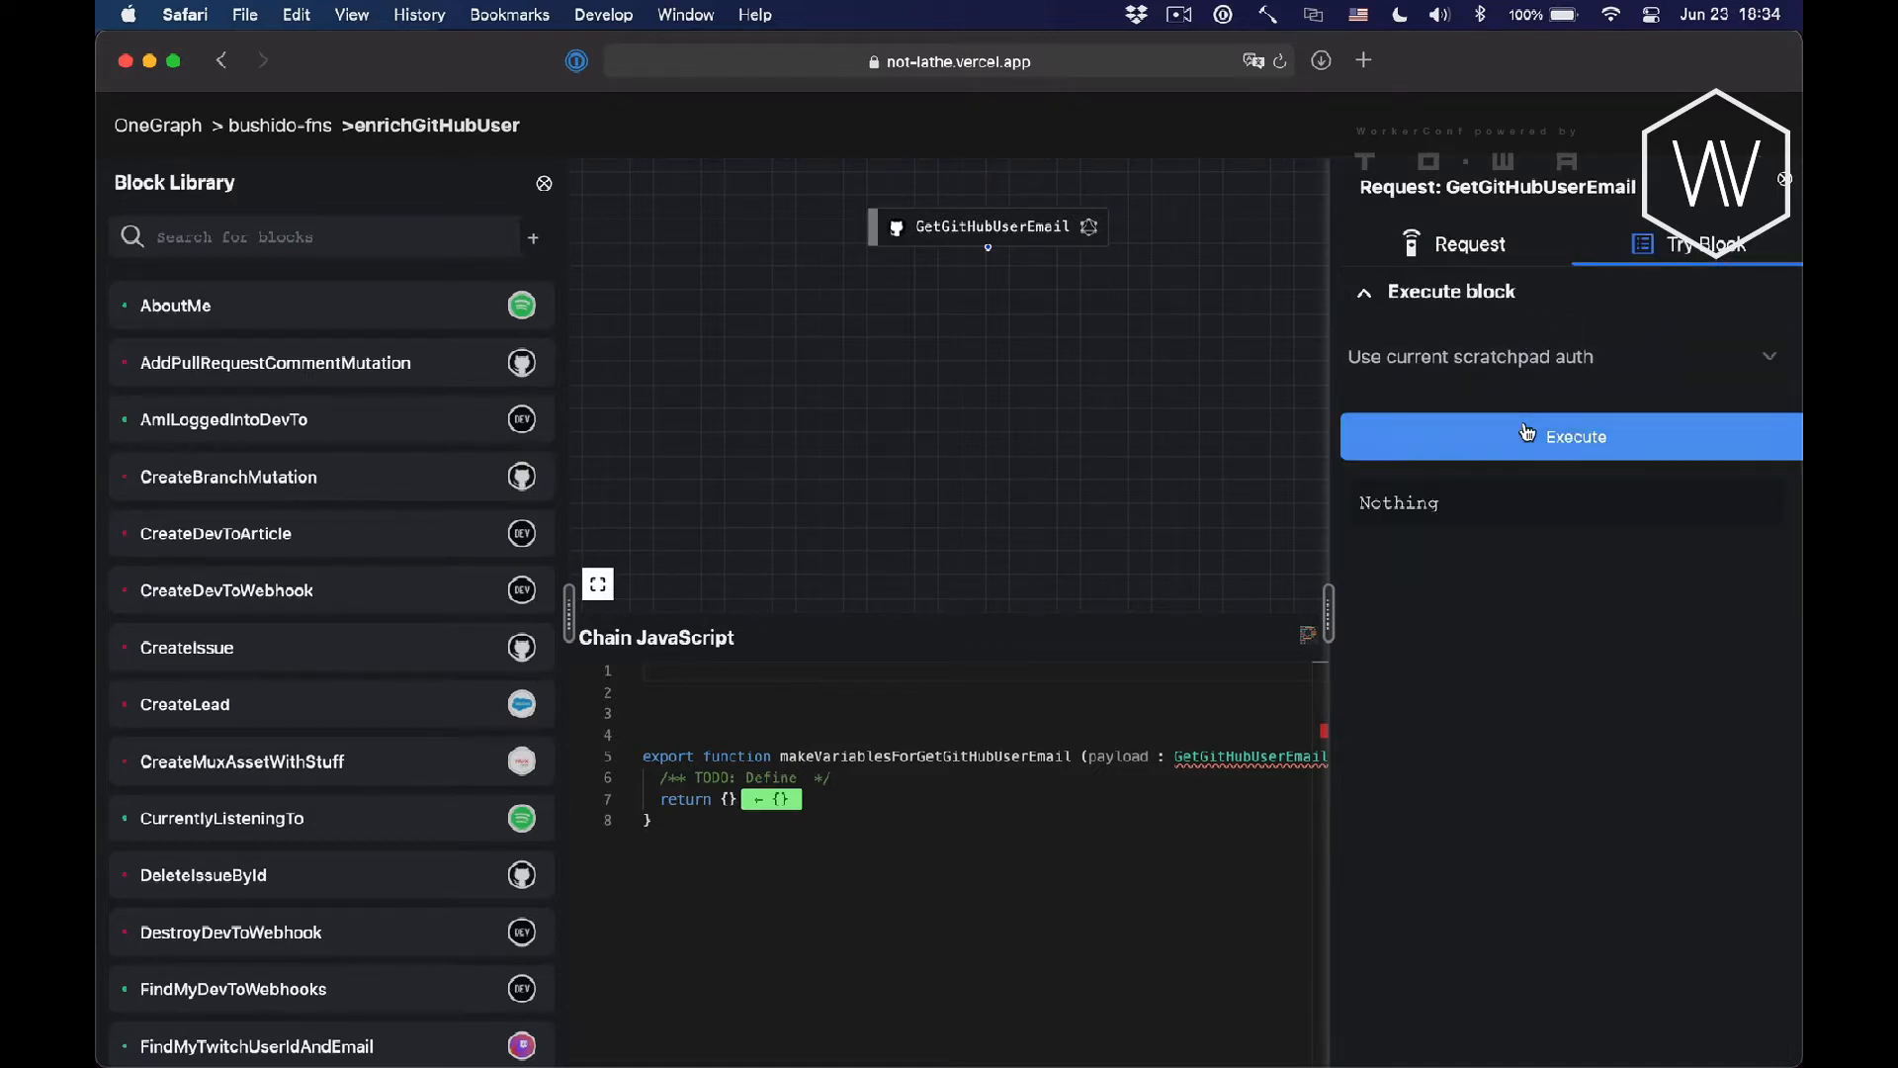
{"action": "left_click", "coordinate": [1570, 436]}
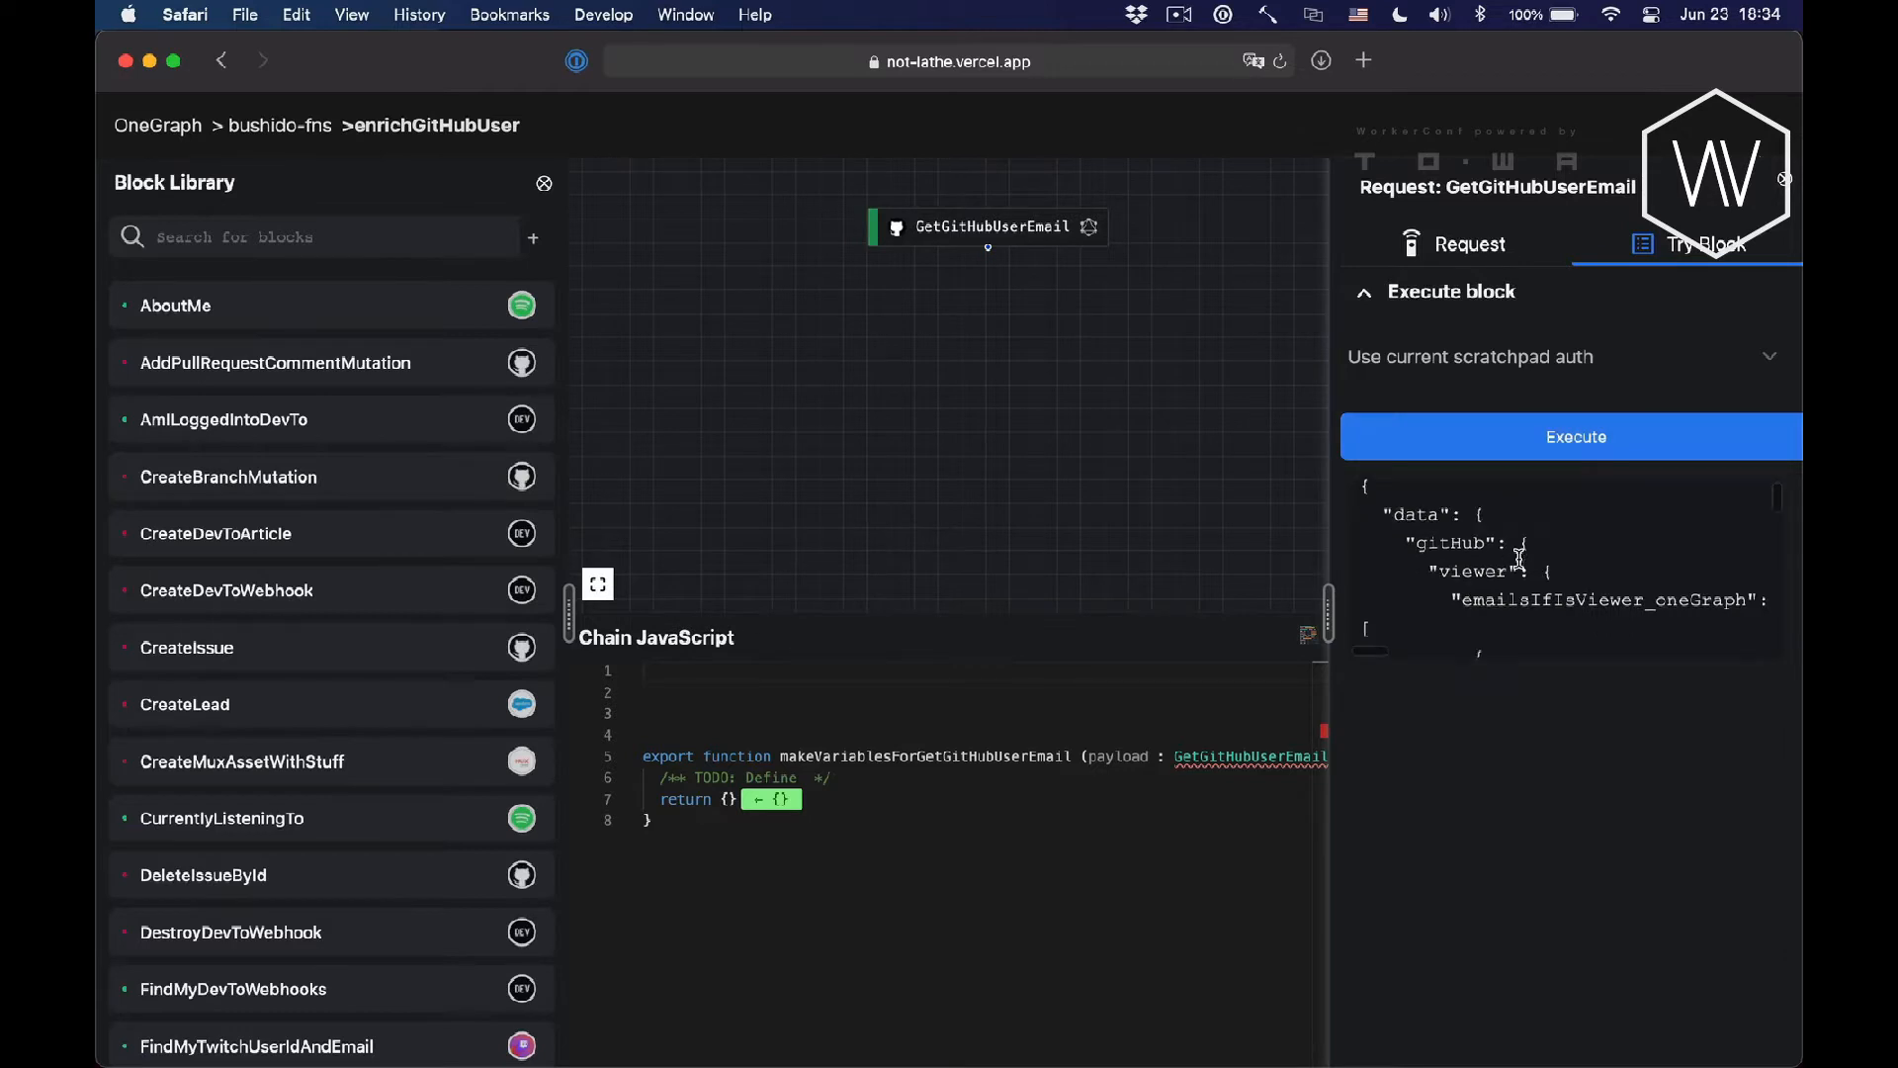
{"action": "scroll", "scroll_direction": "down", "scroll_amount": 3}
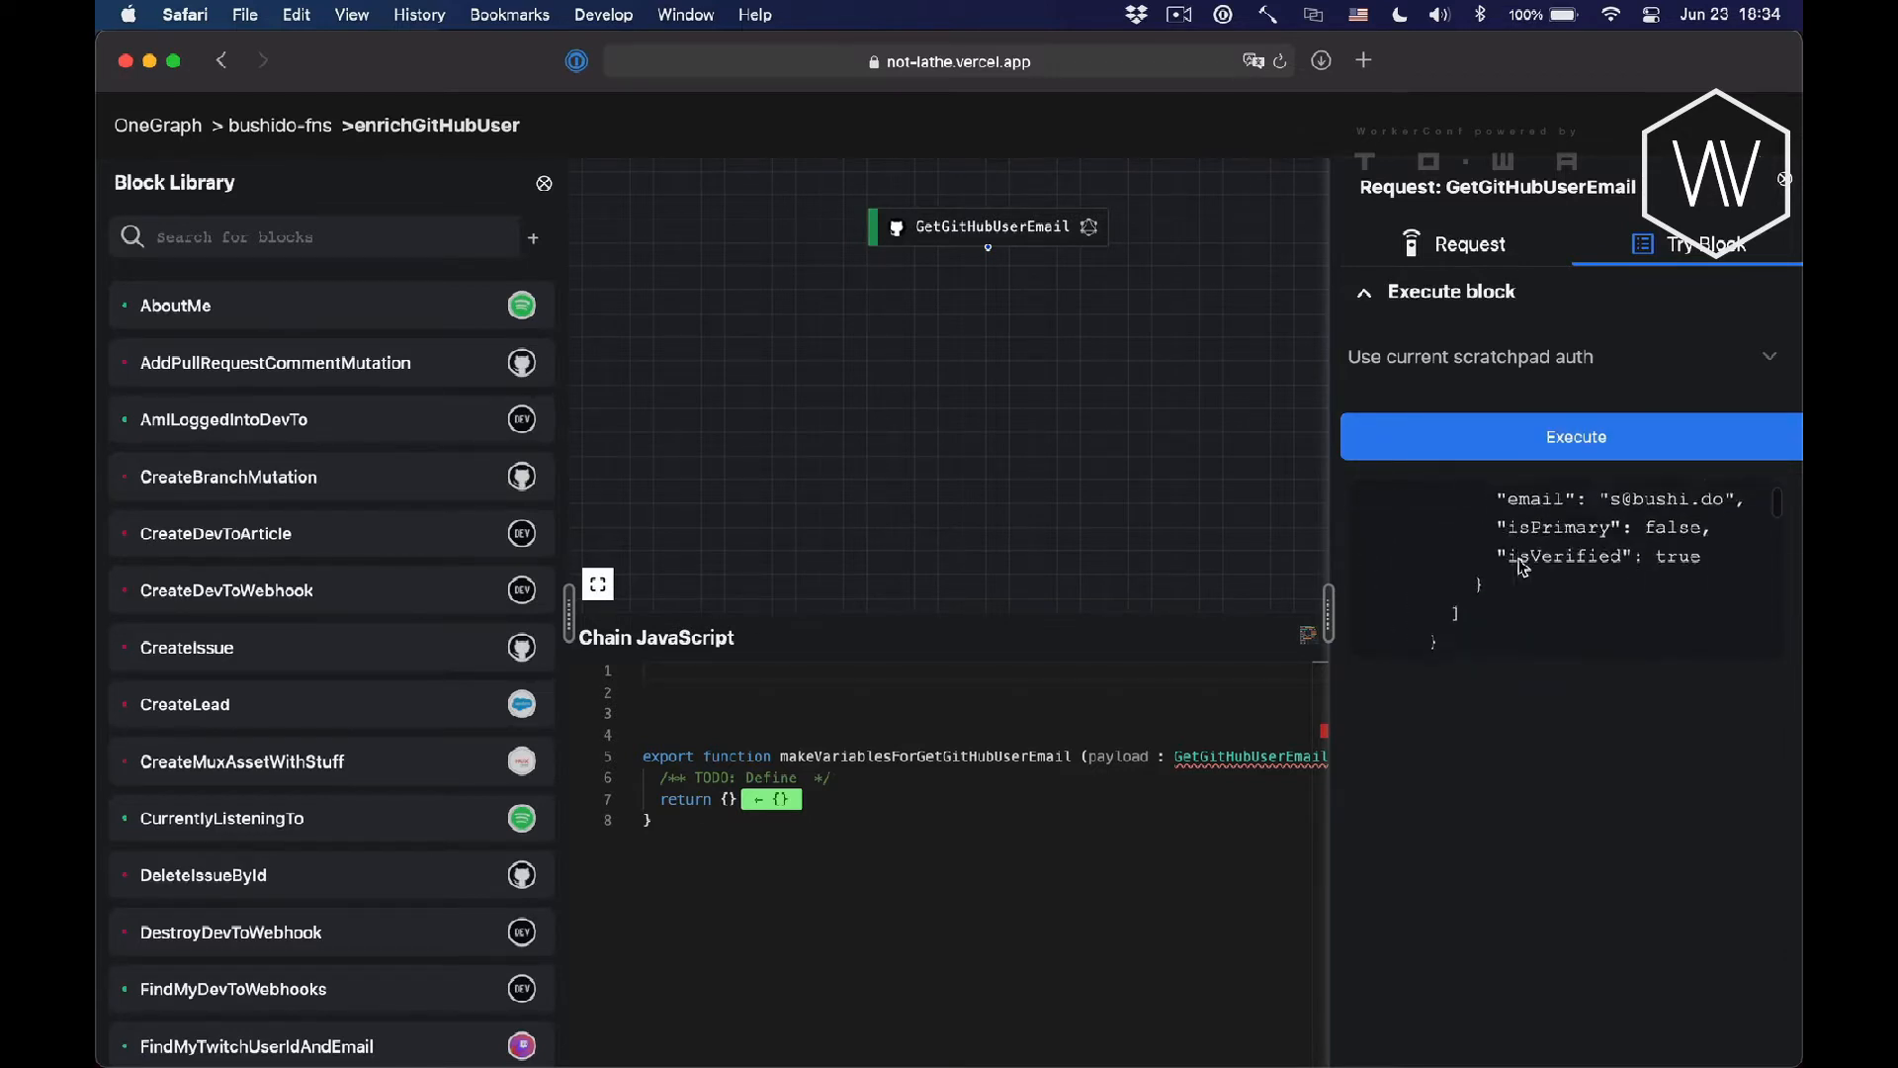
{"action": "left_click", "coordinate": [1412, 243]}
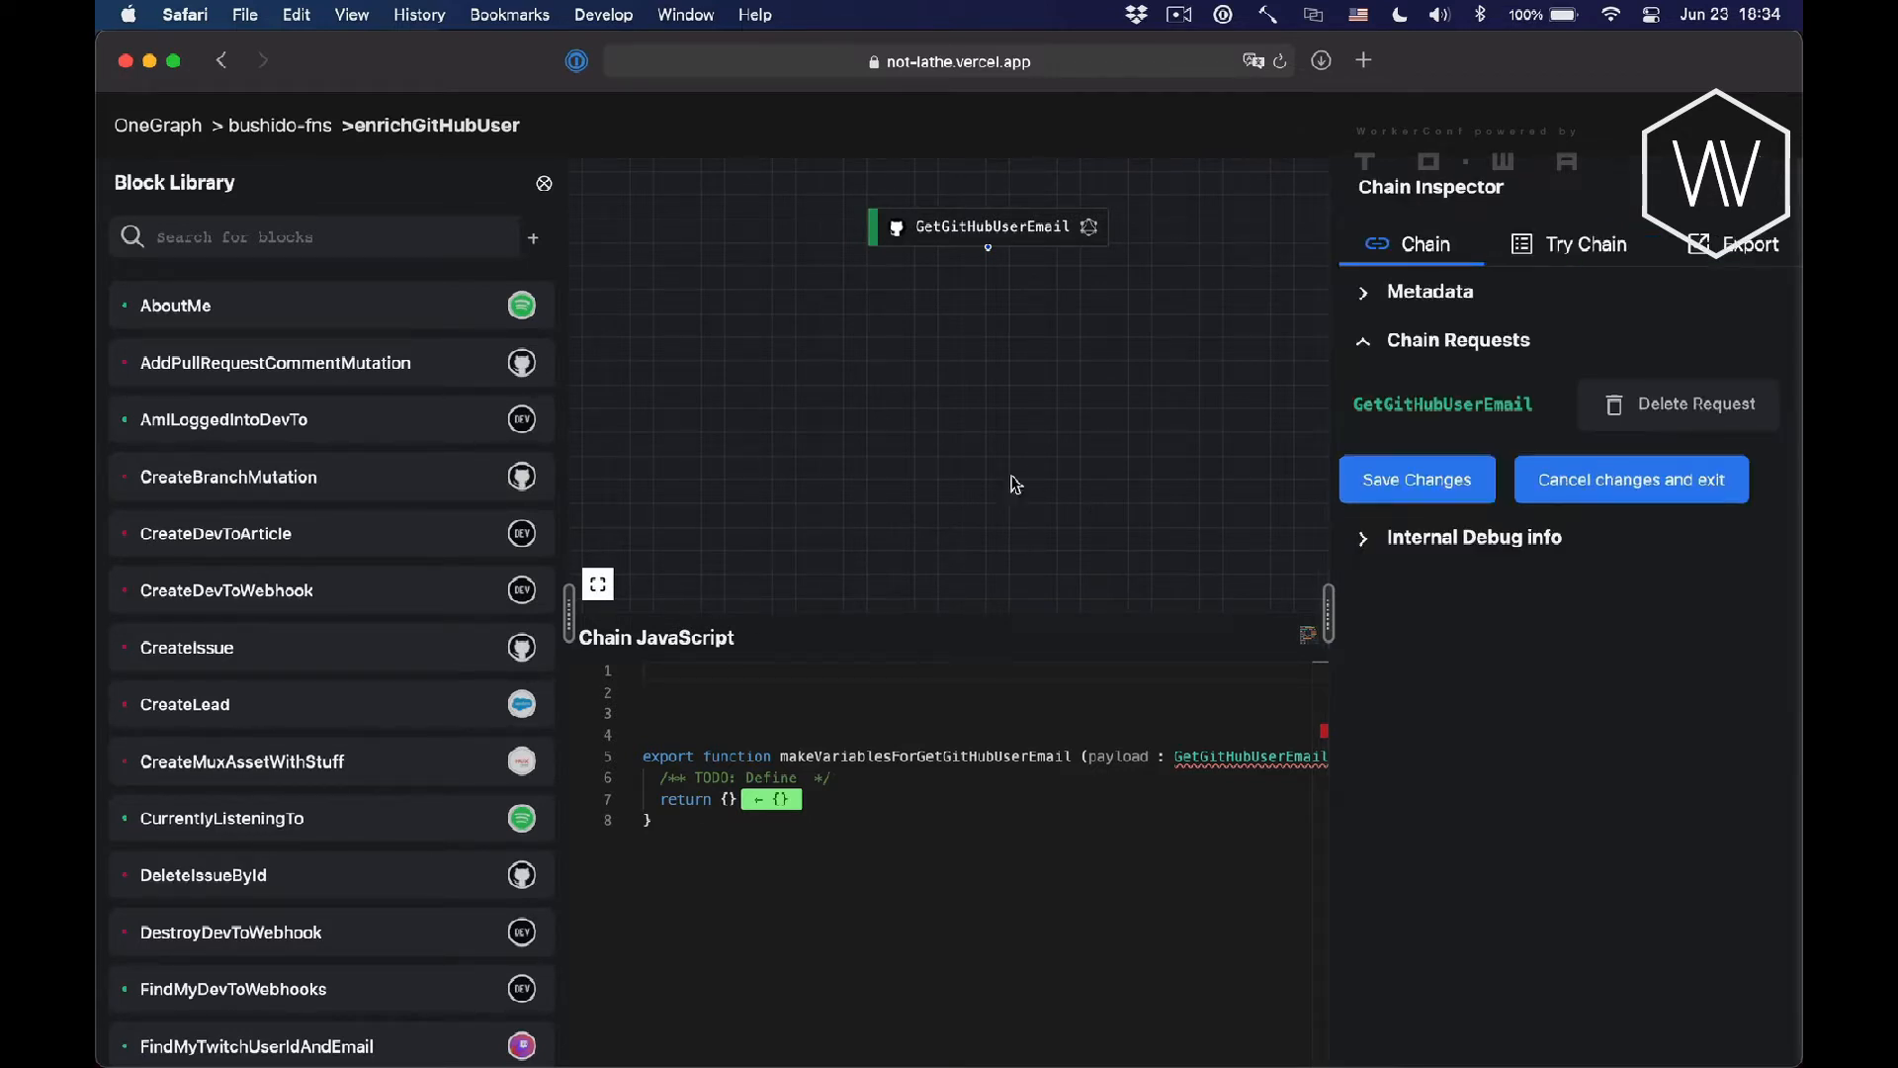
Add and save an EnrichEmail query calling Clearbit enrich with a $email variable.
{"action": "left_click", "coordinate": [533, 237]}
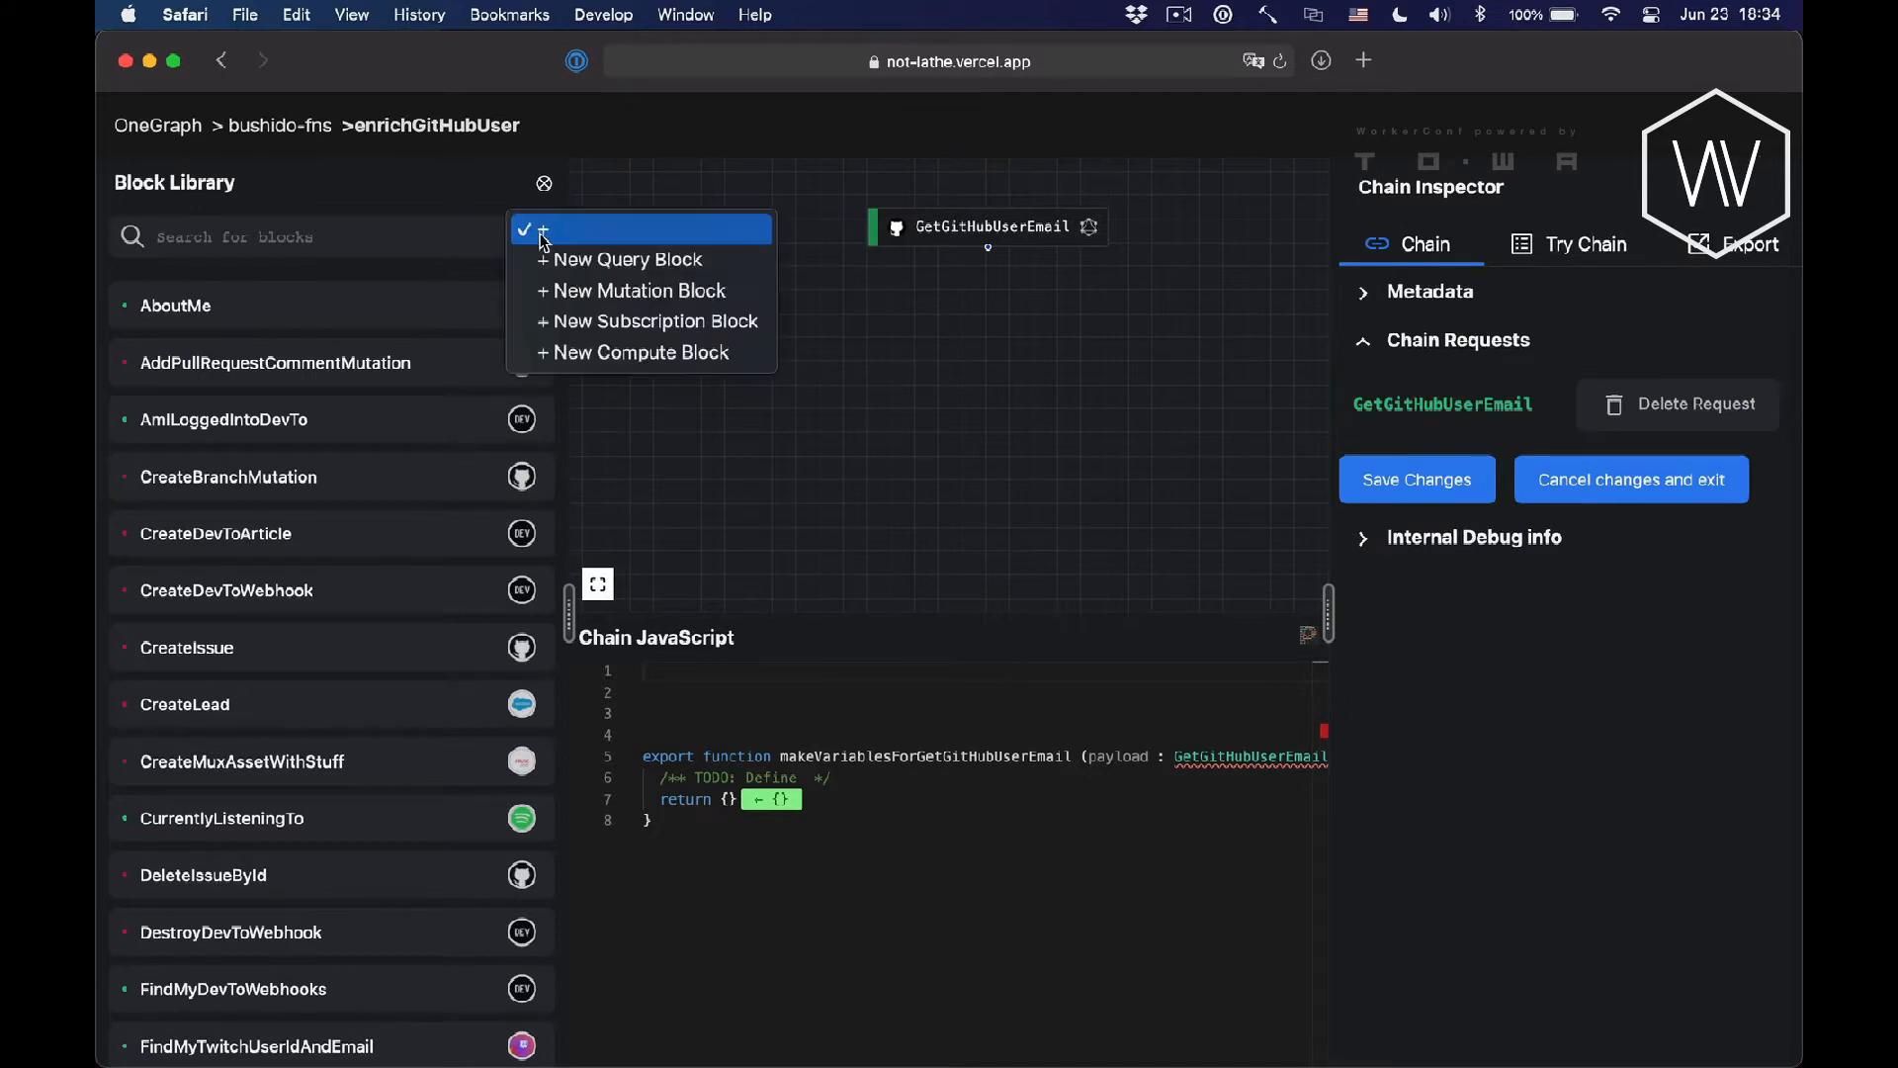
{"action": "left_click", "coordinate": [625, 259]}
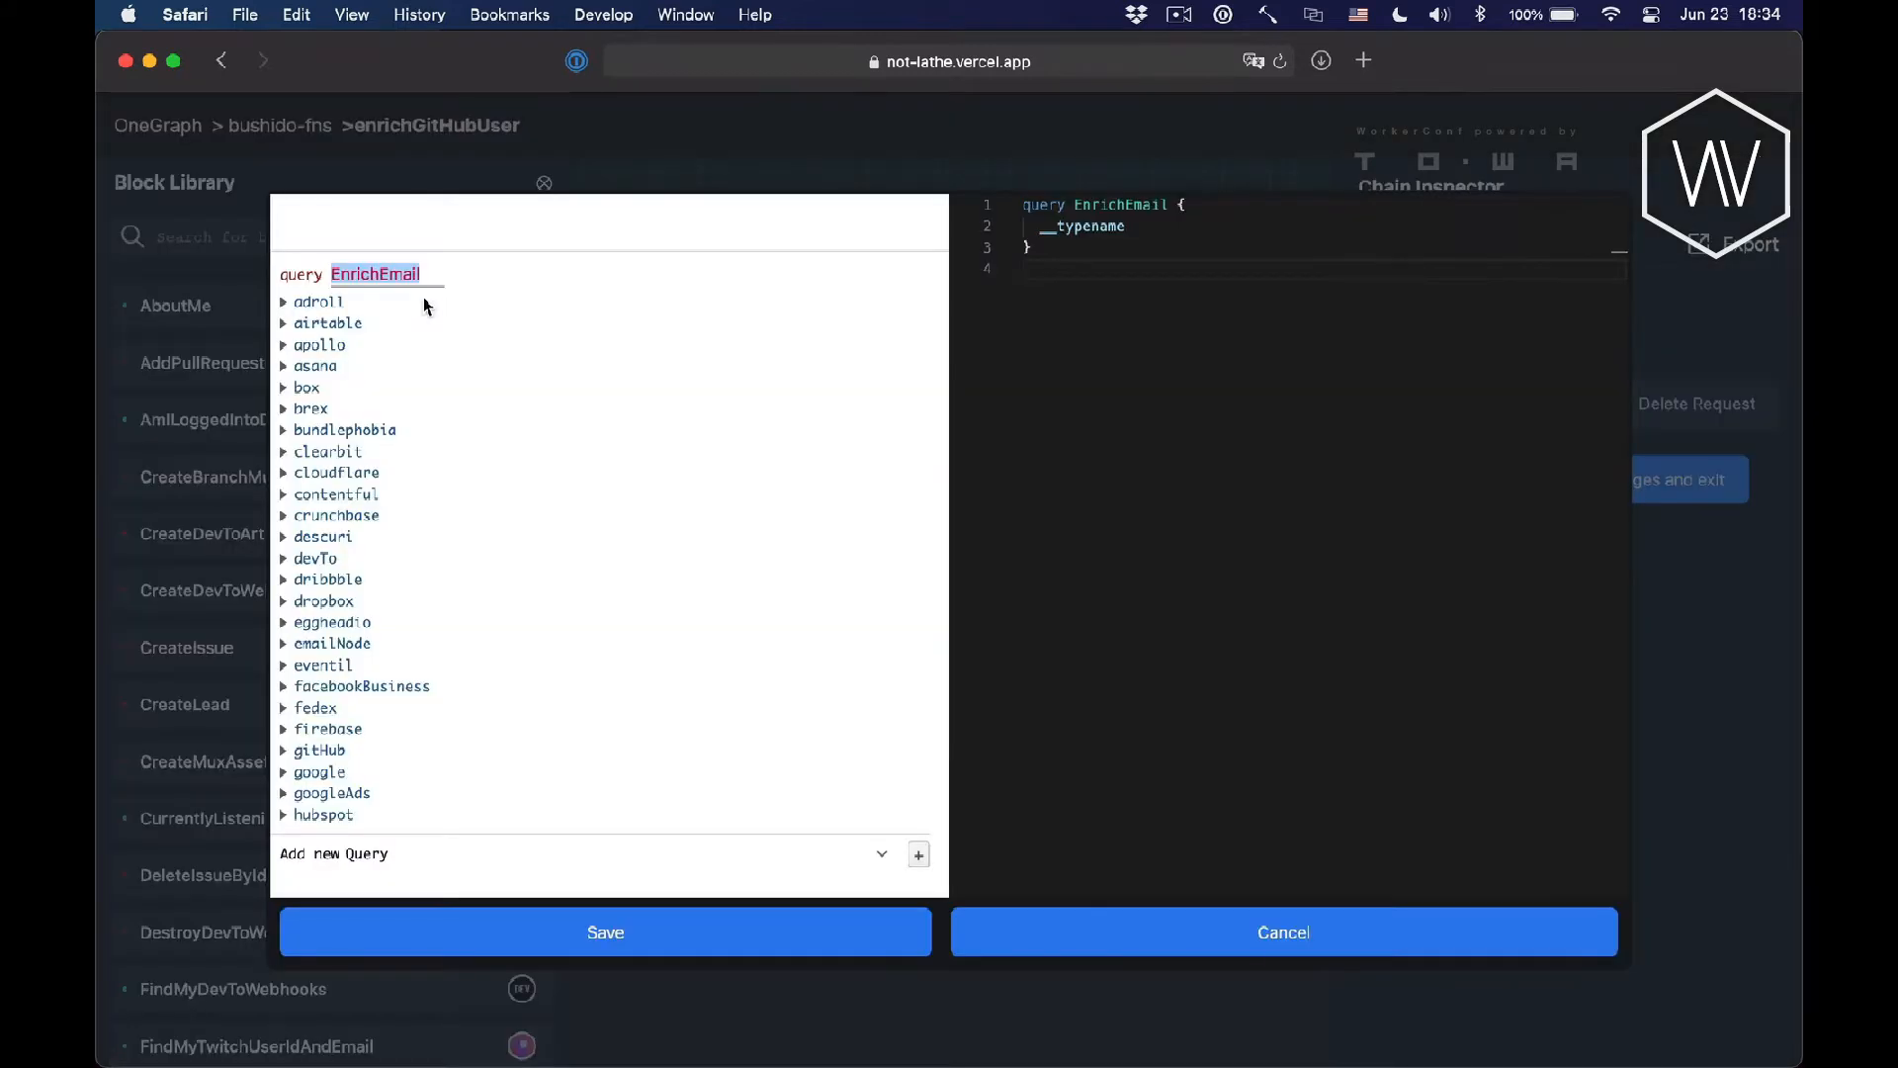
{"action": "mouse_move", "coordinate": [324, 566]}
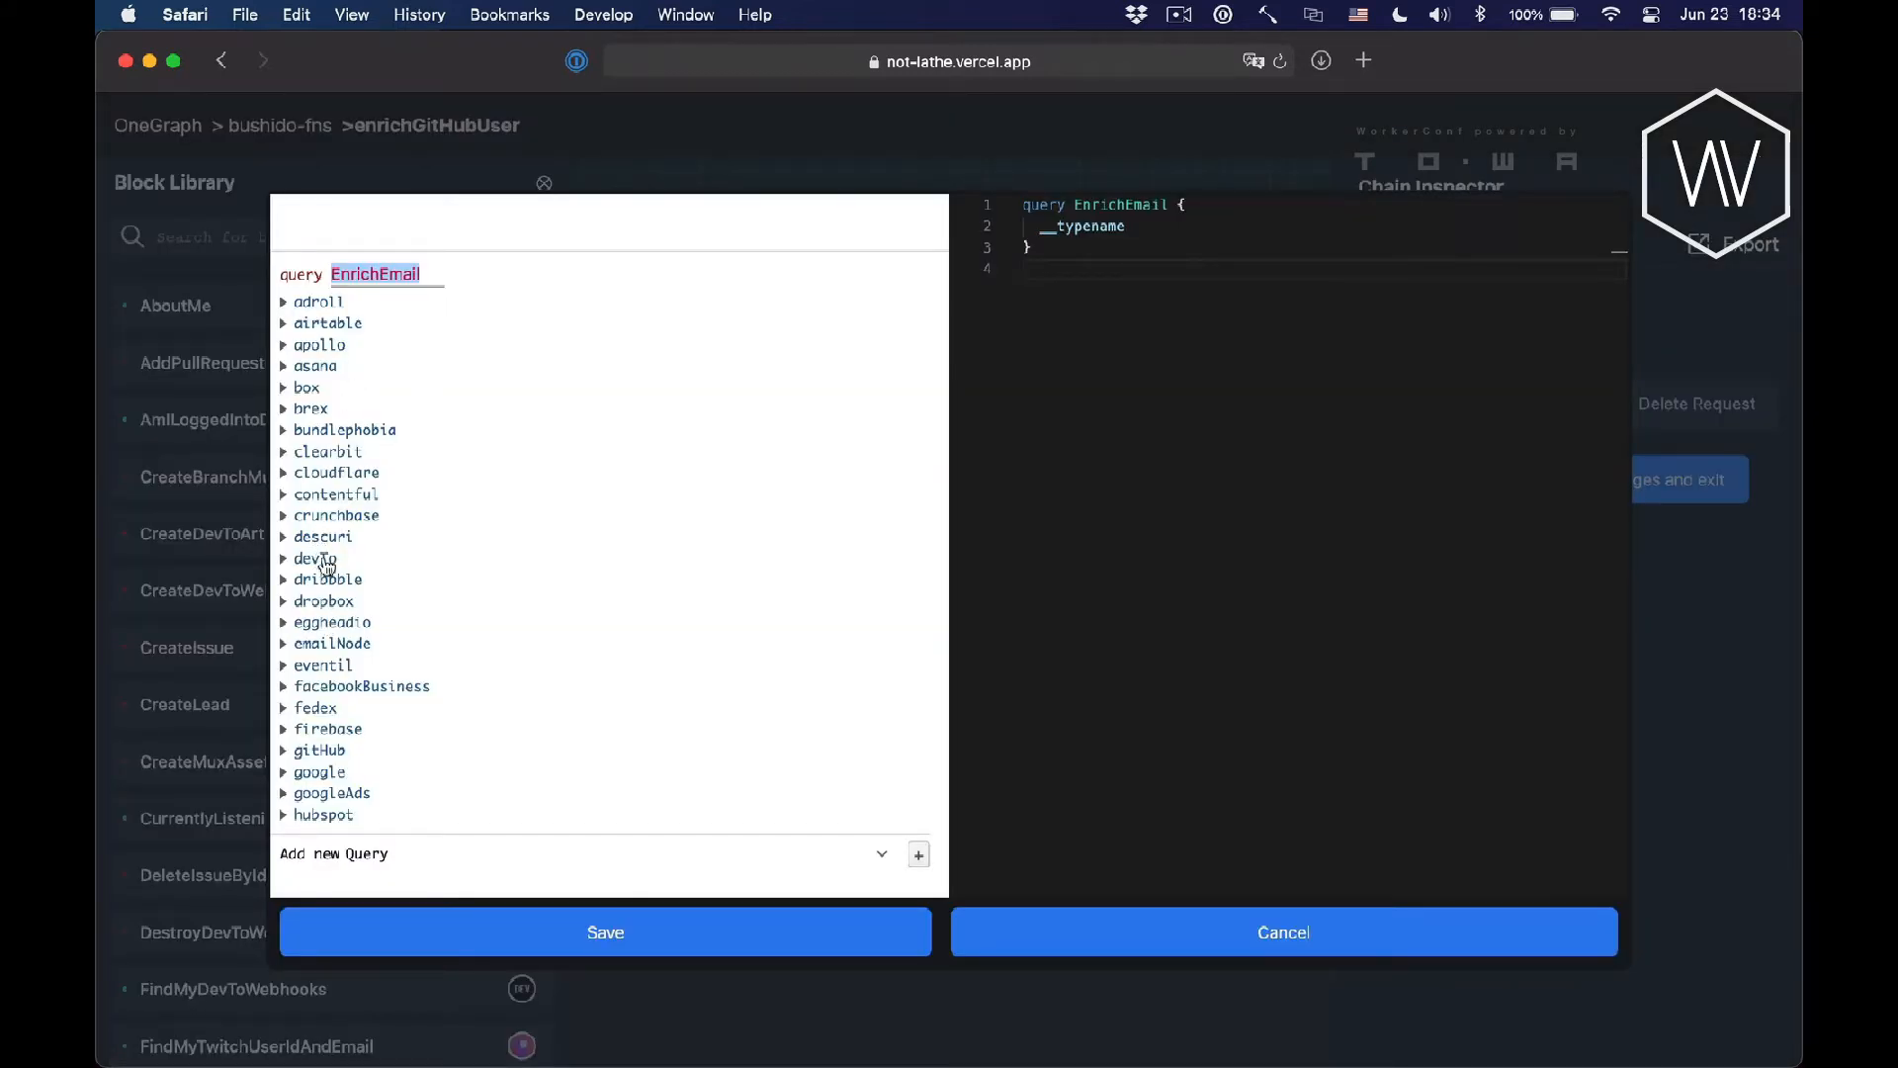
{"action": "left_click", "coordinate": [328, 452]}
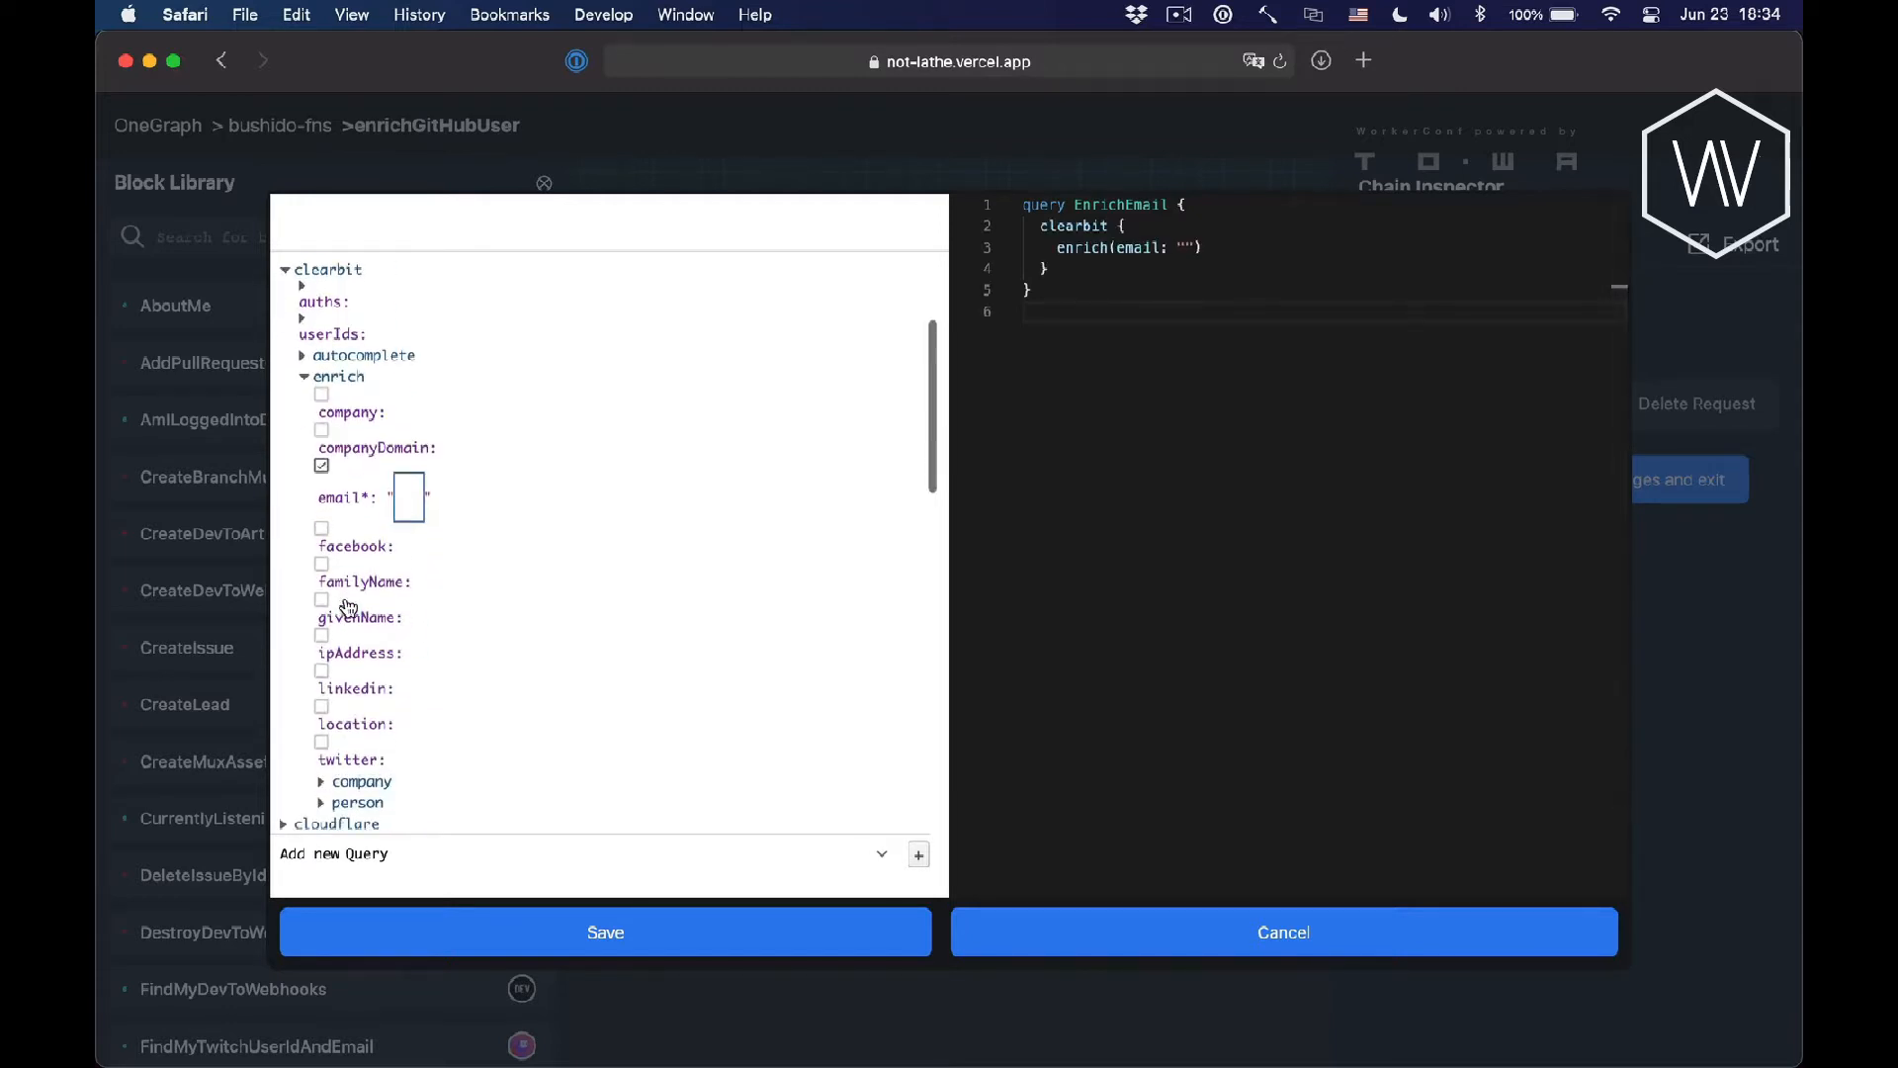
{"action": "type", "text": "$email"}
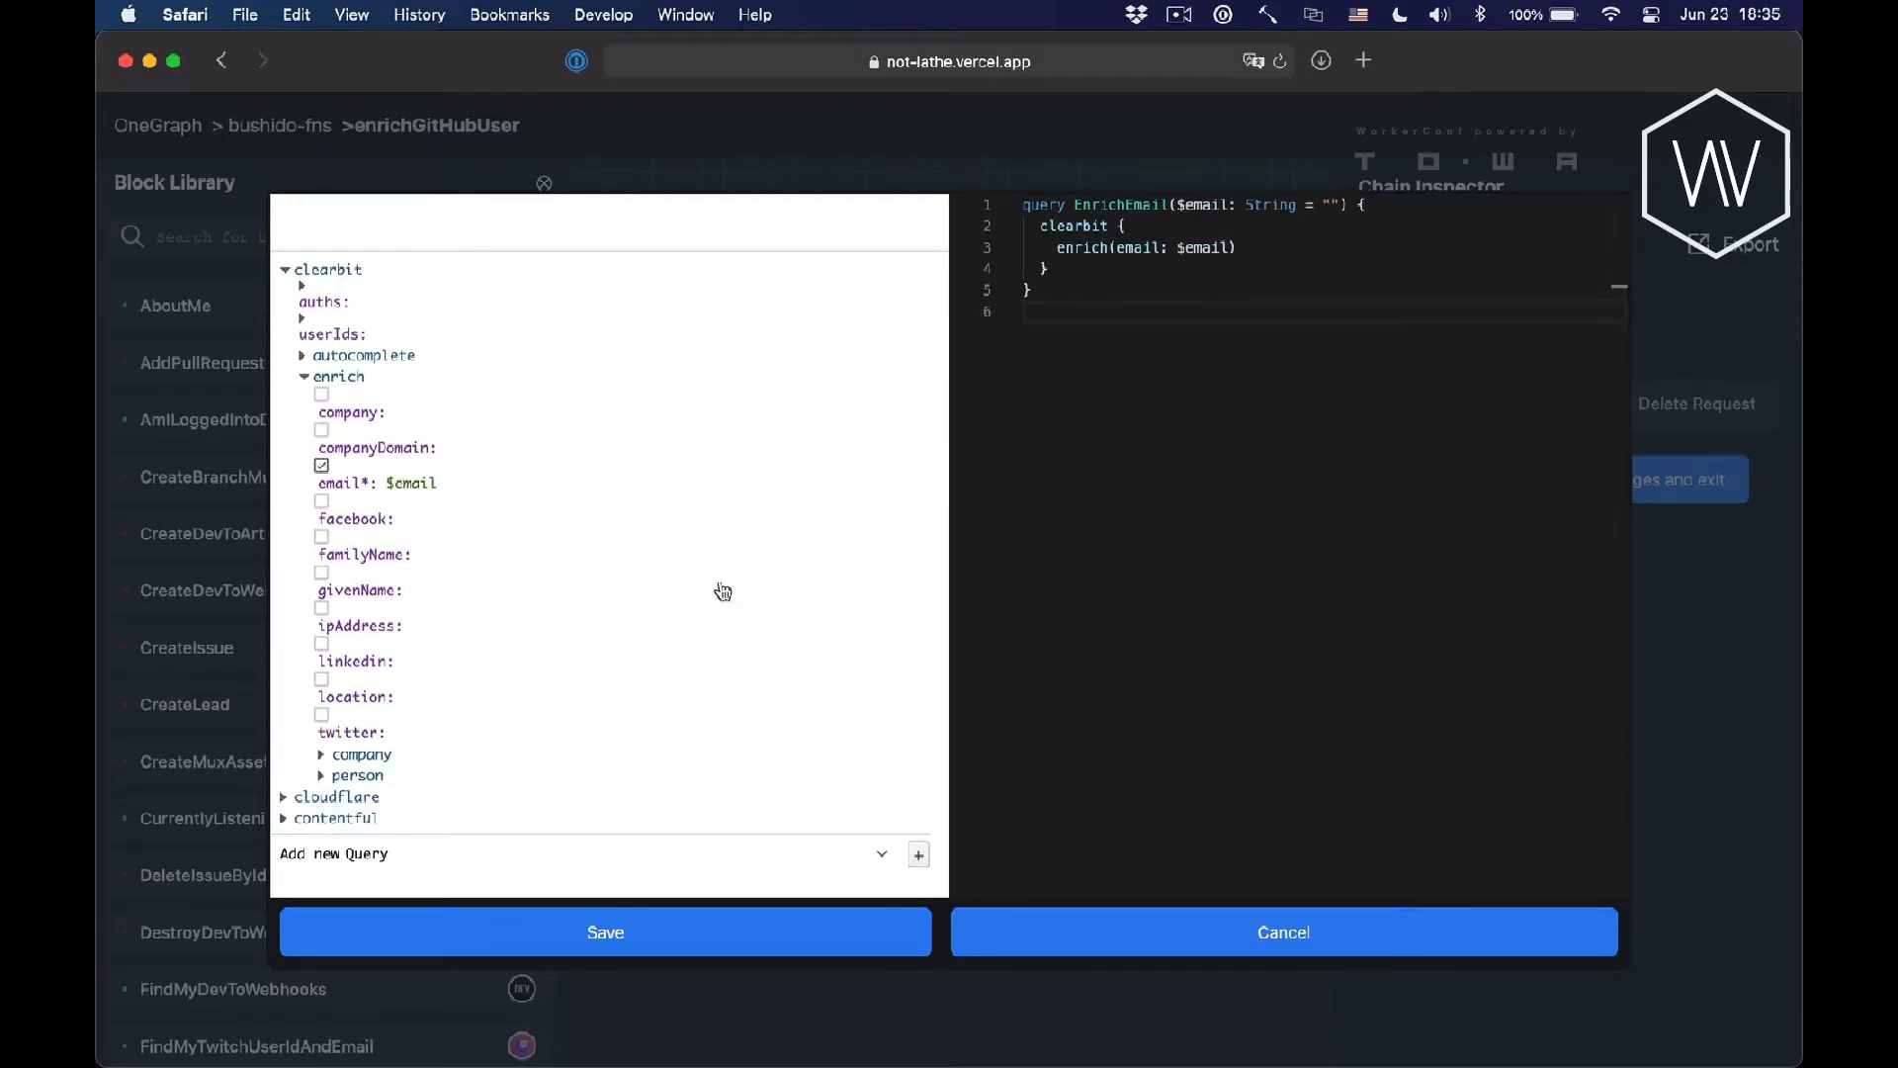
{"action": "scroll", "scroll_direction": "down", "scroll_amount": 3}
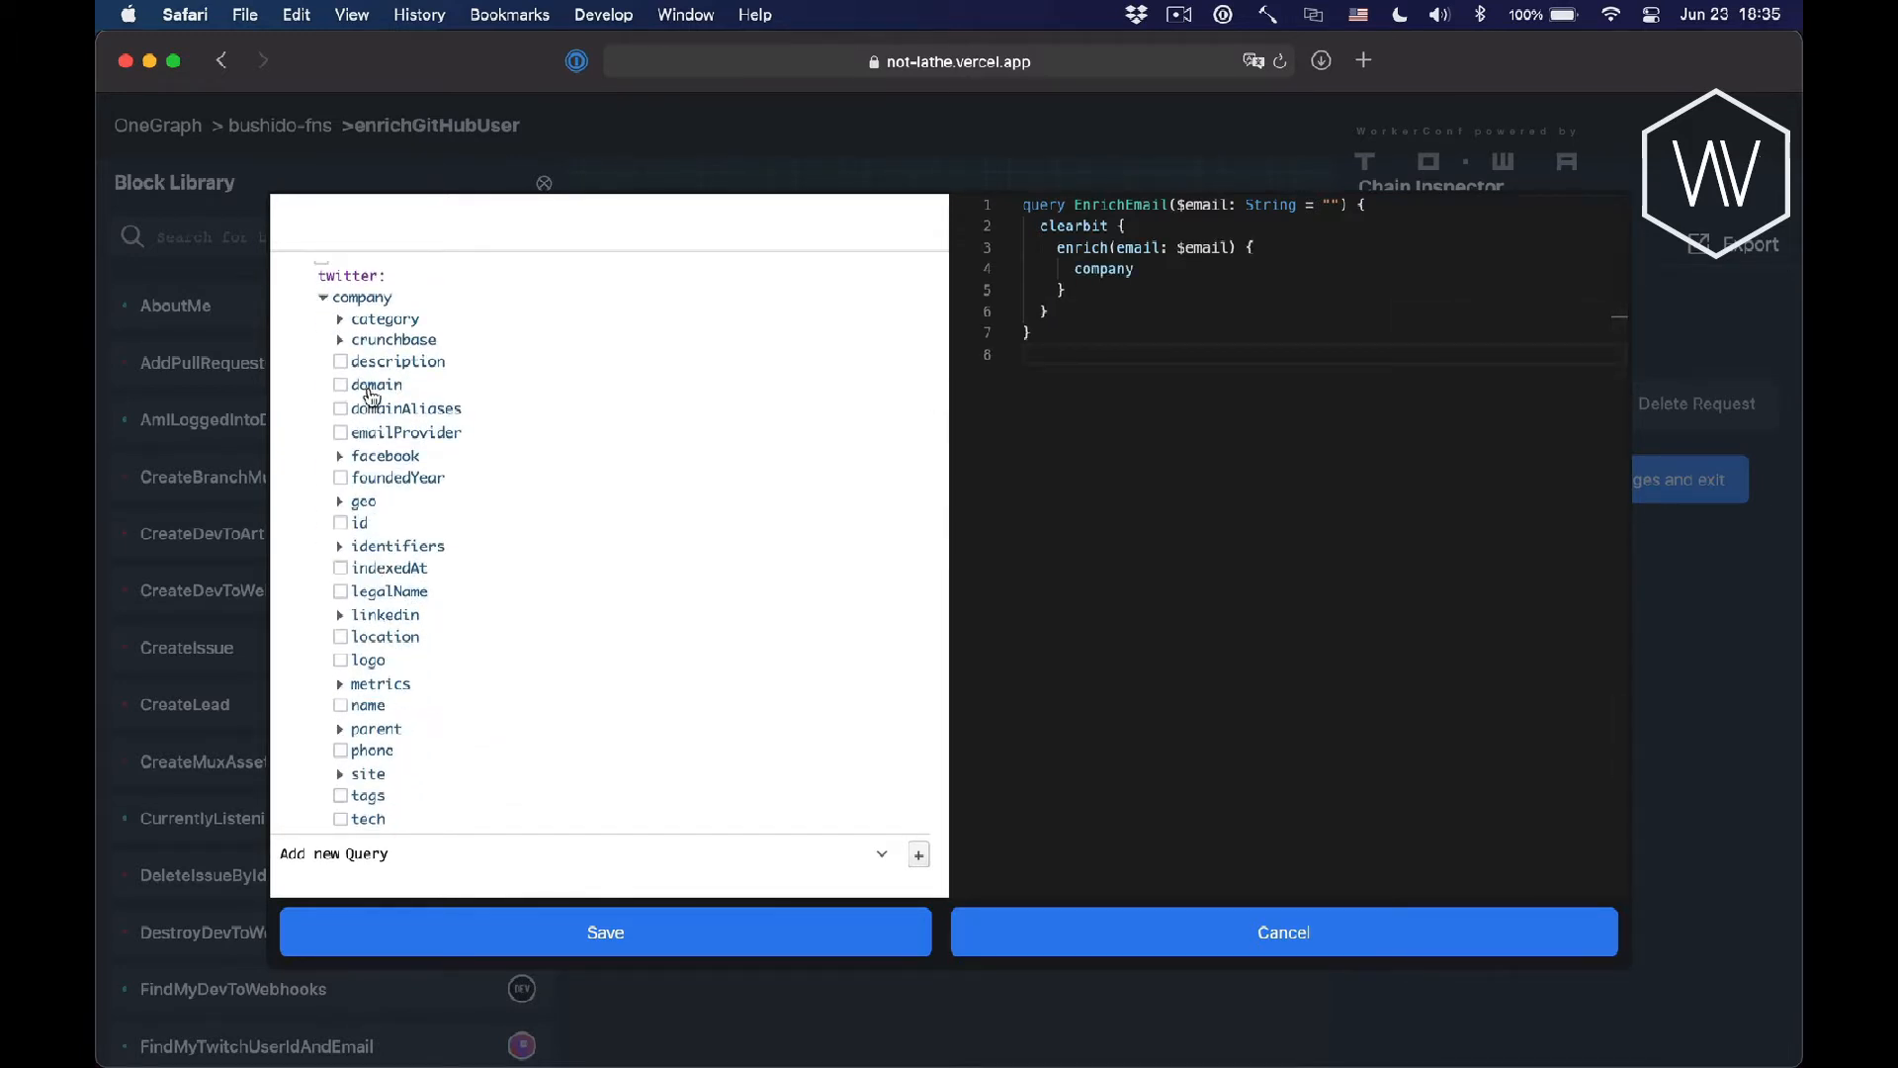
{"action": "left_click", "coordinate": [340, 383]}
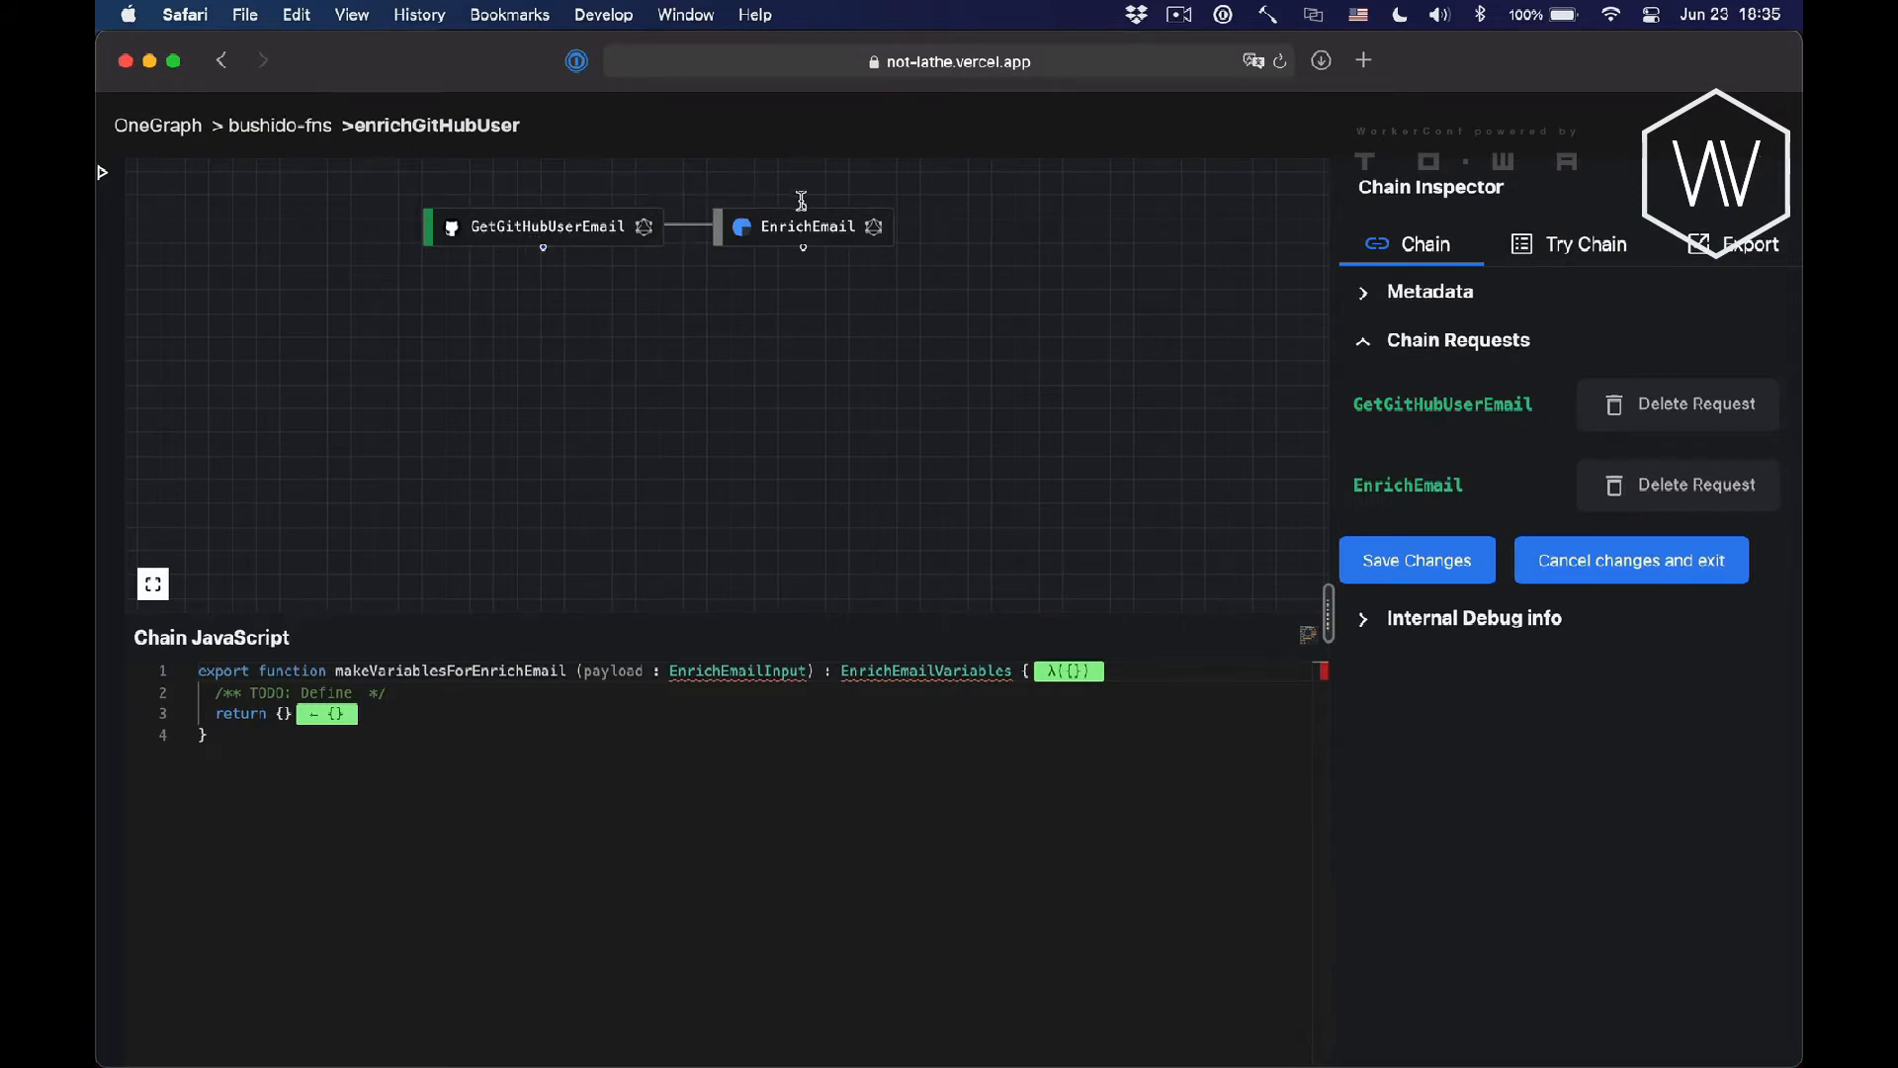
Place EnrichEmail below GetGitHubUserEmail and set its email variable to the verified address's ?.email.
{"action": "left_click_drag", "start_coordinate": [802, 226], "coordinate": [542, 298]}
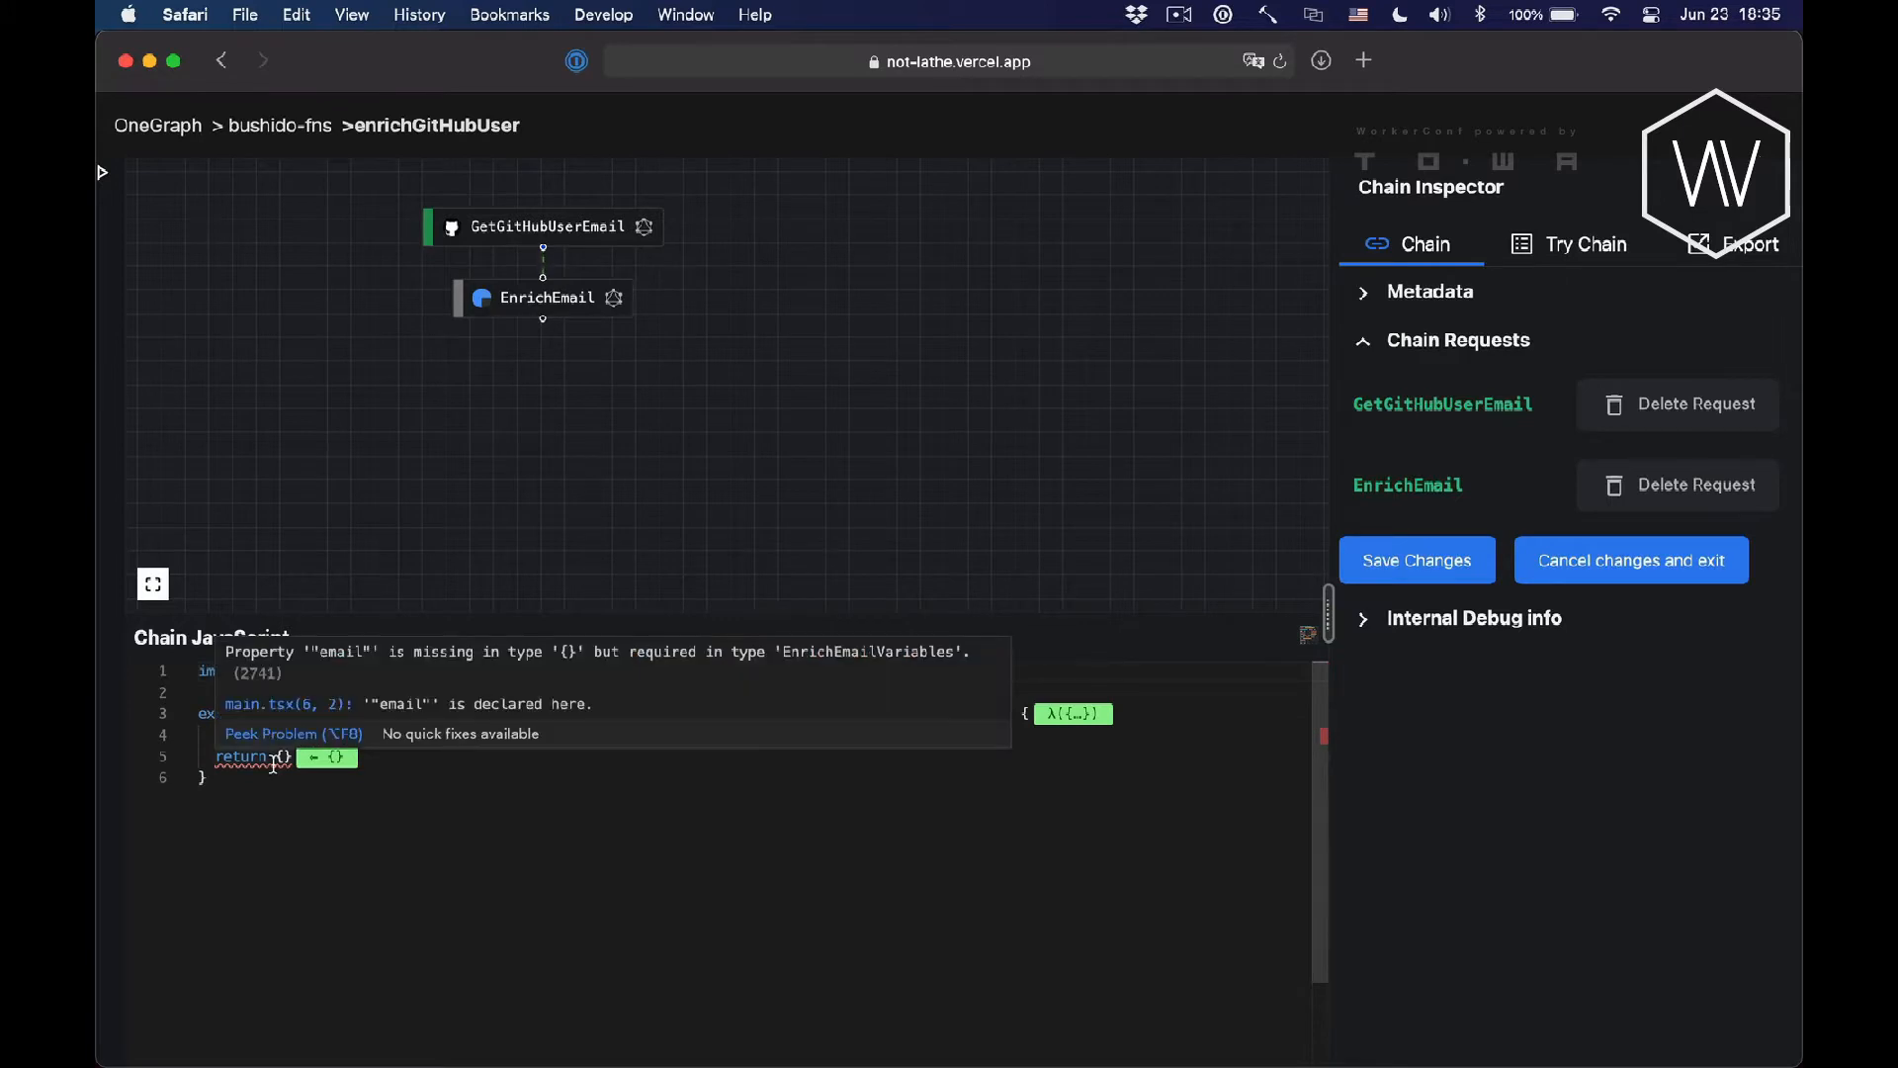
{"action": "mouse_move", "coordinate": [347, 690]}
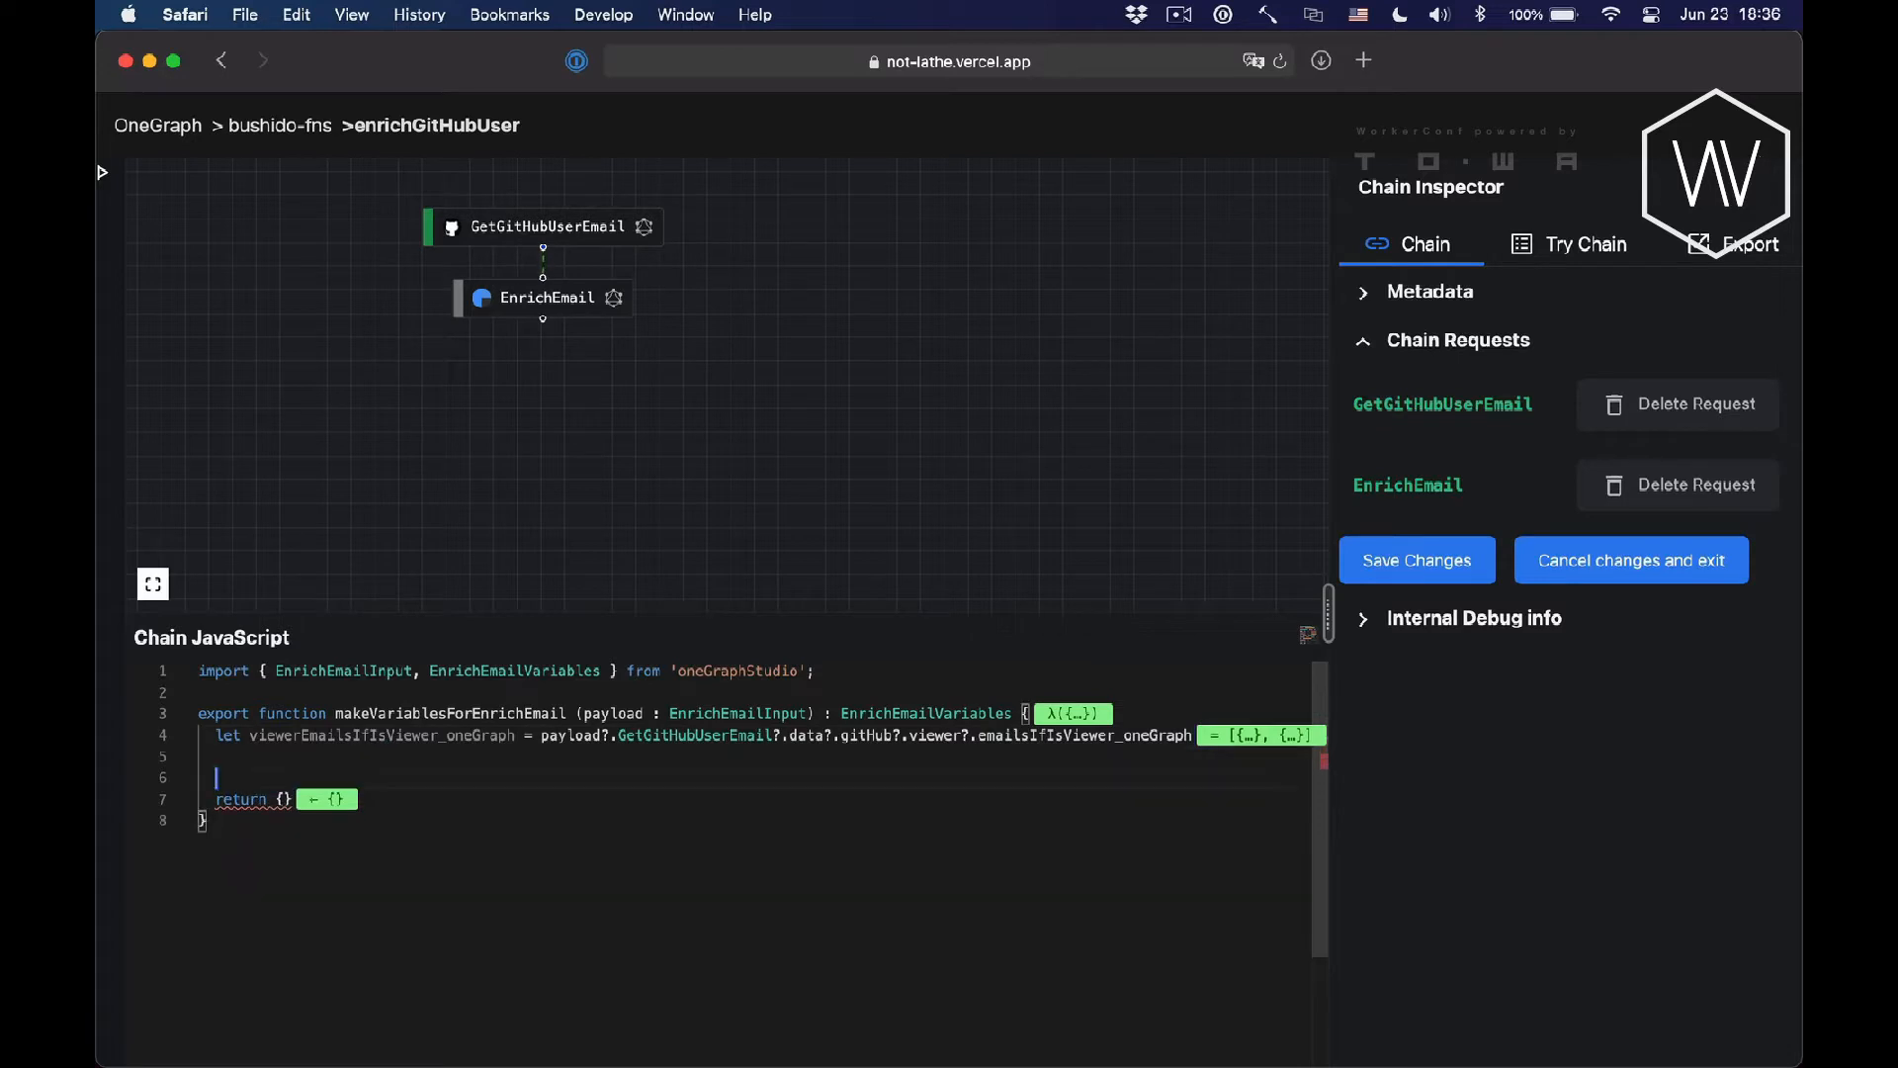
{"action": "type", "text": "let email ="}
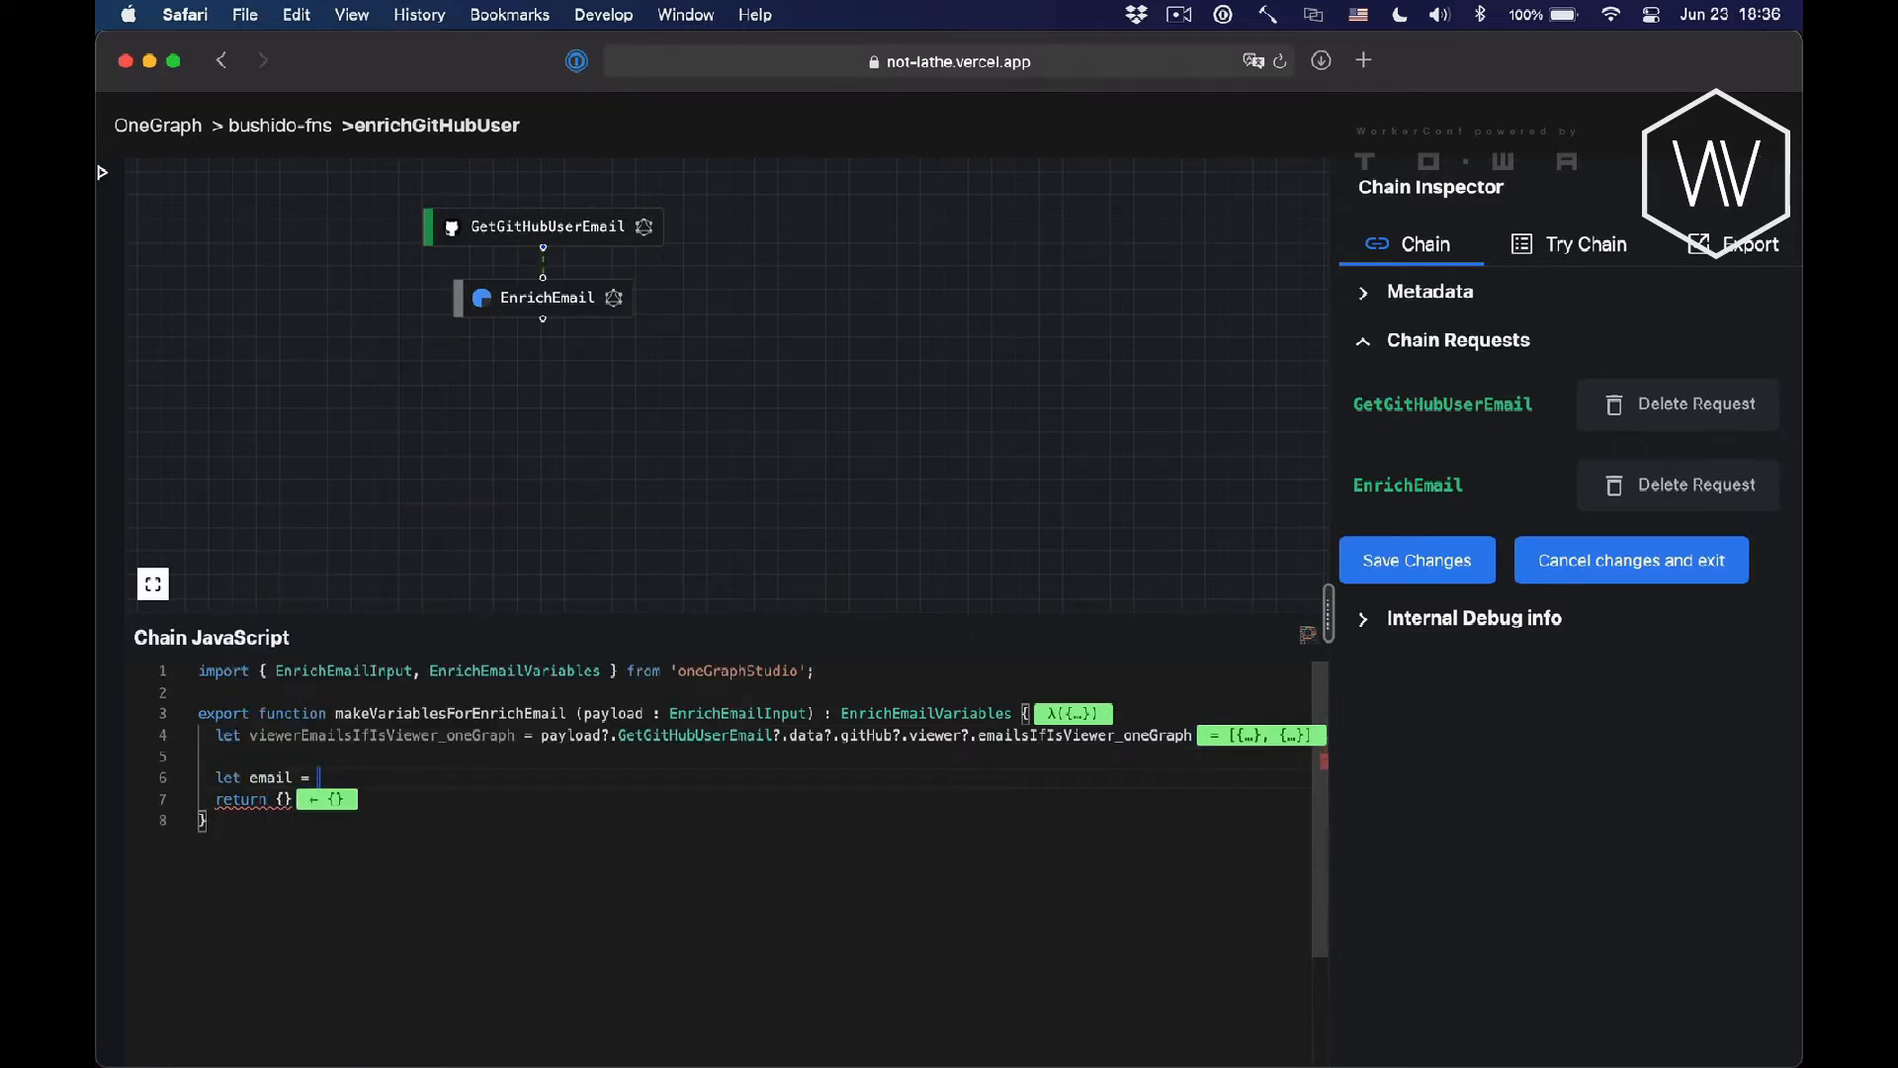
{"action": "type", "text": "viewerEmailsIfIsViewer_oneGraph.find(email => {"}
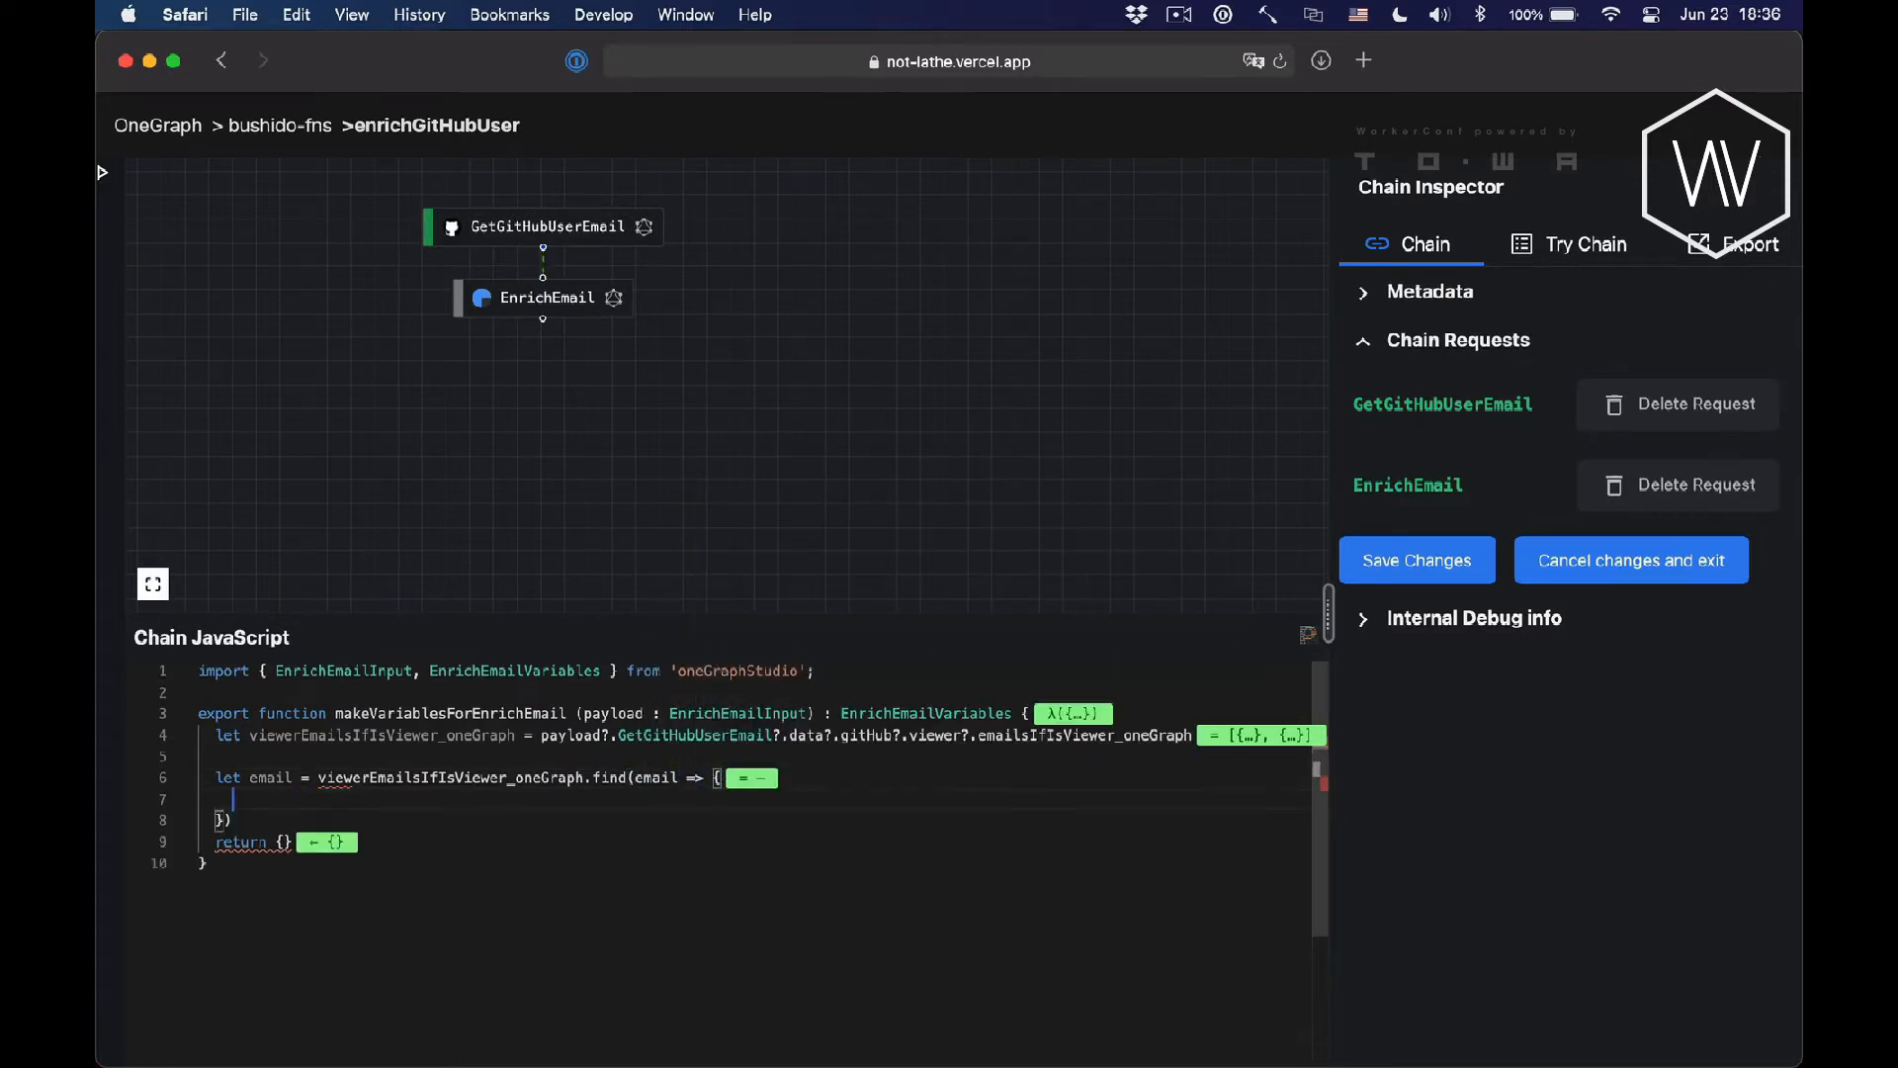
{"action": "type", "text": "return email.isPrimary &&"}
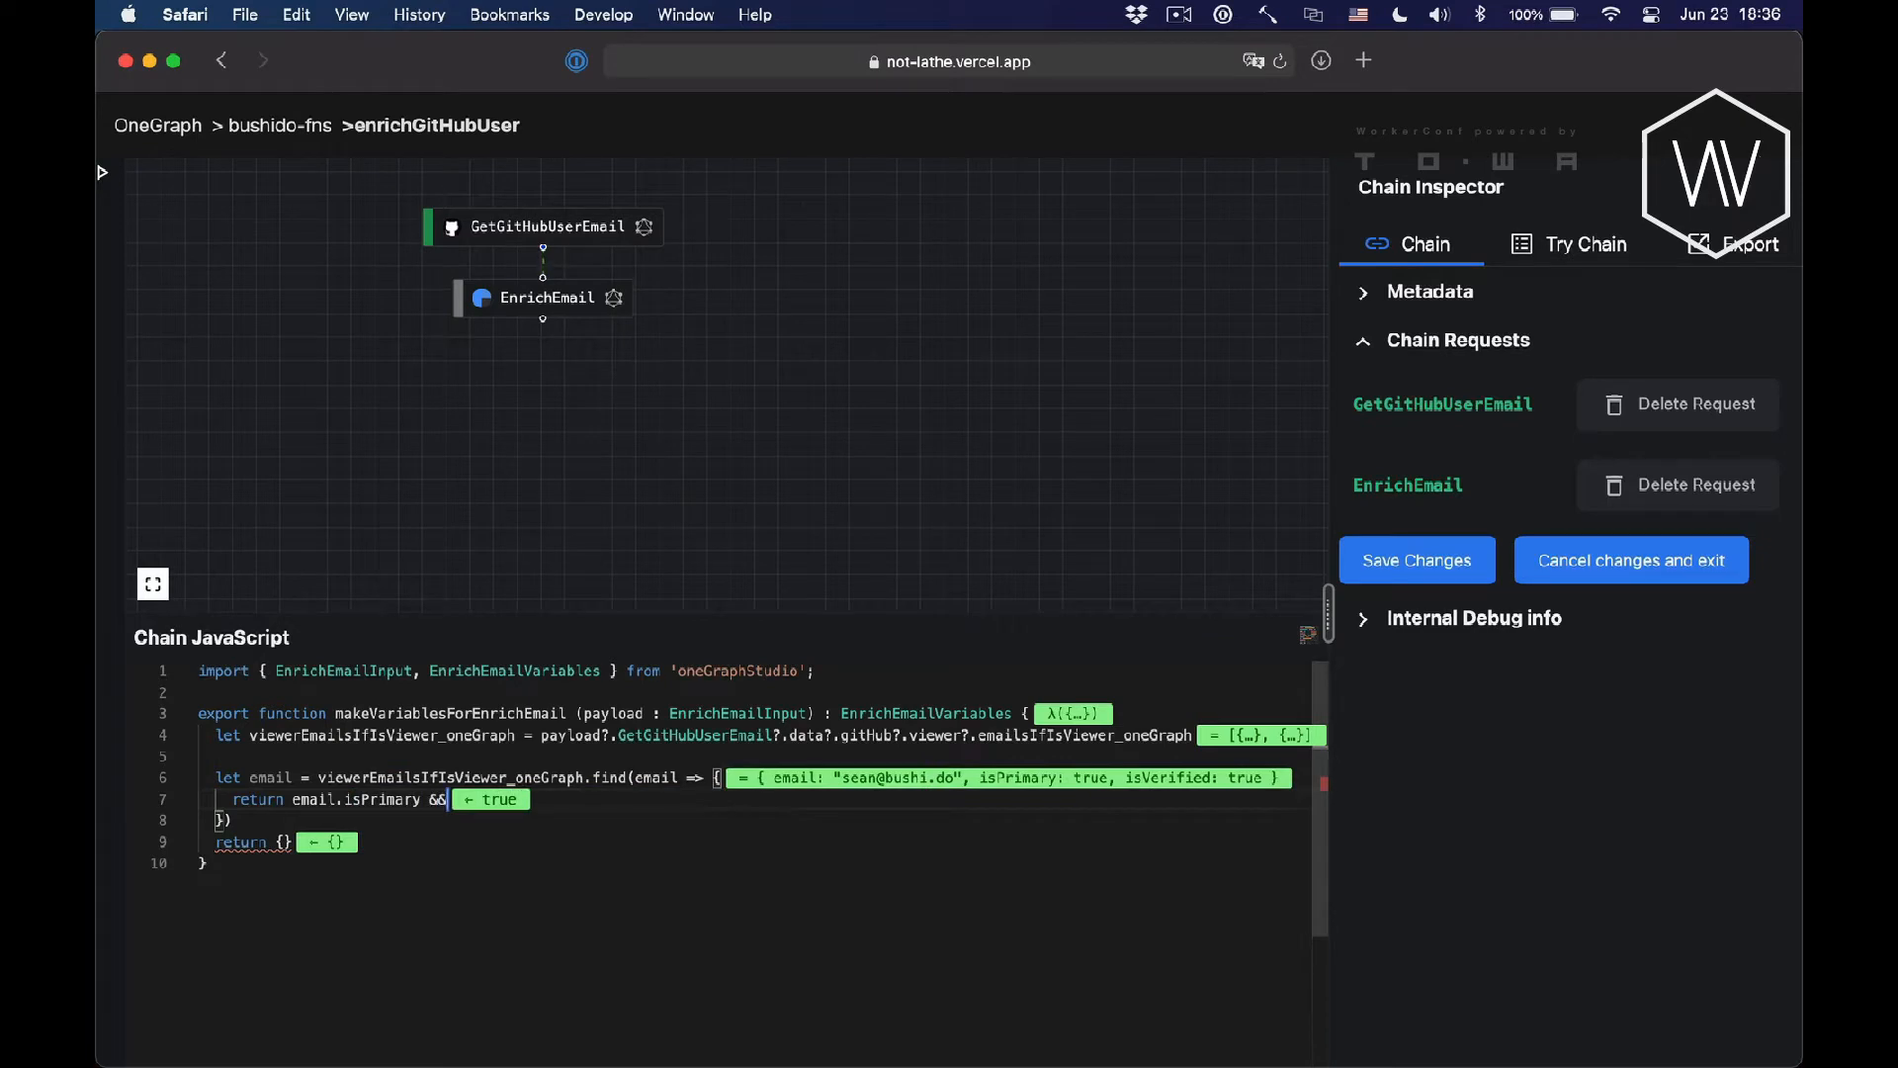
{"action": "type", "text": "email.isVerified"}
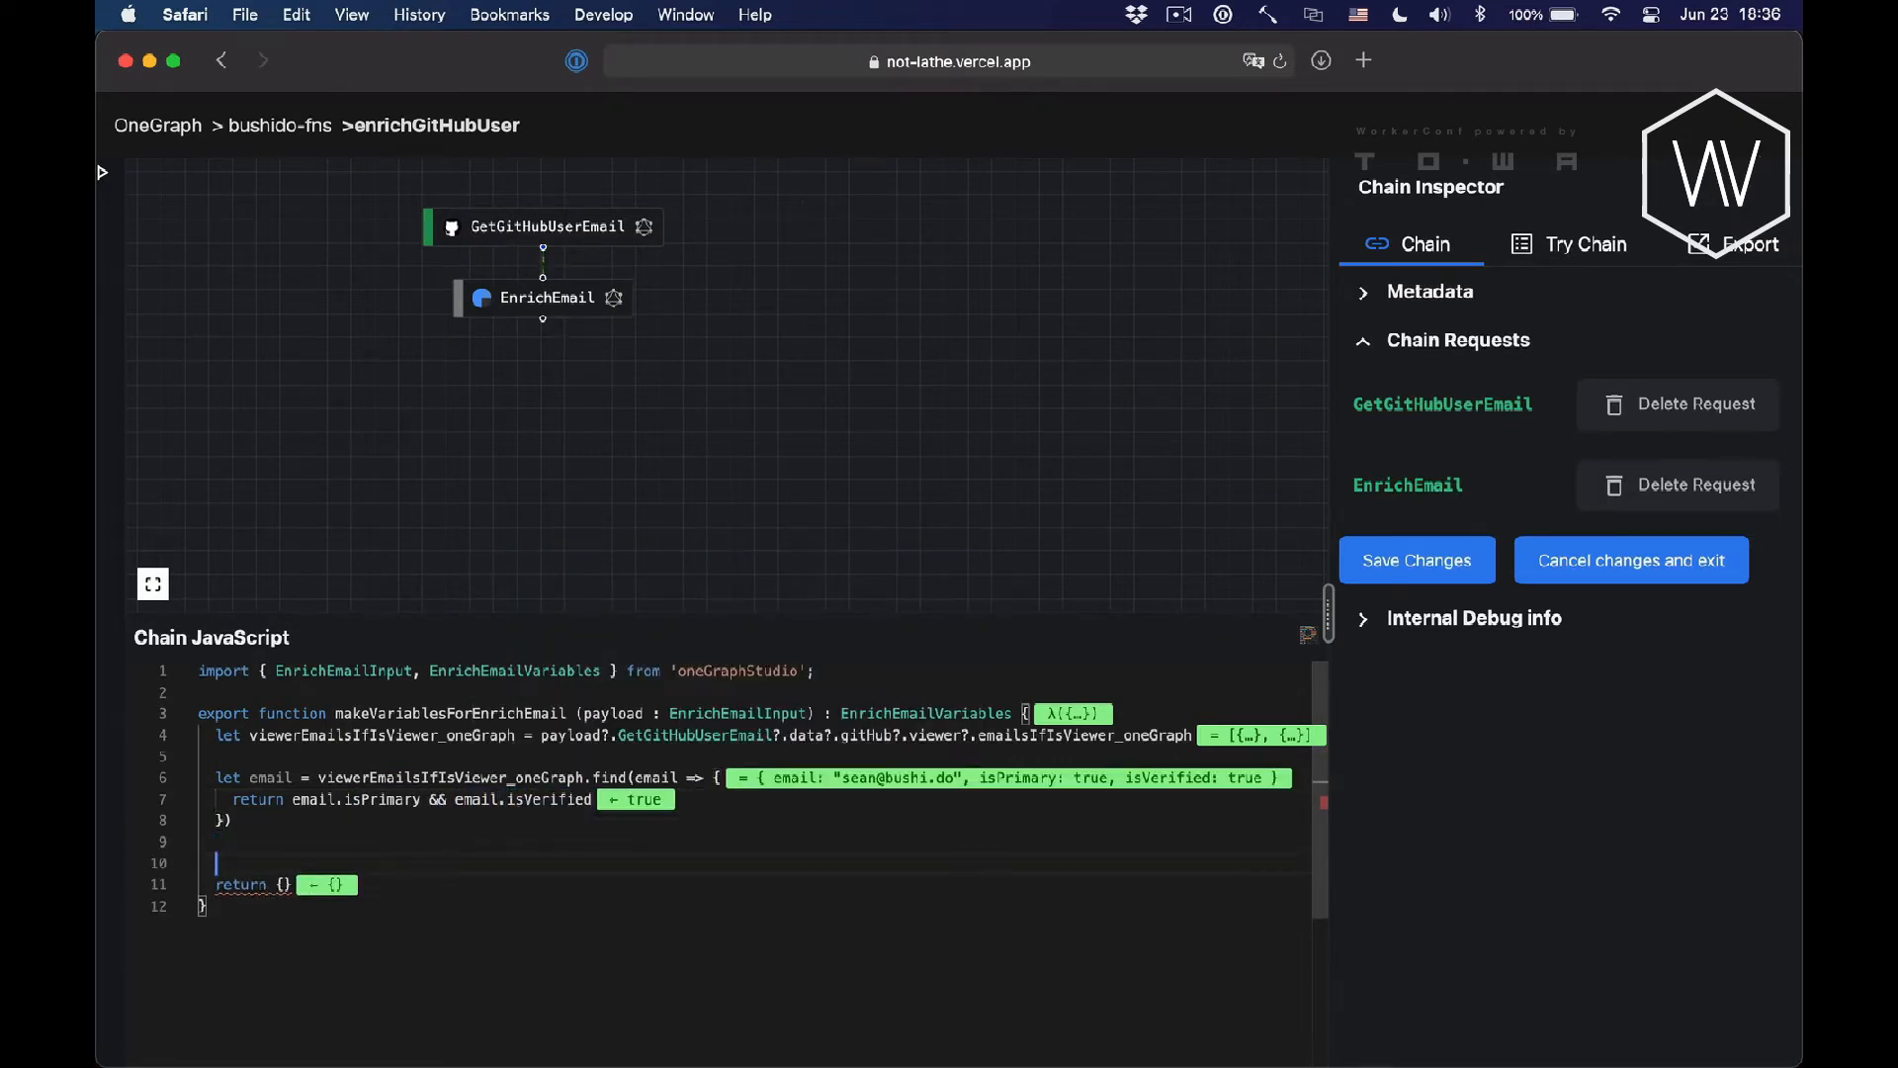
{"action": "type", "text": "let"}
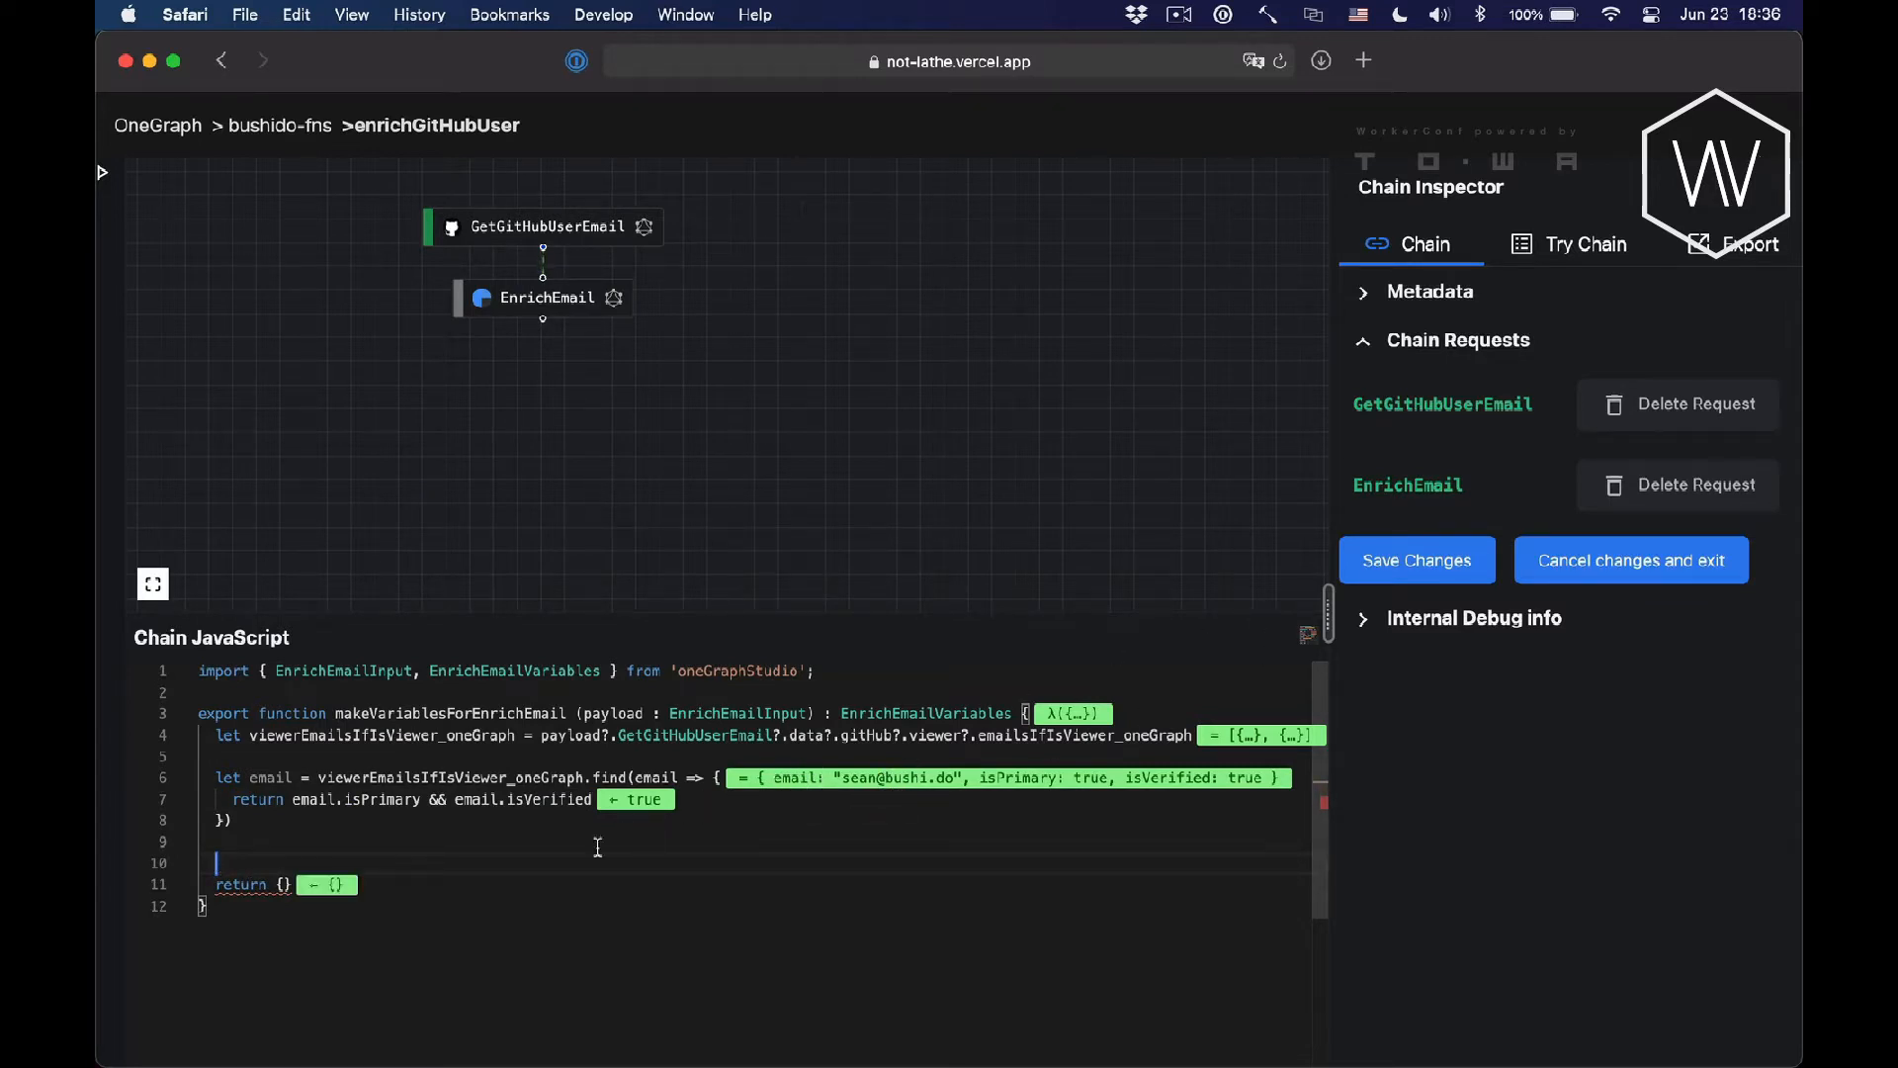
{"action": "type", "text": "{email: email"}
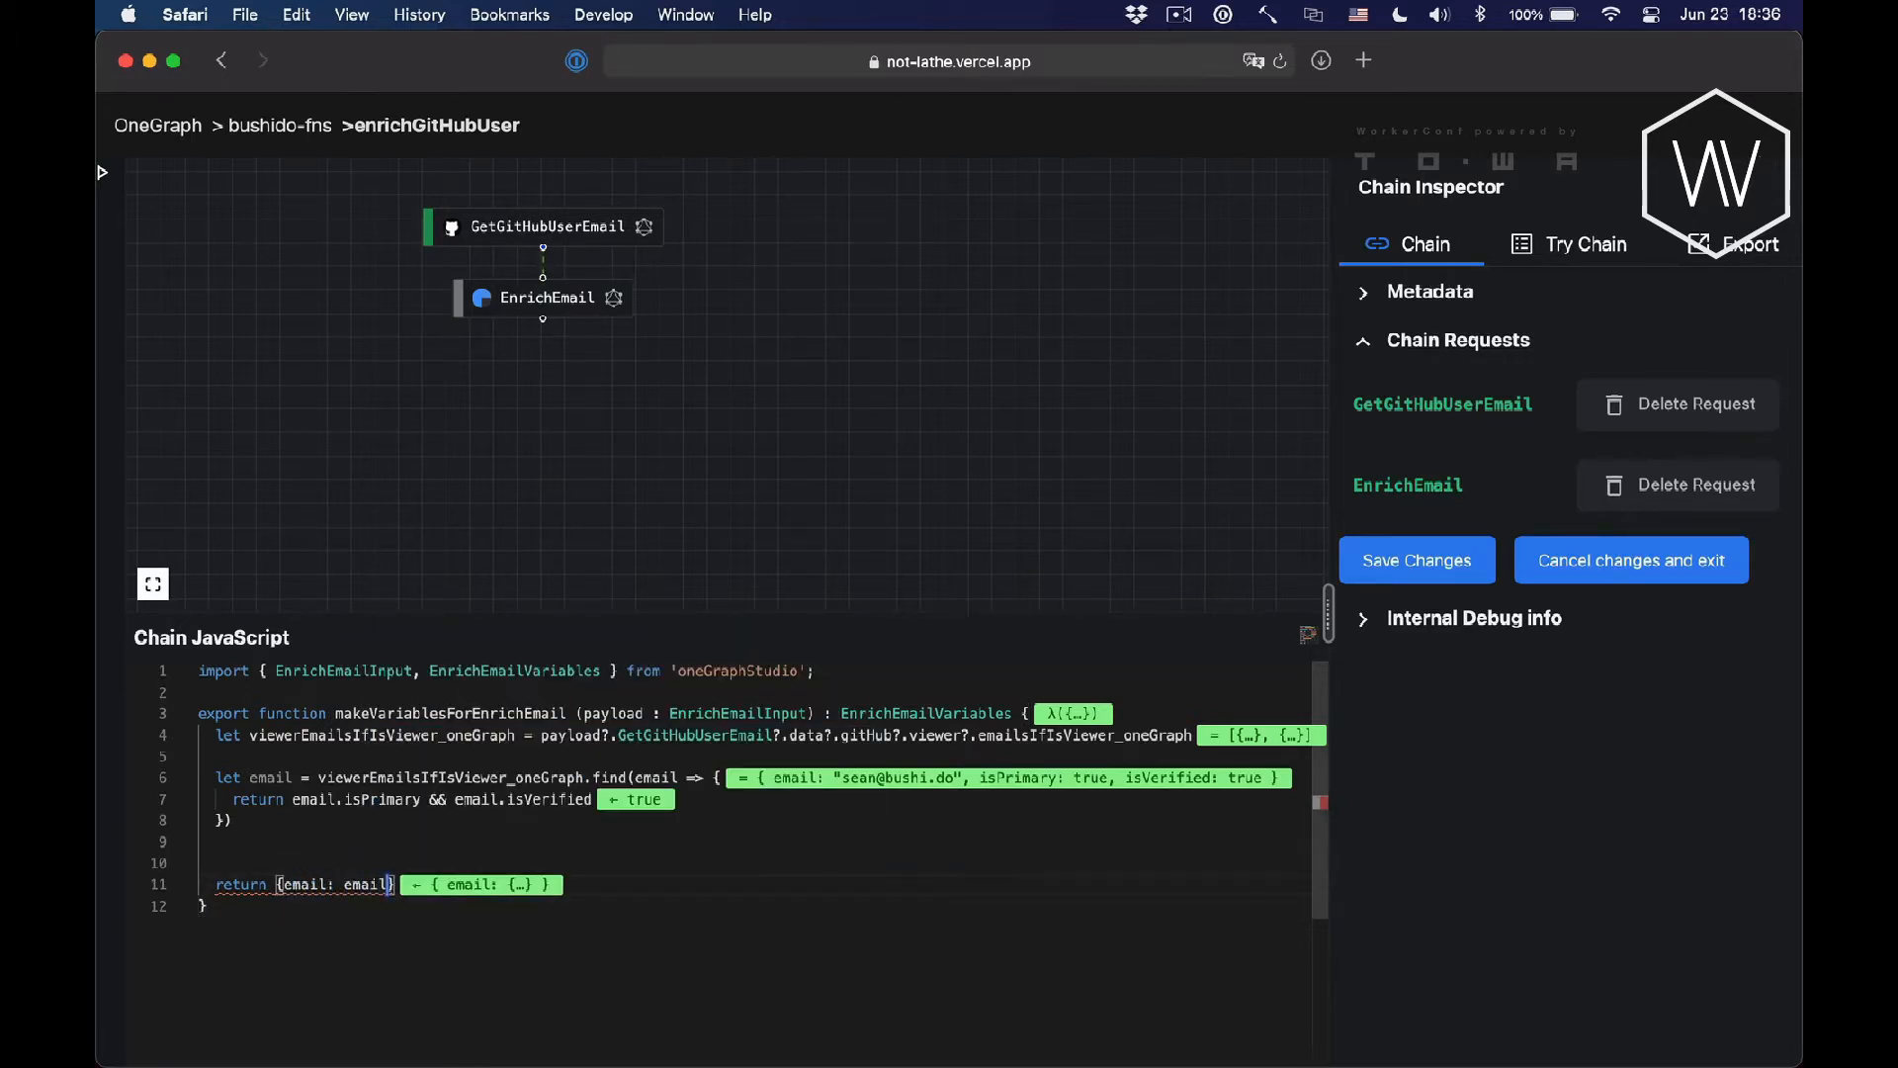
{"action": "mouse_move", "coordinate": [367, 884]}
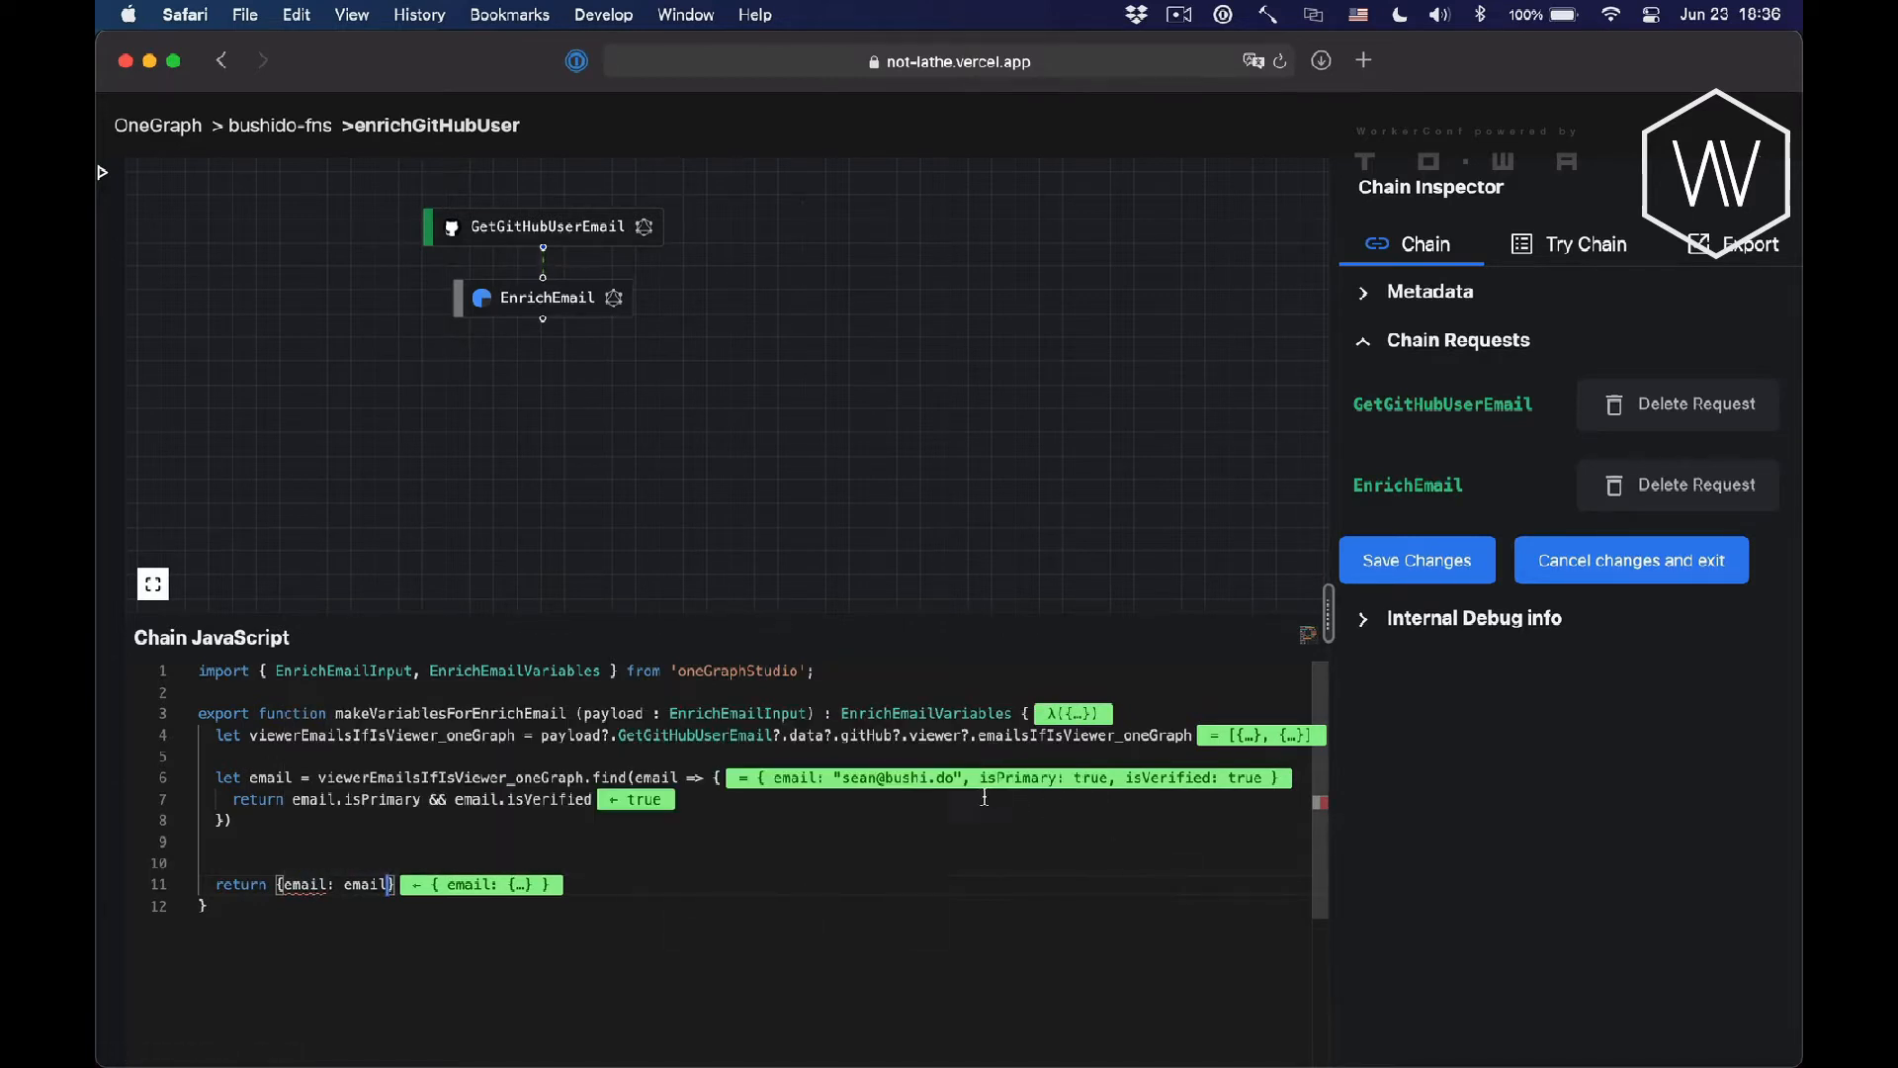
{"action": "type", "text": "?"}
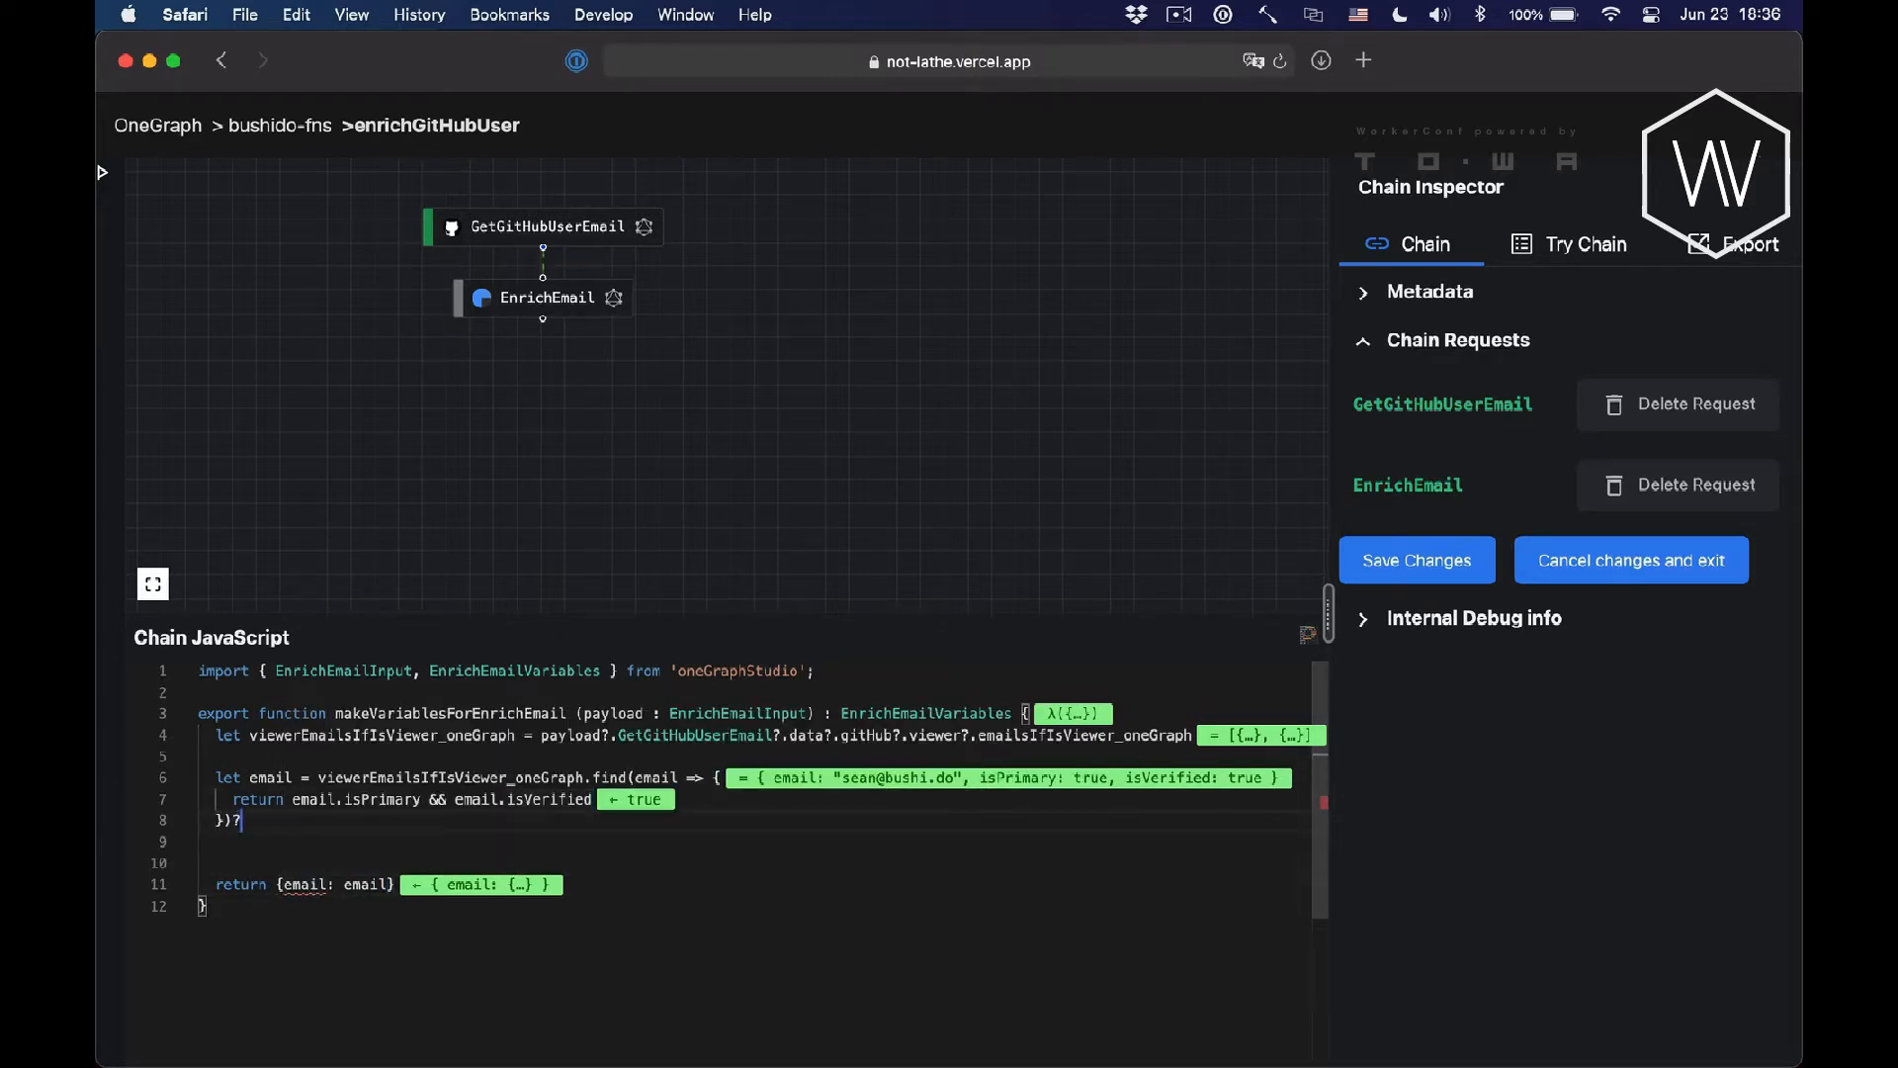
{"action": "type", "text": ".email"}
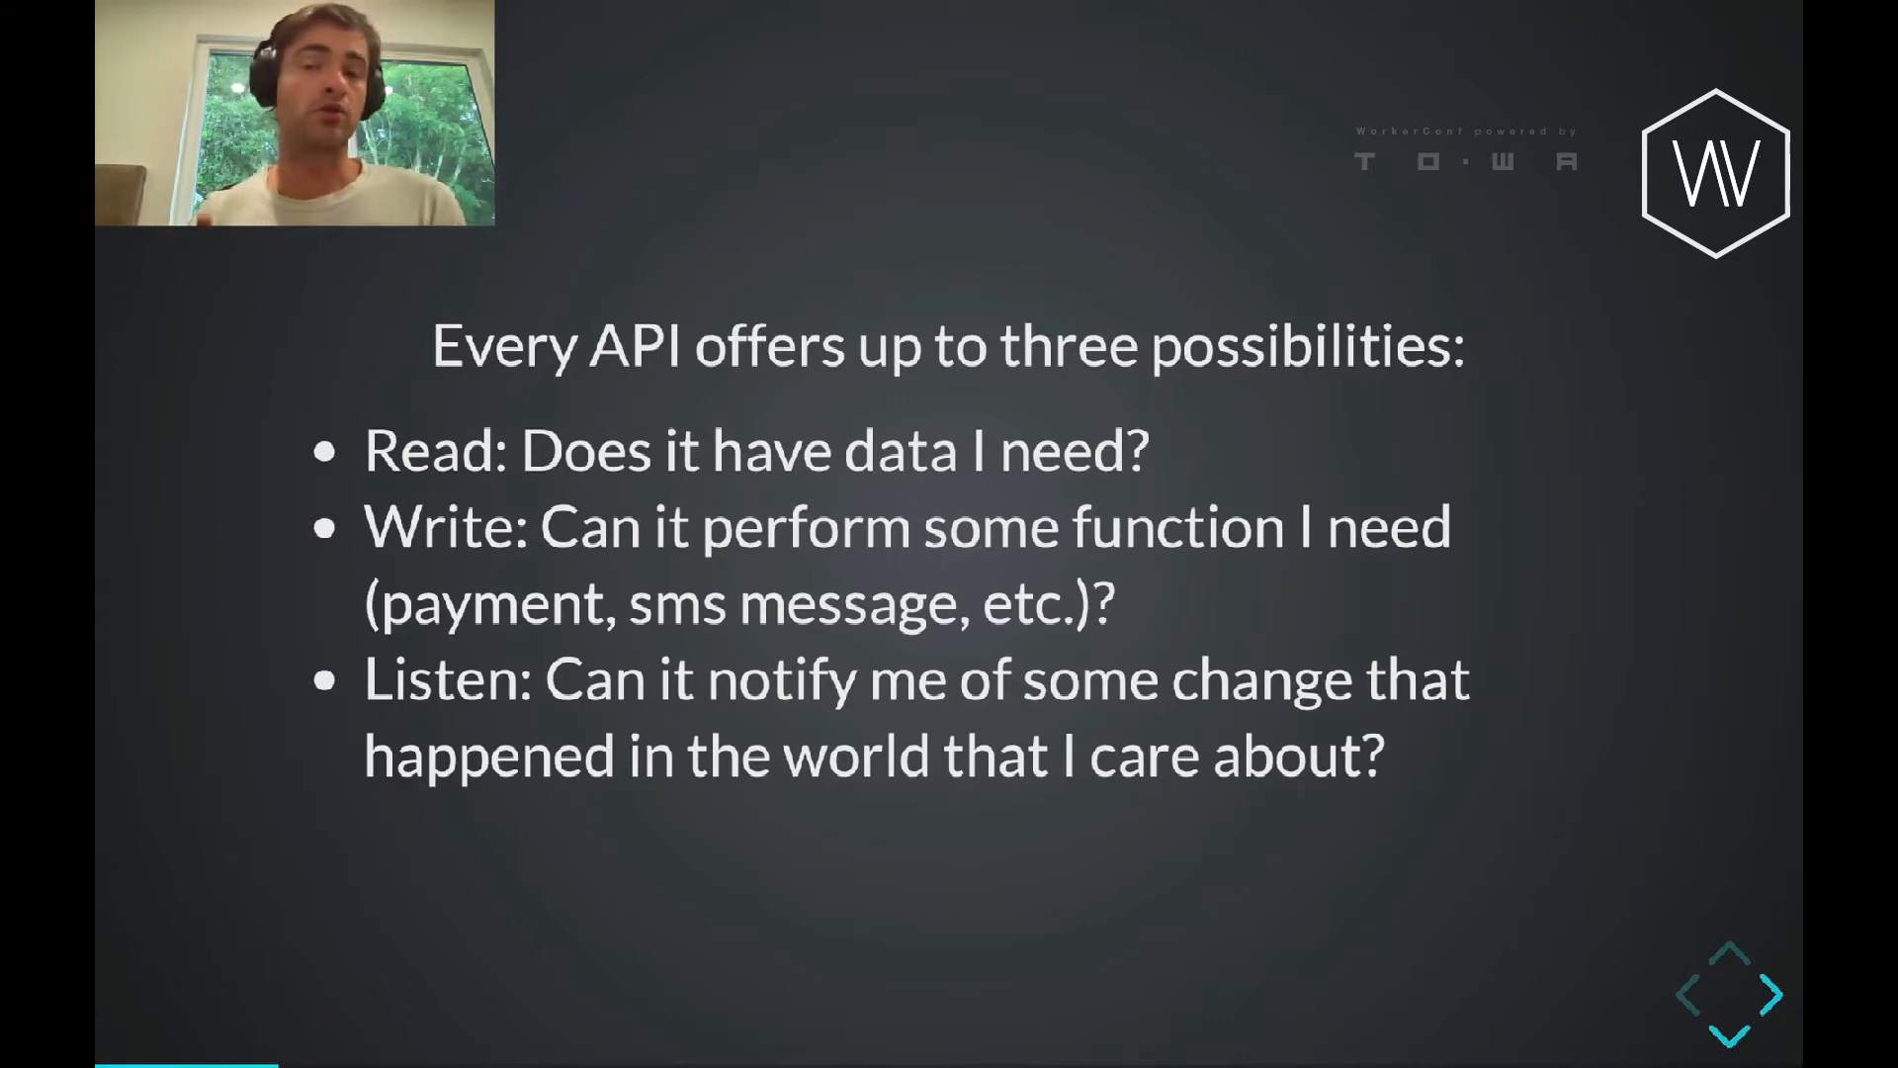
Advance the slideshow to the QUERY/MUTATE/SUBSCRIBE triangle slide.
{"action": "left_click", "coordinate": [1768, 992]}
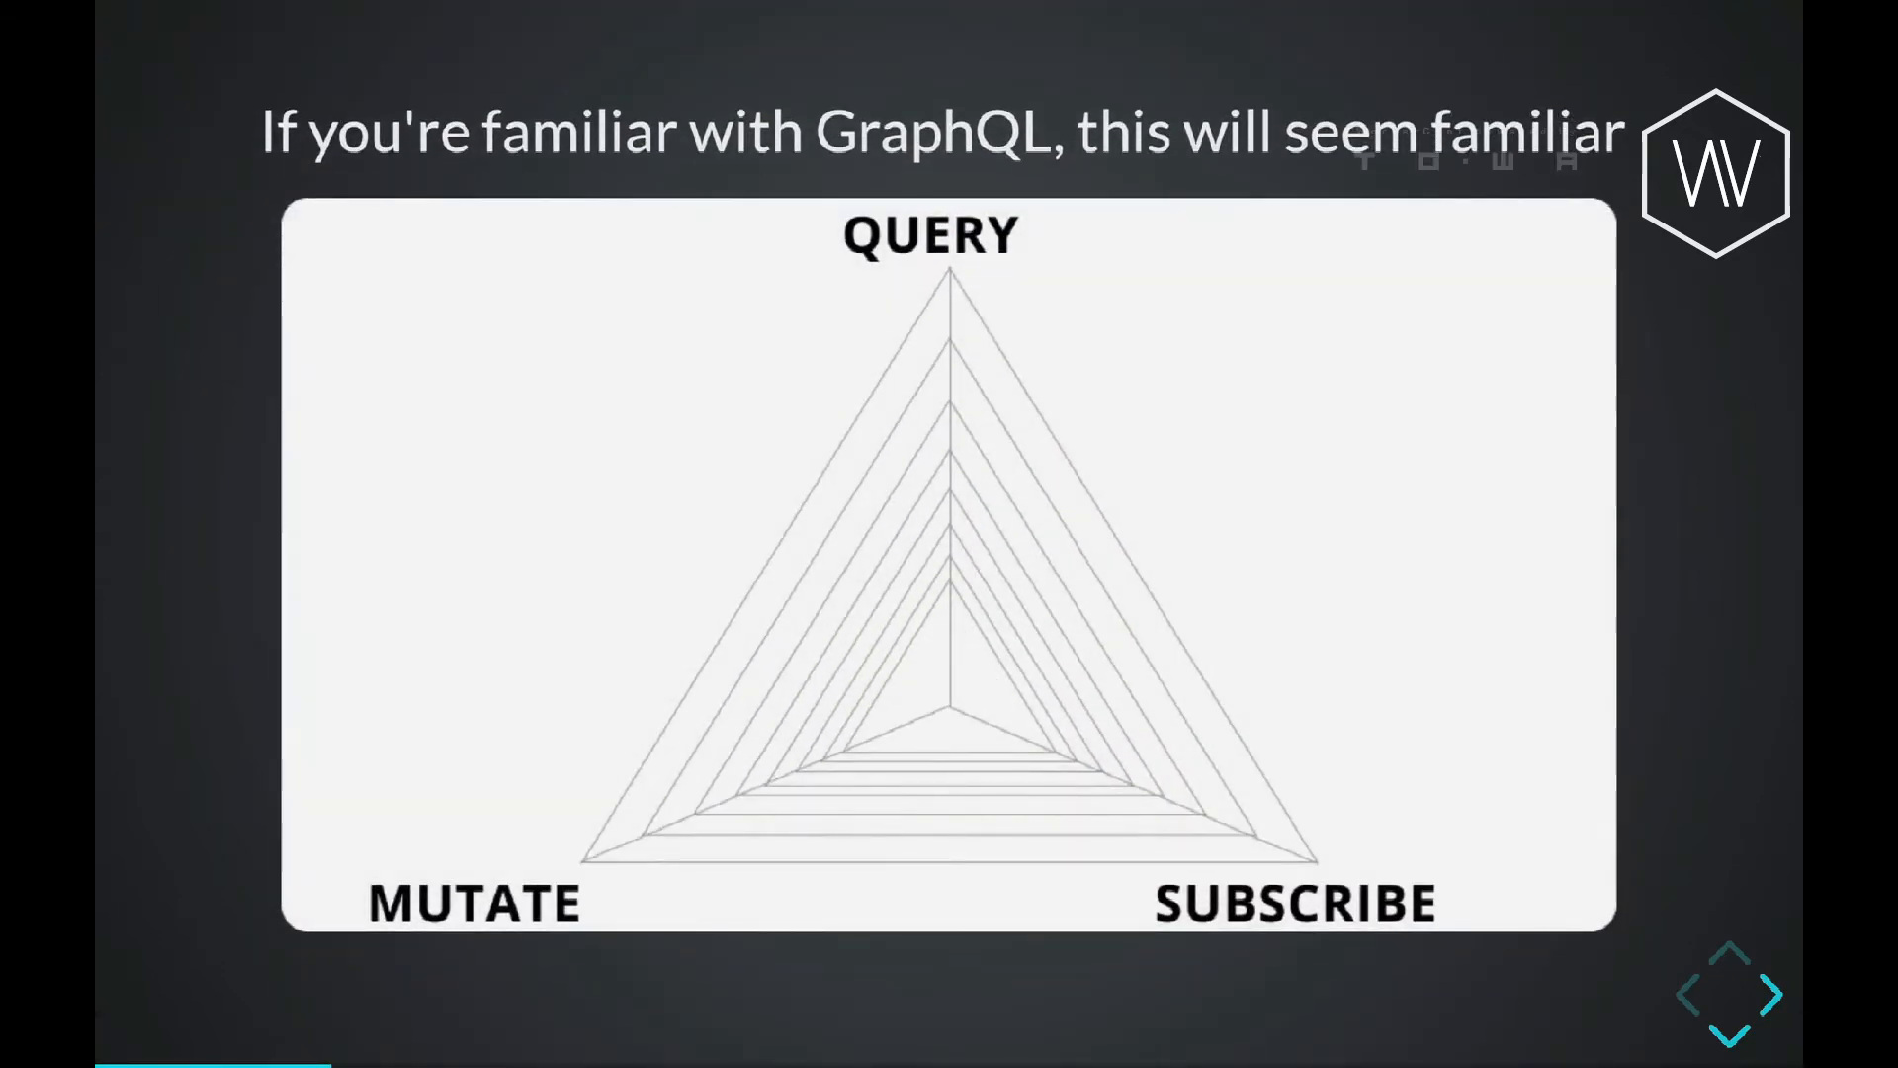
Advance to the 'Exploration is hard' Challenge #1 slide.
{"action": "key", "text": "Right"}
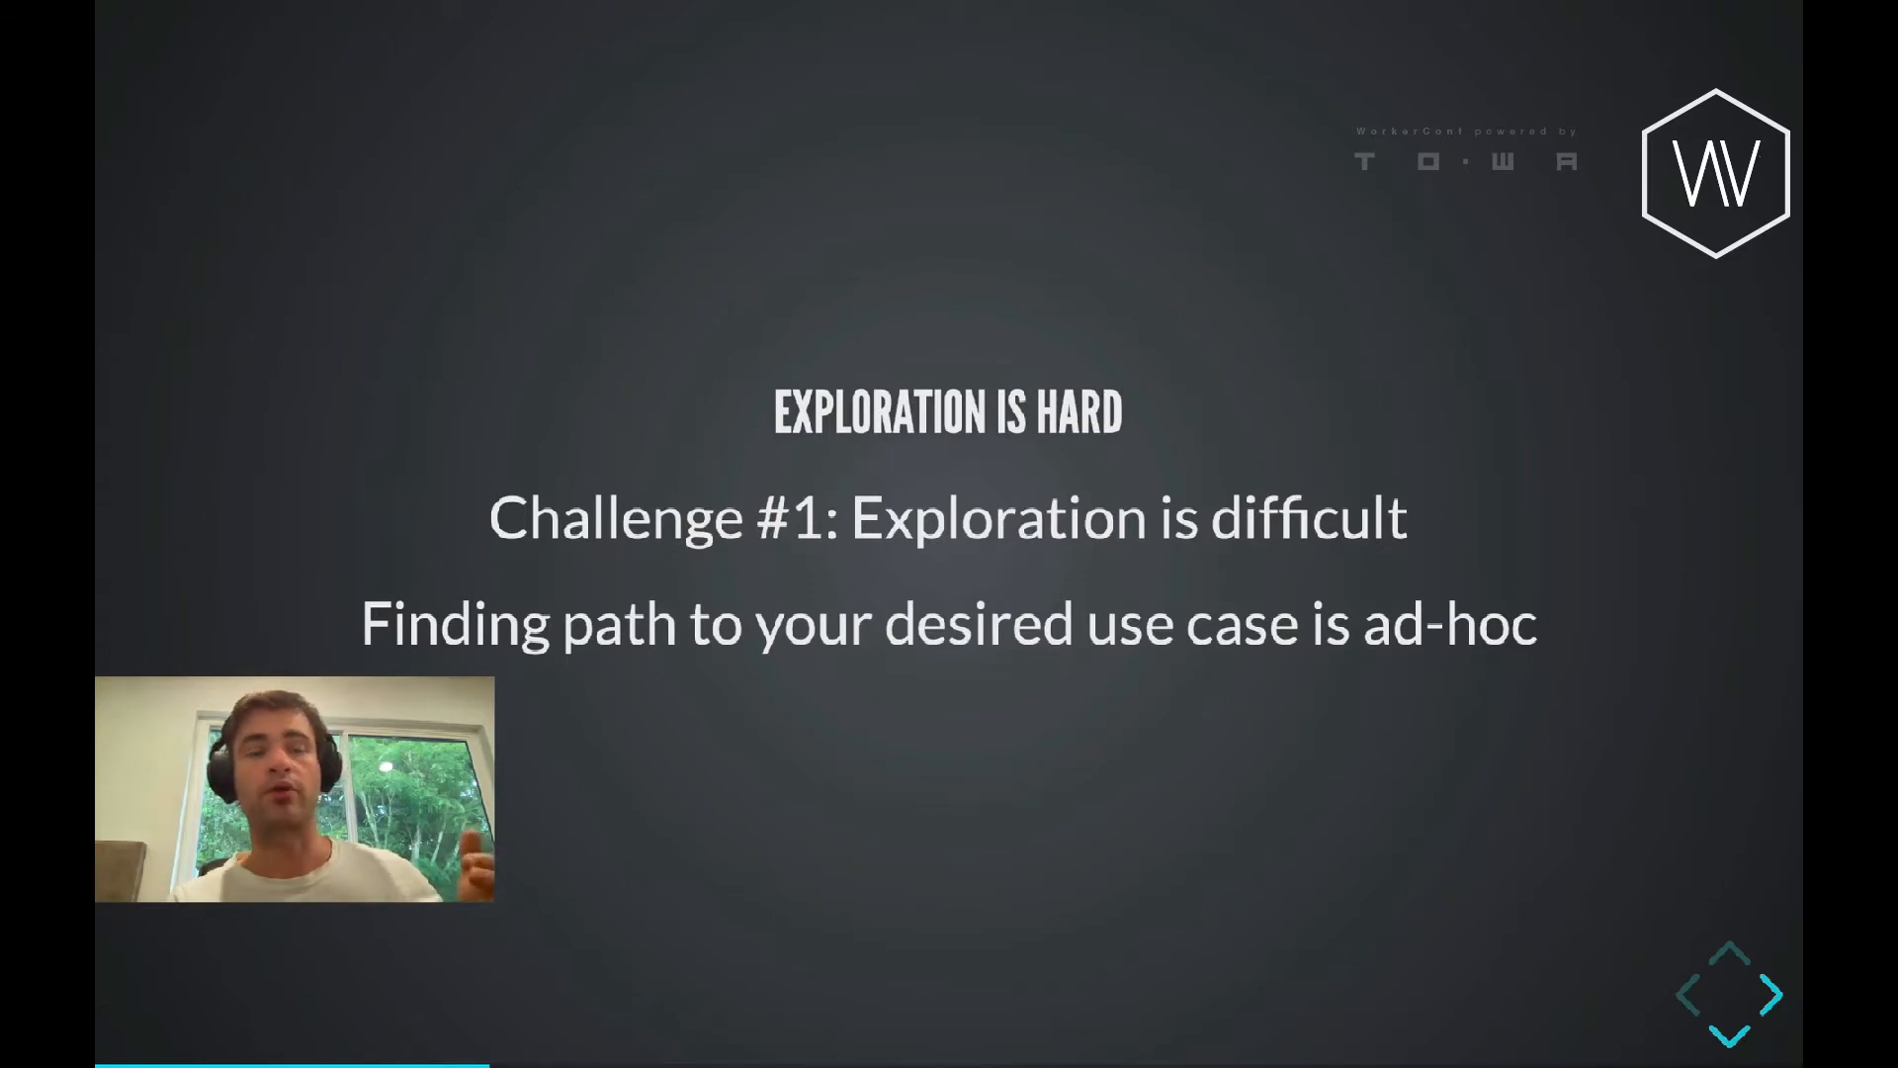
Advance past the remaining slides before moving to the FireForceCreate chain.
{"action": "left_click", "coordinate": [1762, 994]}
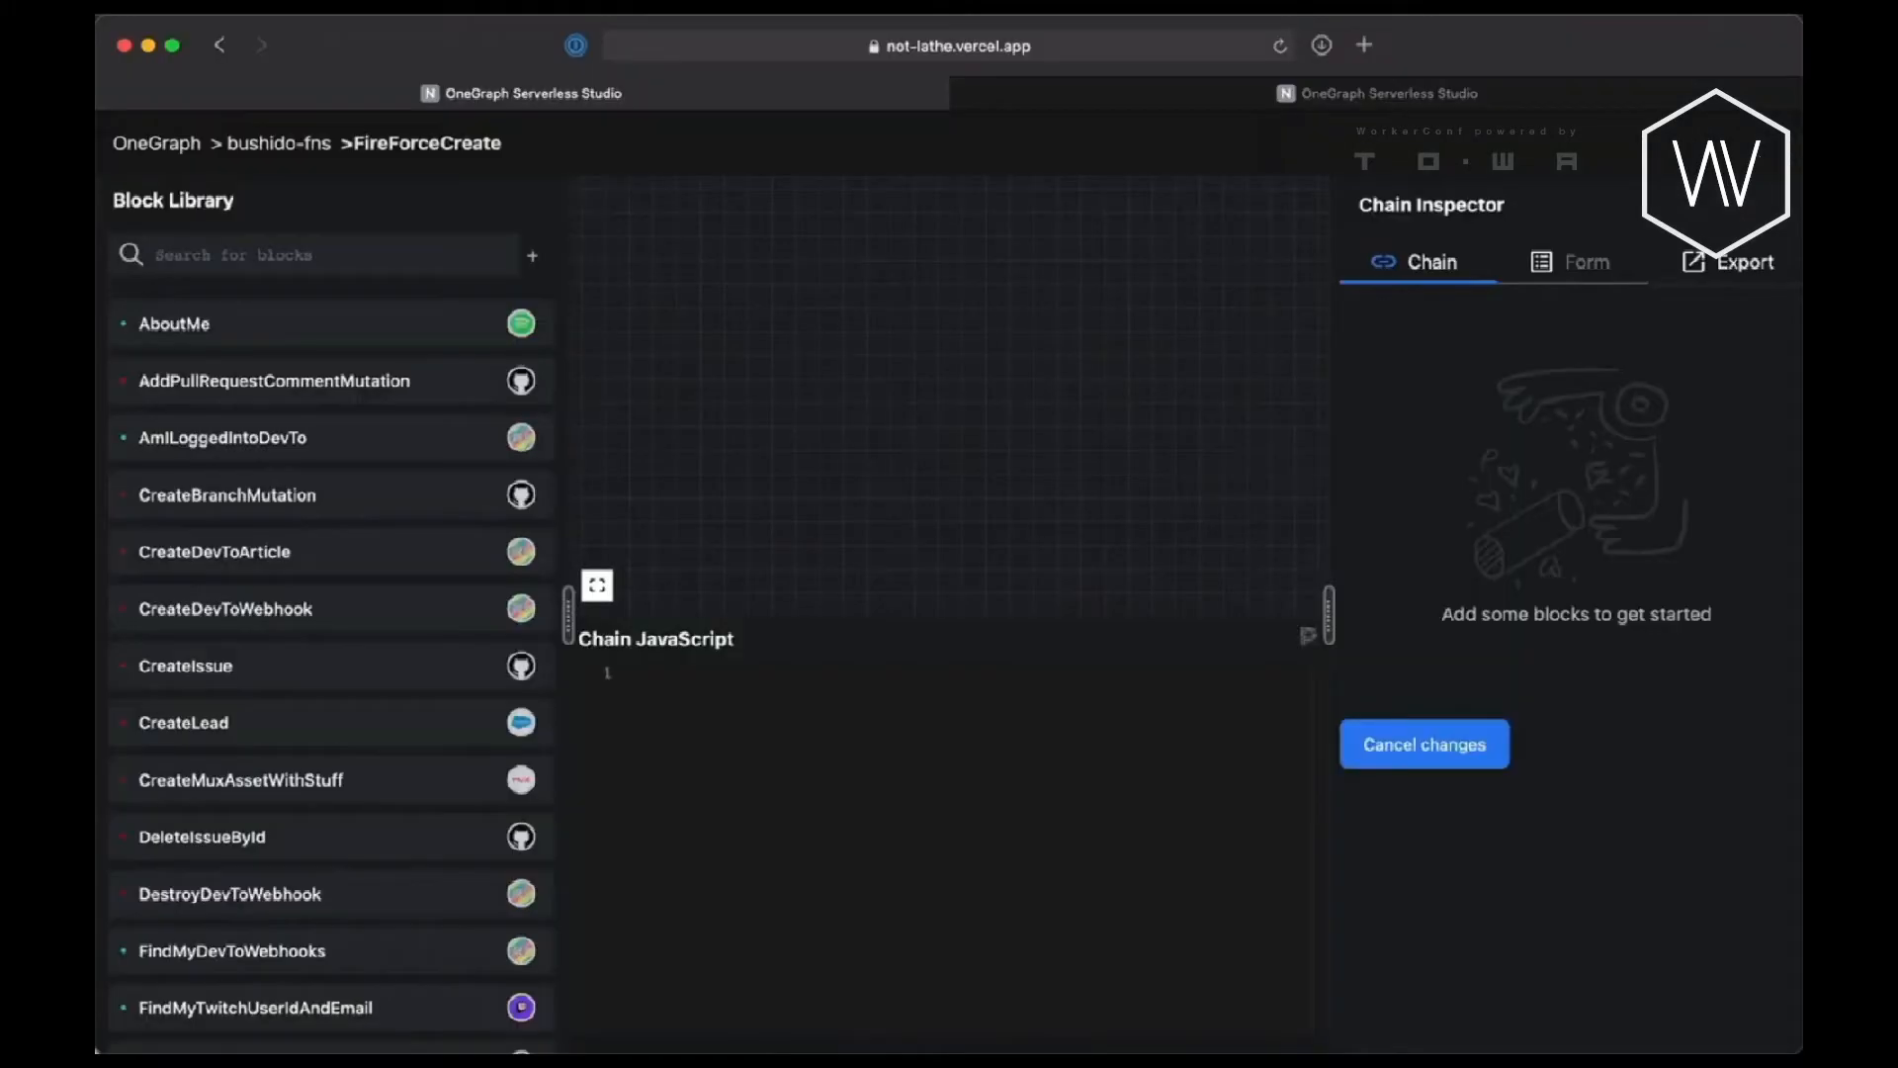
Create a new subscription block and expand its salesforce event list.
{"action": "left_click", "coordinate": [532, 255]}
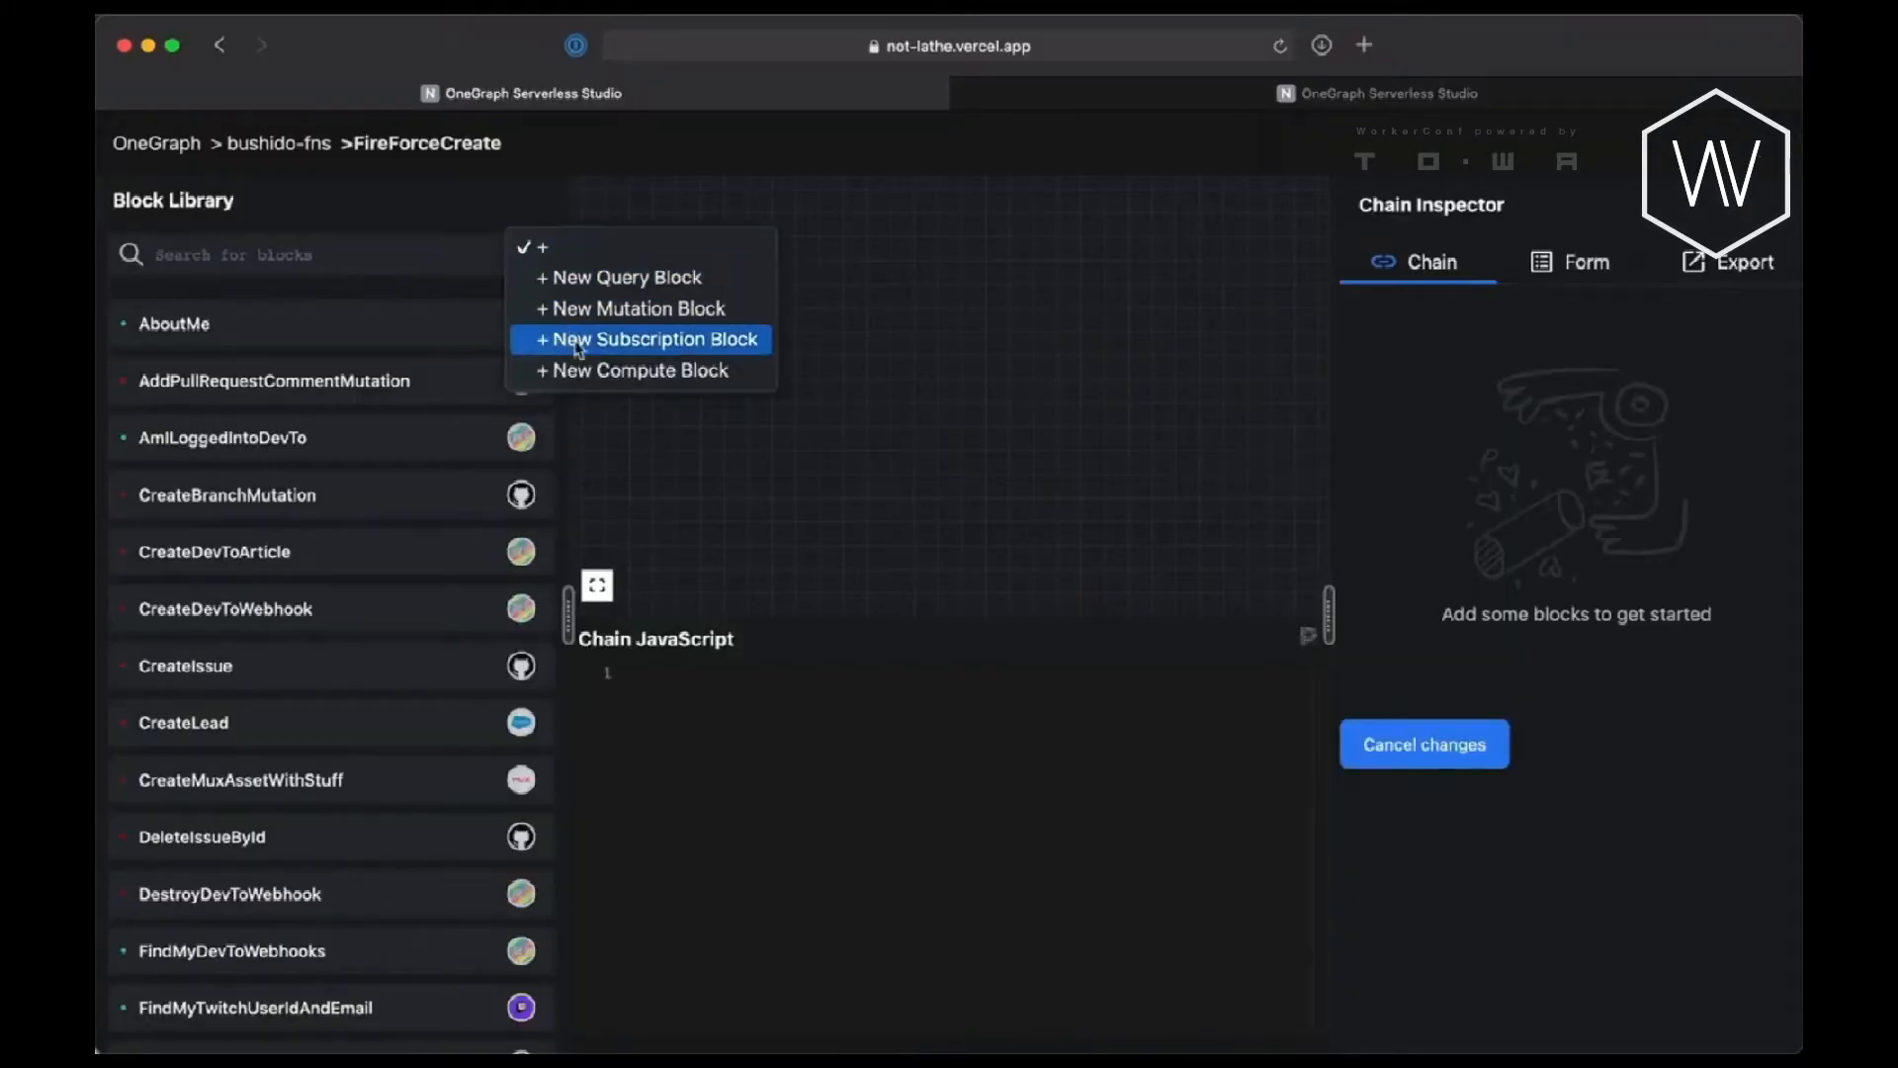
{"action": "left_click", "coordinate": [653, 339]}
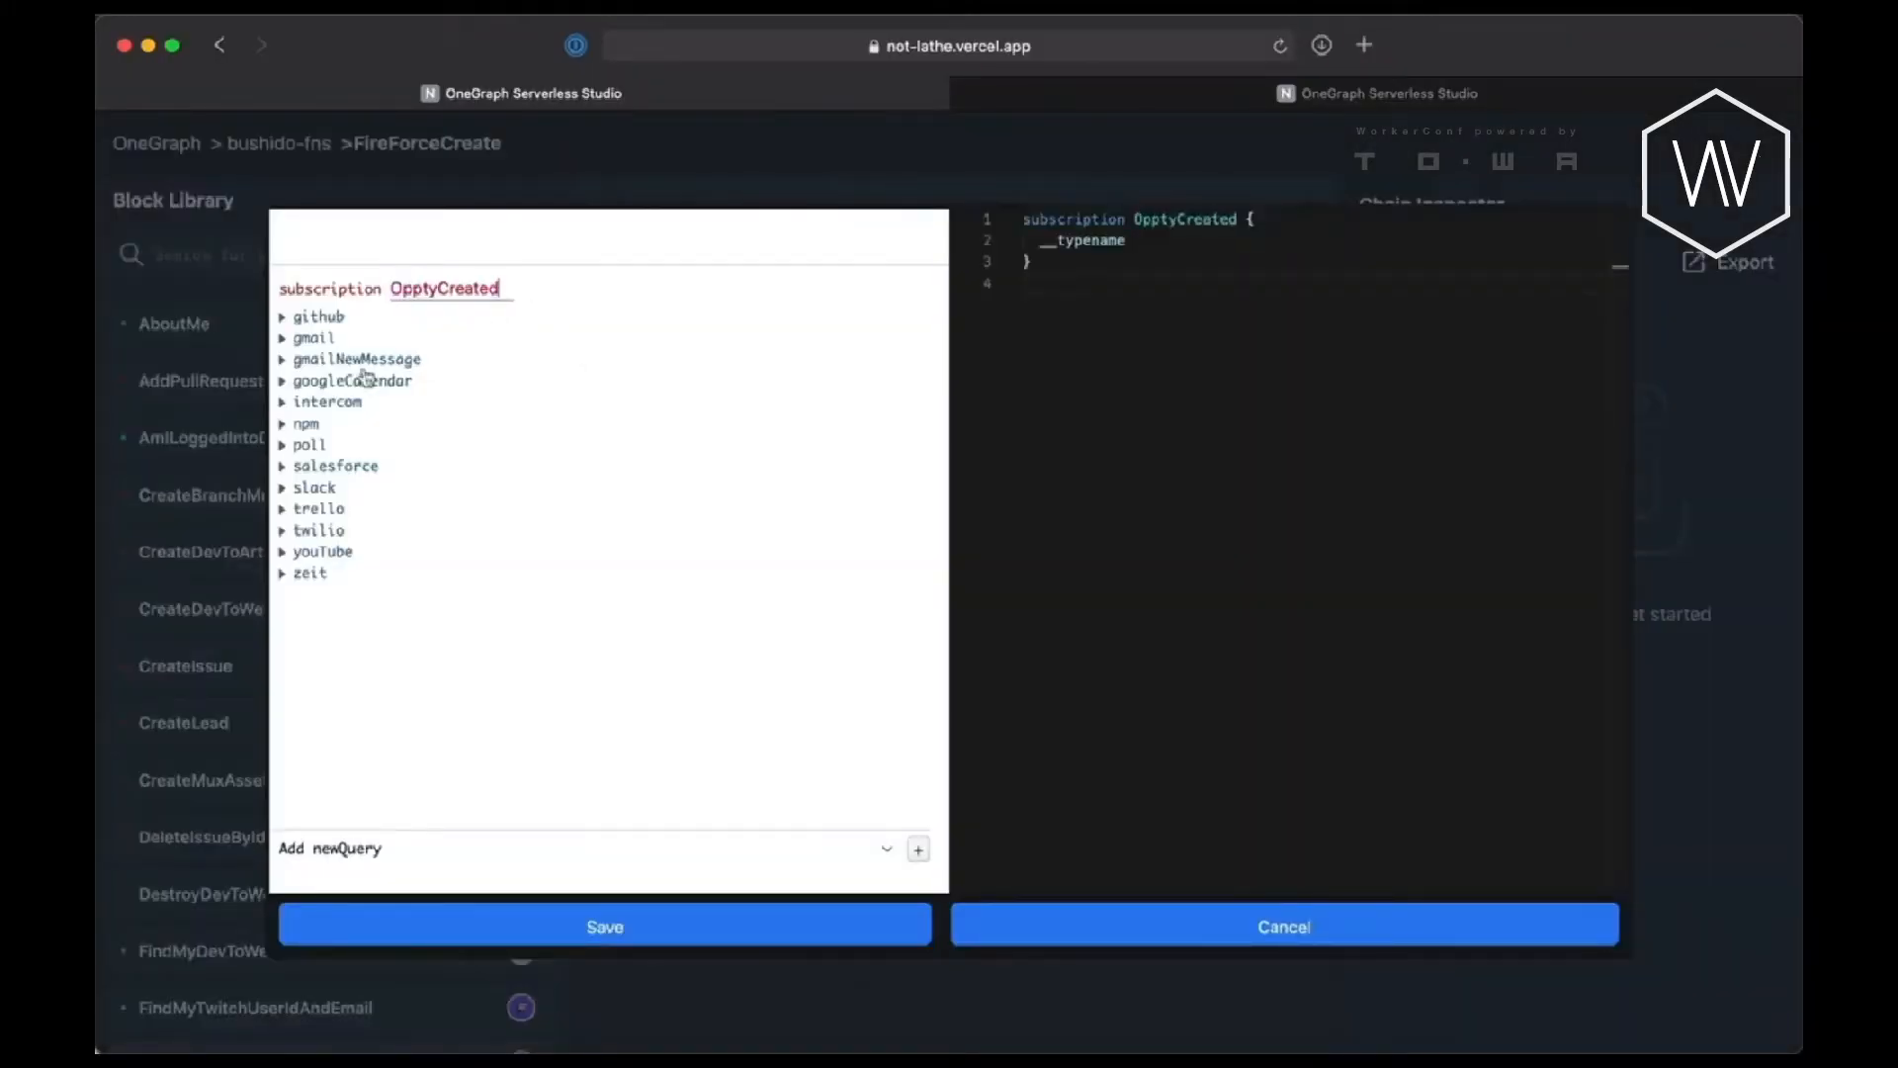
{"action": "left_click", "coordinate": [335, 465]}
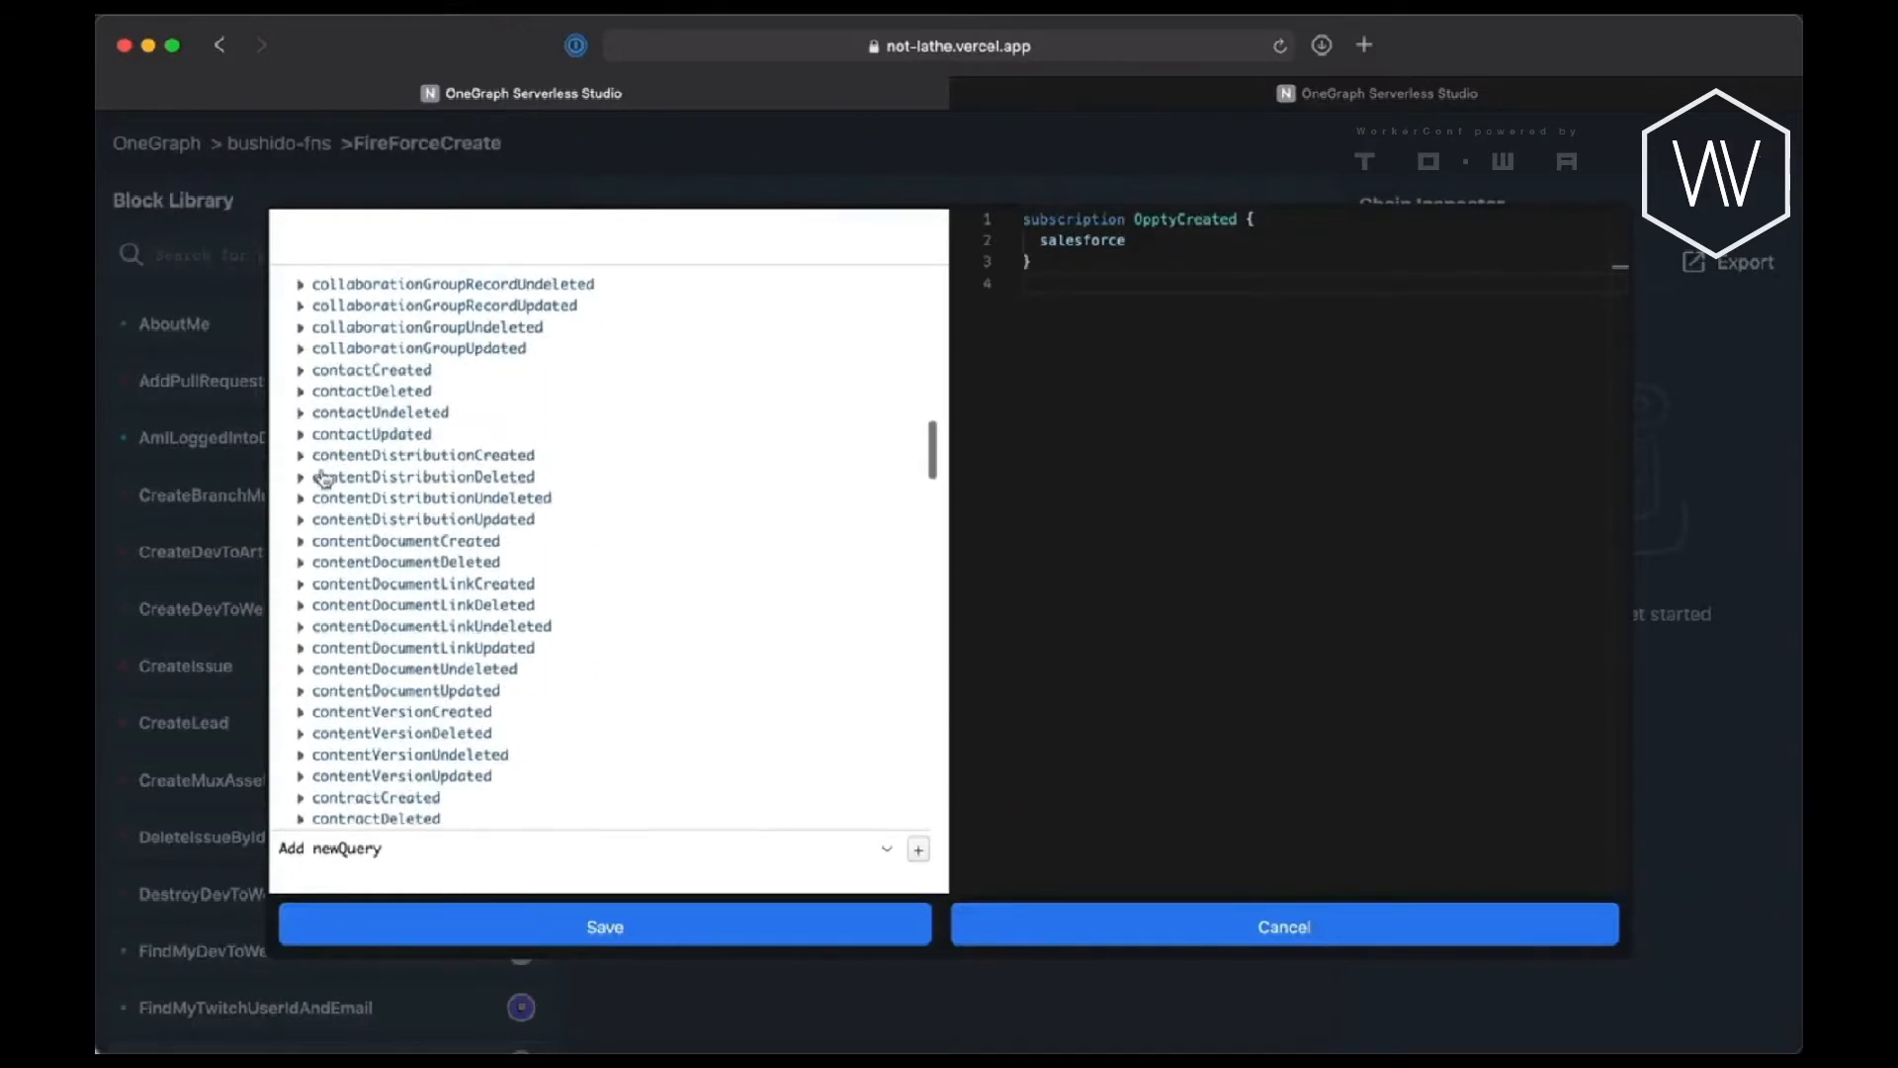
{"action": "scroll", "scroll_direction": "down", "scroll_amount": 3}
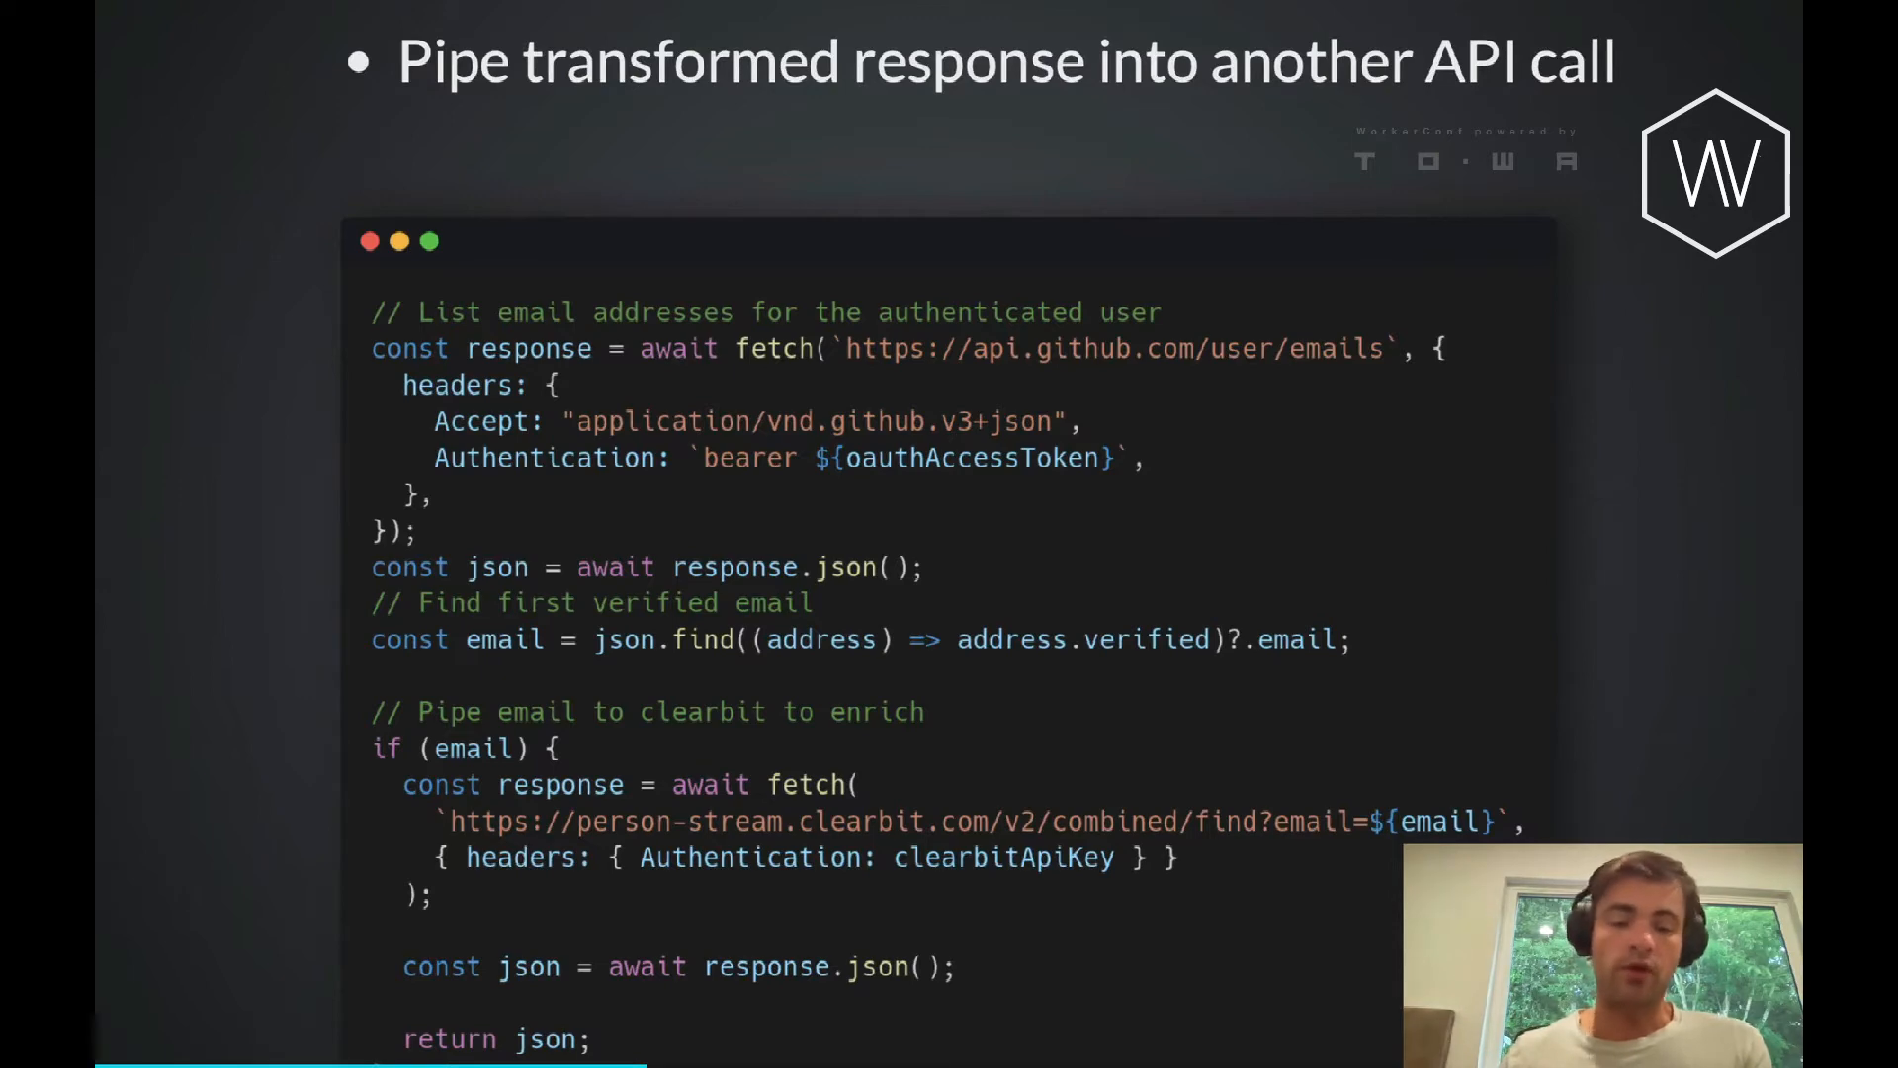
Advance to the 'Best practice: Express your integration logic together' slide.
{"action": "key", "text": "Right"}
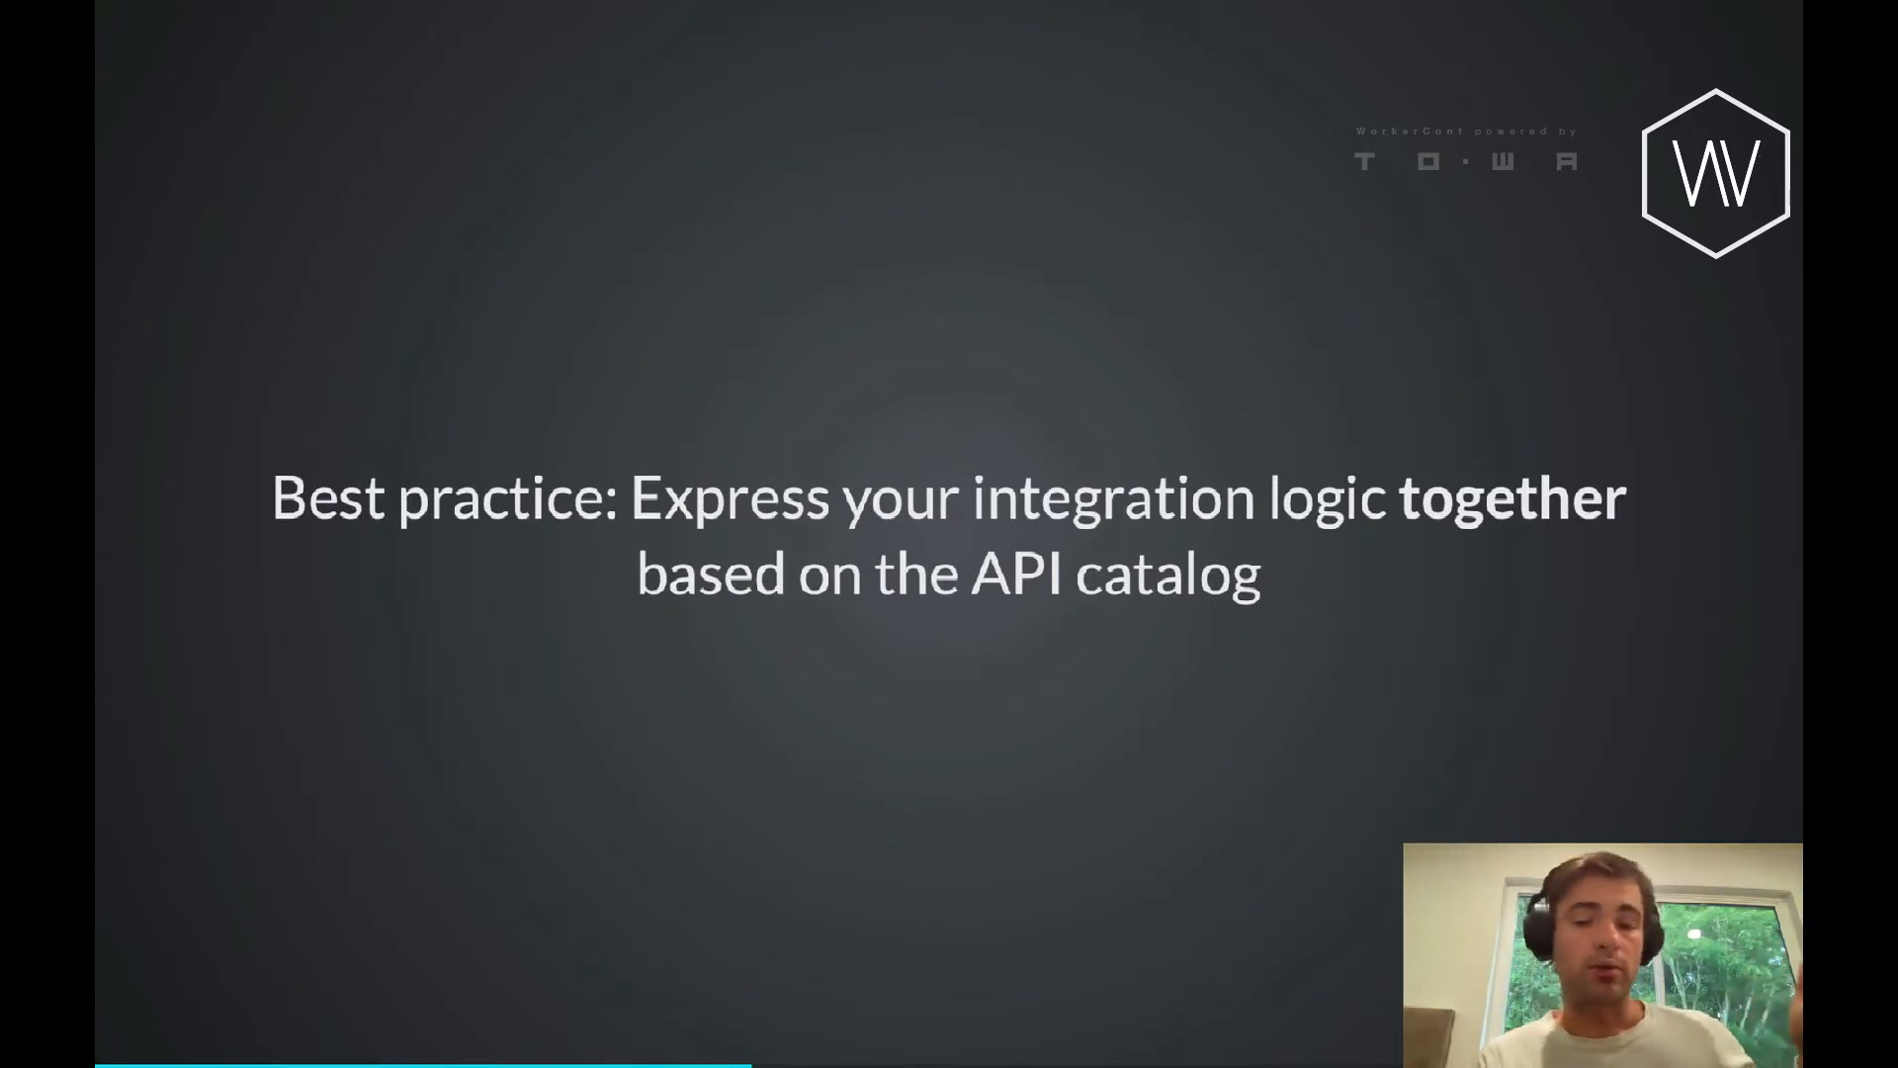
{"action": "key", "text": "Right"}
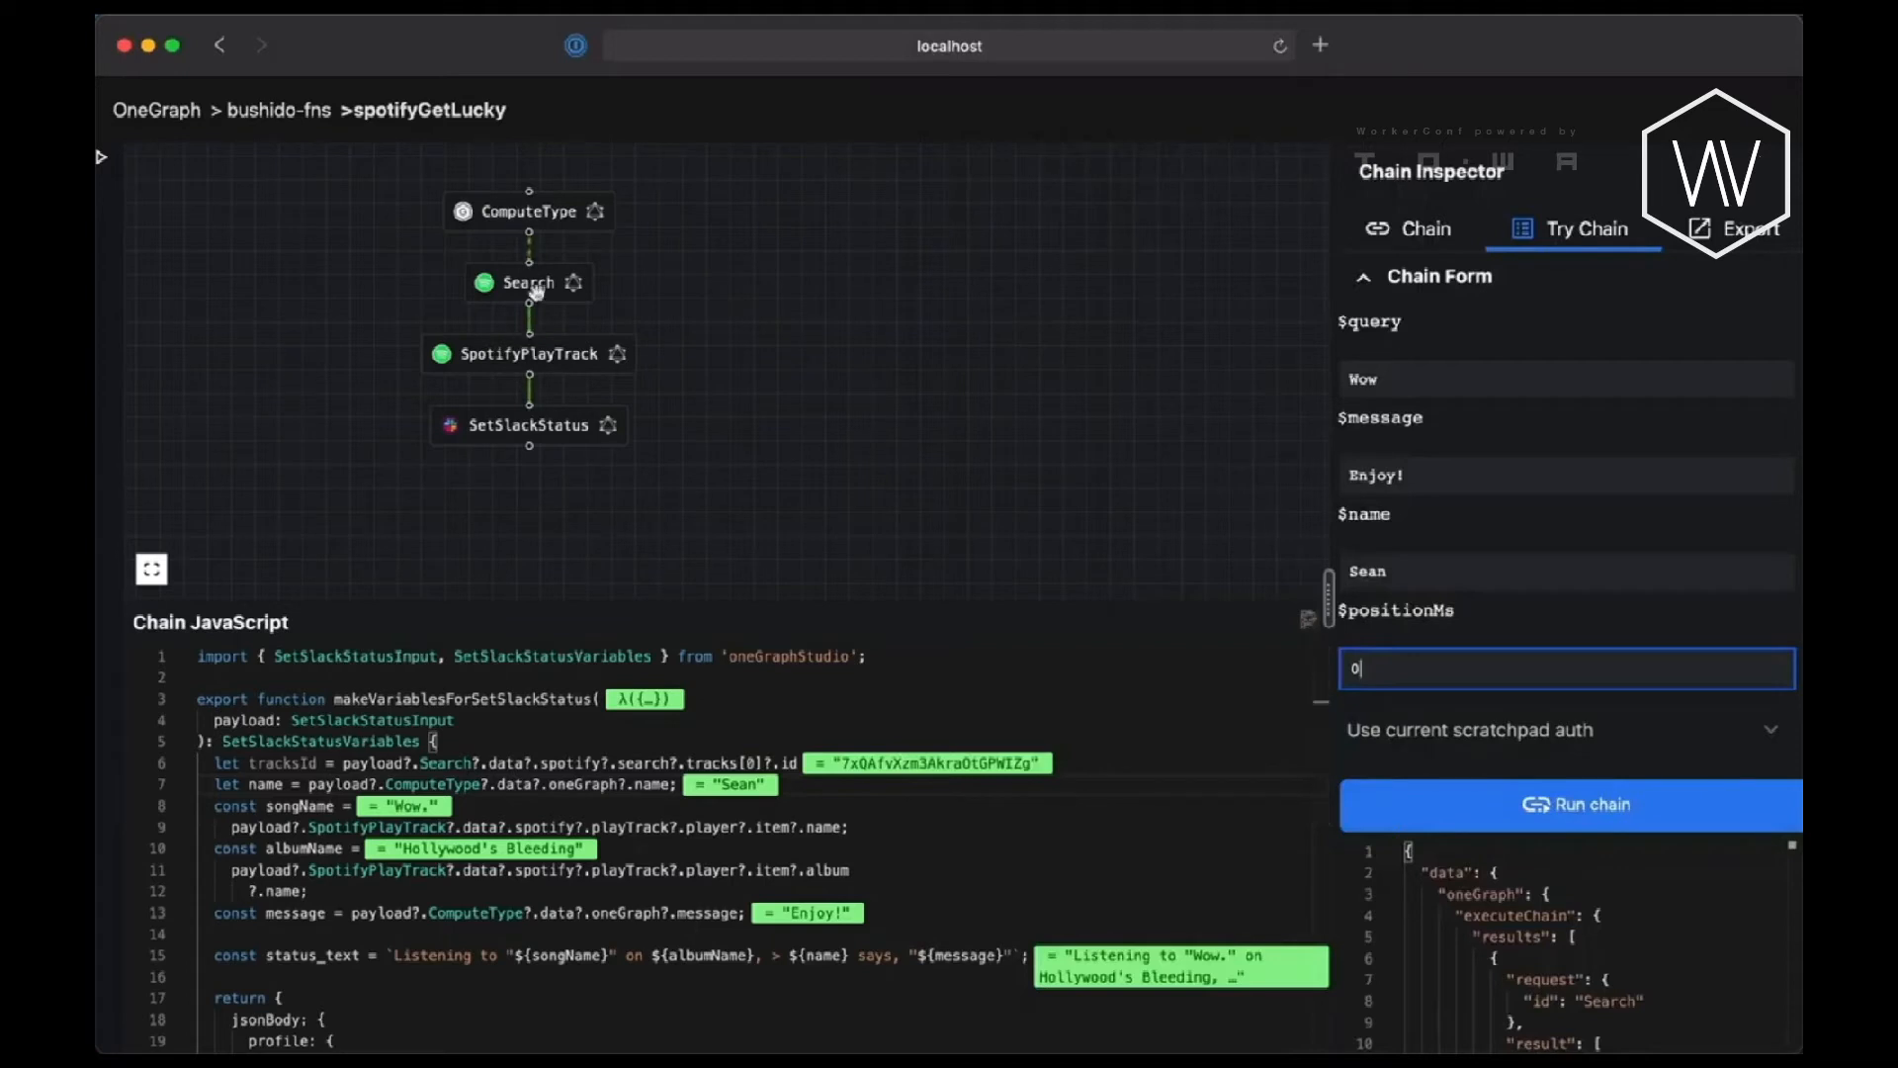
Inspect spotifyGetLucky's SpotifyPlayTrack request, then return to the 'Step 3. Deploy the integration' slide.
{"action": "left_click", "coordinate": [527, 282]}
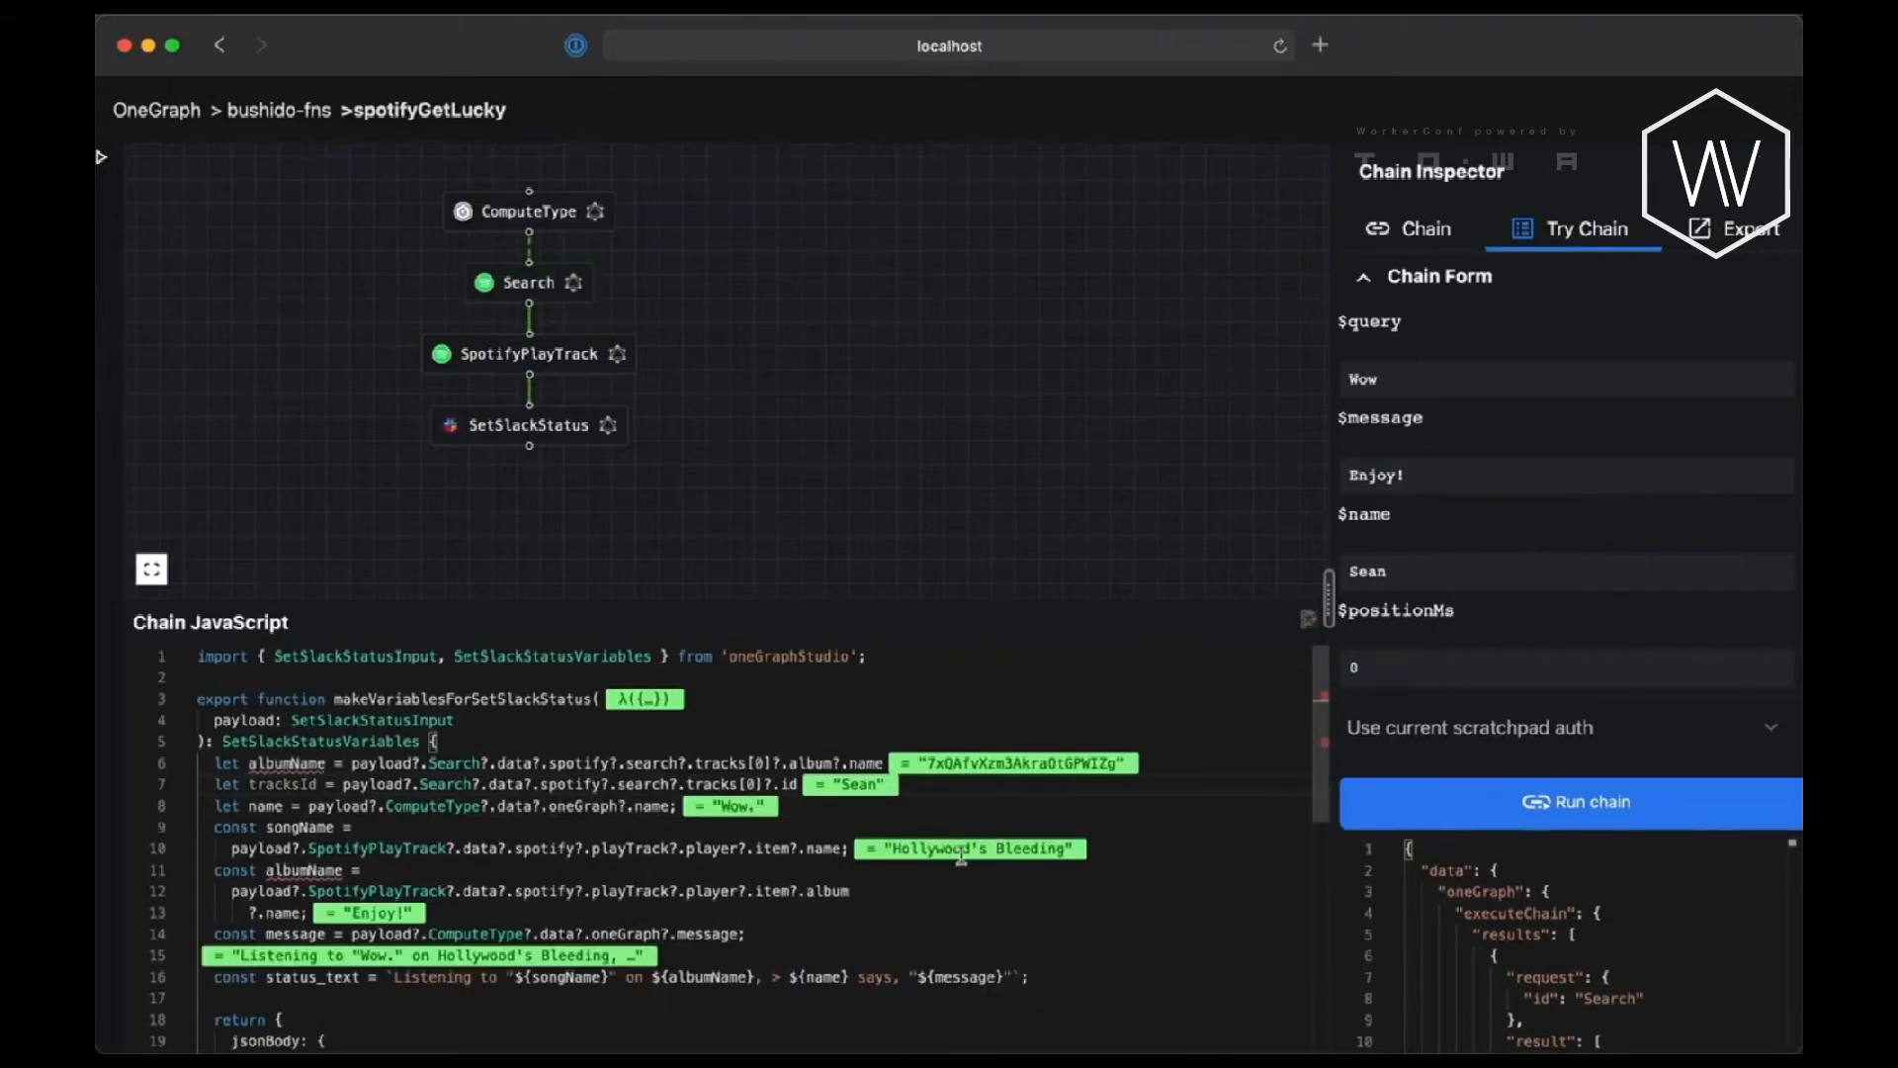
{"action": "left_click", "coordinate": [527, 354]}
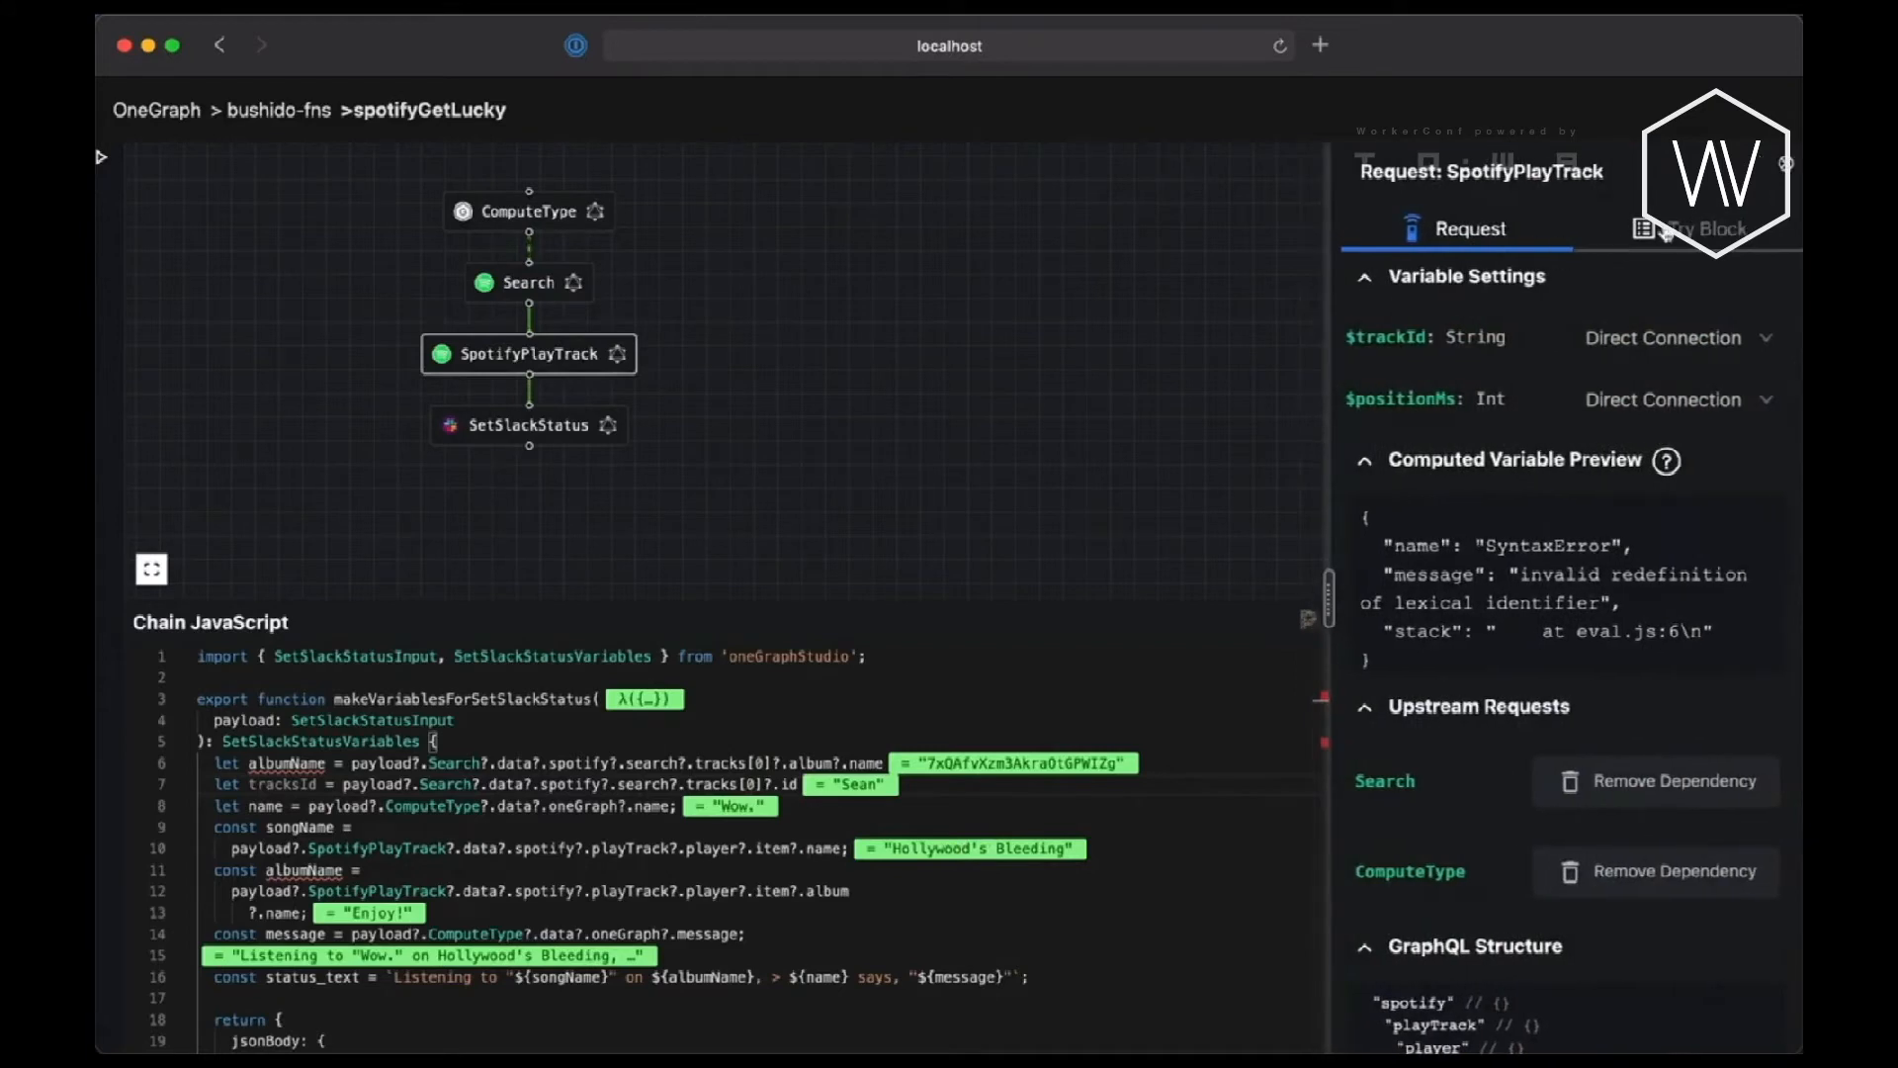
{"action": "left_click", "coordinate": [1694, 227]}
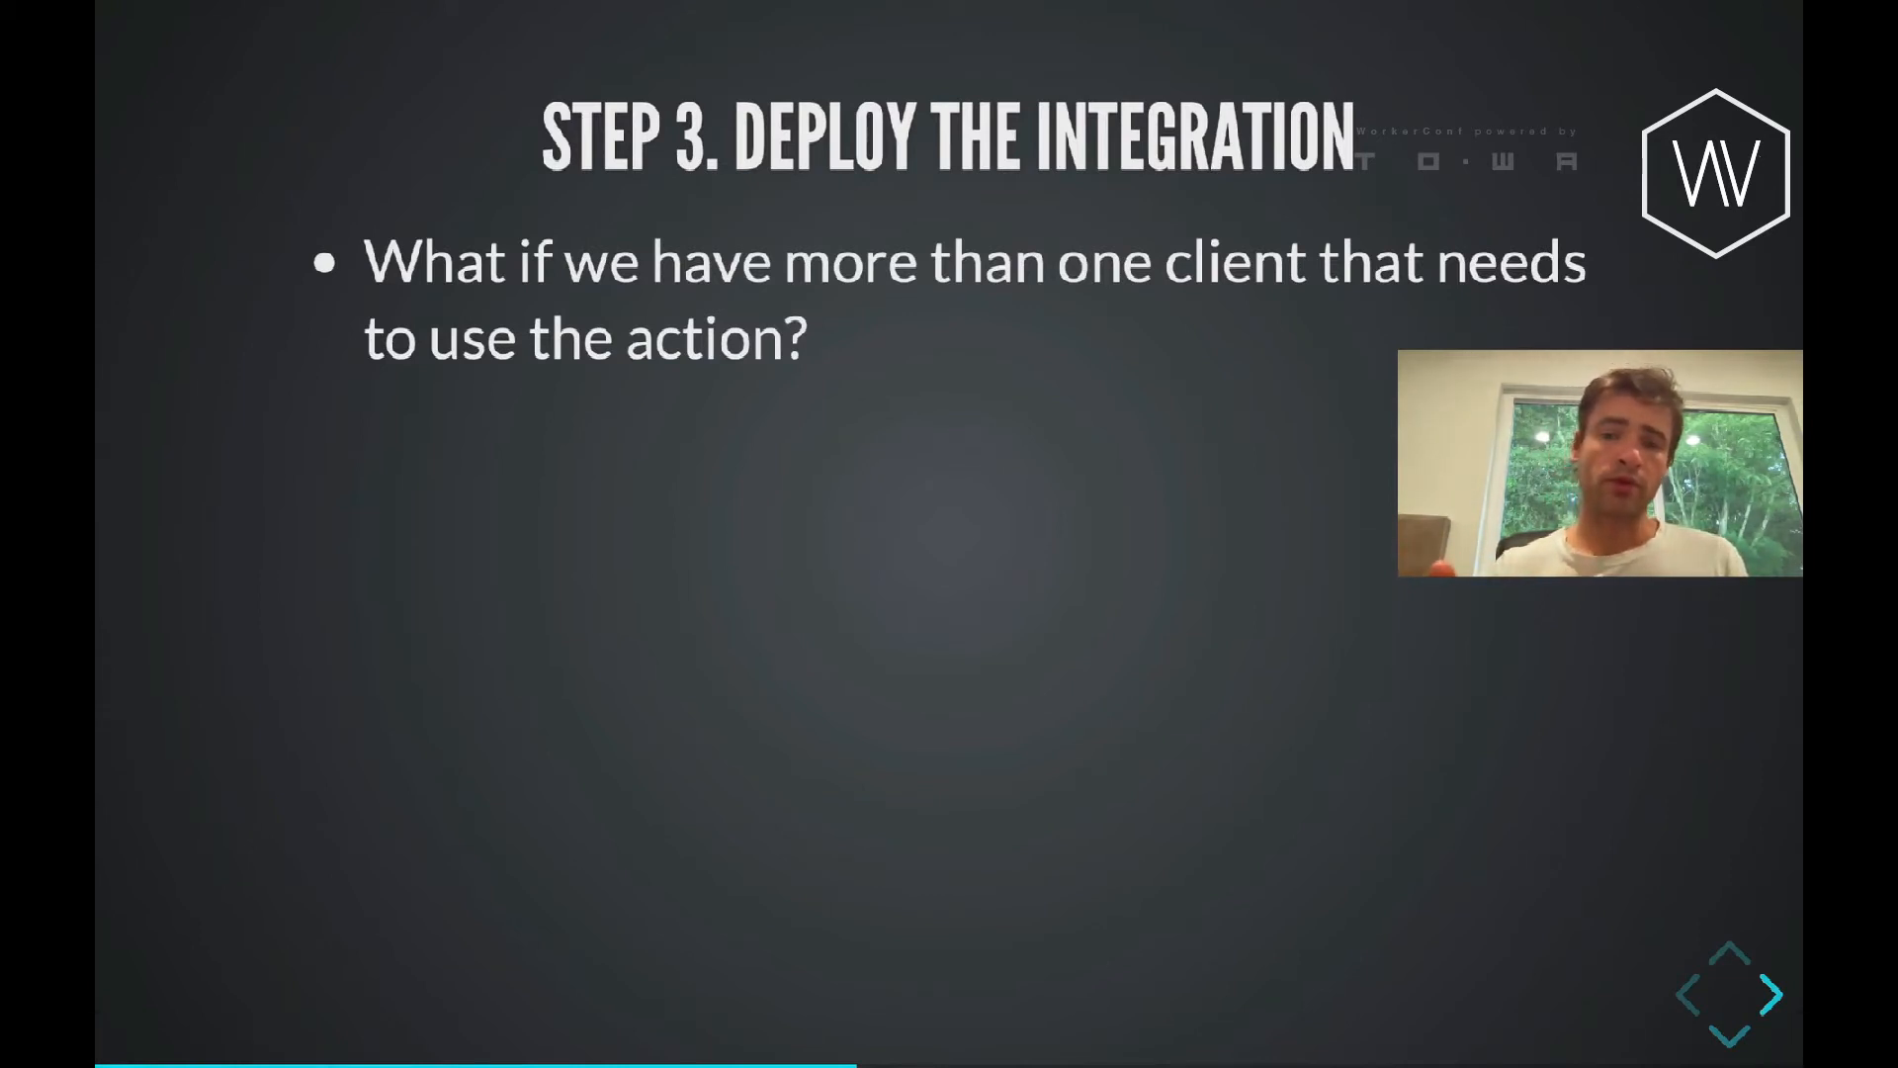
Step through the Step 3 slides past 'Naturally, we centralize our automation definition'.
{"action": "left_click", "coordinate": [1768, 993]}
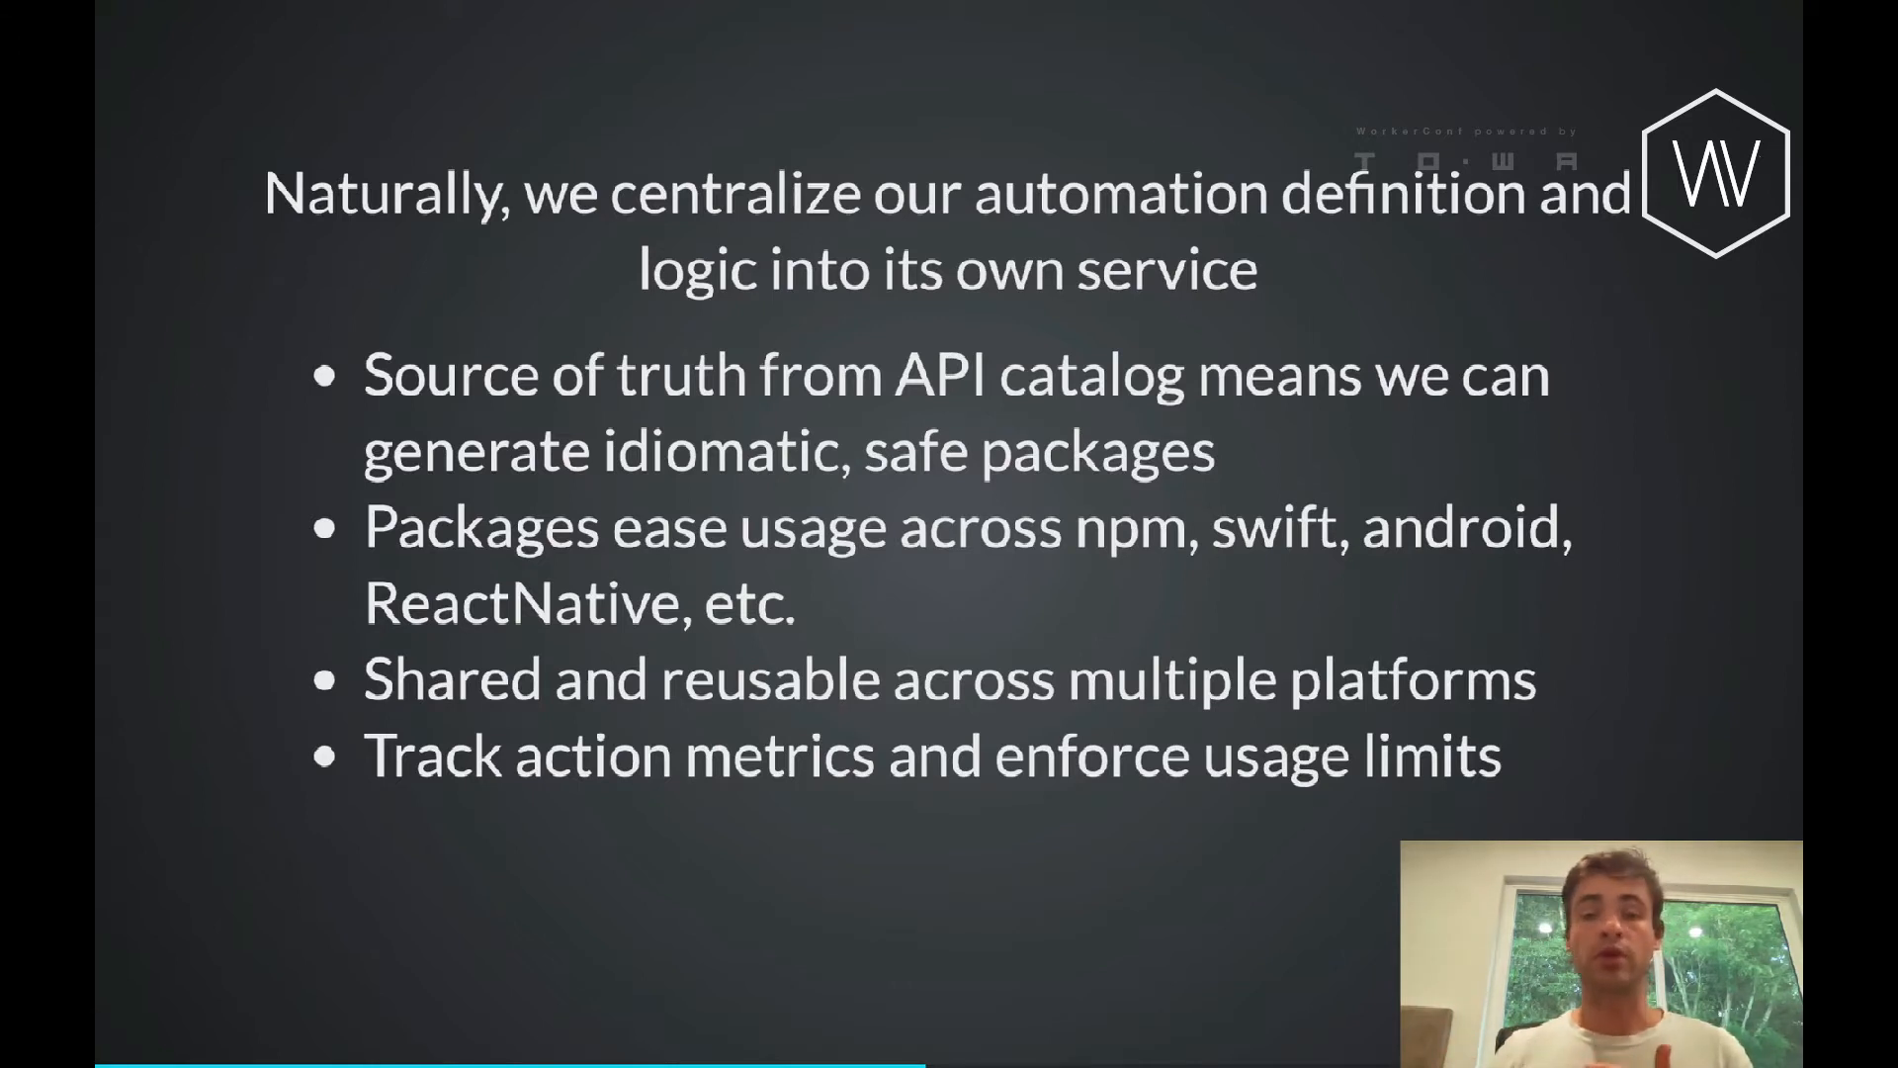
{"action": "key", "text": "right"}
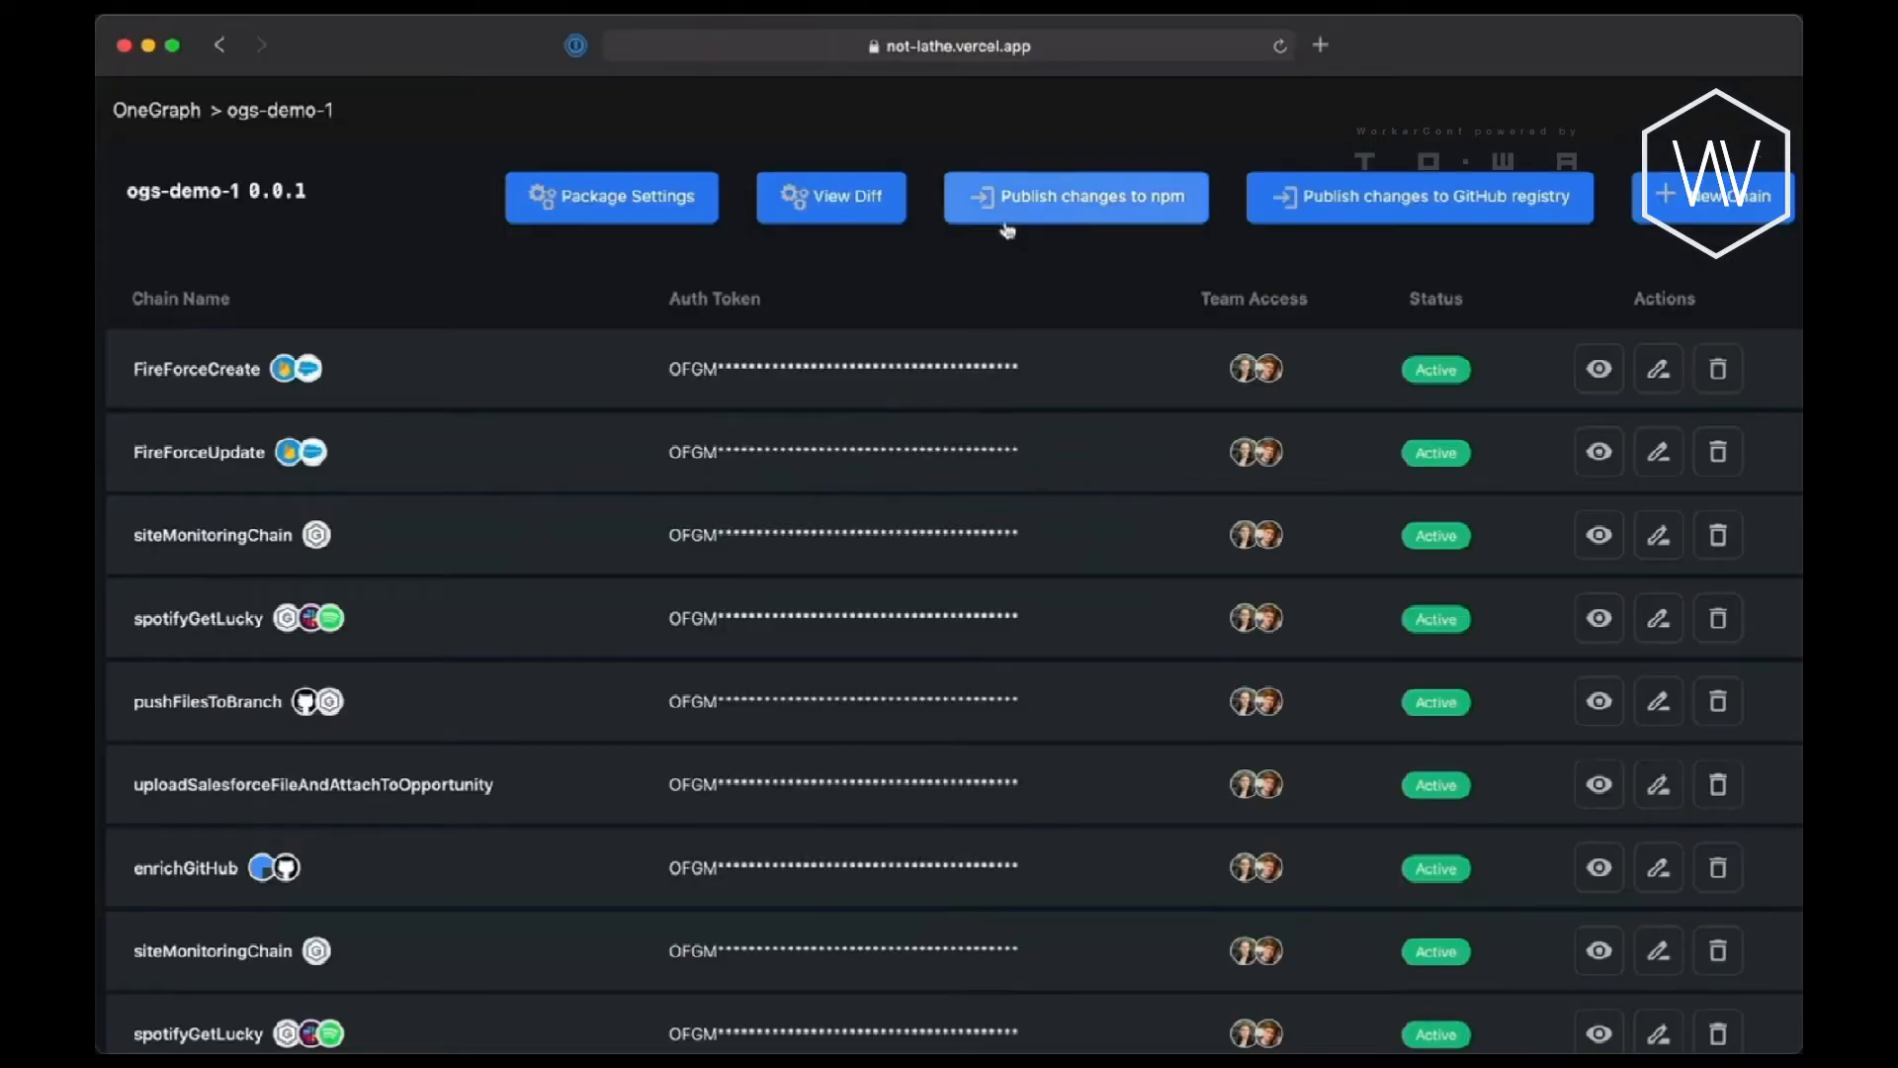
{"action": "left_click", "coordinate": [1074, 196]}
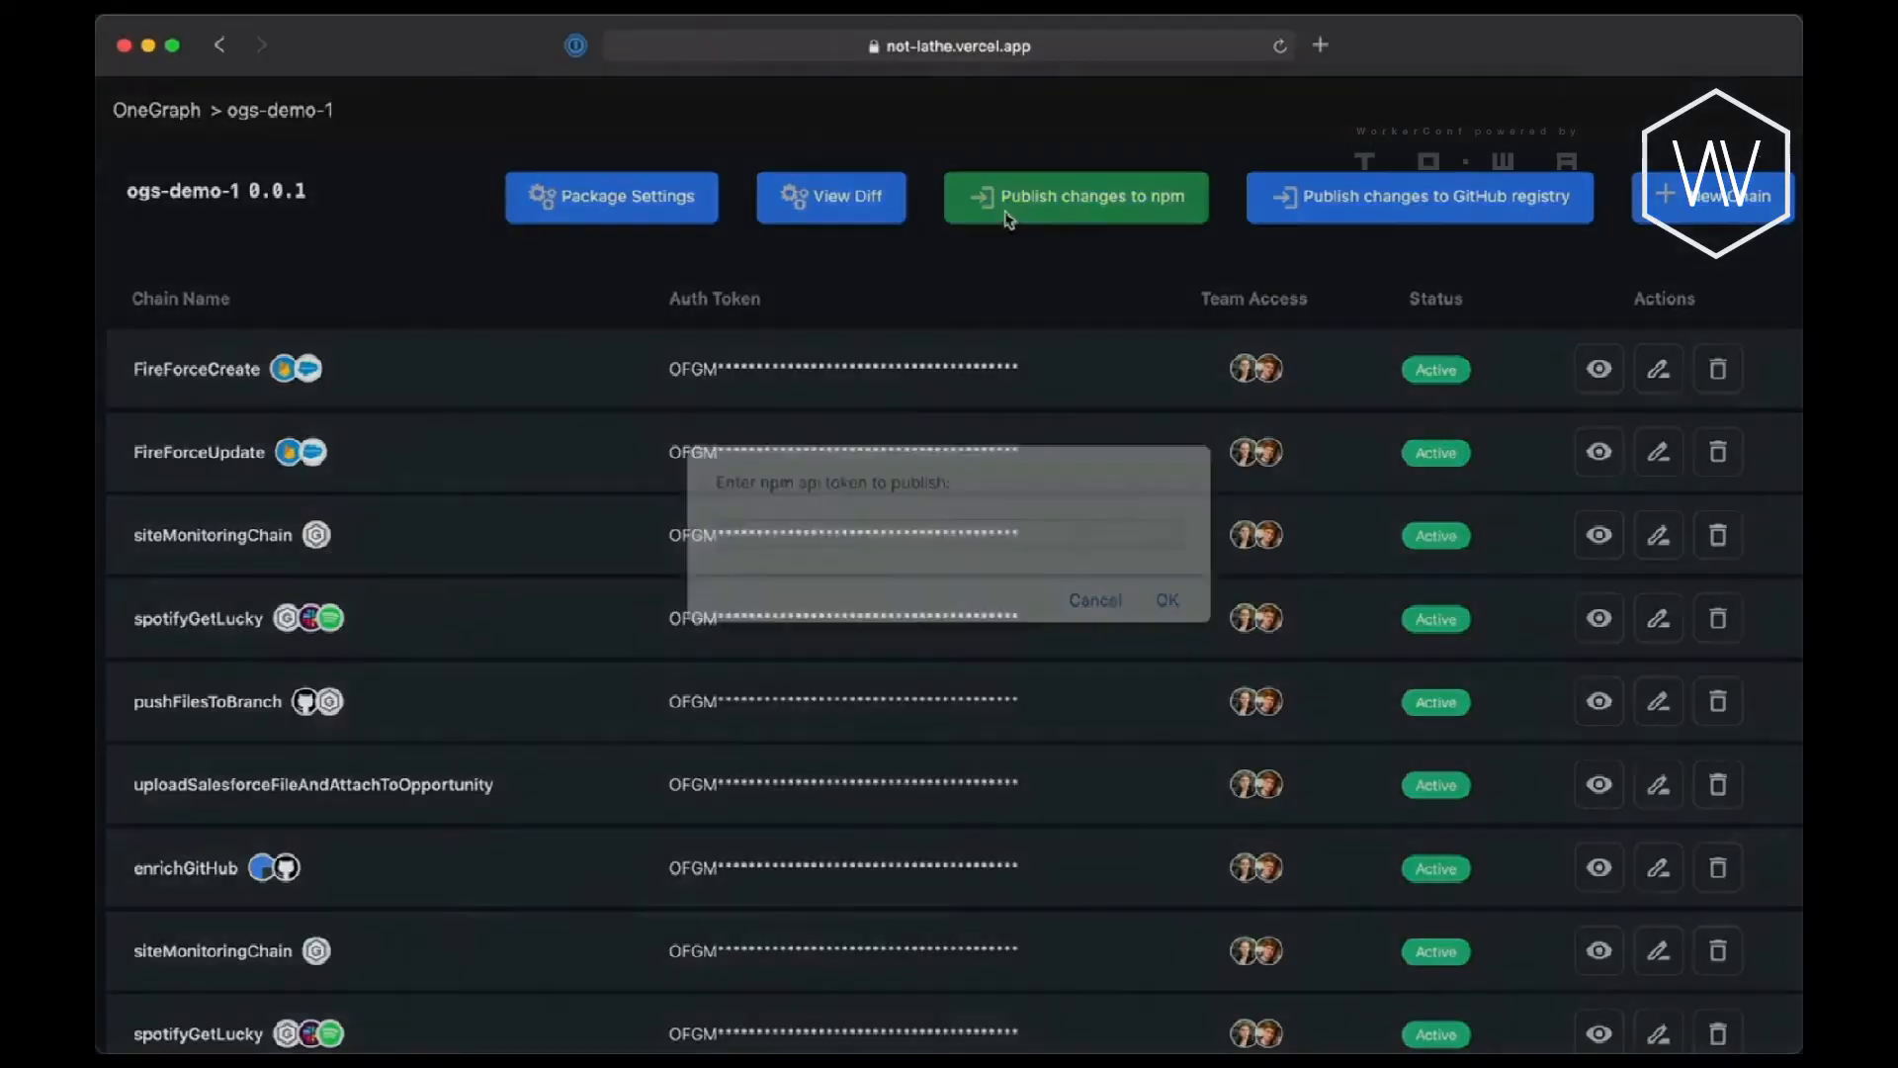
{"action": "left_click", "coordinate": [1166, 600]}
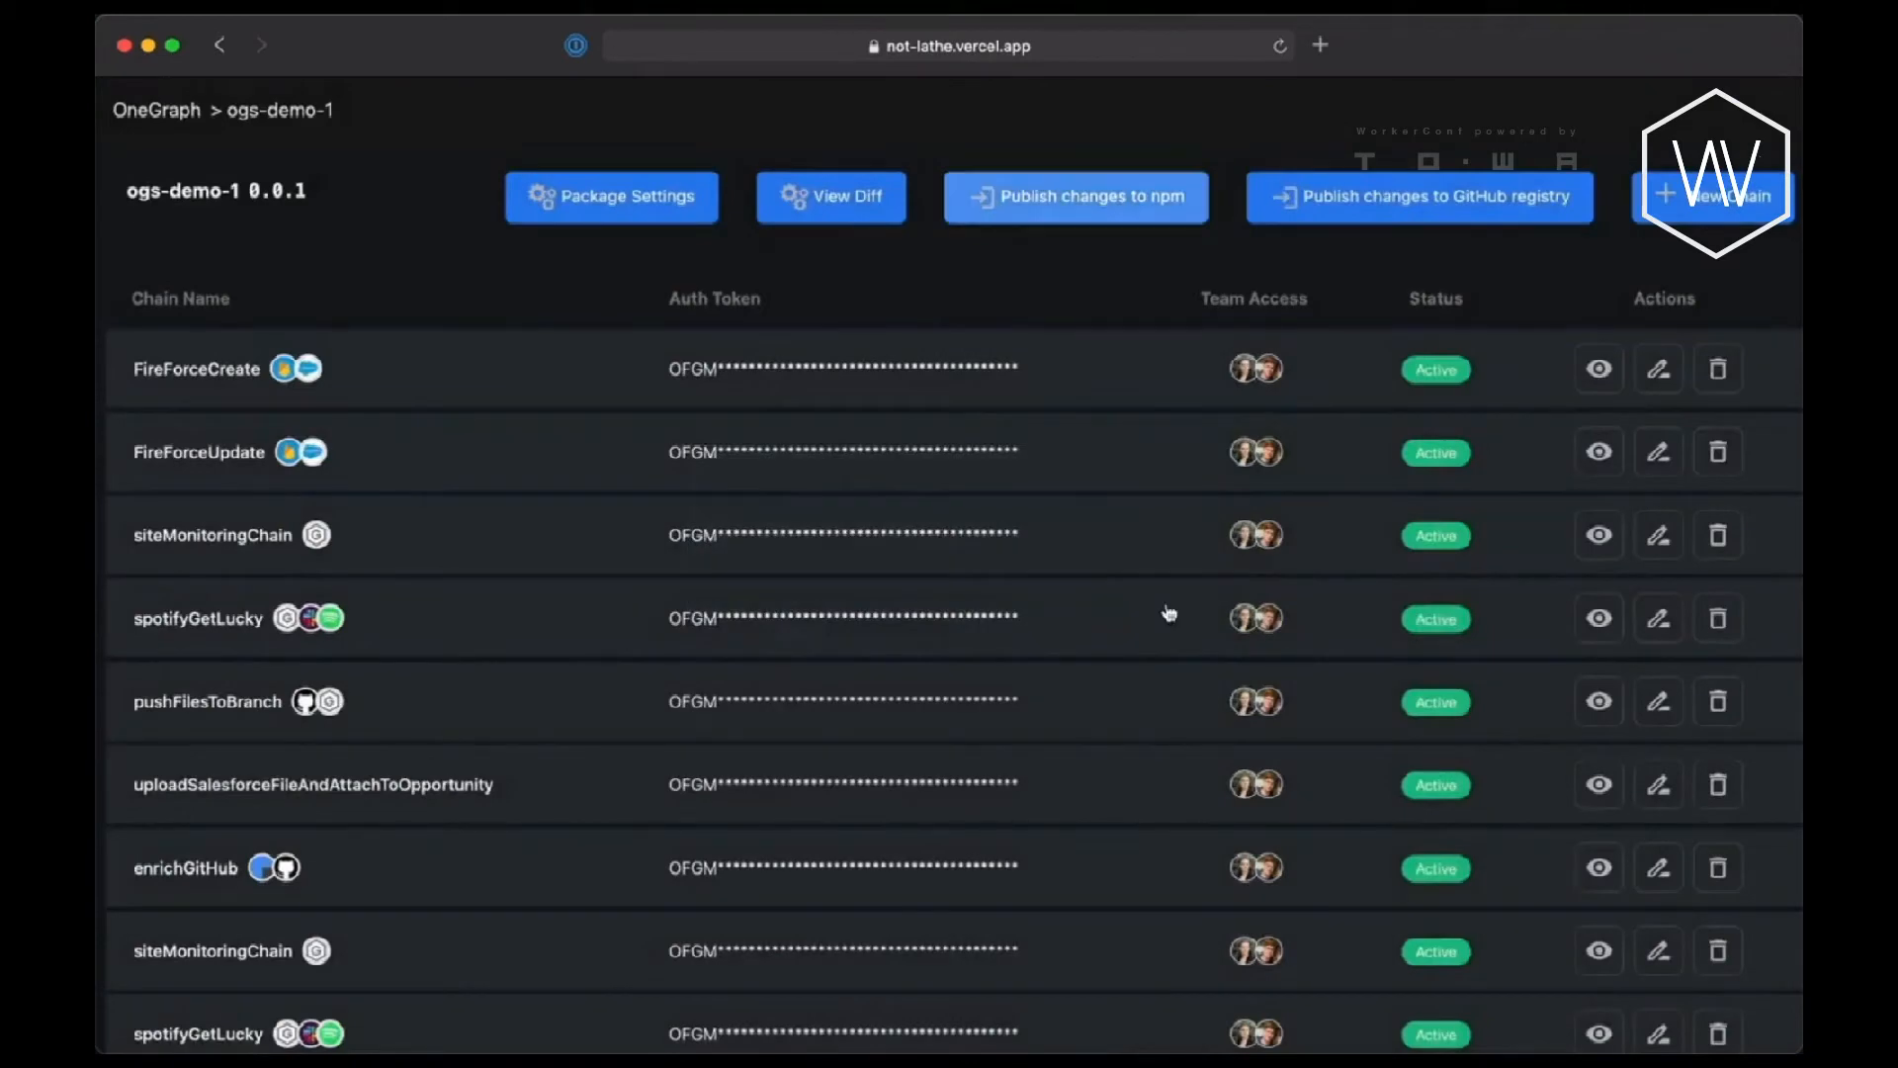
{"action": "left_click", "coordinate": [1075, 195]}
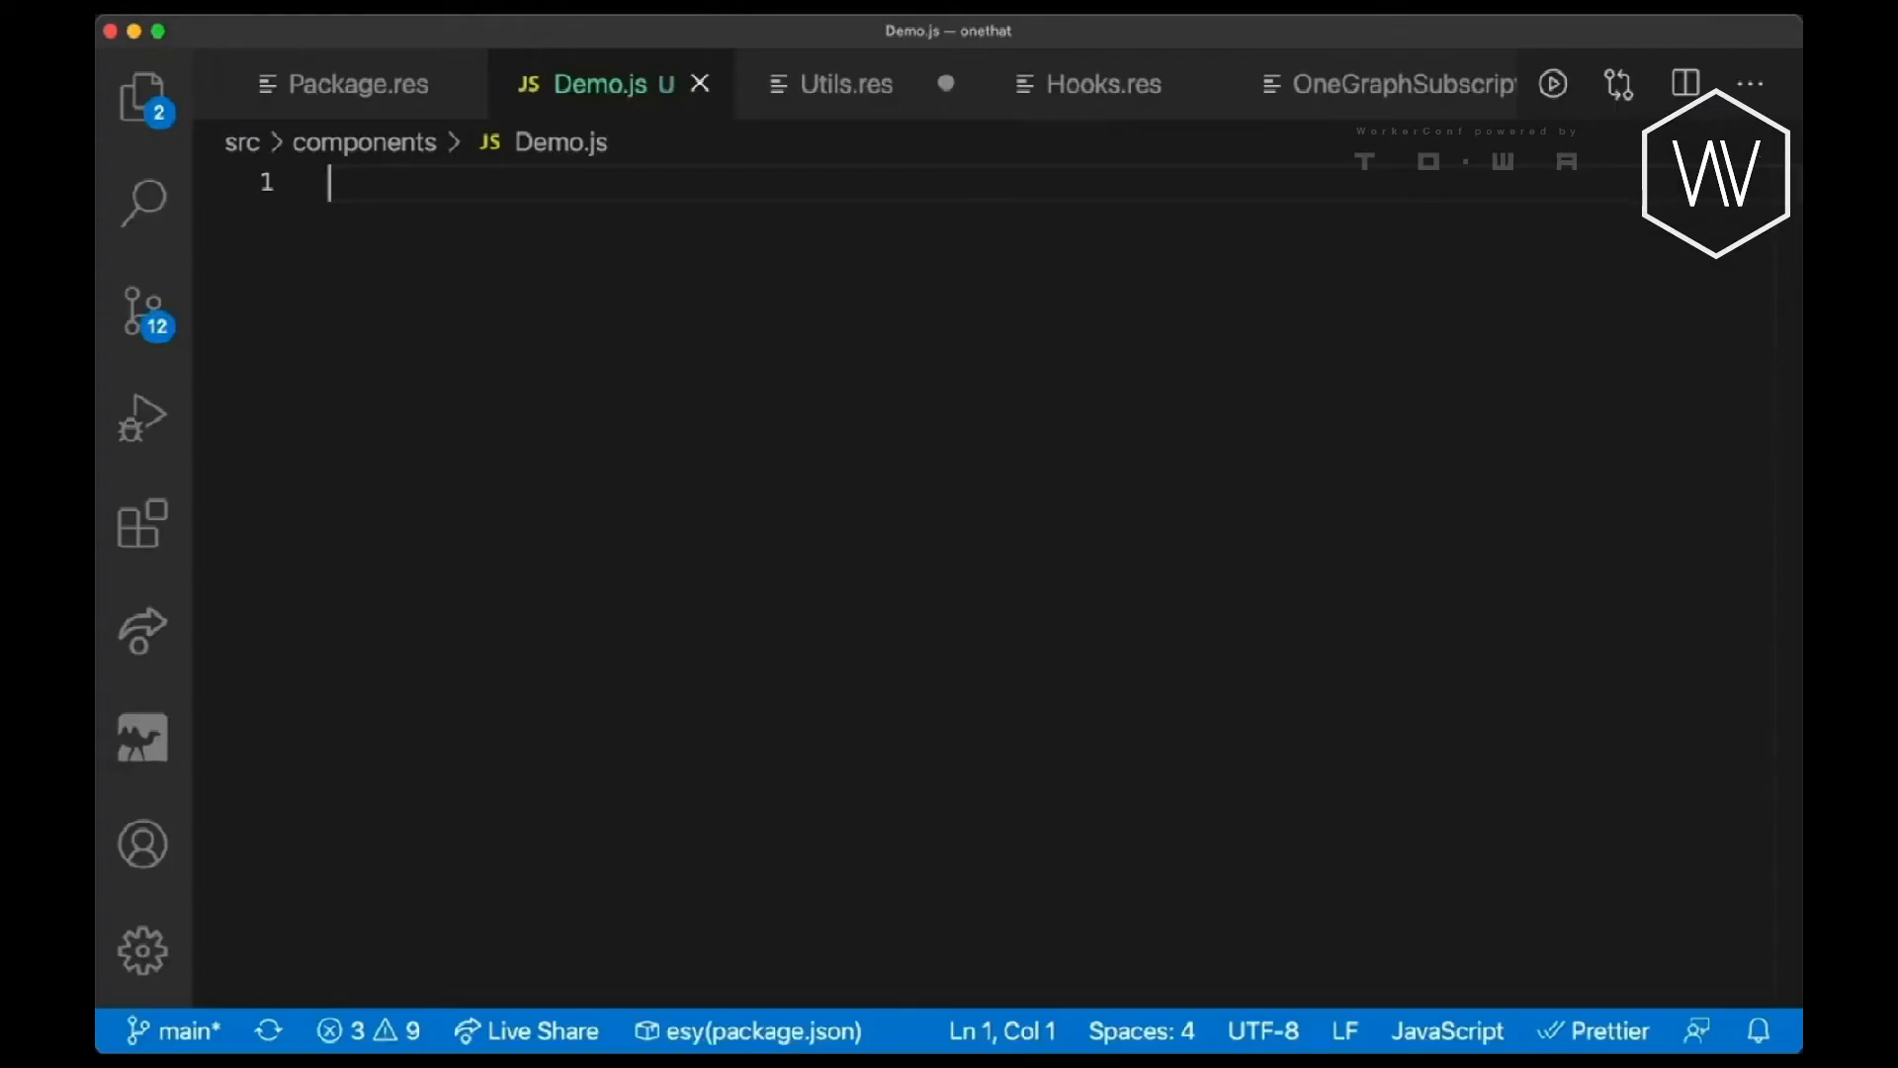
Import ogs-demo-1 and await OGSDemo.fetchEnrichGitHub({login: "dwoelfel"}) into const enriched.
{"action": "type", "text": "import * as OGSDemo from 'ogs-demo-1"}
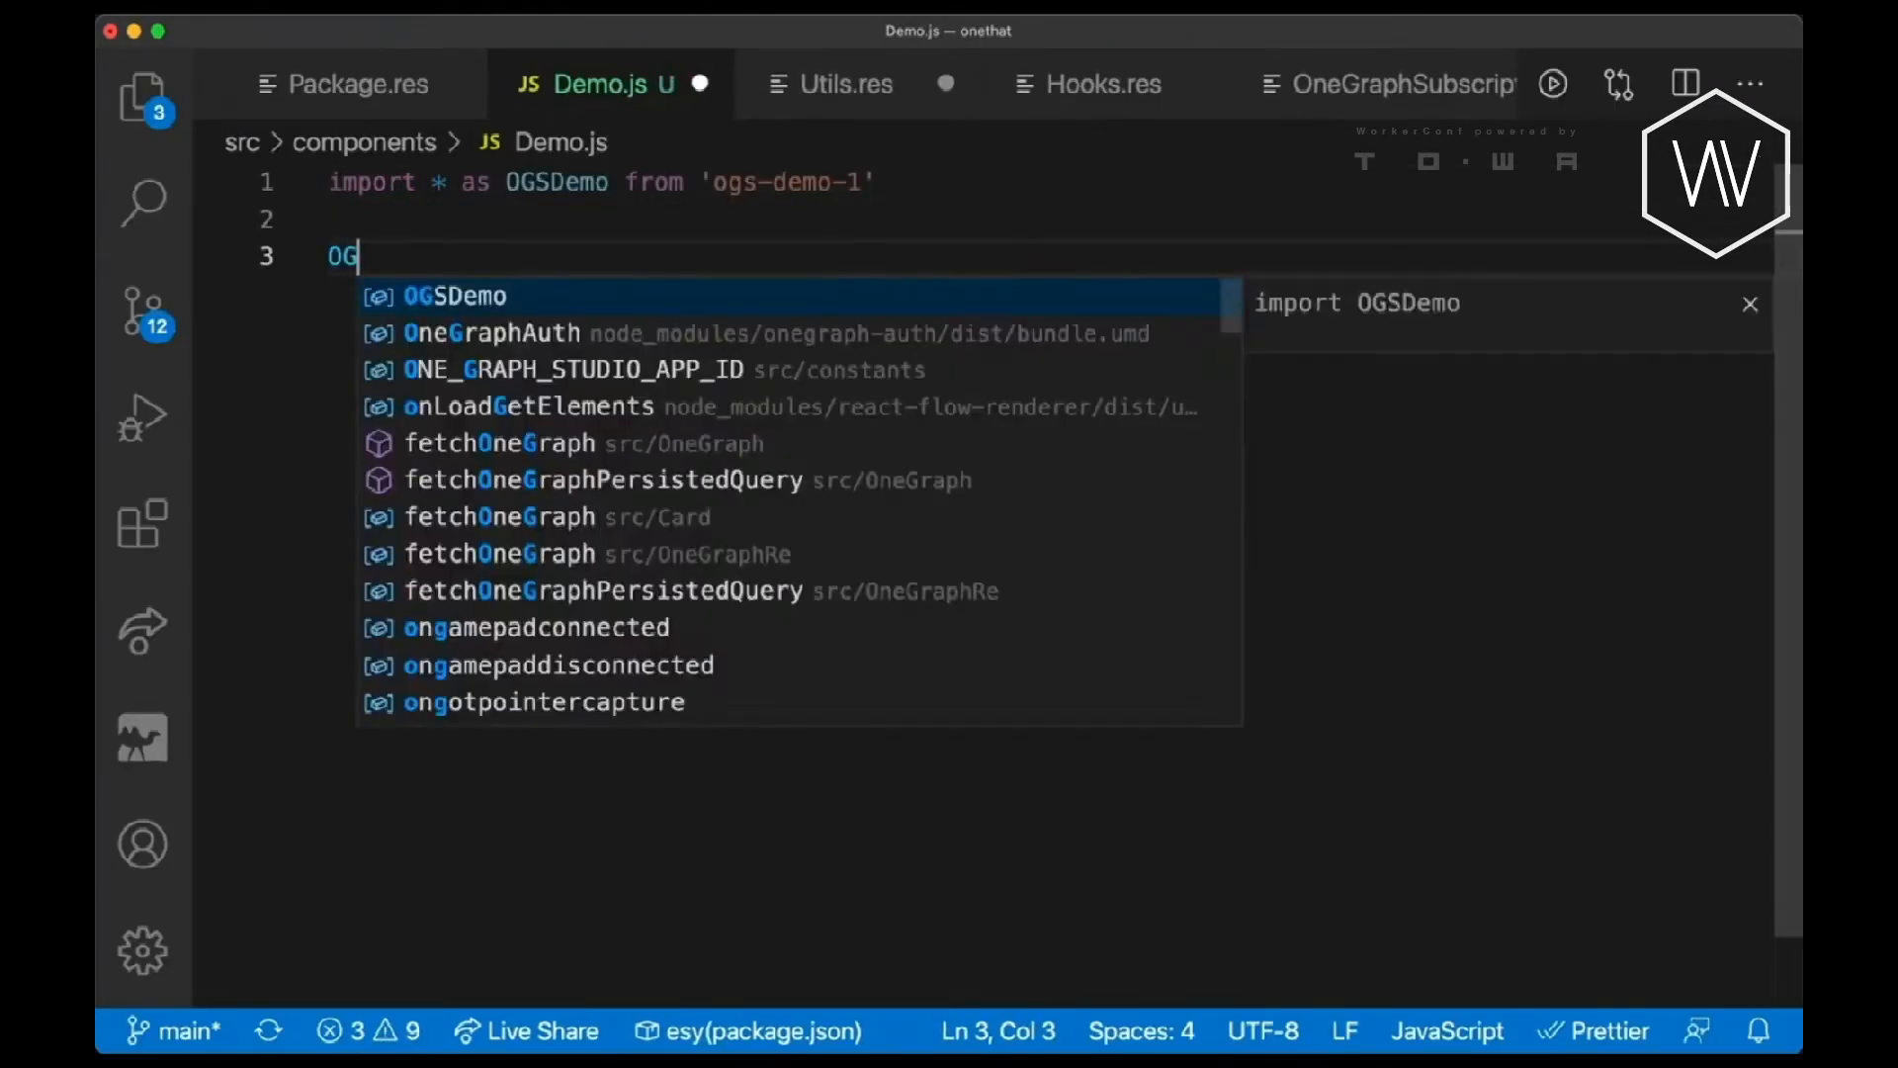
{"action": "type", "text": "SDemo.fetchEnrichGitHub("}
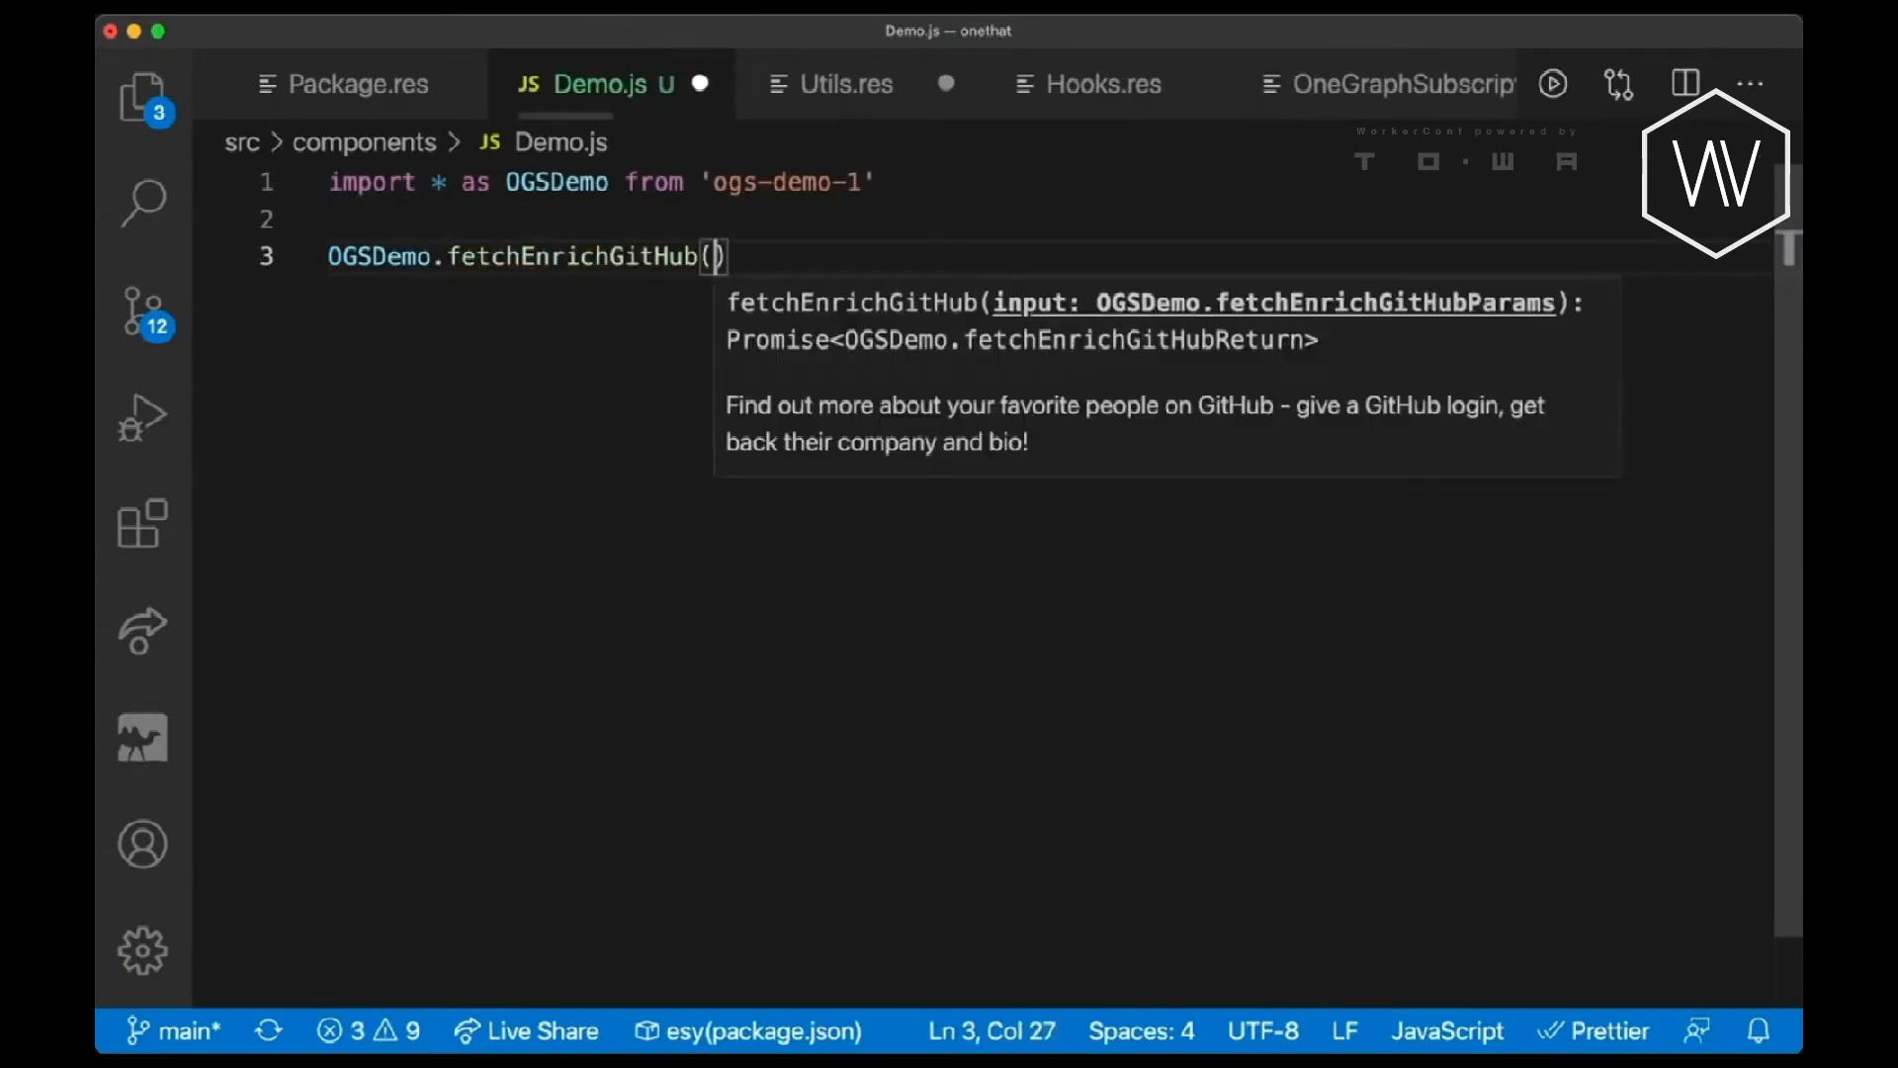
{"action": "type", "text": "{login"}
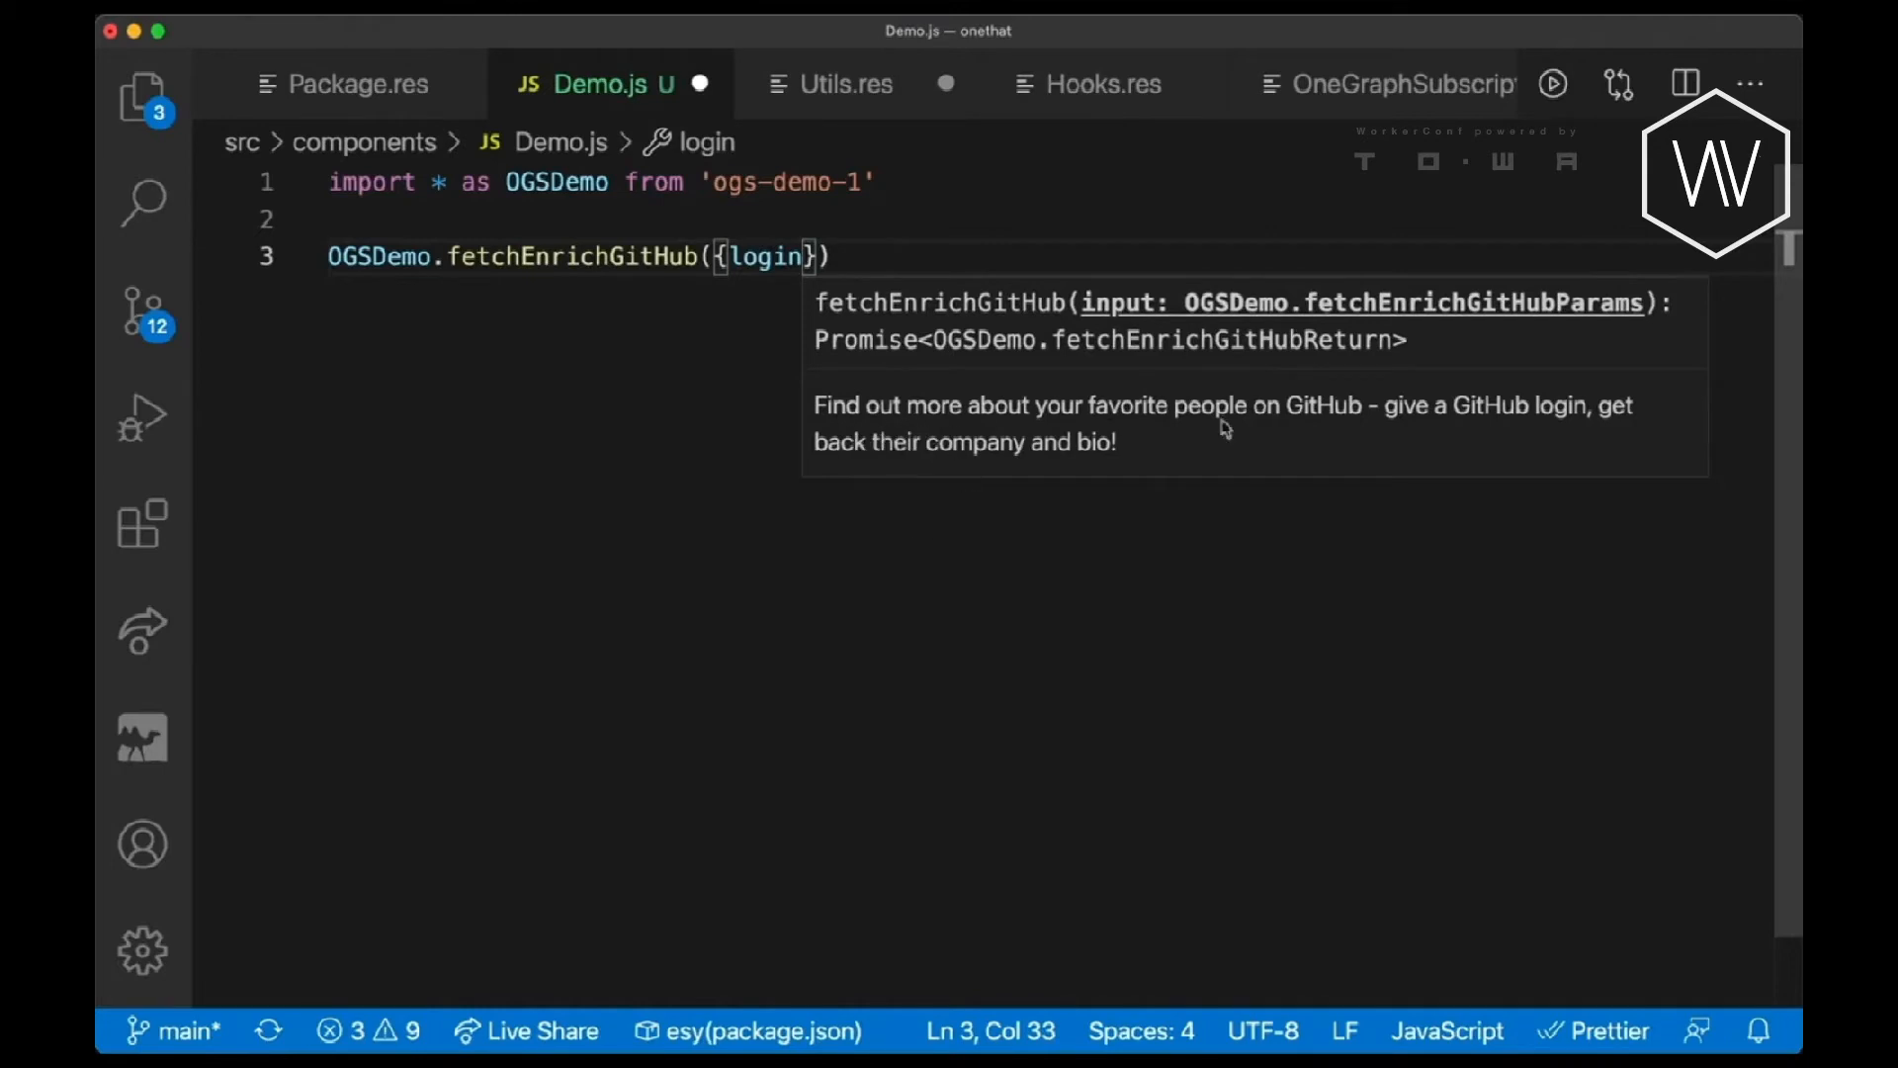
{"action": "type", "text": ":"}
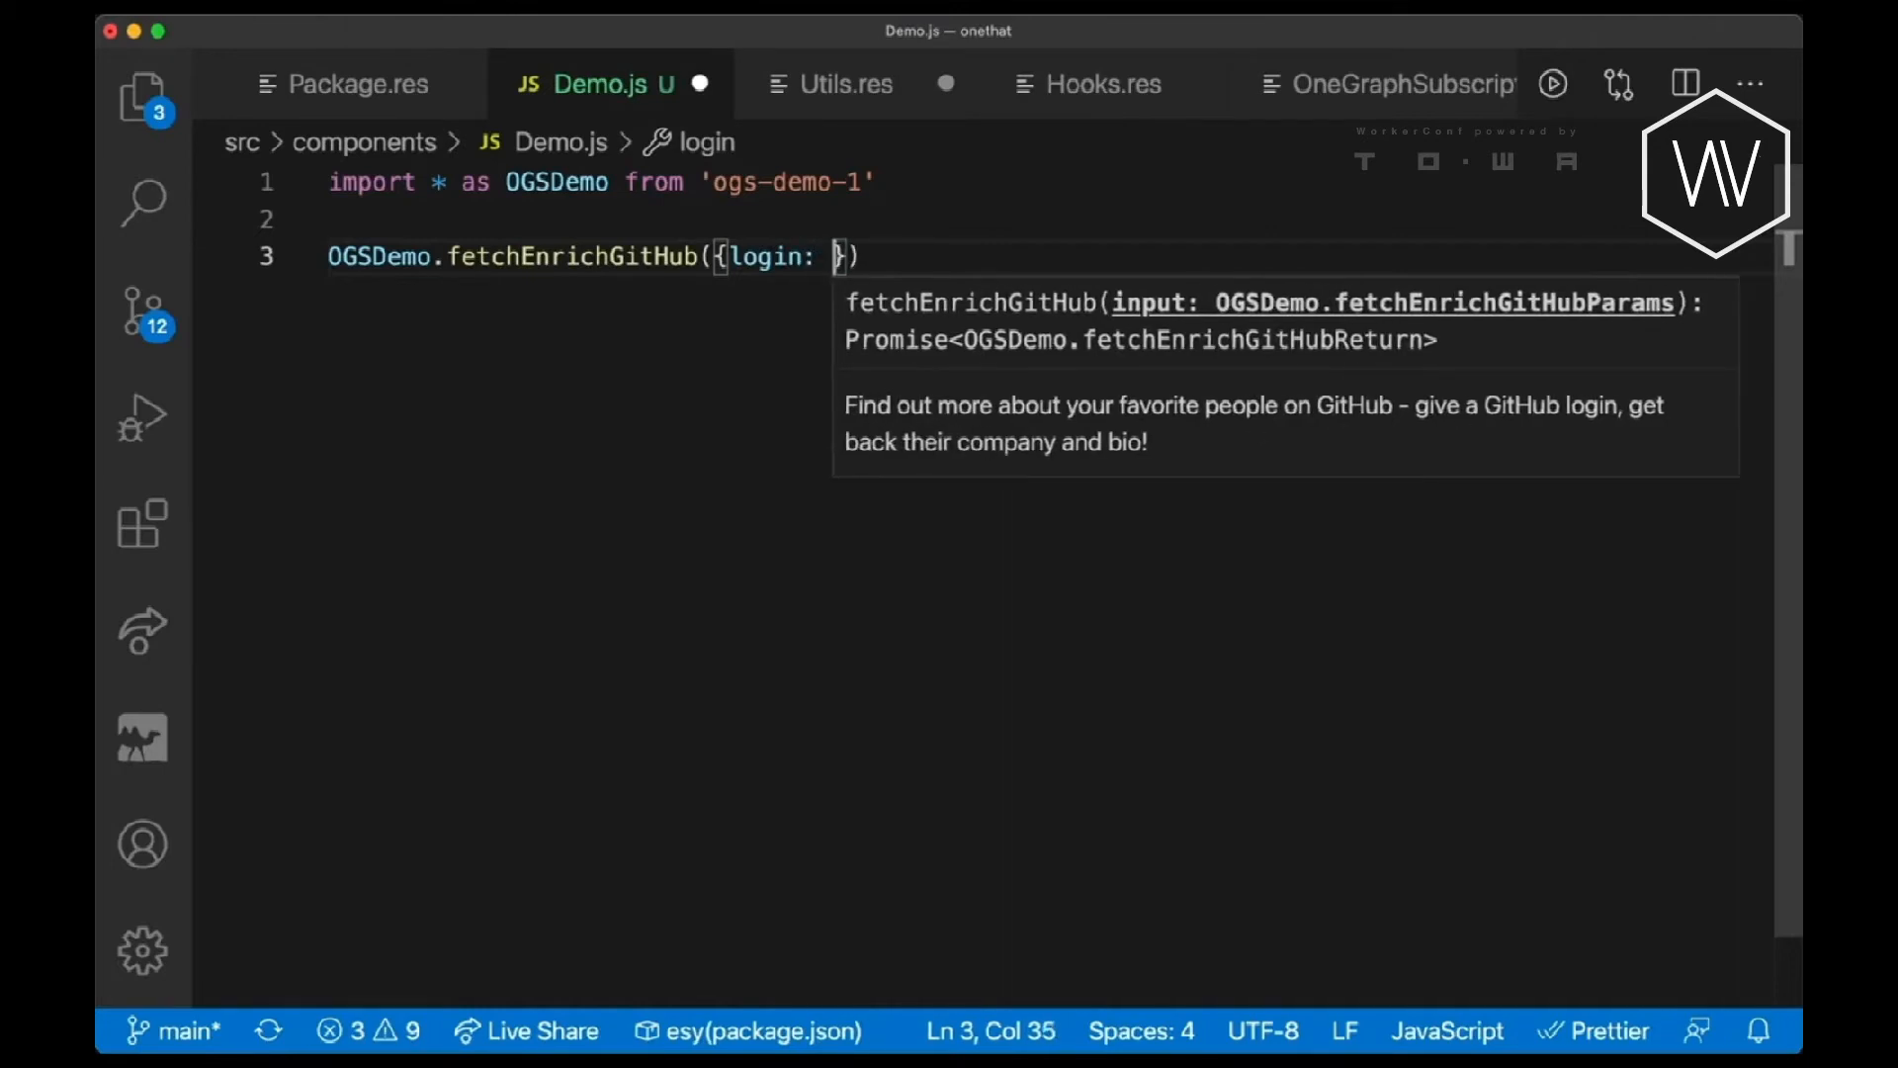
{"action": "type", "text": "\""}
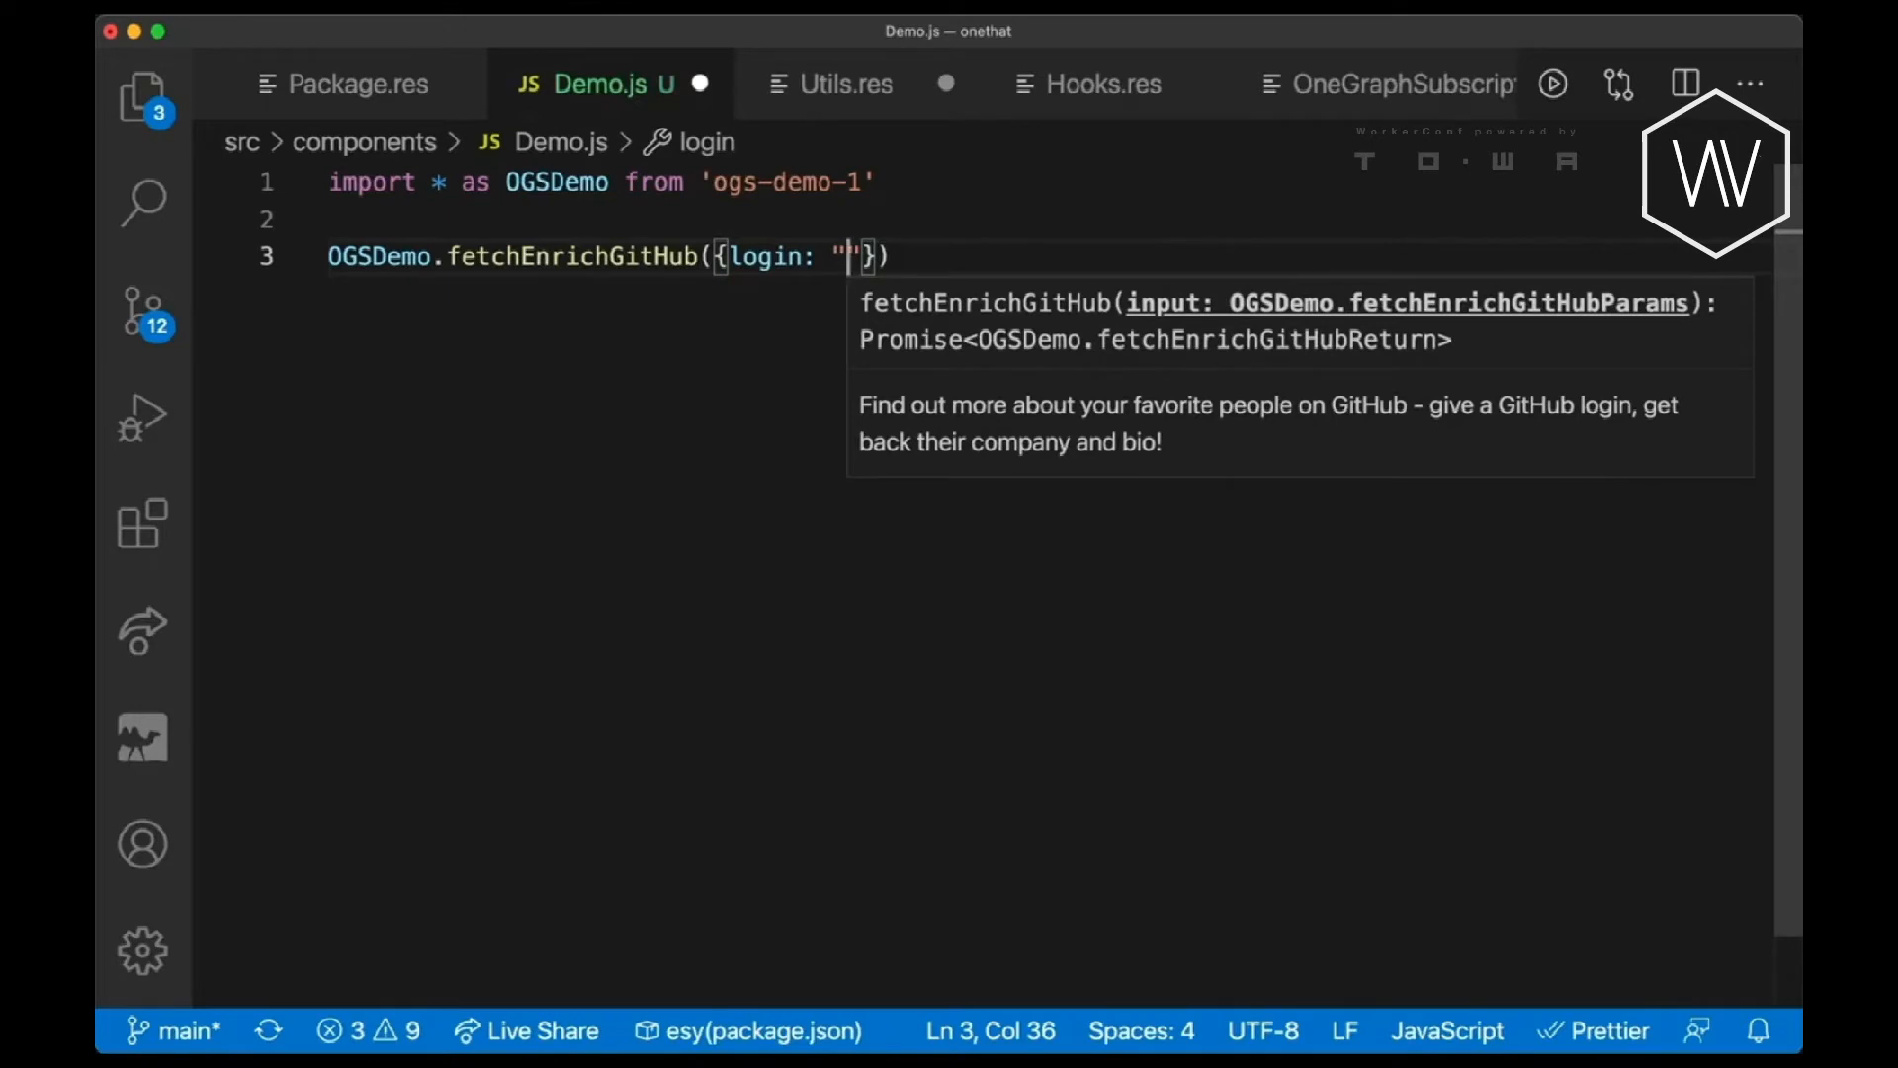
{"action": "type", "text": "dwoelfe"}
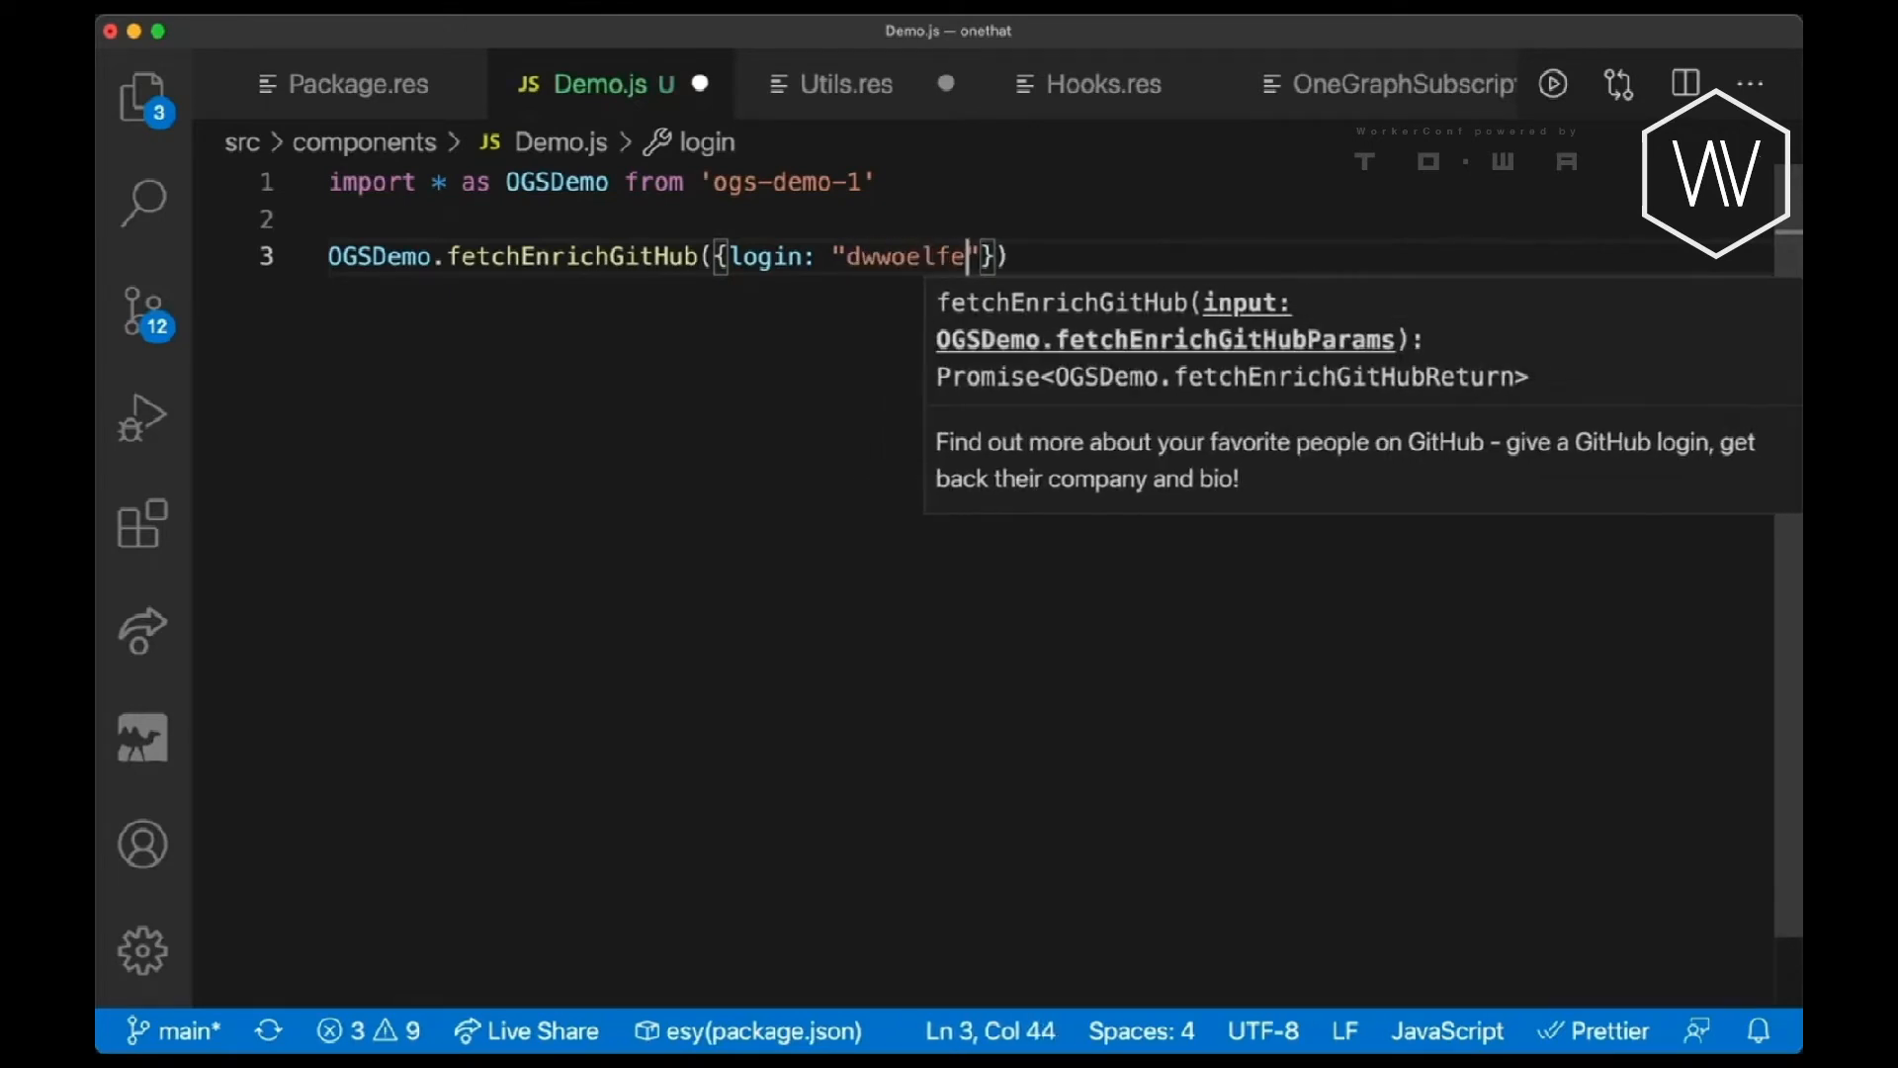
{"action": "type", "text": "const enriched = await"}
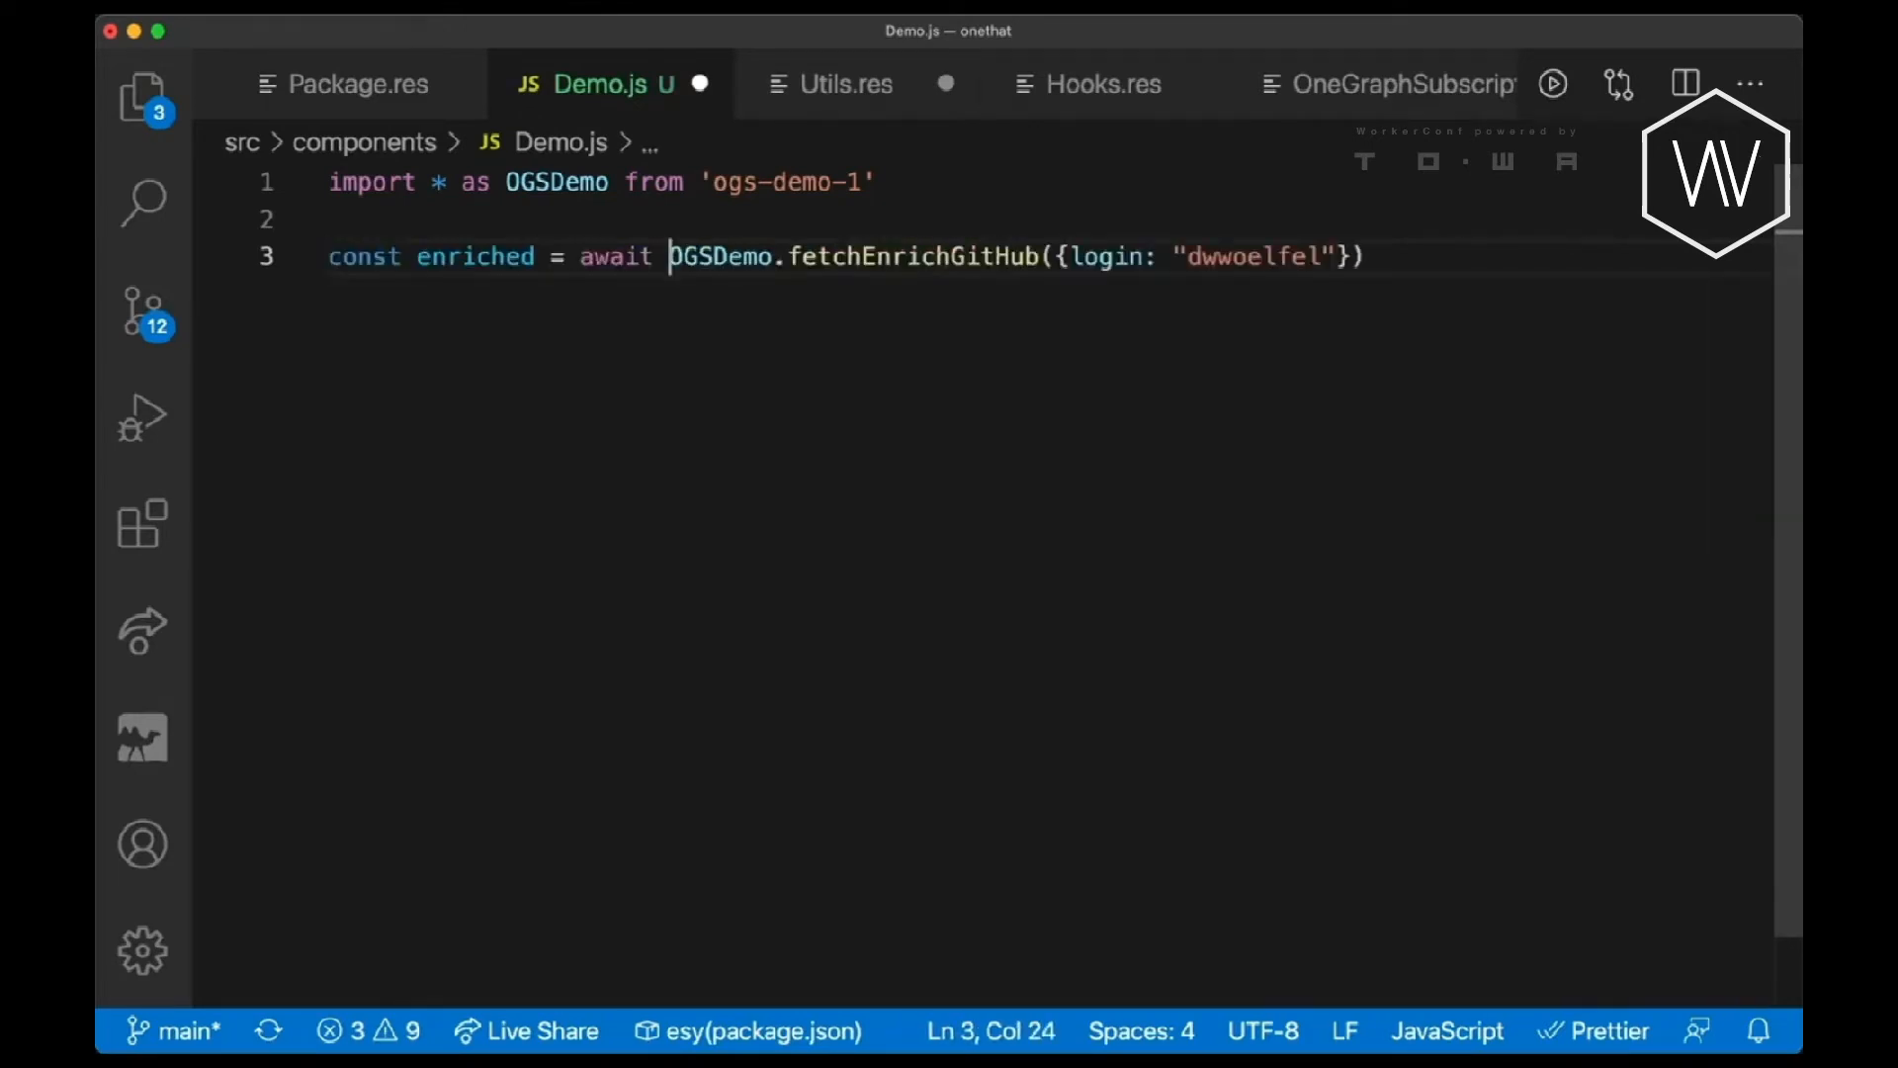
Read enriched ClearbitEnrich.data.clearbit.enrich.company.logo using autocomplete.
{"action": "type", "text": "enr"}
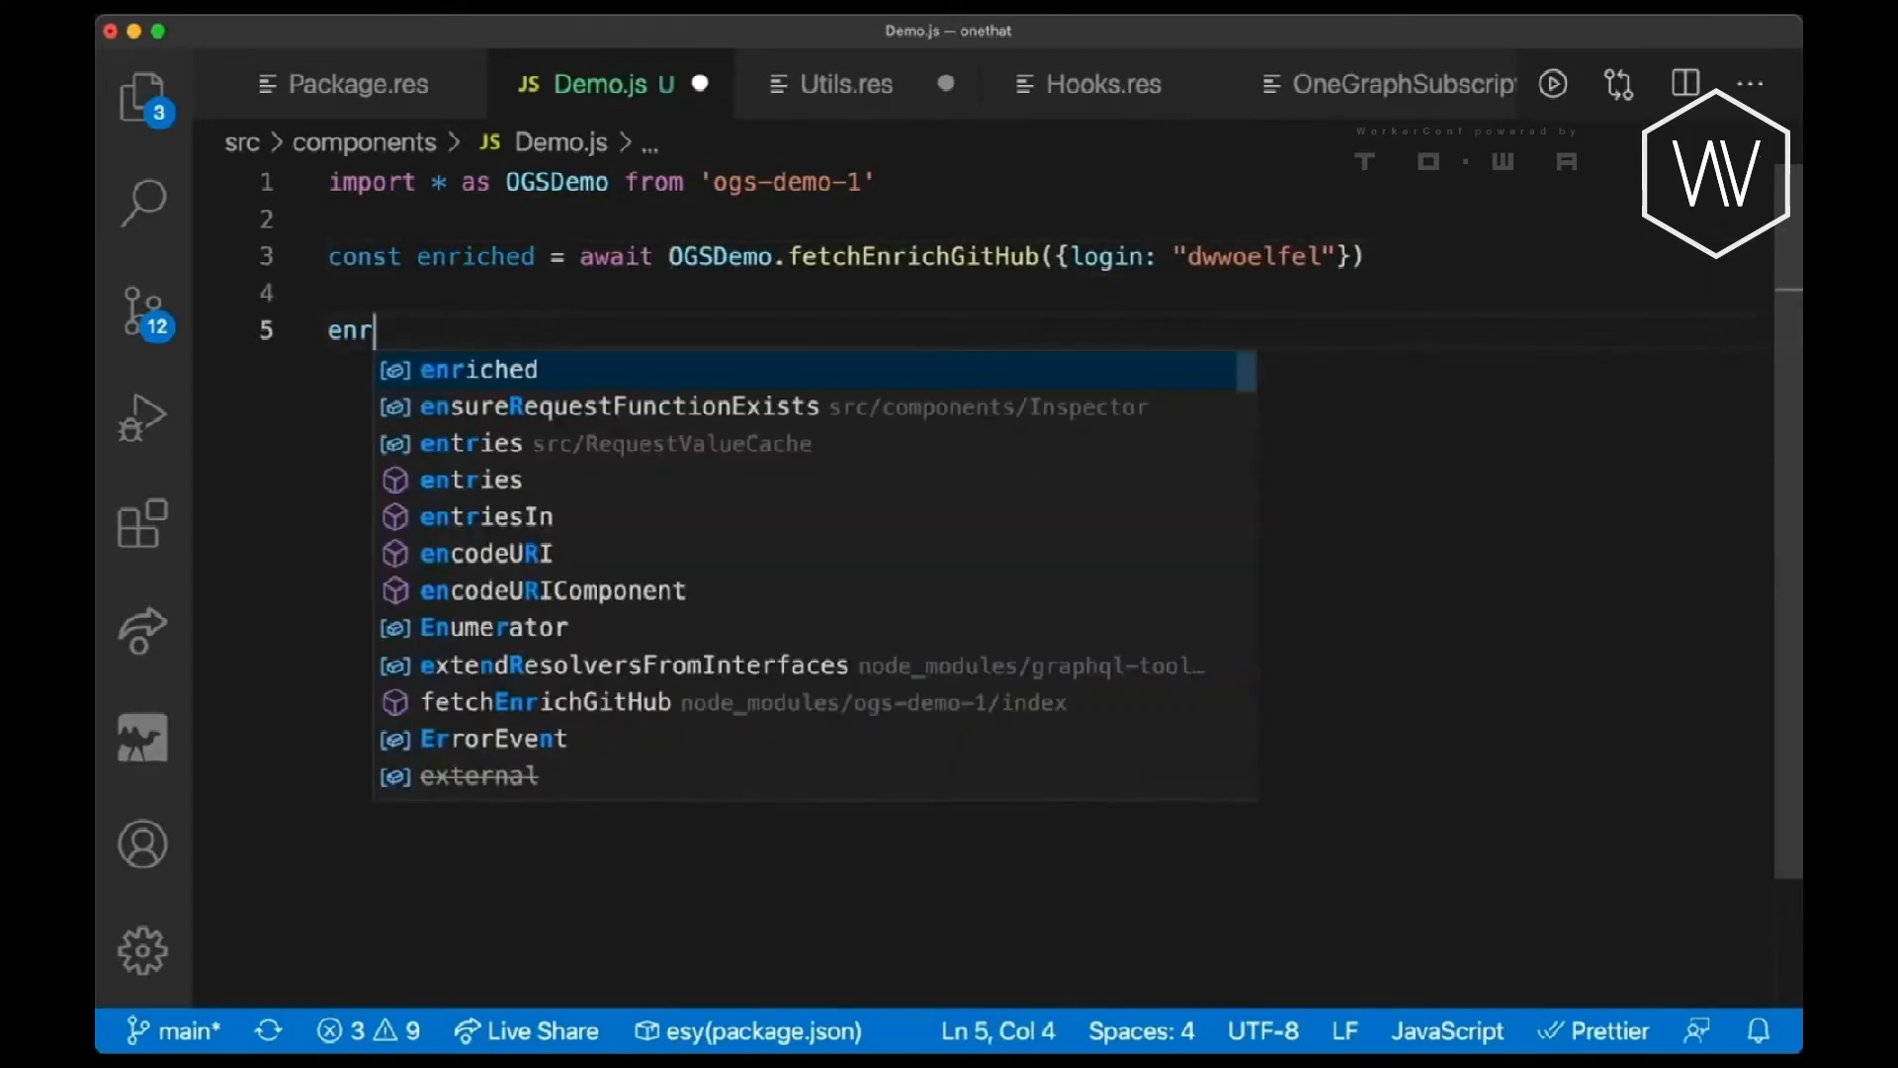
{"action": "type", "text": "iched.ClearbitEnrich"}
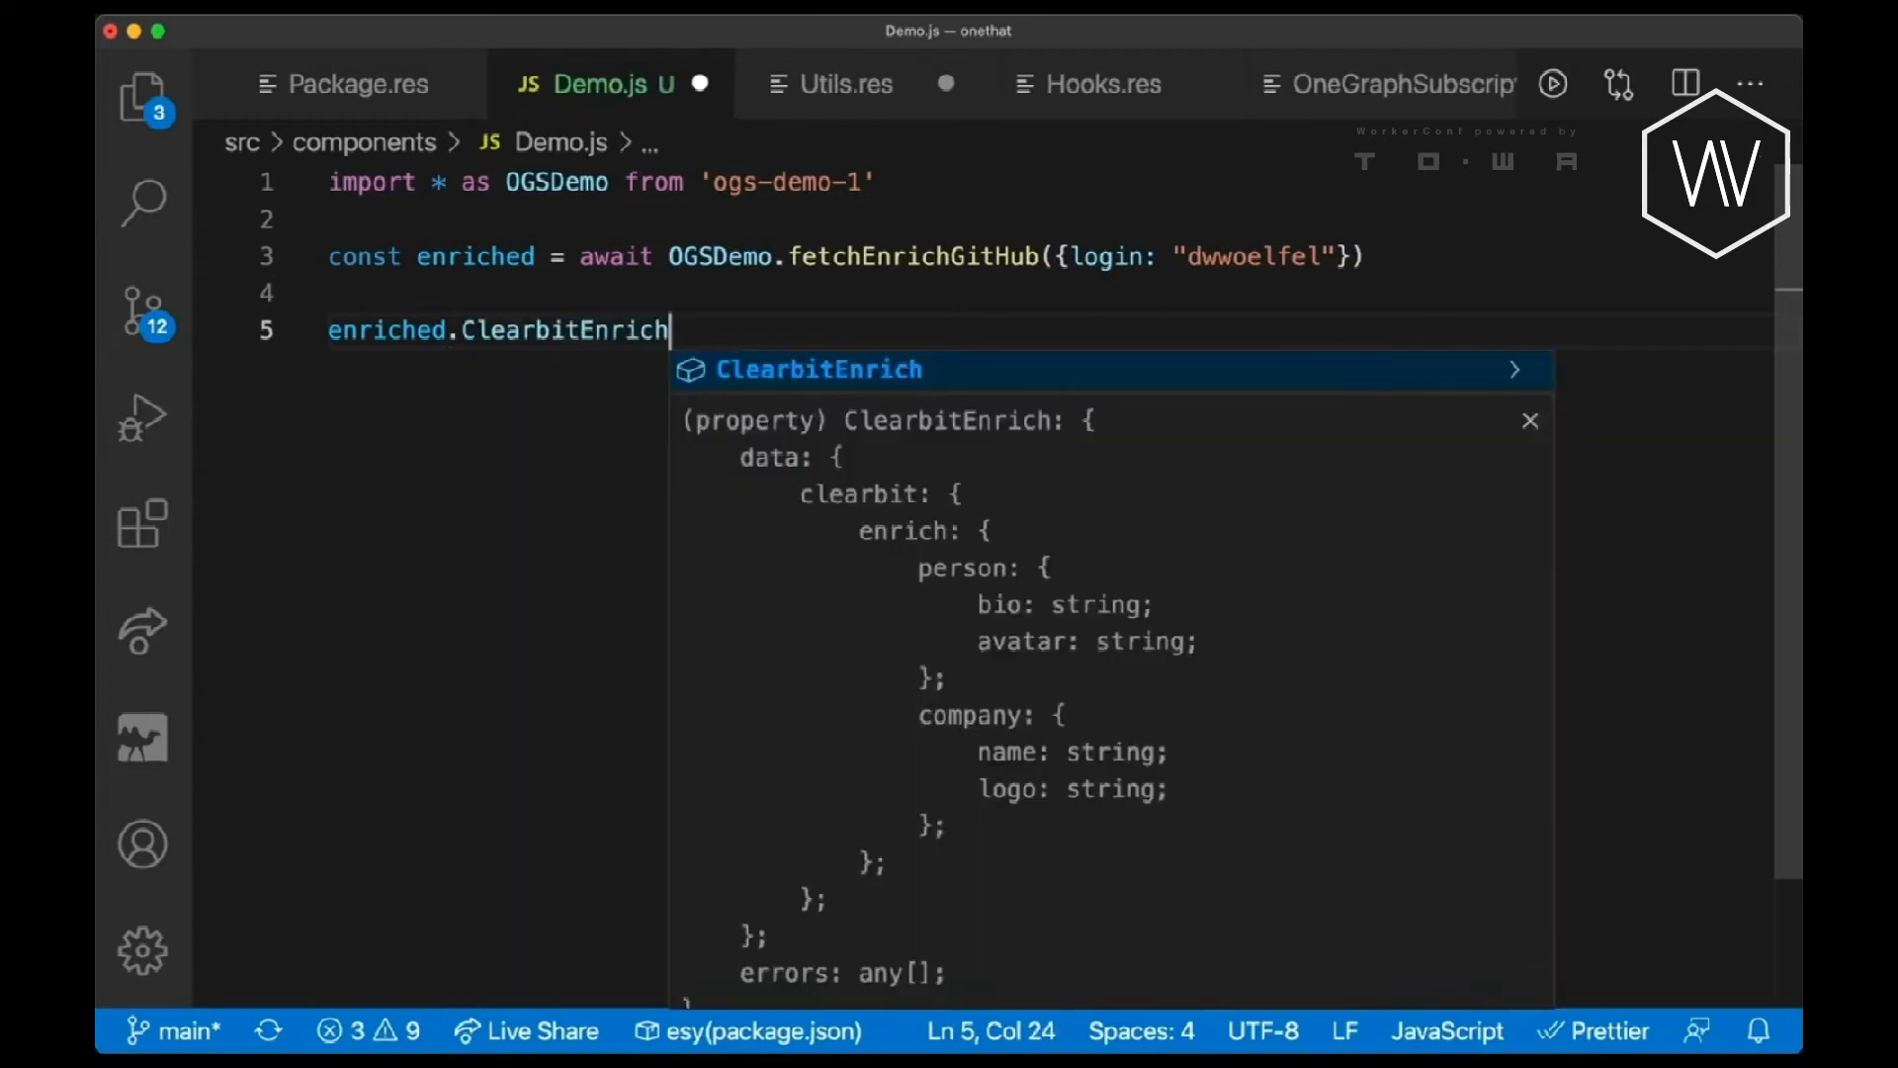
{"action": "type", "text": ".data."}
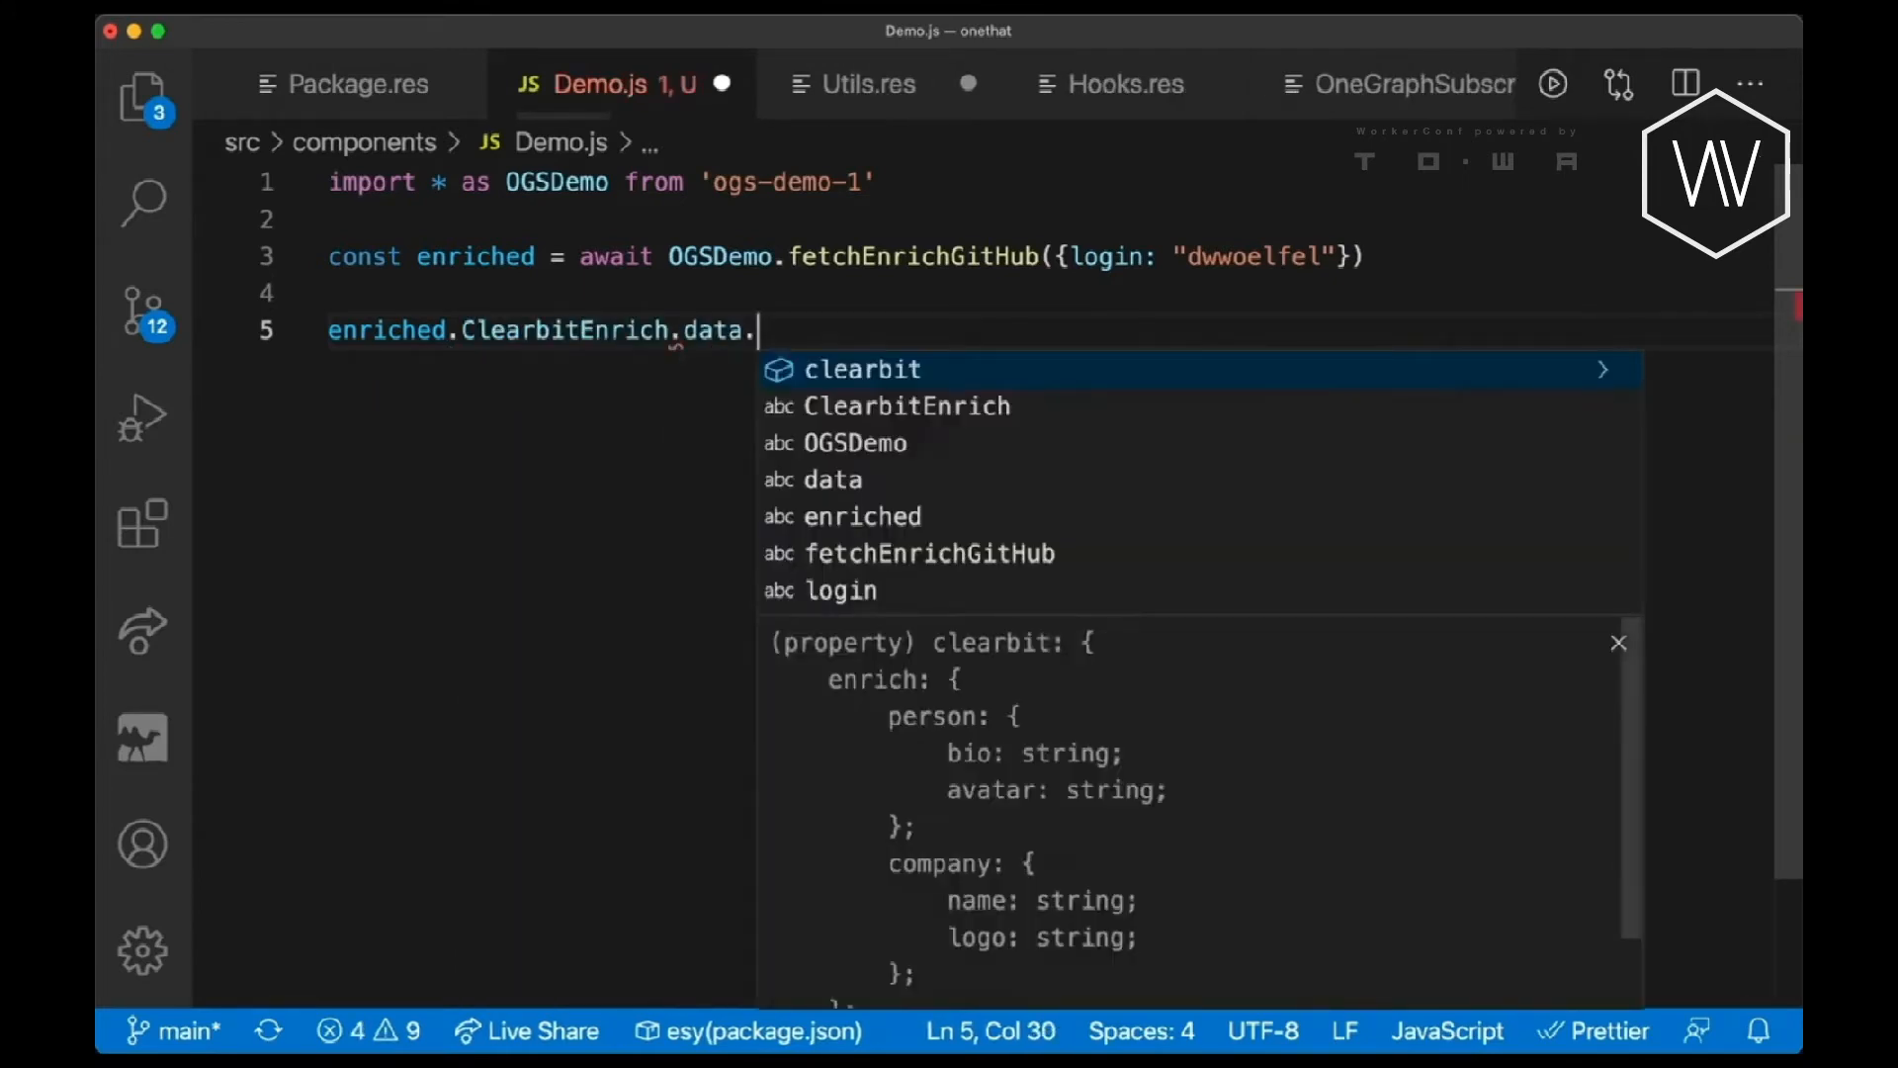
{"action": "type", "text": "clearbit."}
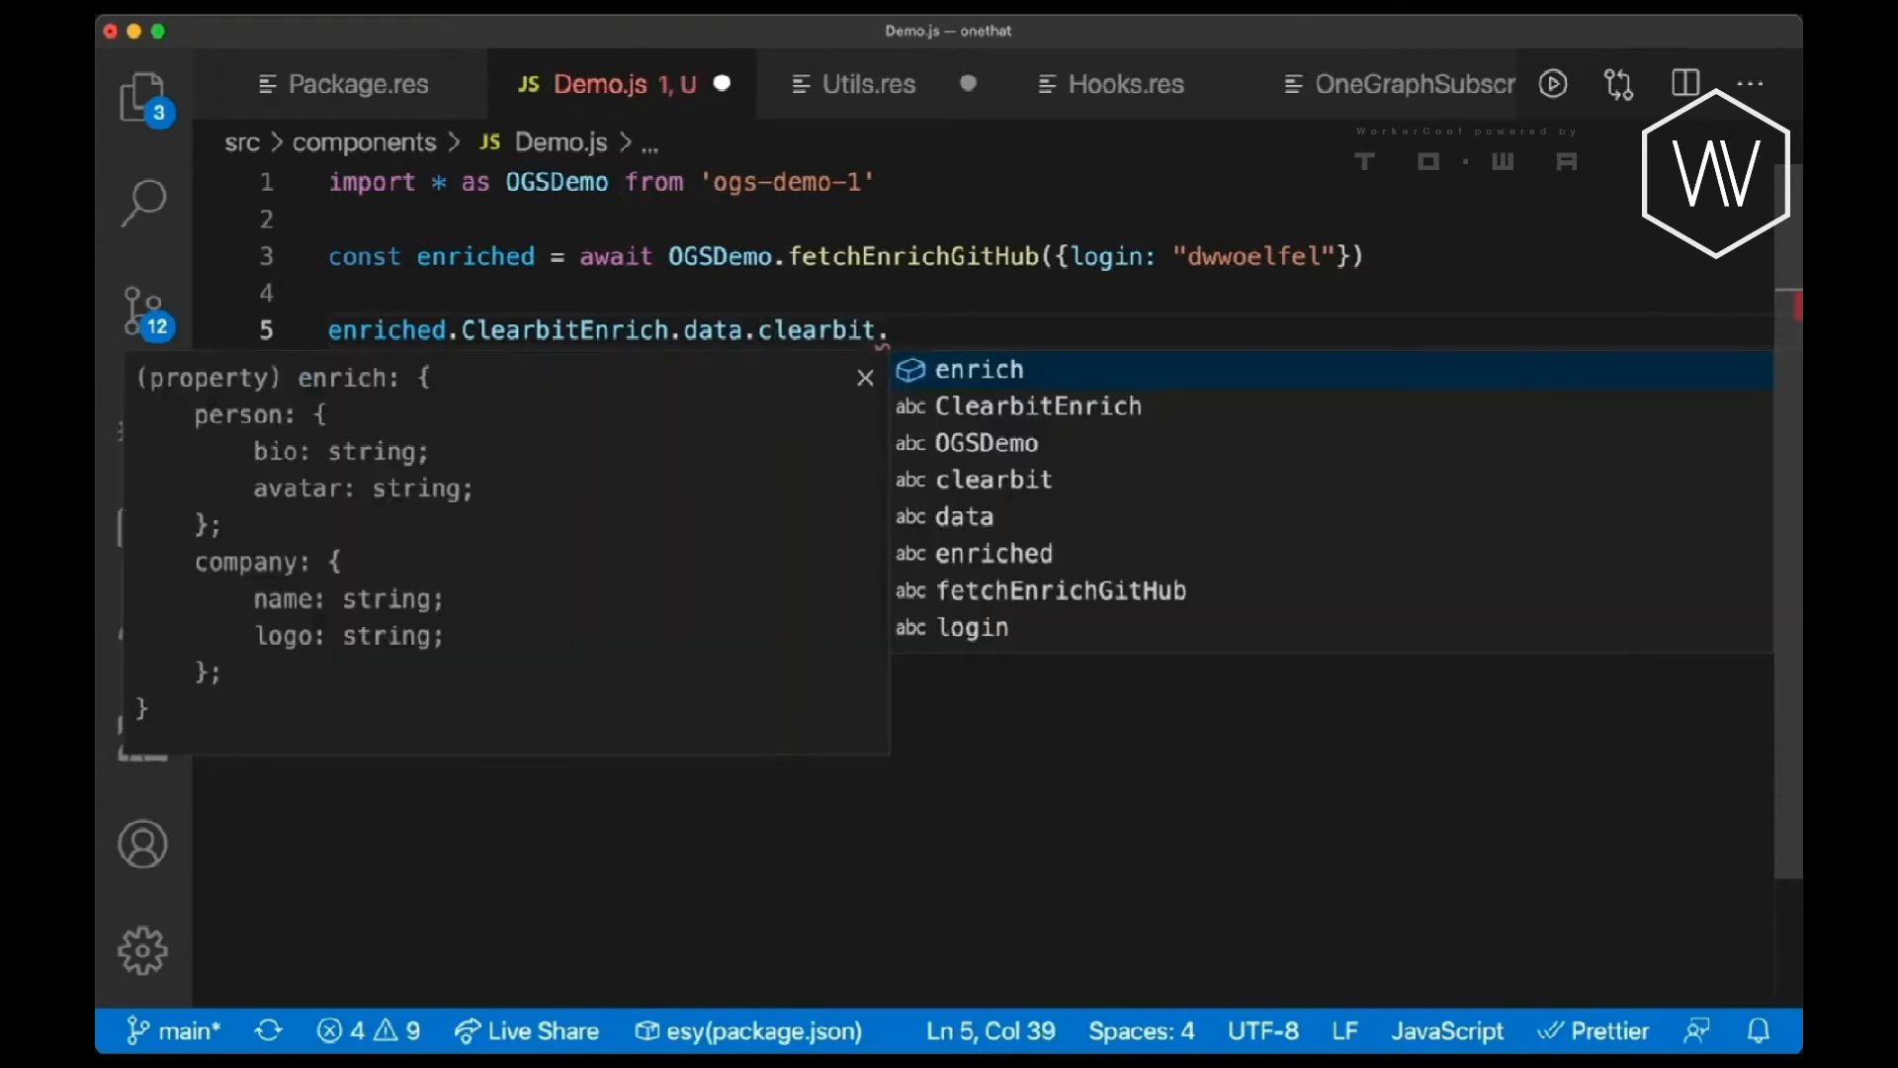
{"action": "type", "text": "enrich."}
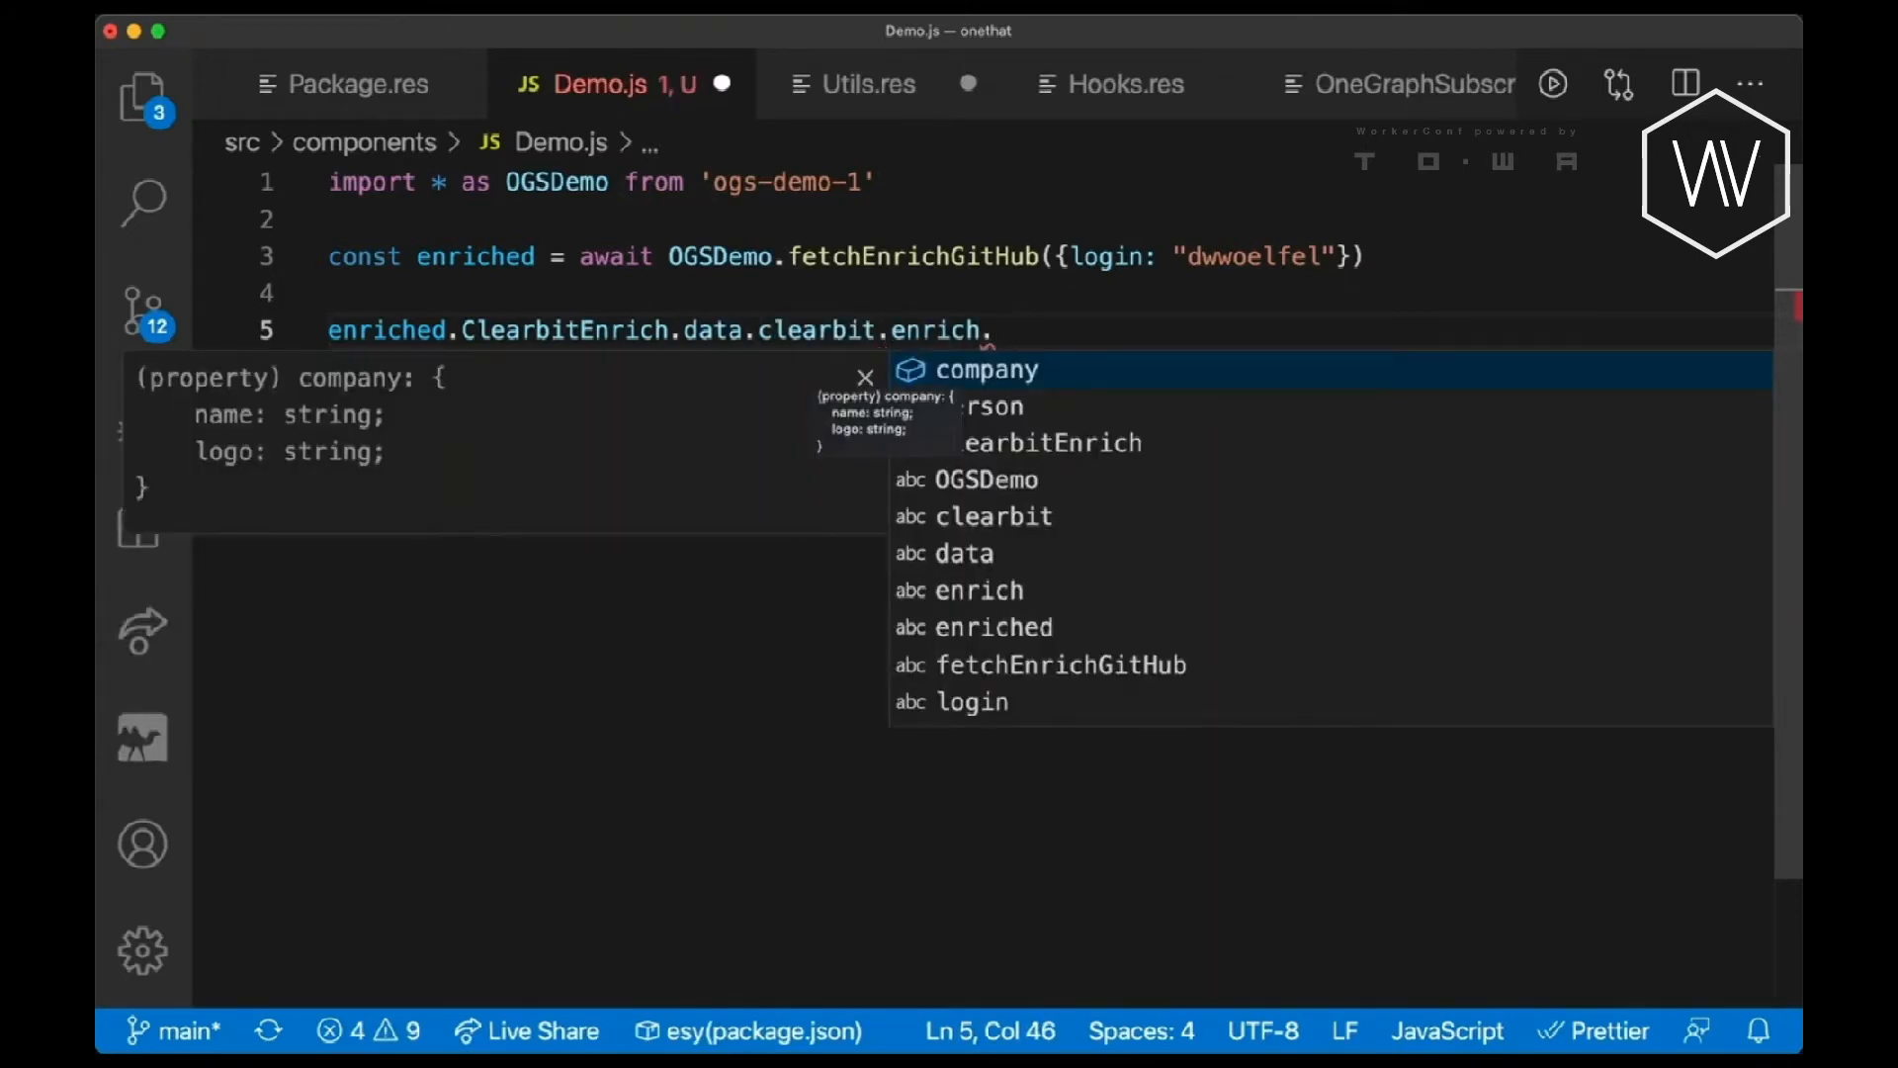
{"action": "type", "text": "company.logo"}
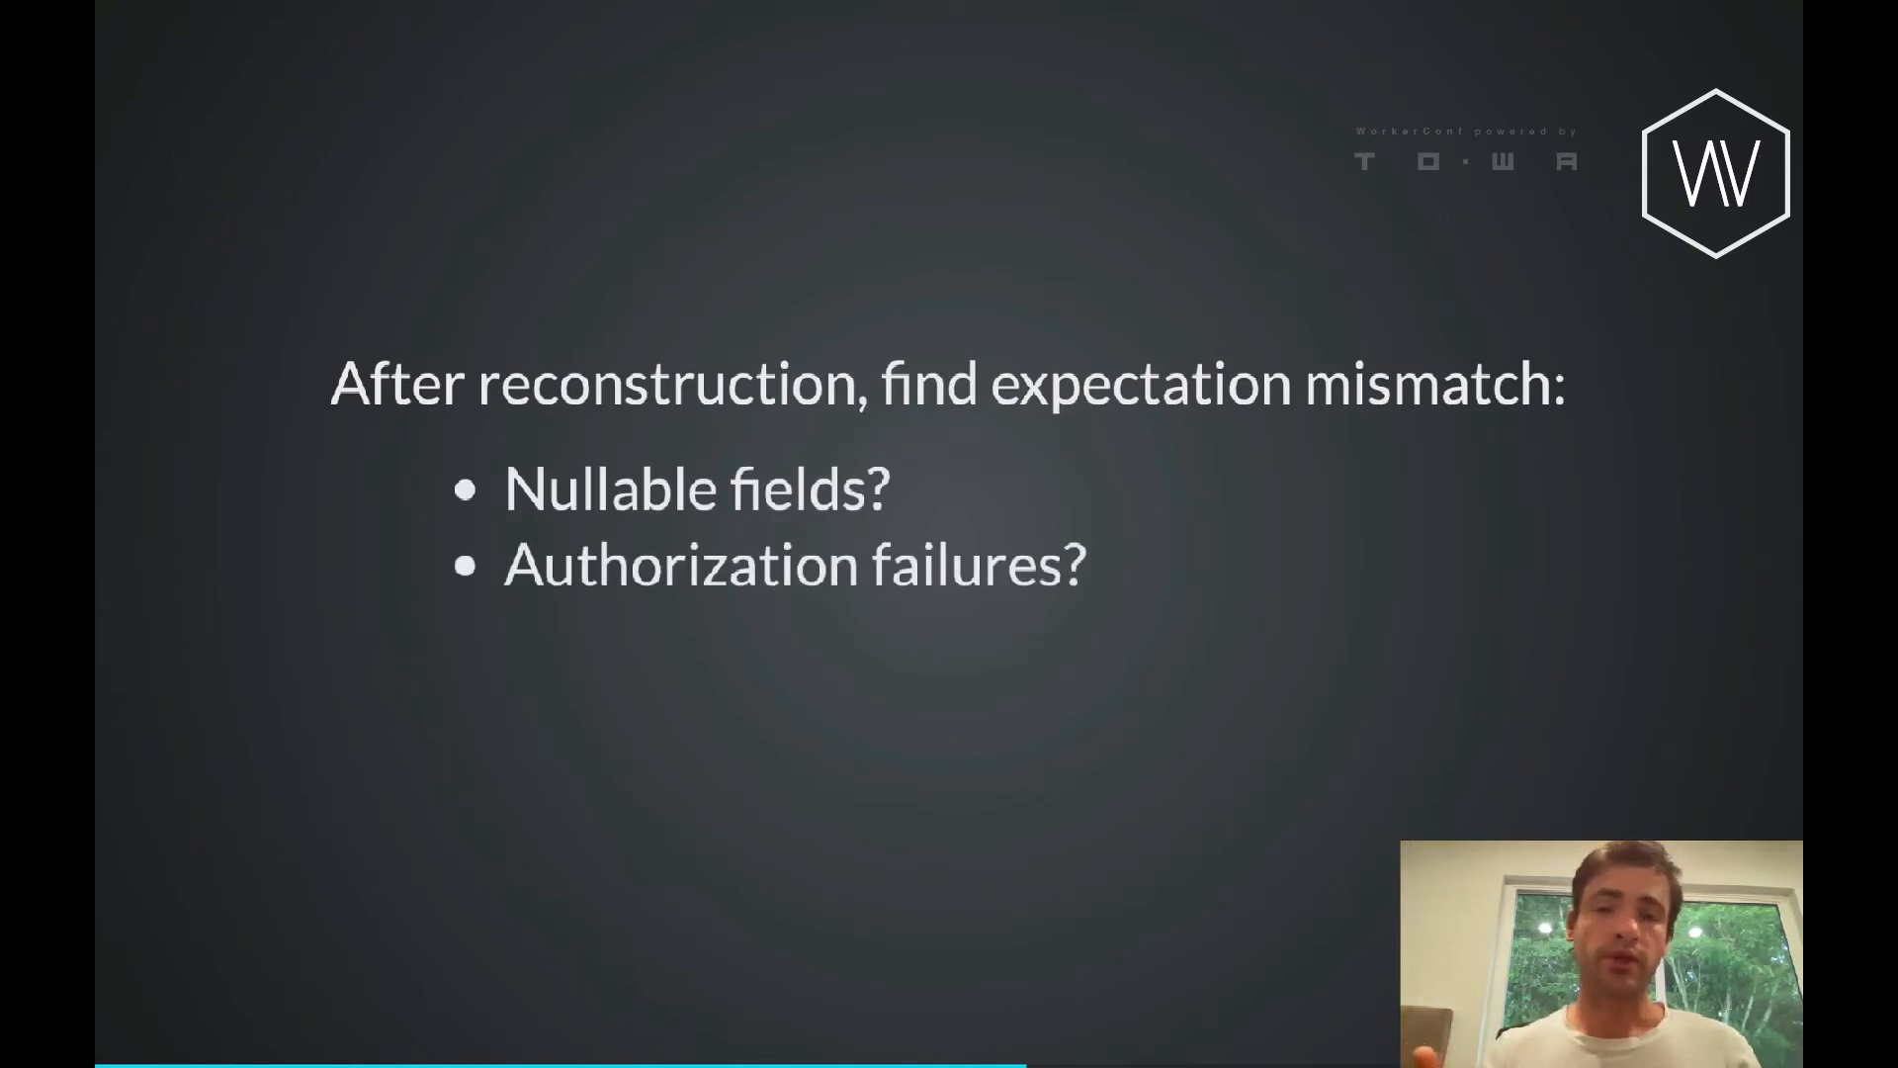
Advance the slideshow to the 'Reproducing is a nightmare' slide.
{"action": "key", "text": "right"}
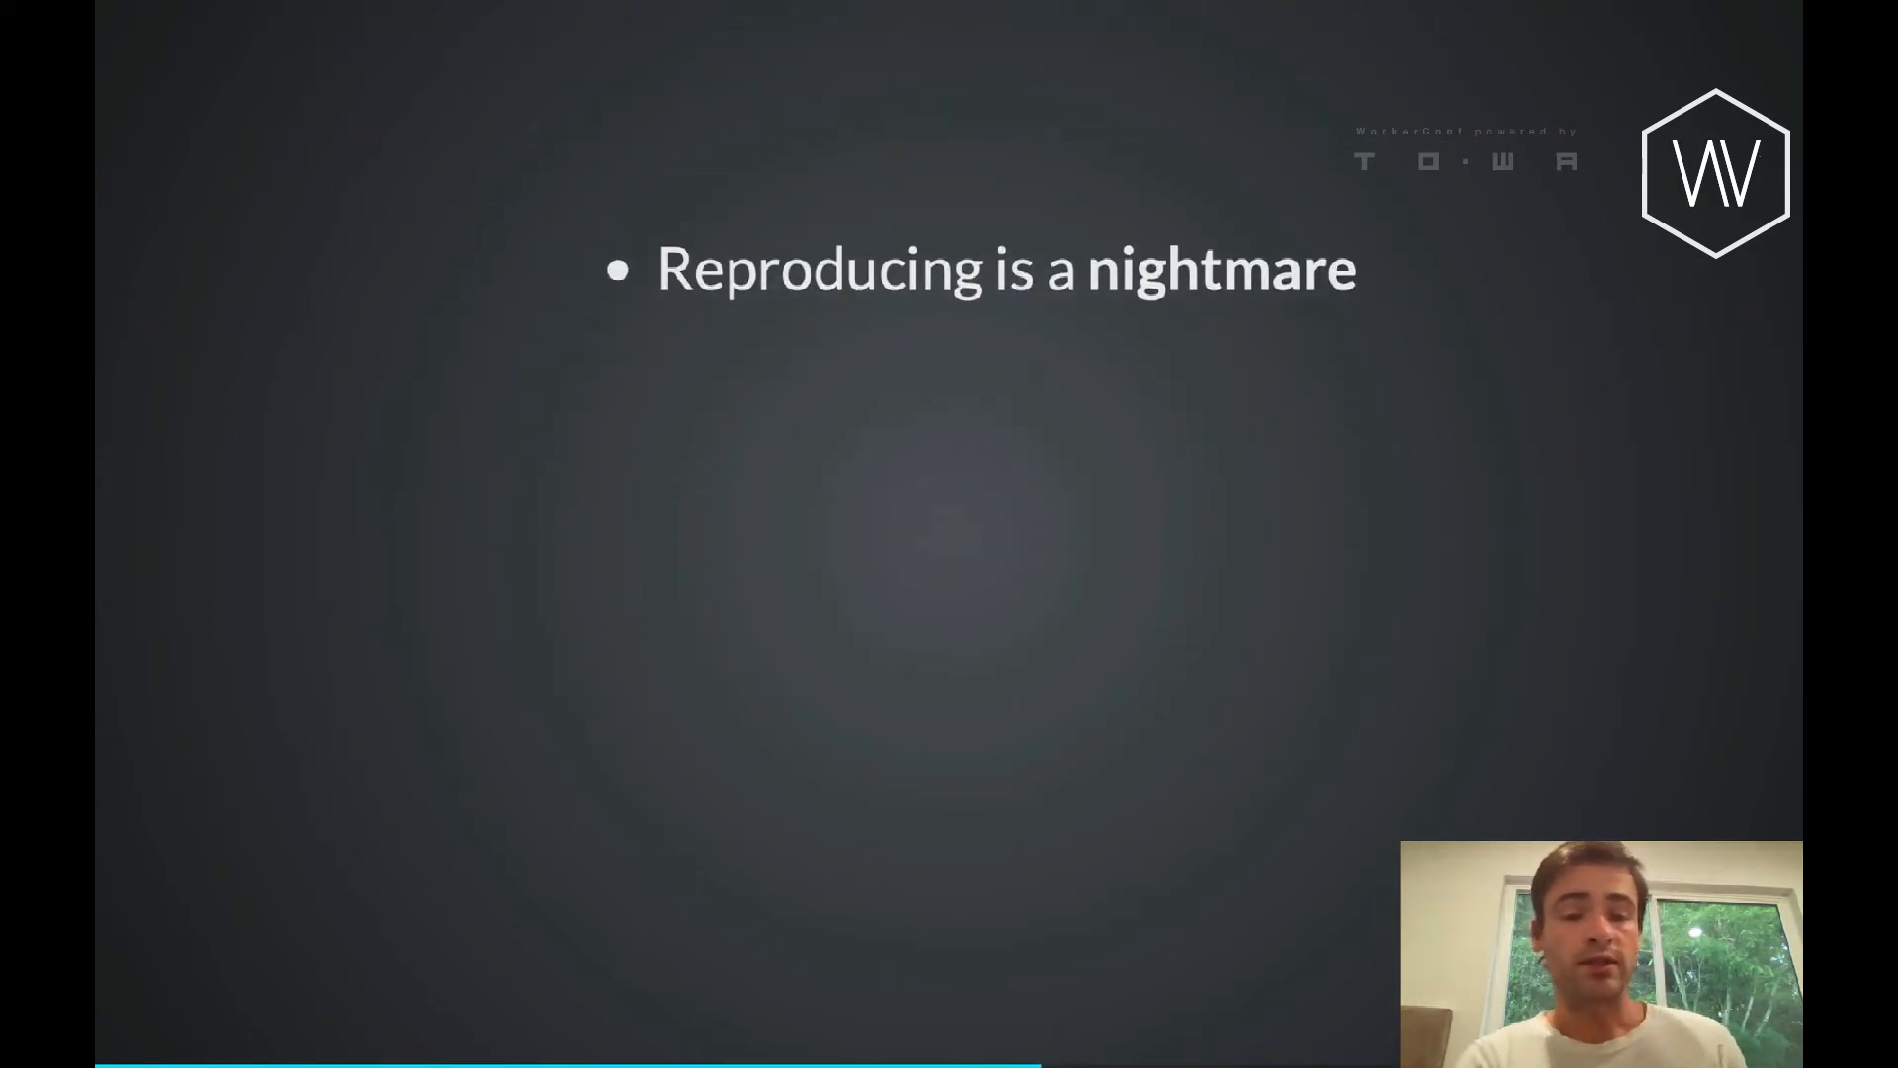
Advance to the box-diagram slide on data retention and authorization policy.
{"action": "key", "text": "Right"}
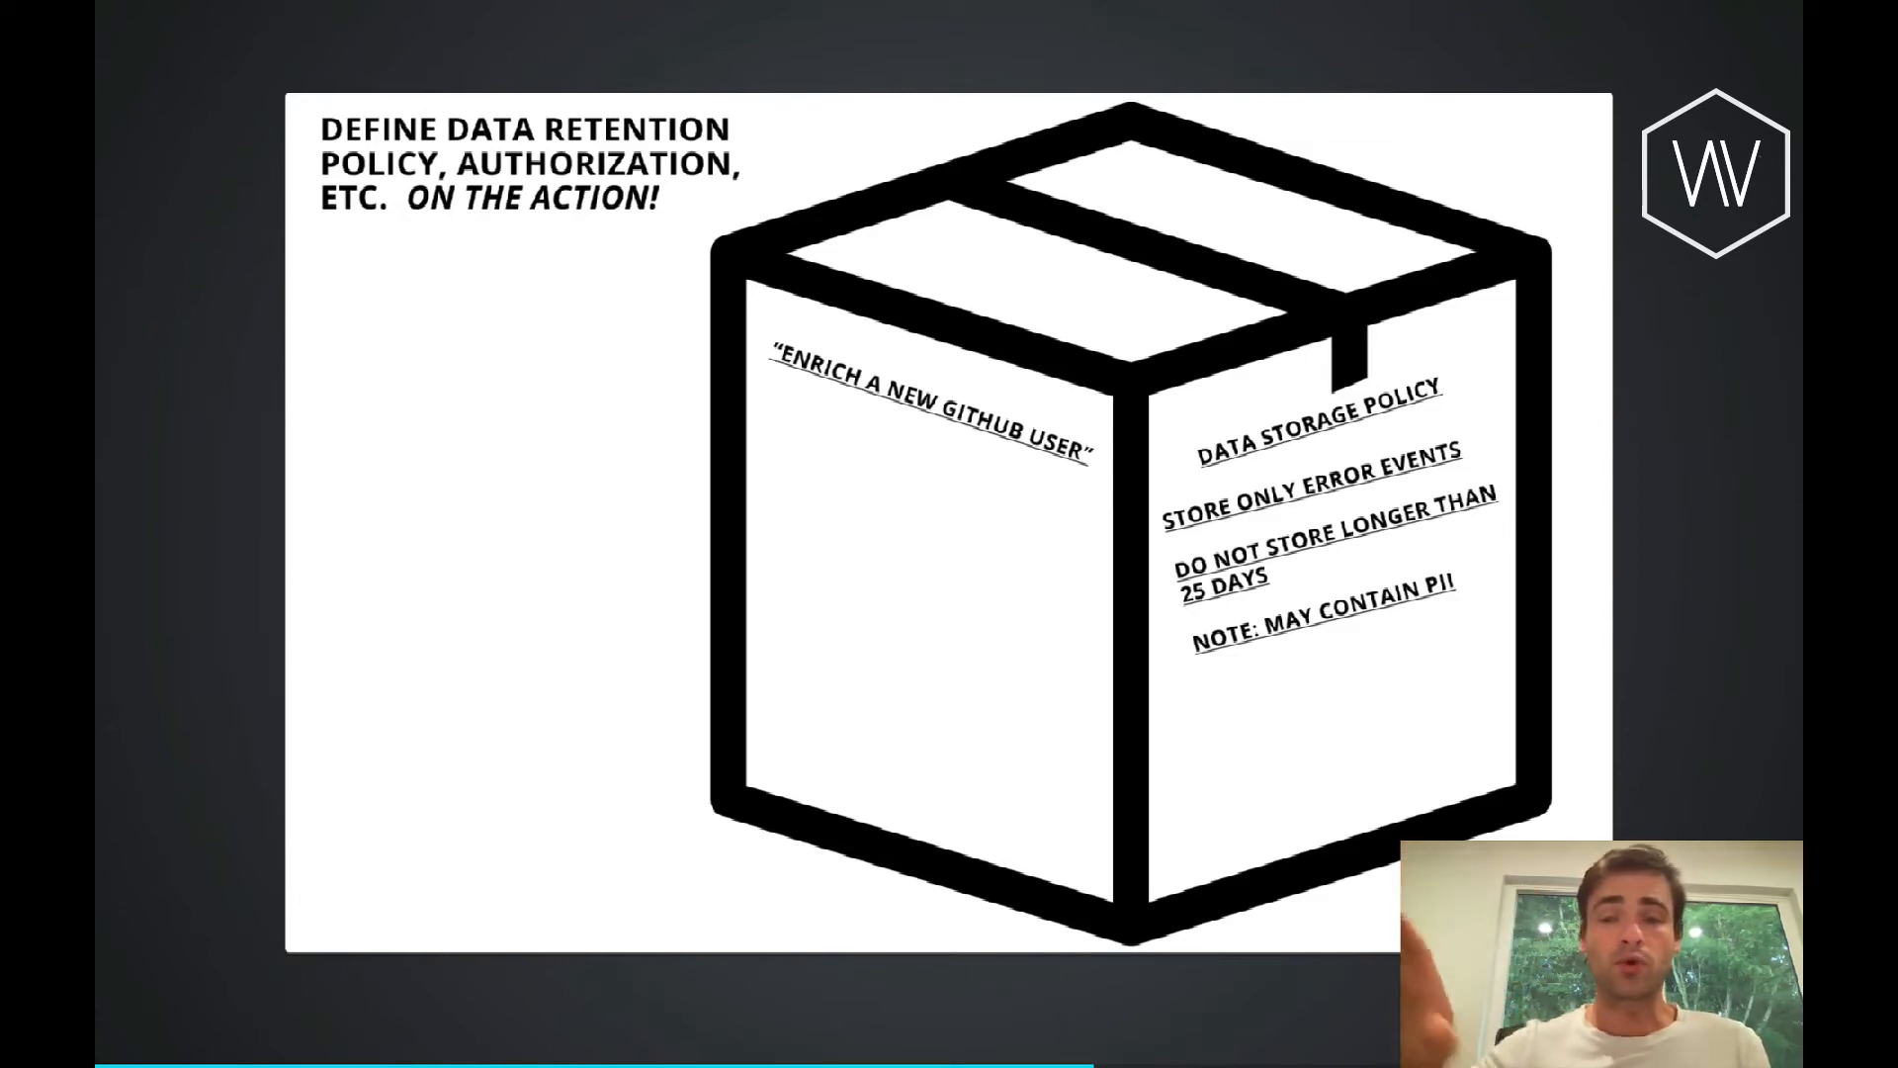
Move past the data retention slide back to OneGraph's ogs-demo-1 chain list.
{"action": "key", "text": "right"}
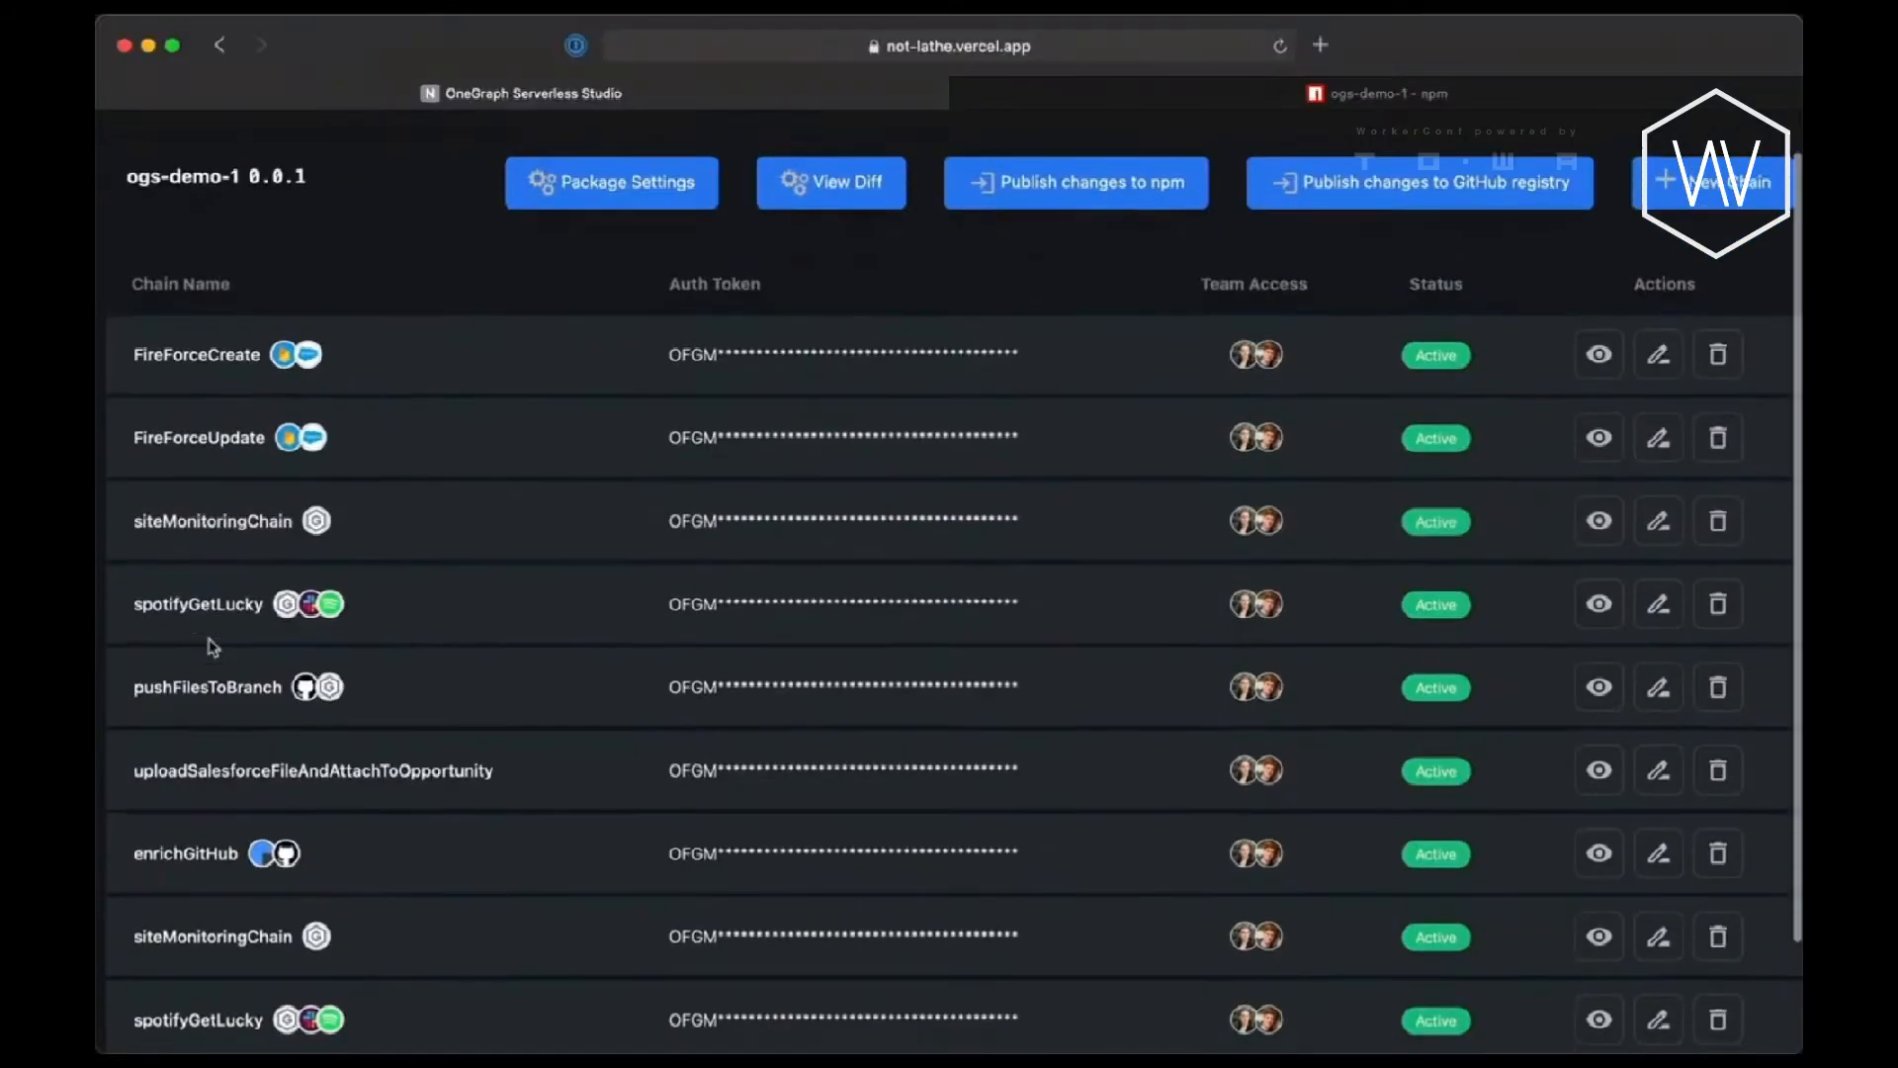
Open the latest error-free enrichGitHub trace for dwoelfel and scroll to its ClearbitEnrich result.
{"action": "scroll", "scroll_direction": "down", "scroll_amount": 3}
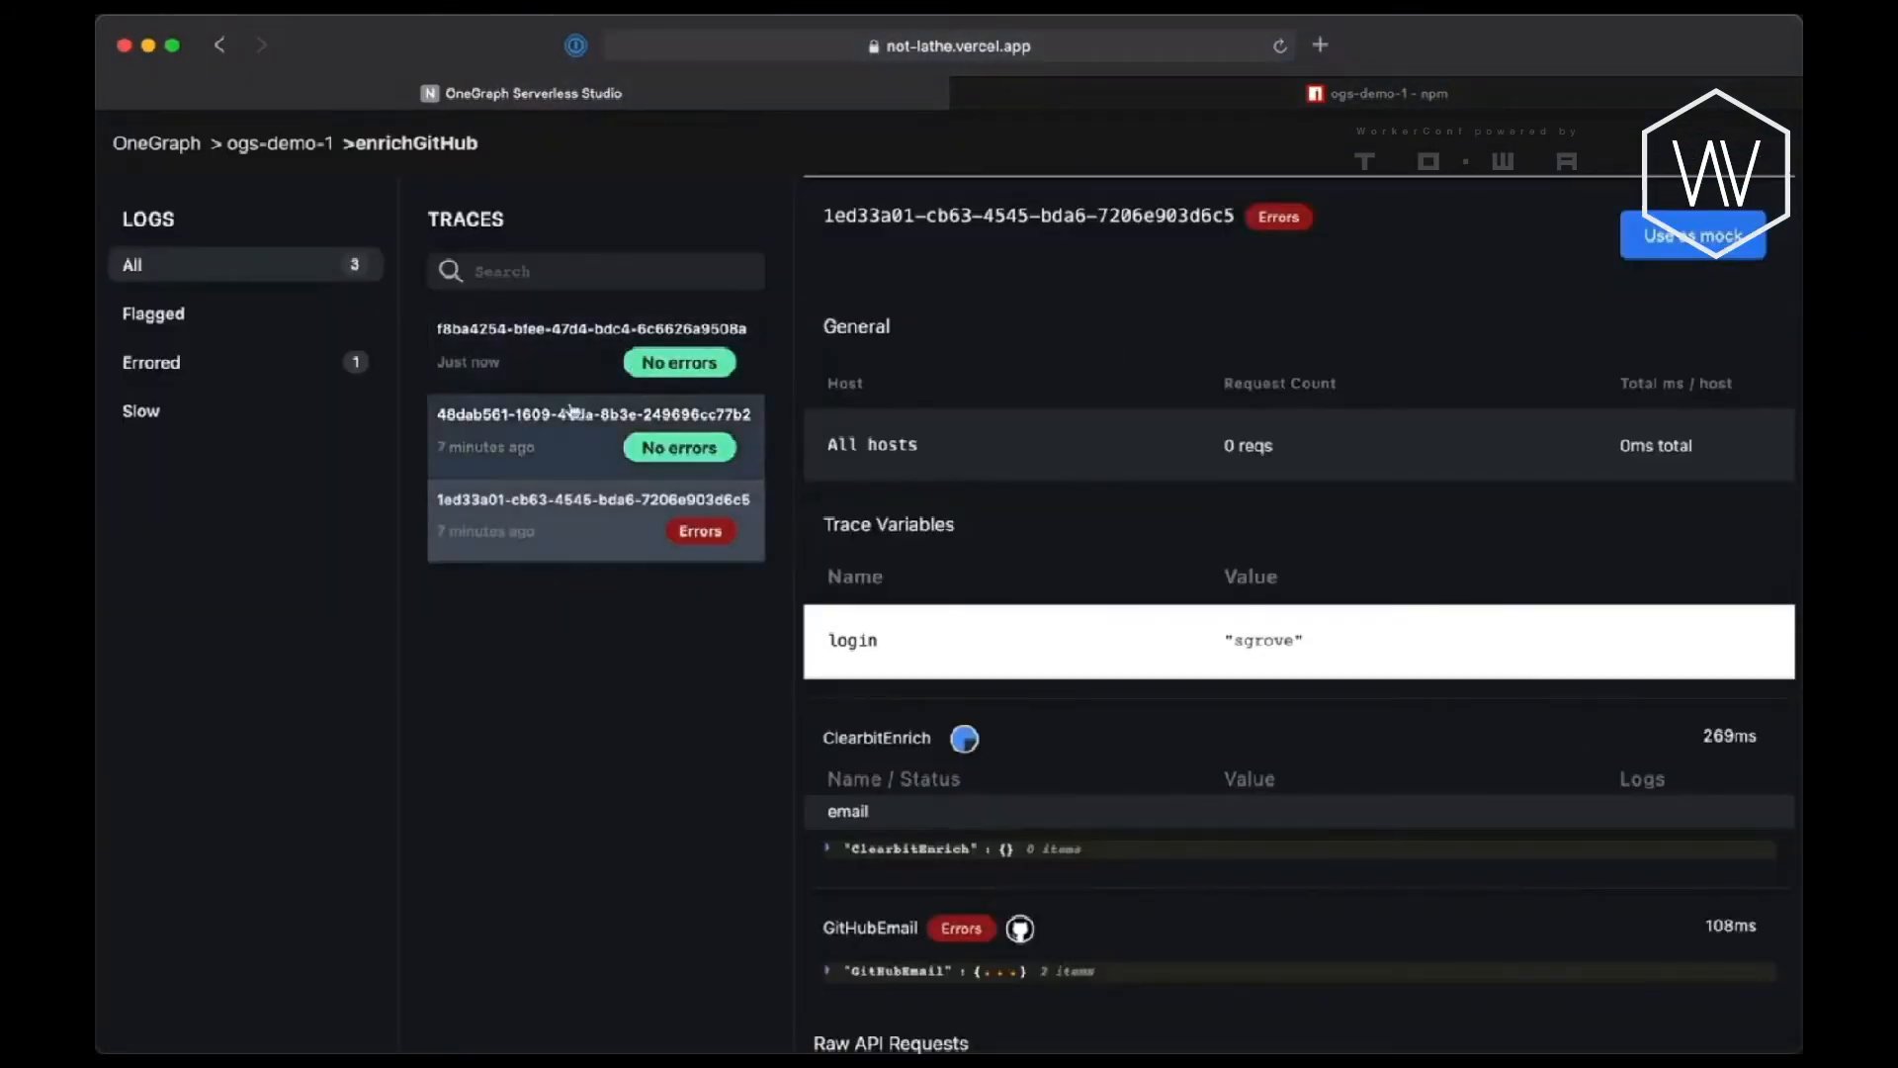
{"action": "left_click", "coordinate": [593, 350]}
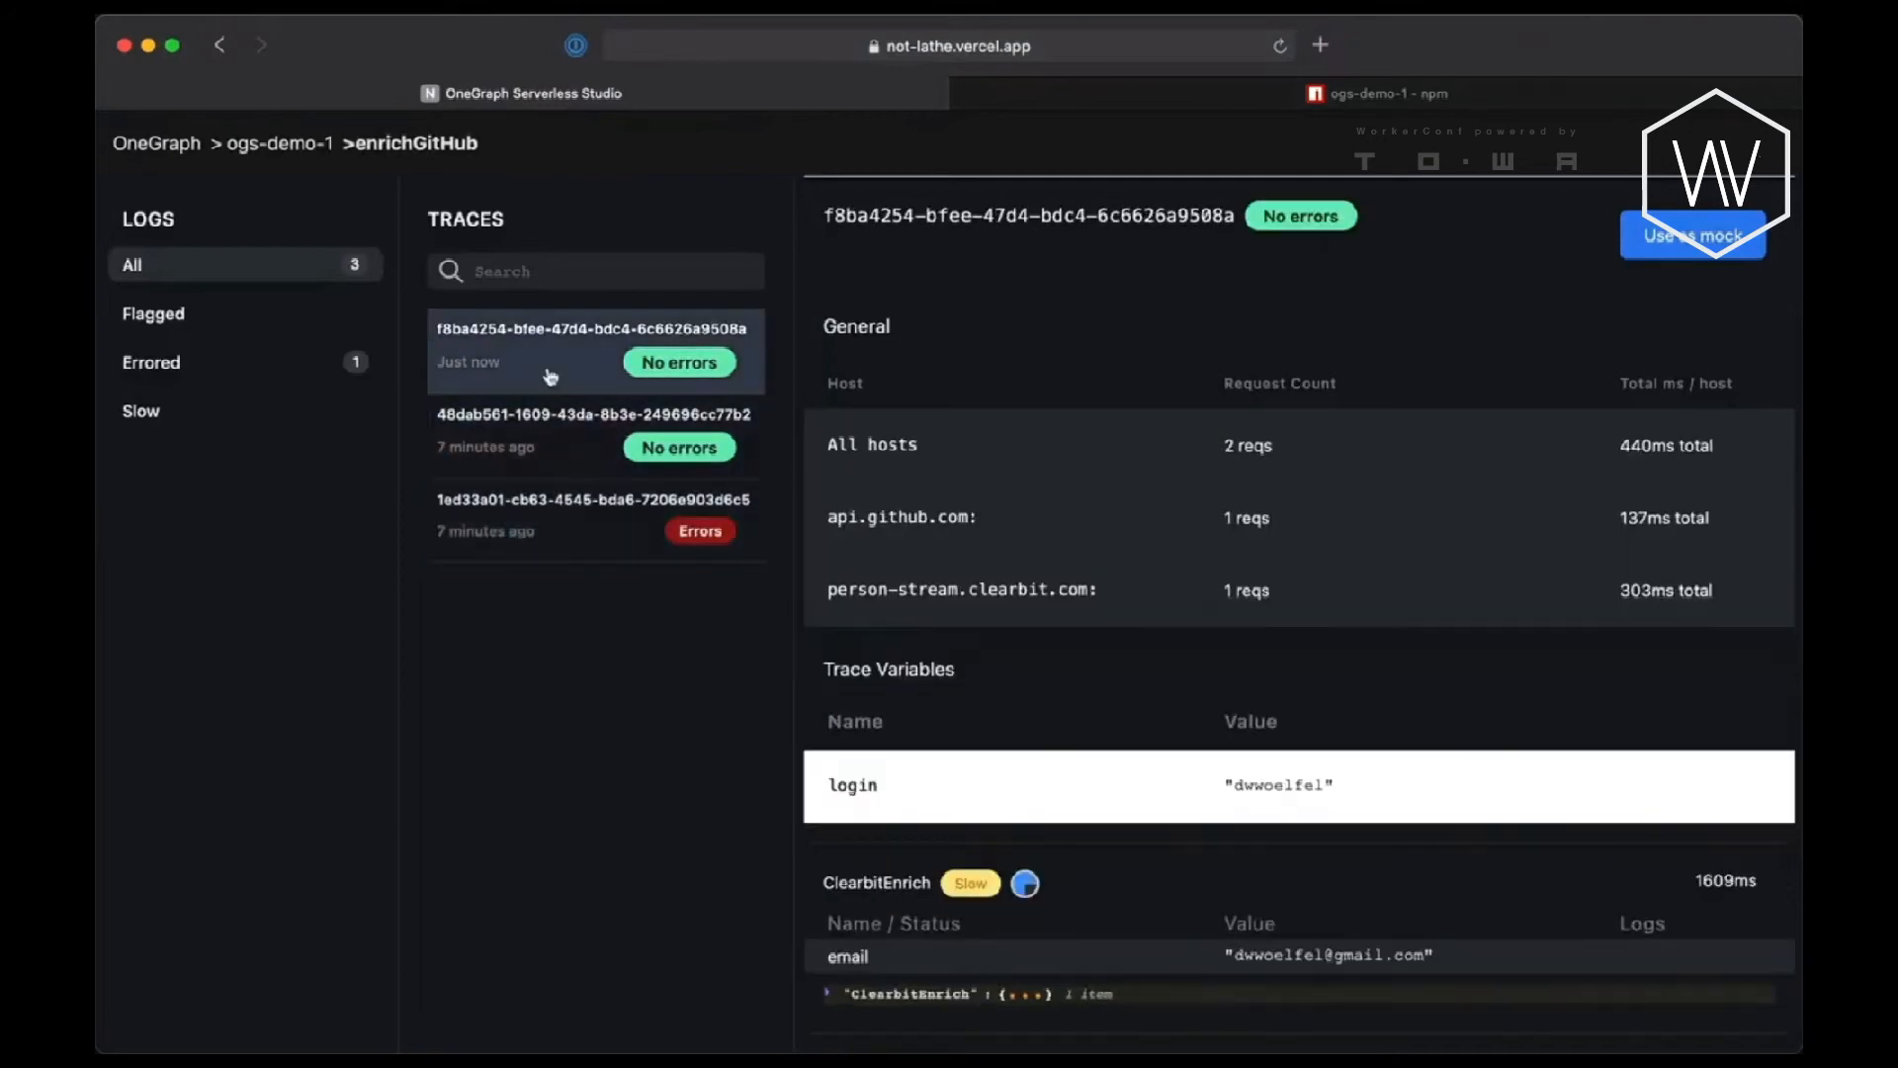
{"action": "scroll", "scroll_direction": "down", "scroll_amount": 3}
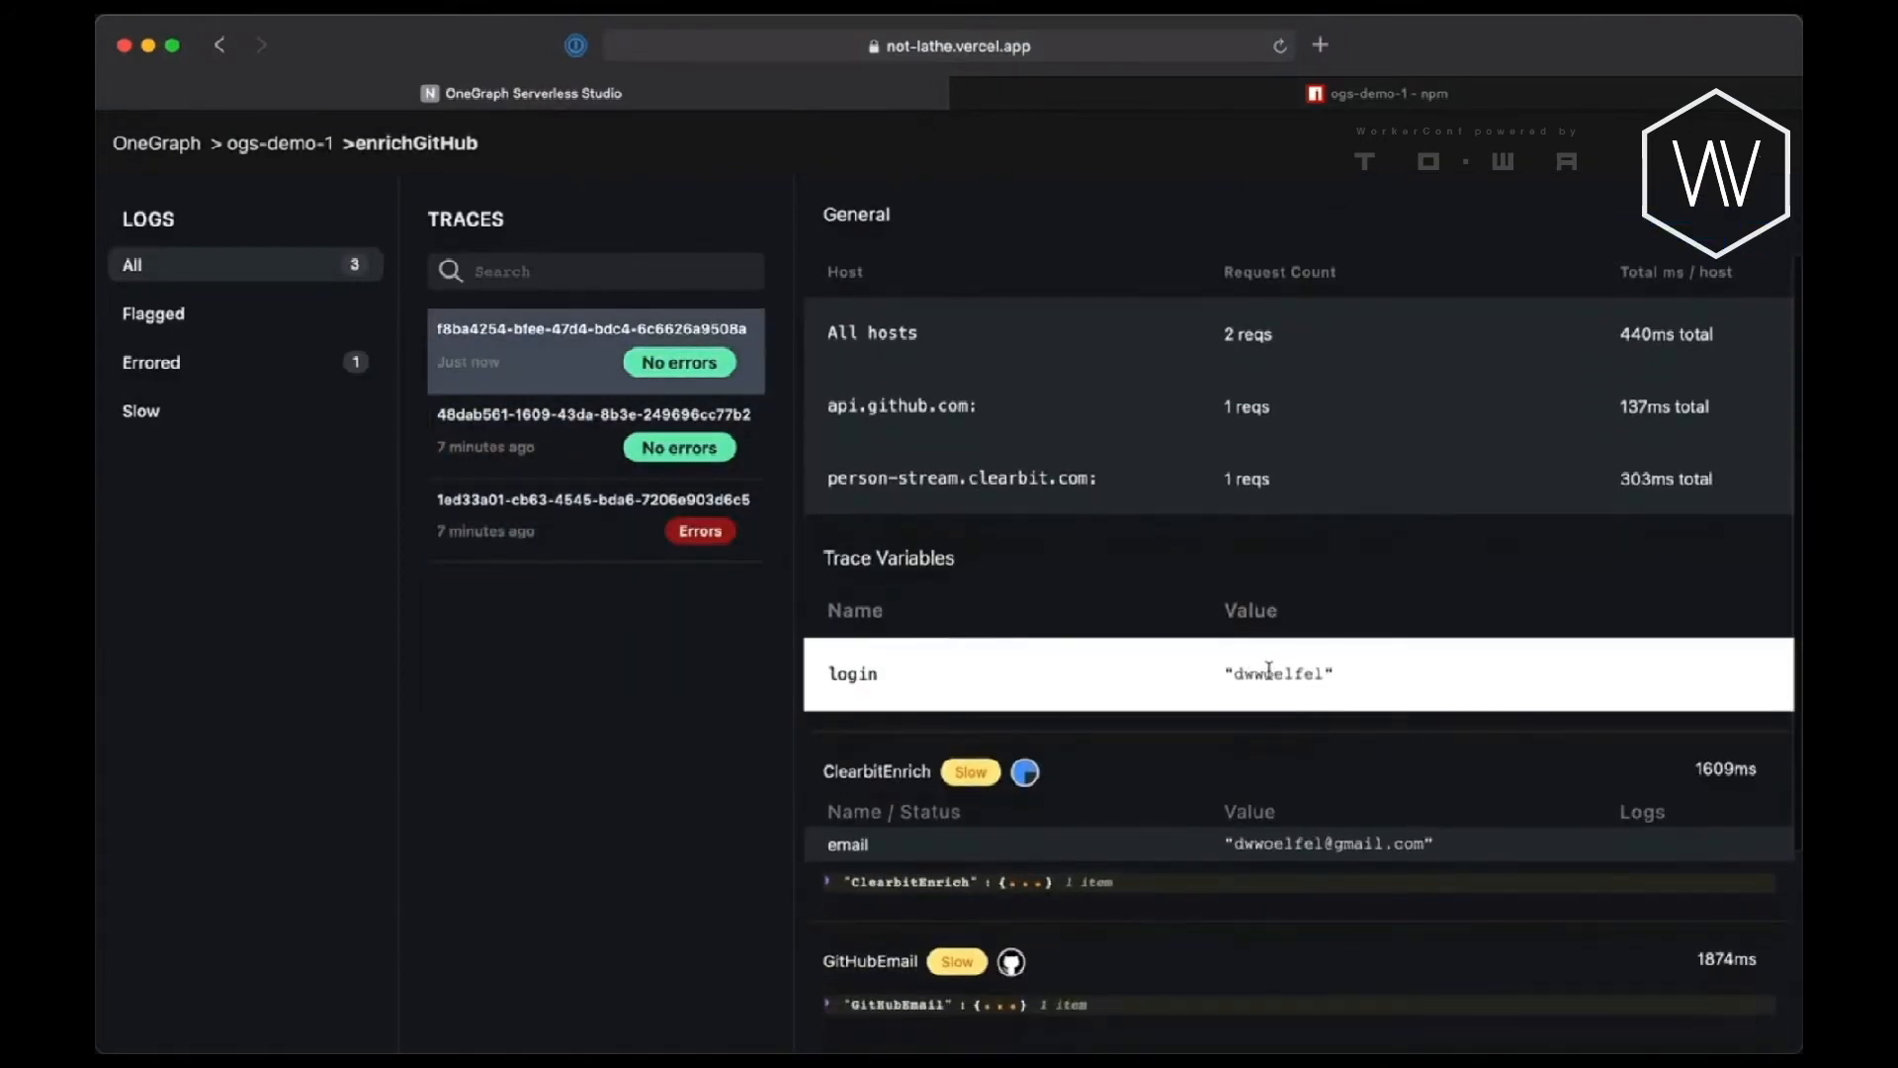
{"action": "scroll", "scroll_direction": "down", "scroll_amount": 3}
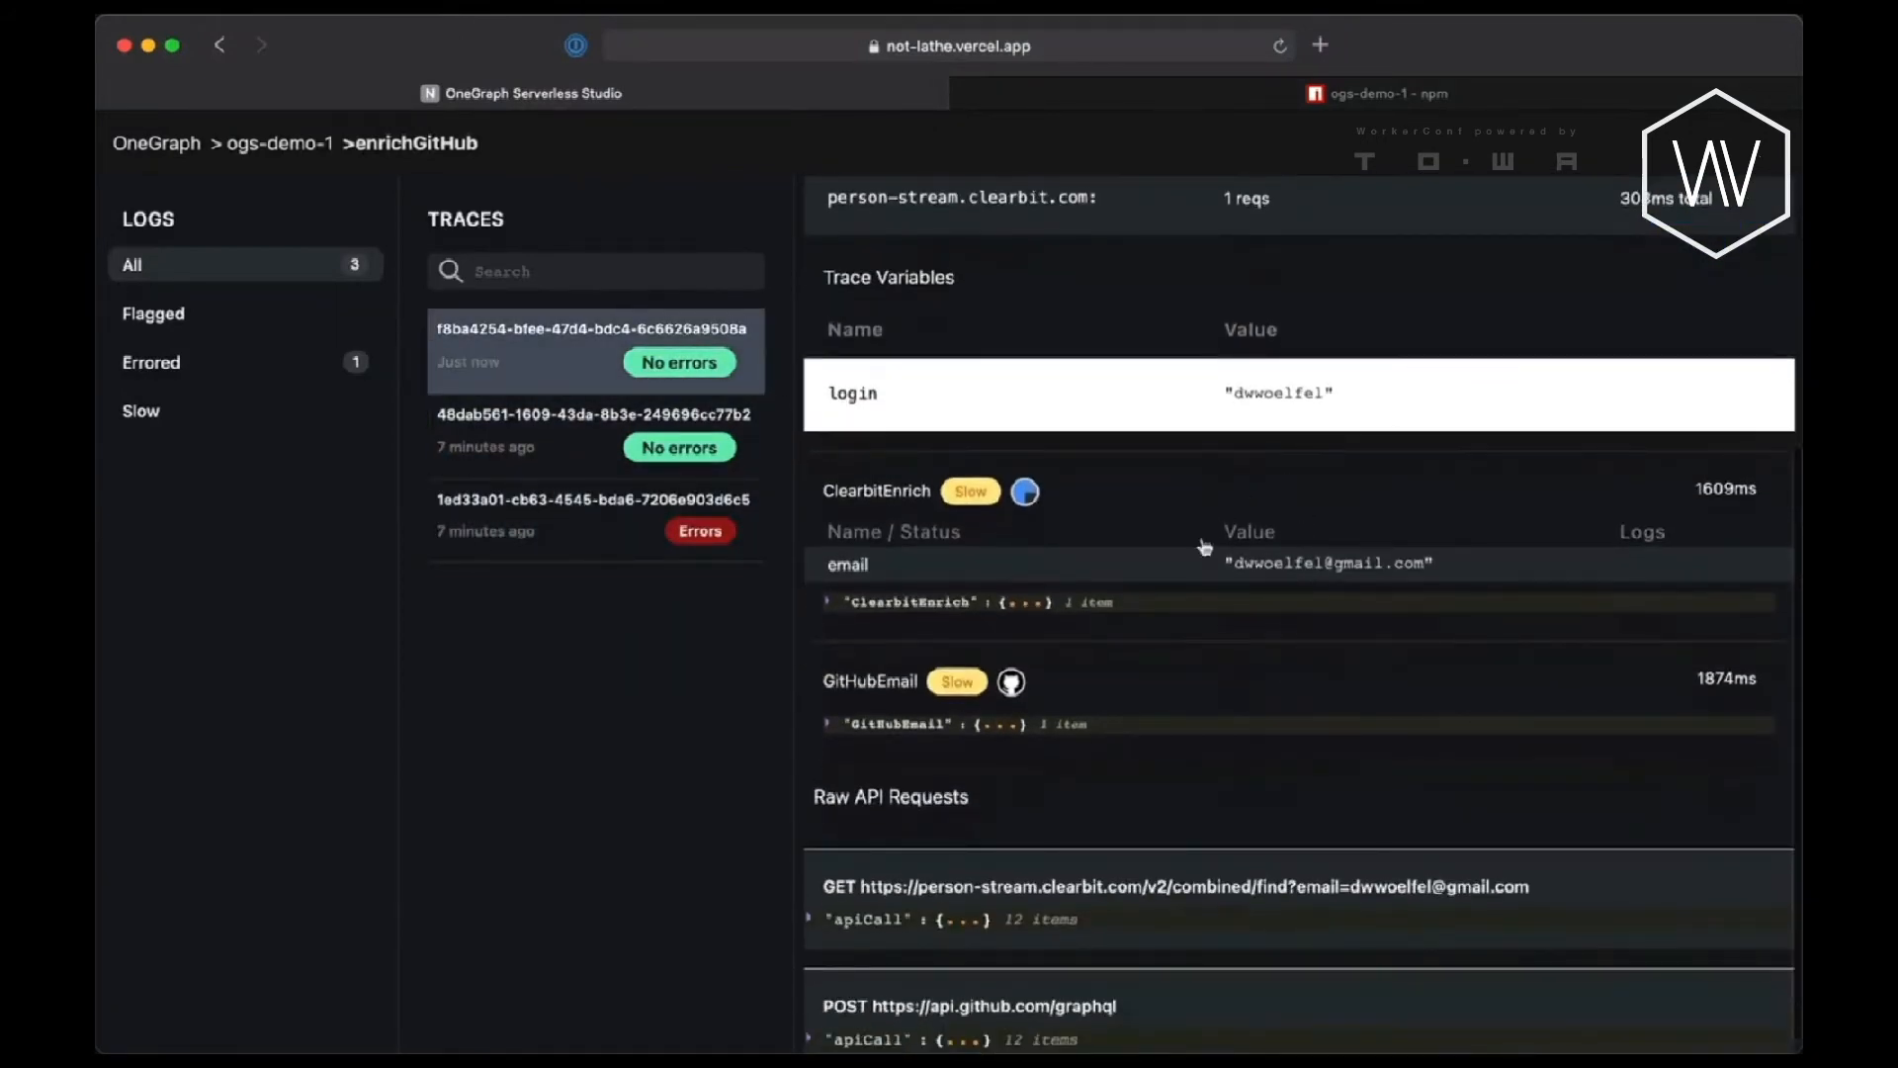
{"action": "scroll", "scroll_direction": "down", "scroll_amount": 3}
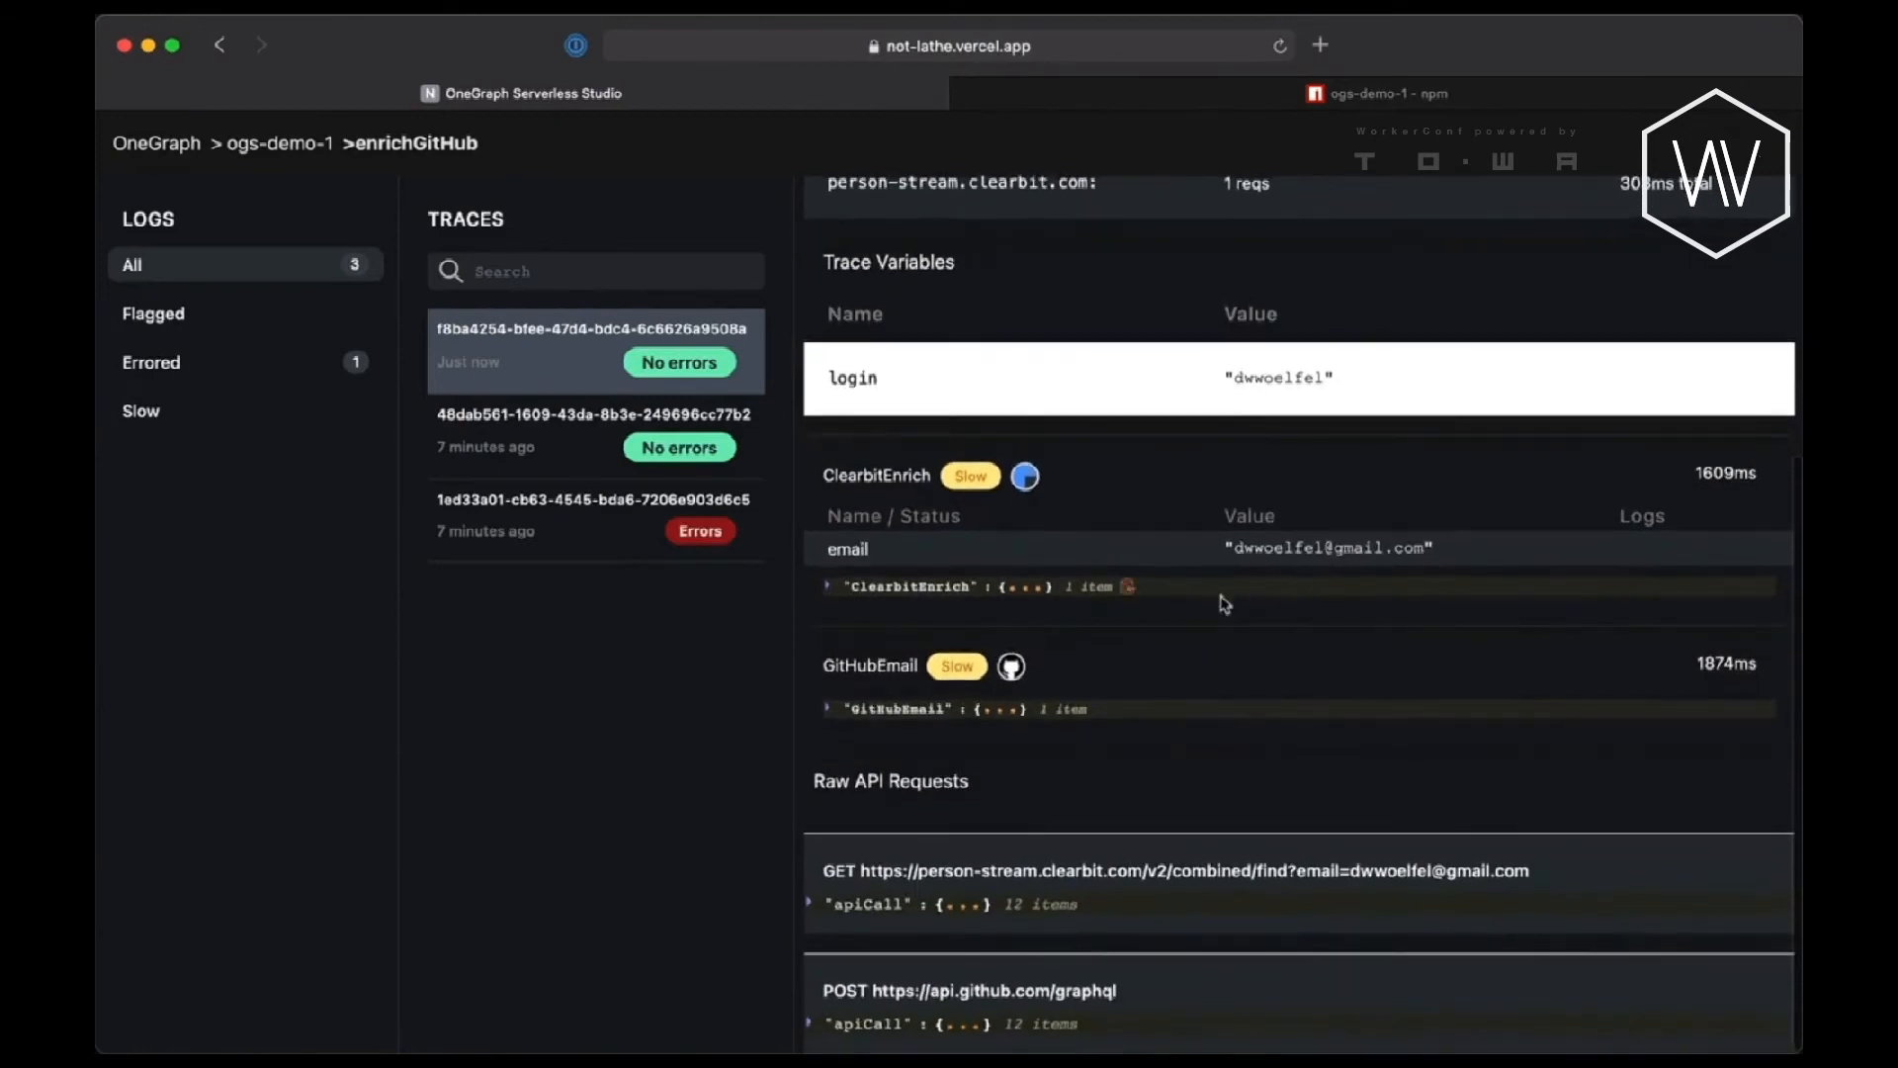
{"action": "mouse_move", "coordinate": [933, 545]}
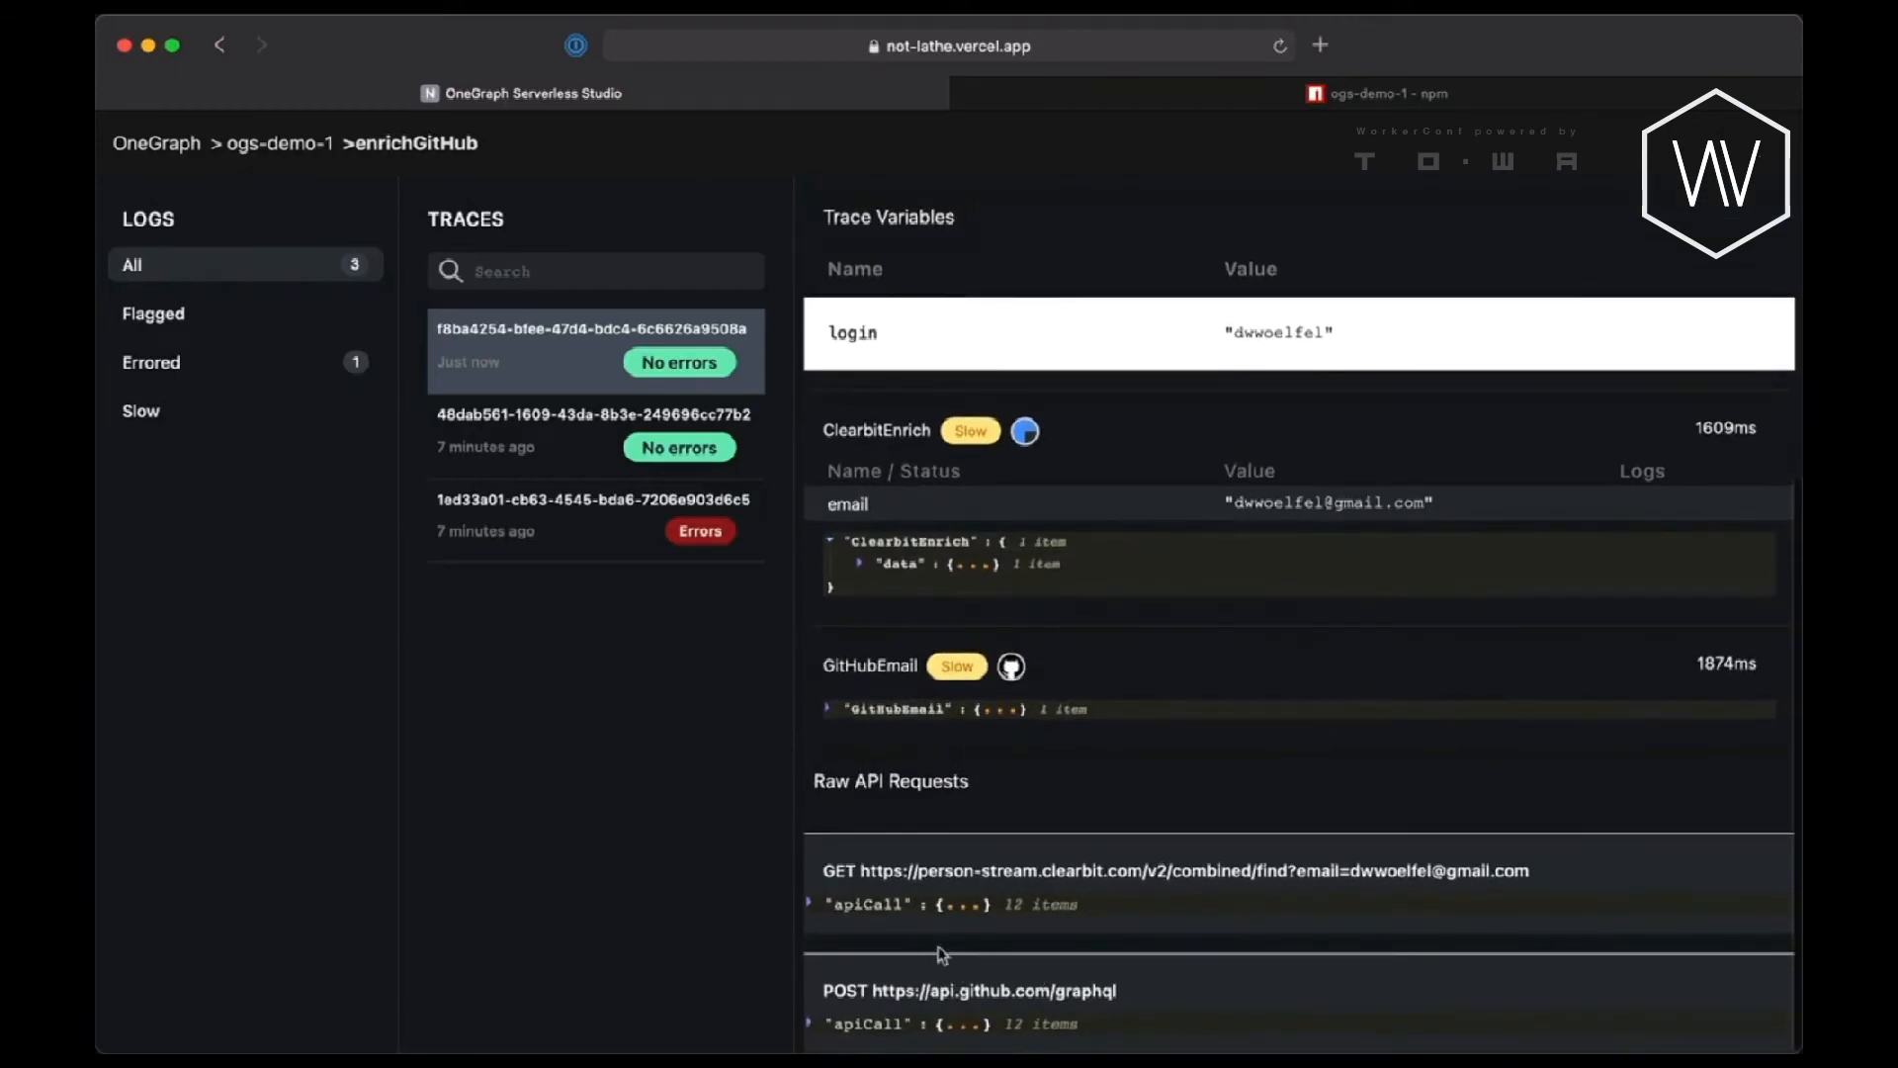
{"action": "mouse_move", "coordinate": [954, 932]}
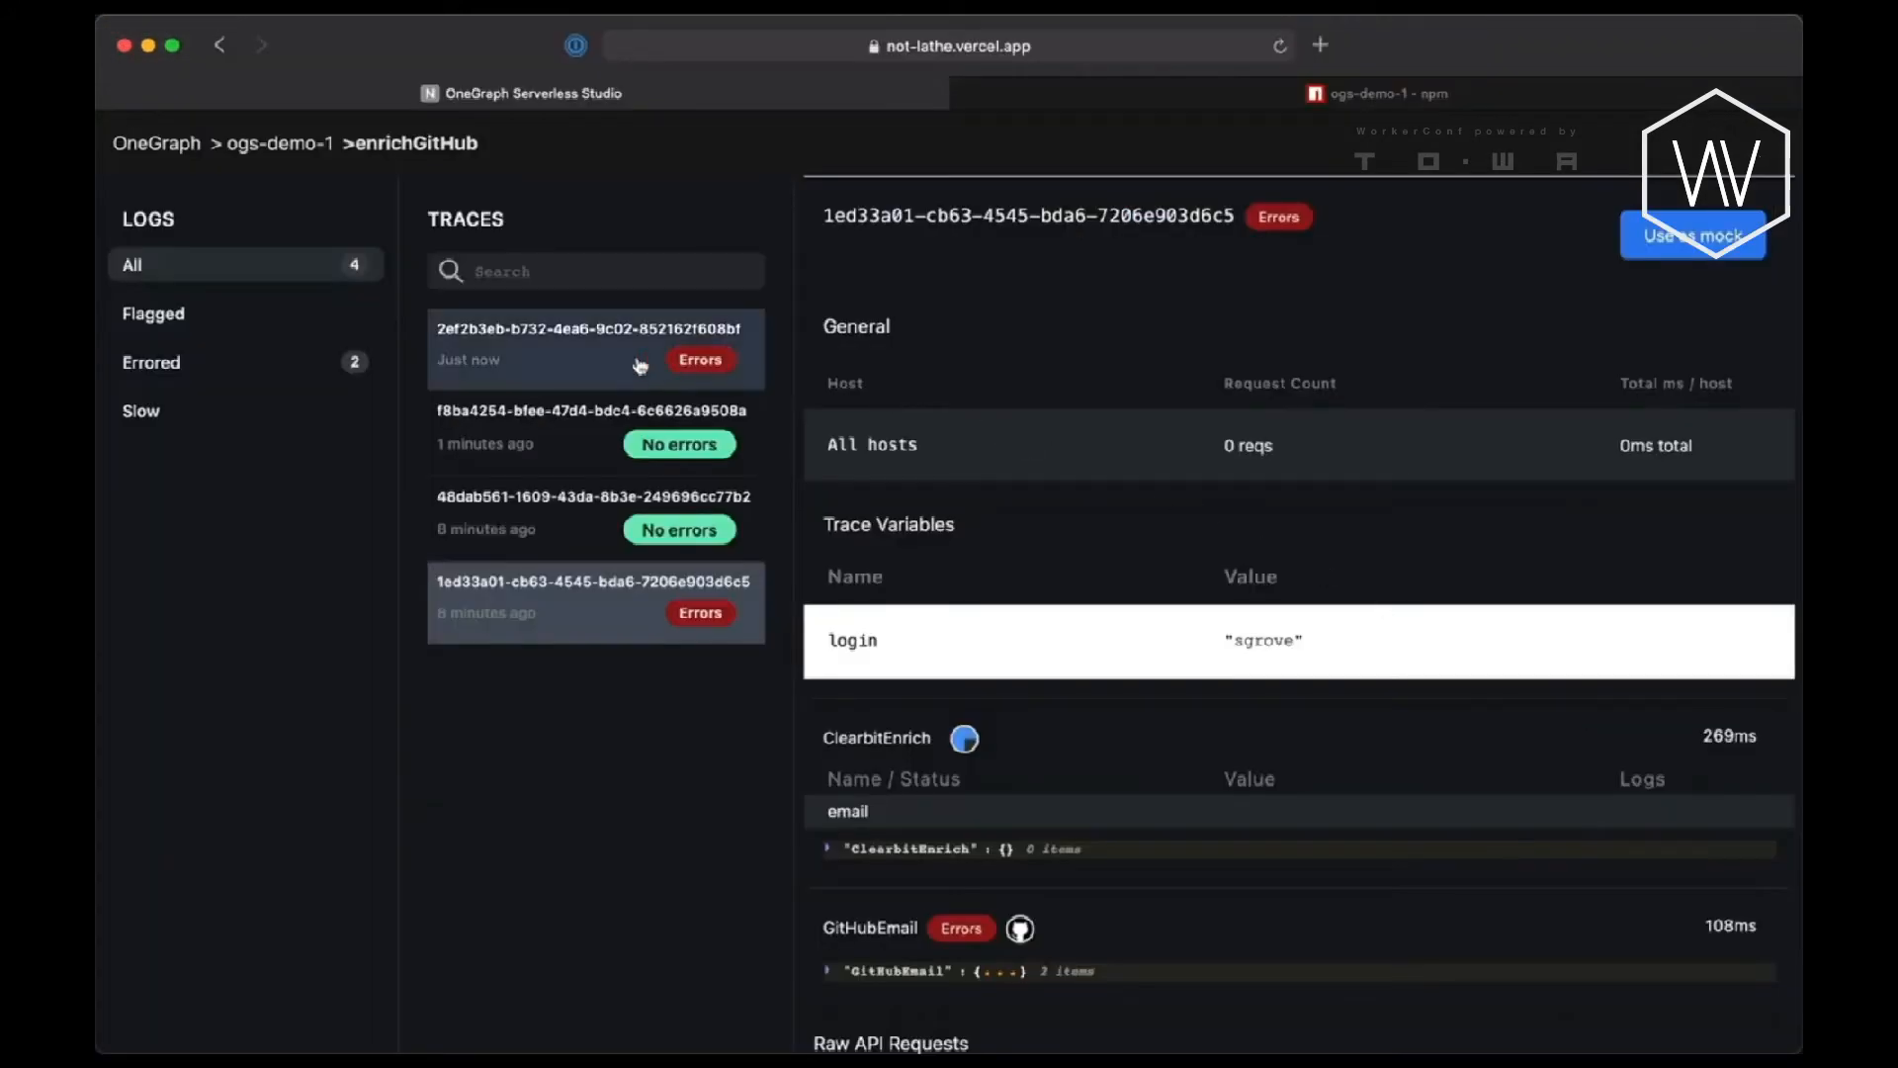
Open the errored trace for login sah with empty email and use it as mock.
{"action": "left_click", "coordinate": [594, 349]}
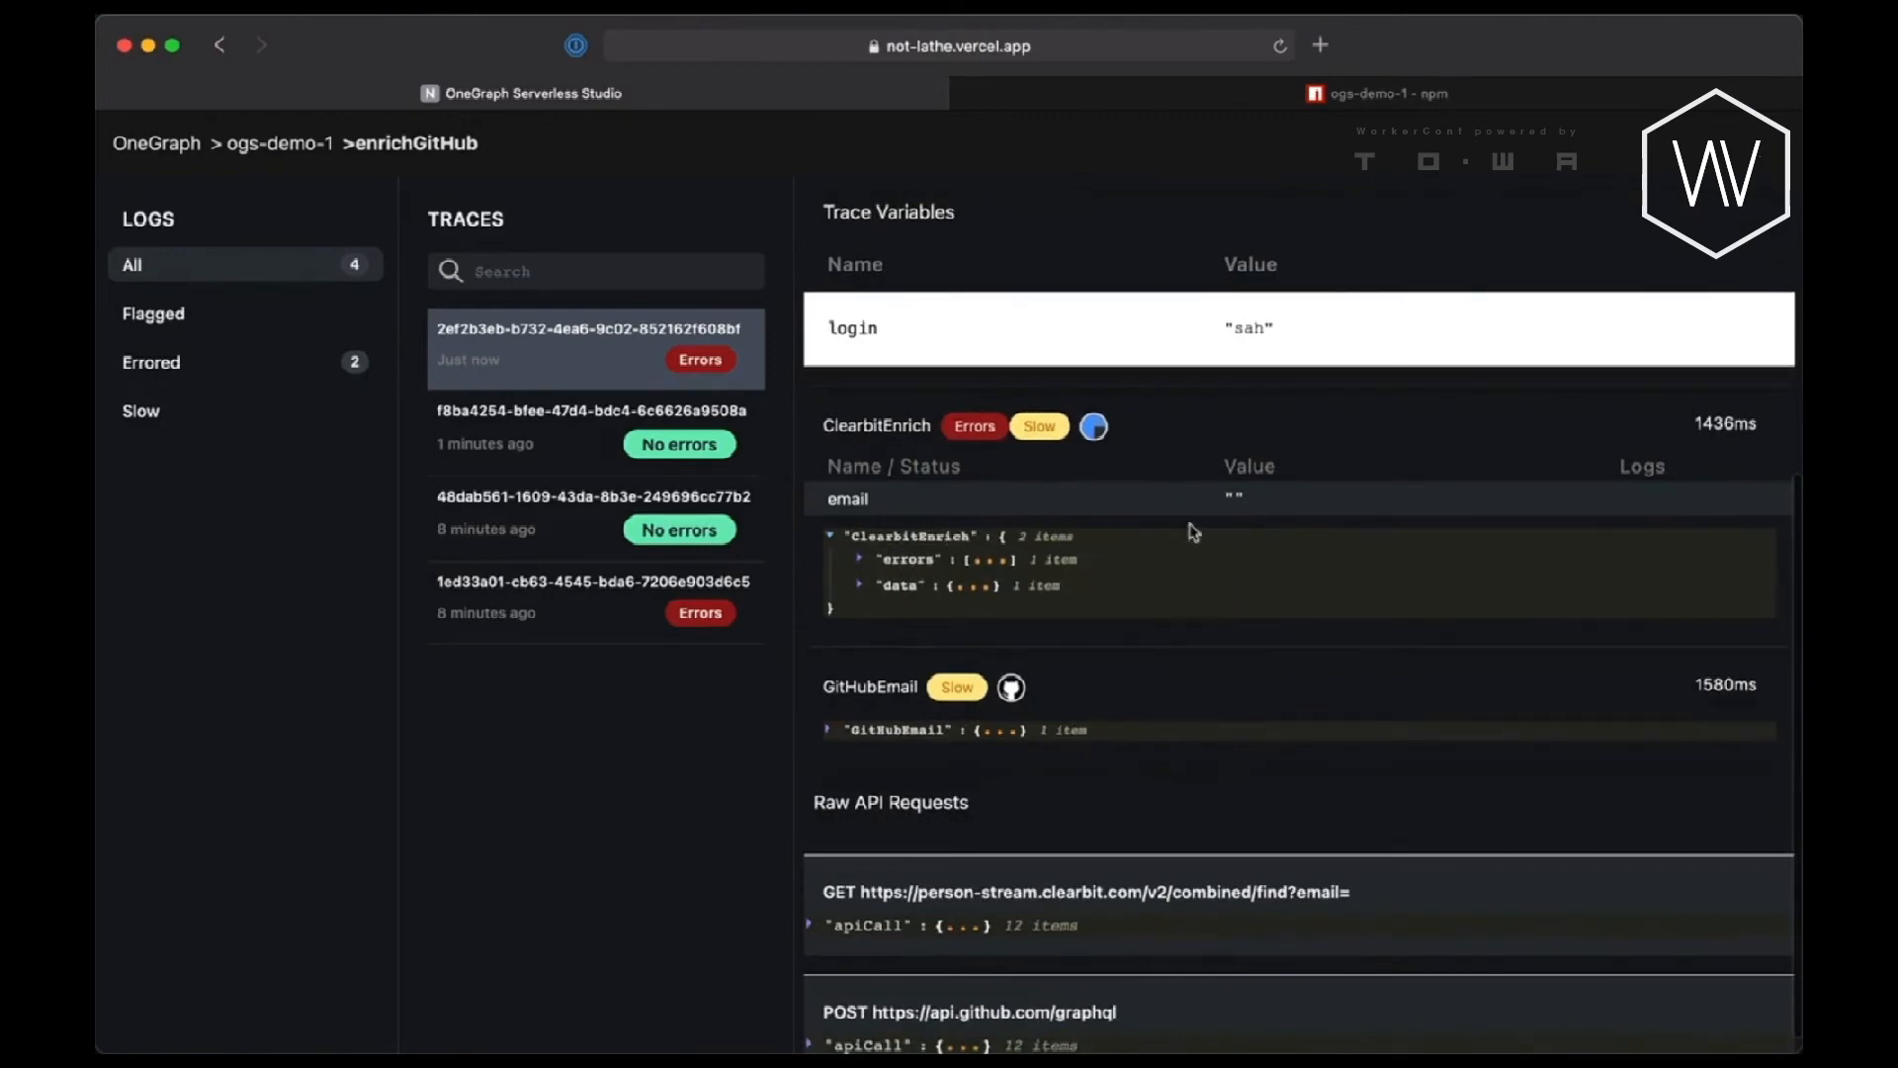
{"action": "mouse_move", "coordinate": [1217, 507]}
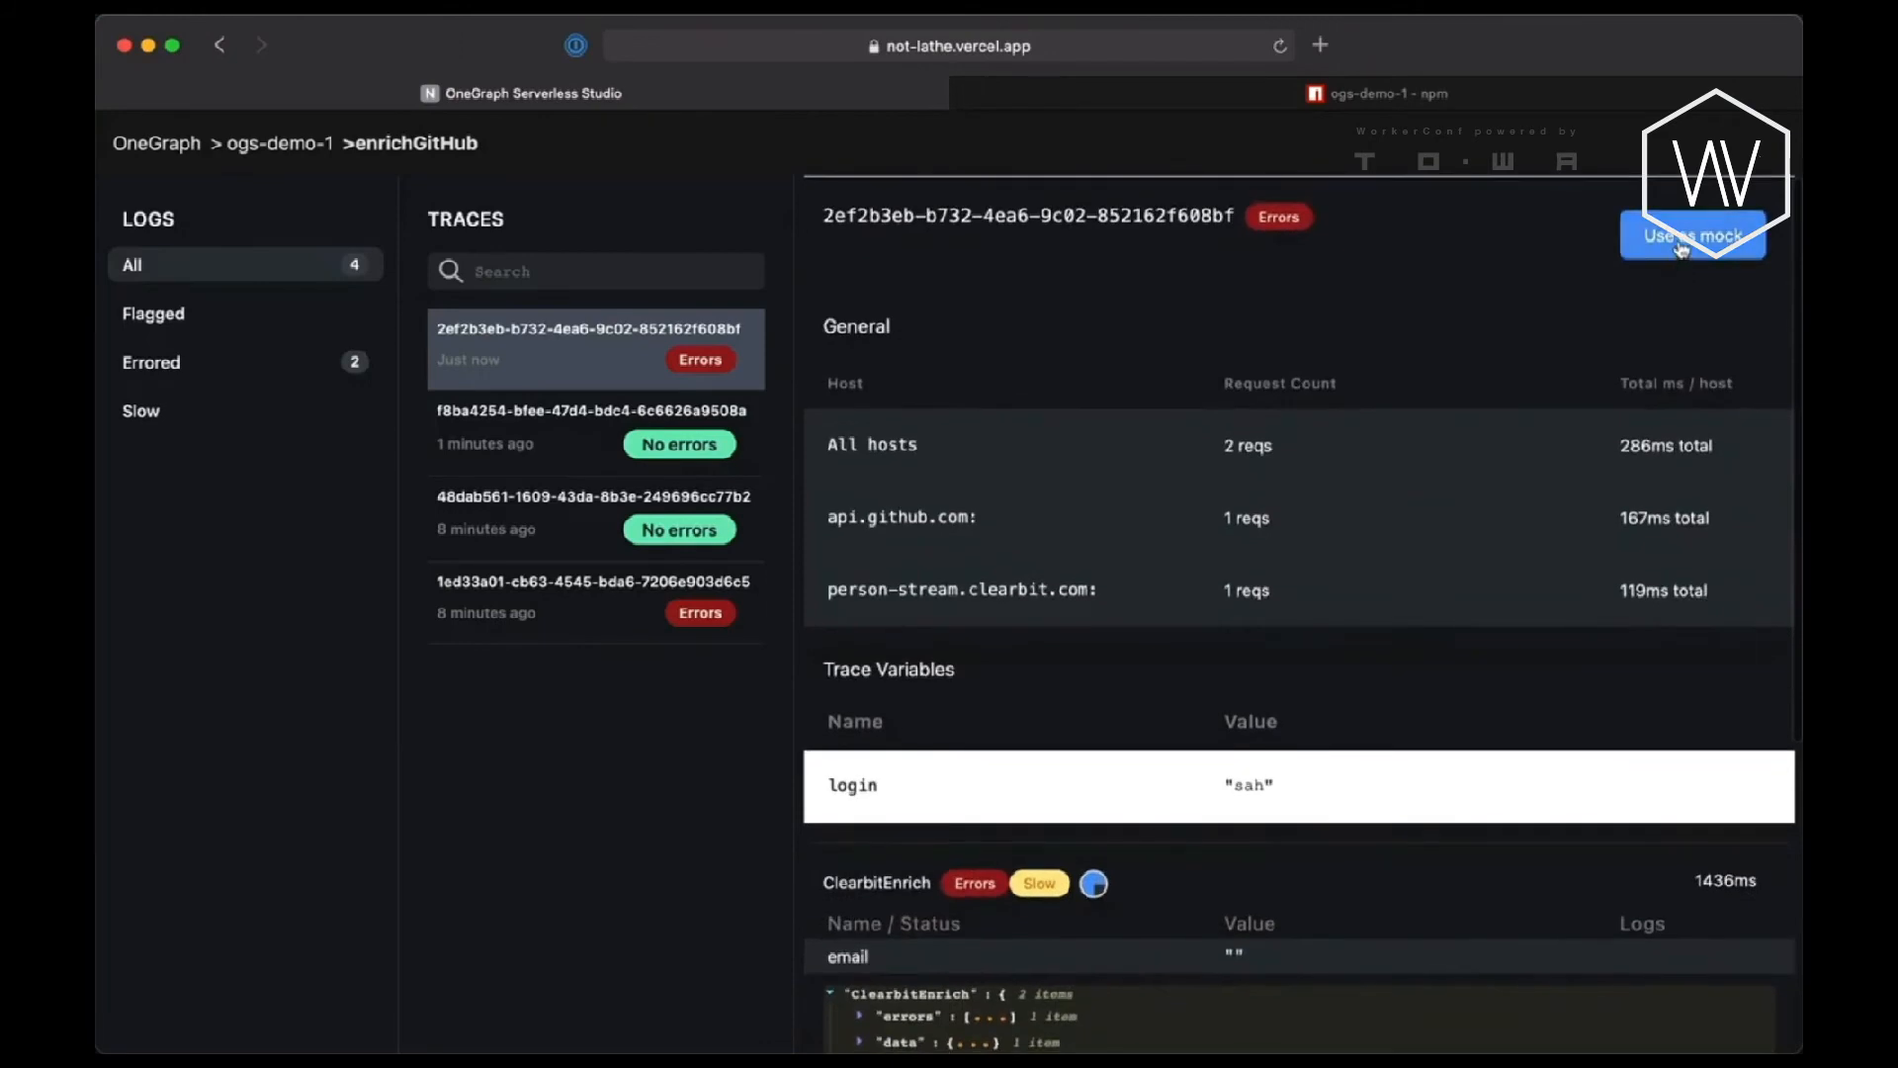
{"action": "left_click", "coordinate": [1693, 236]}
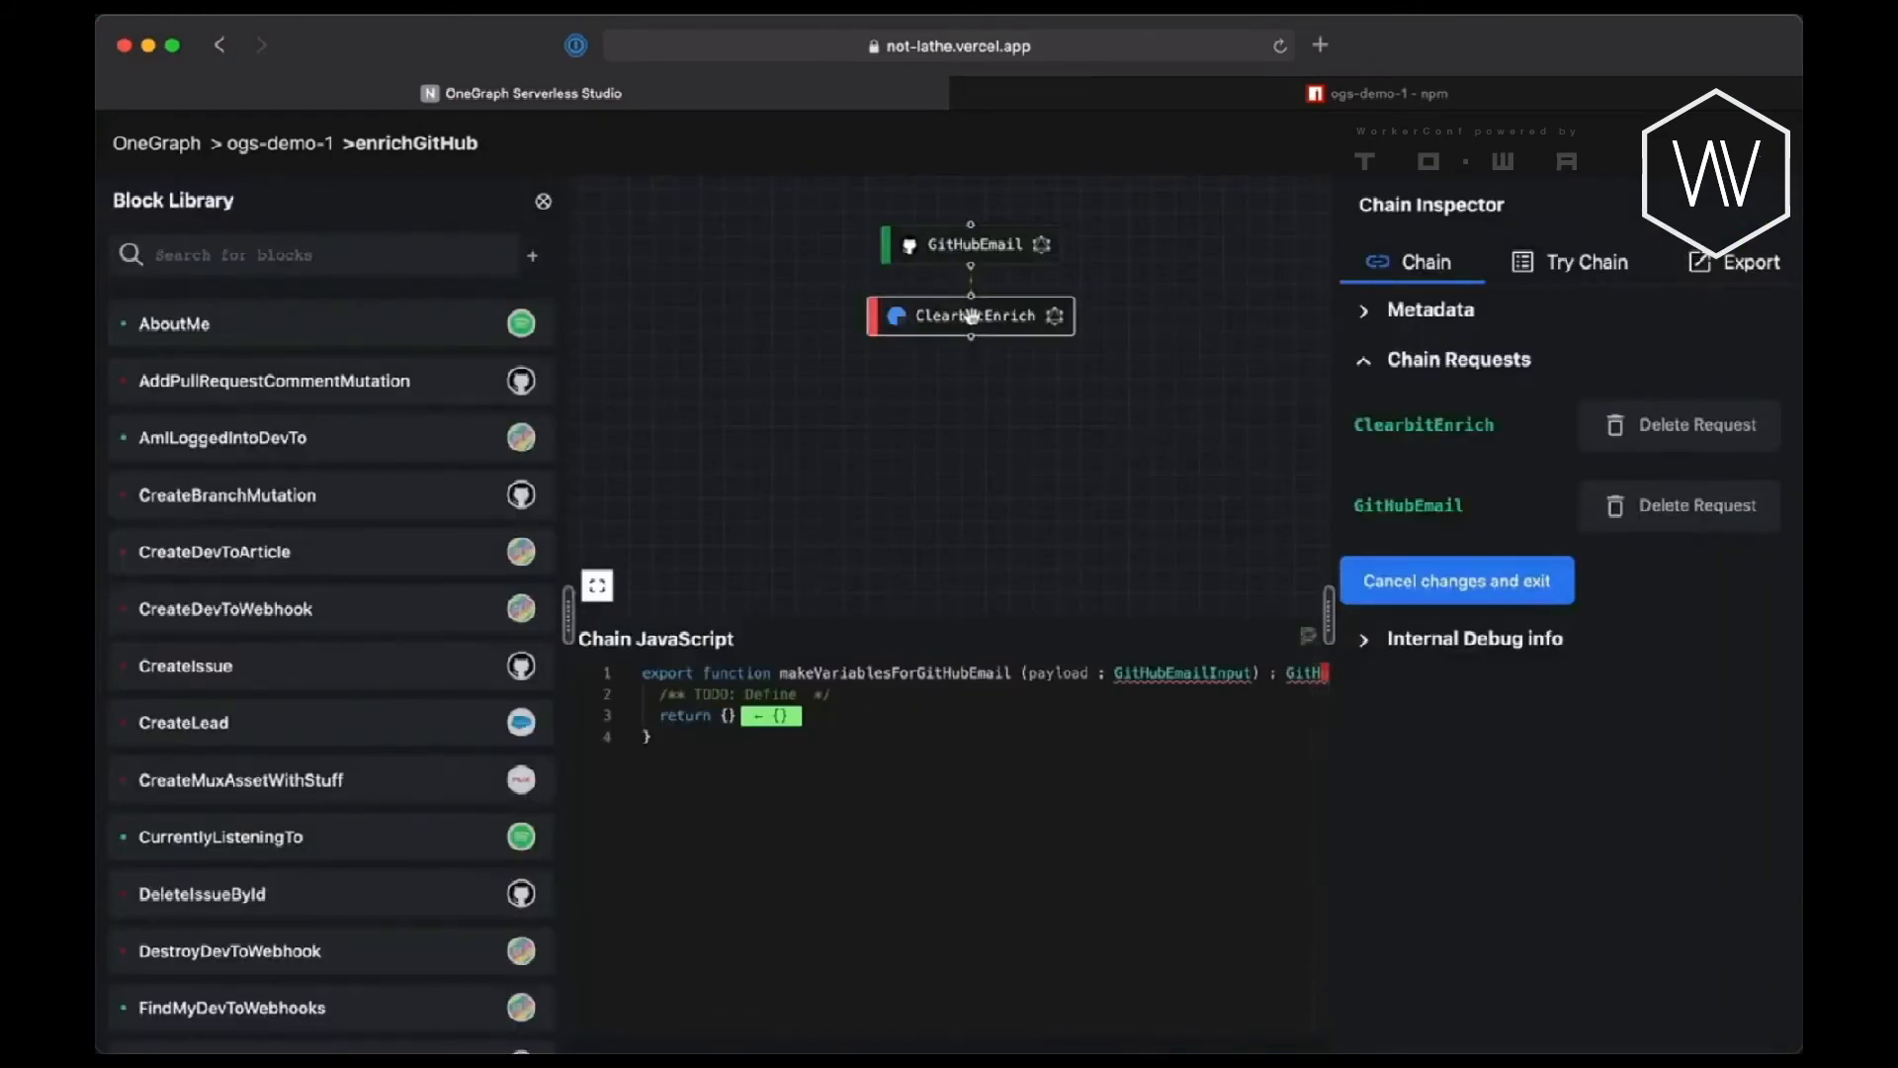
Compute ClearbitEnrich's $email, returning early in makeVariablesForClearbitEnrich when email is null or blank.
{"action": "left_click", "coordinate": [970, 316]}
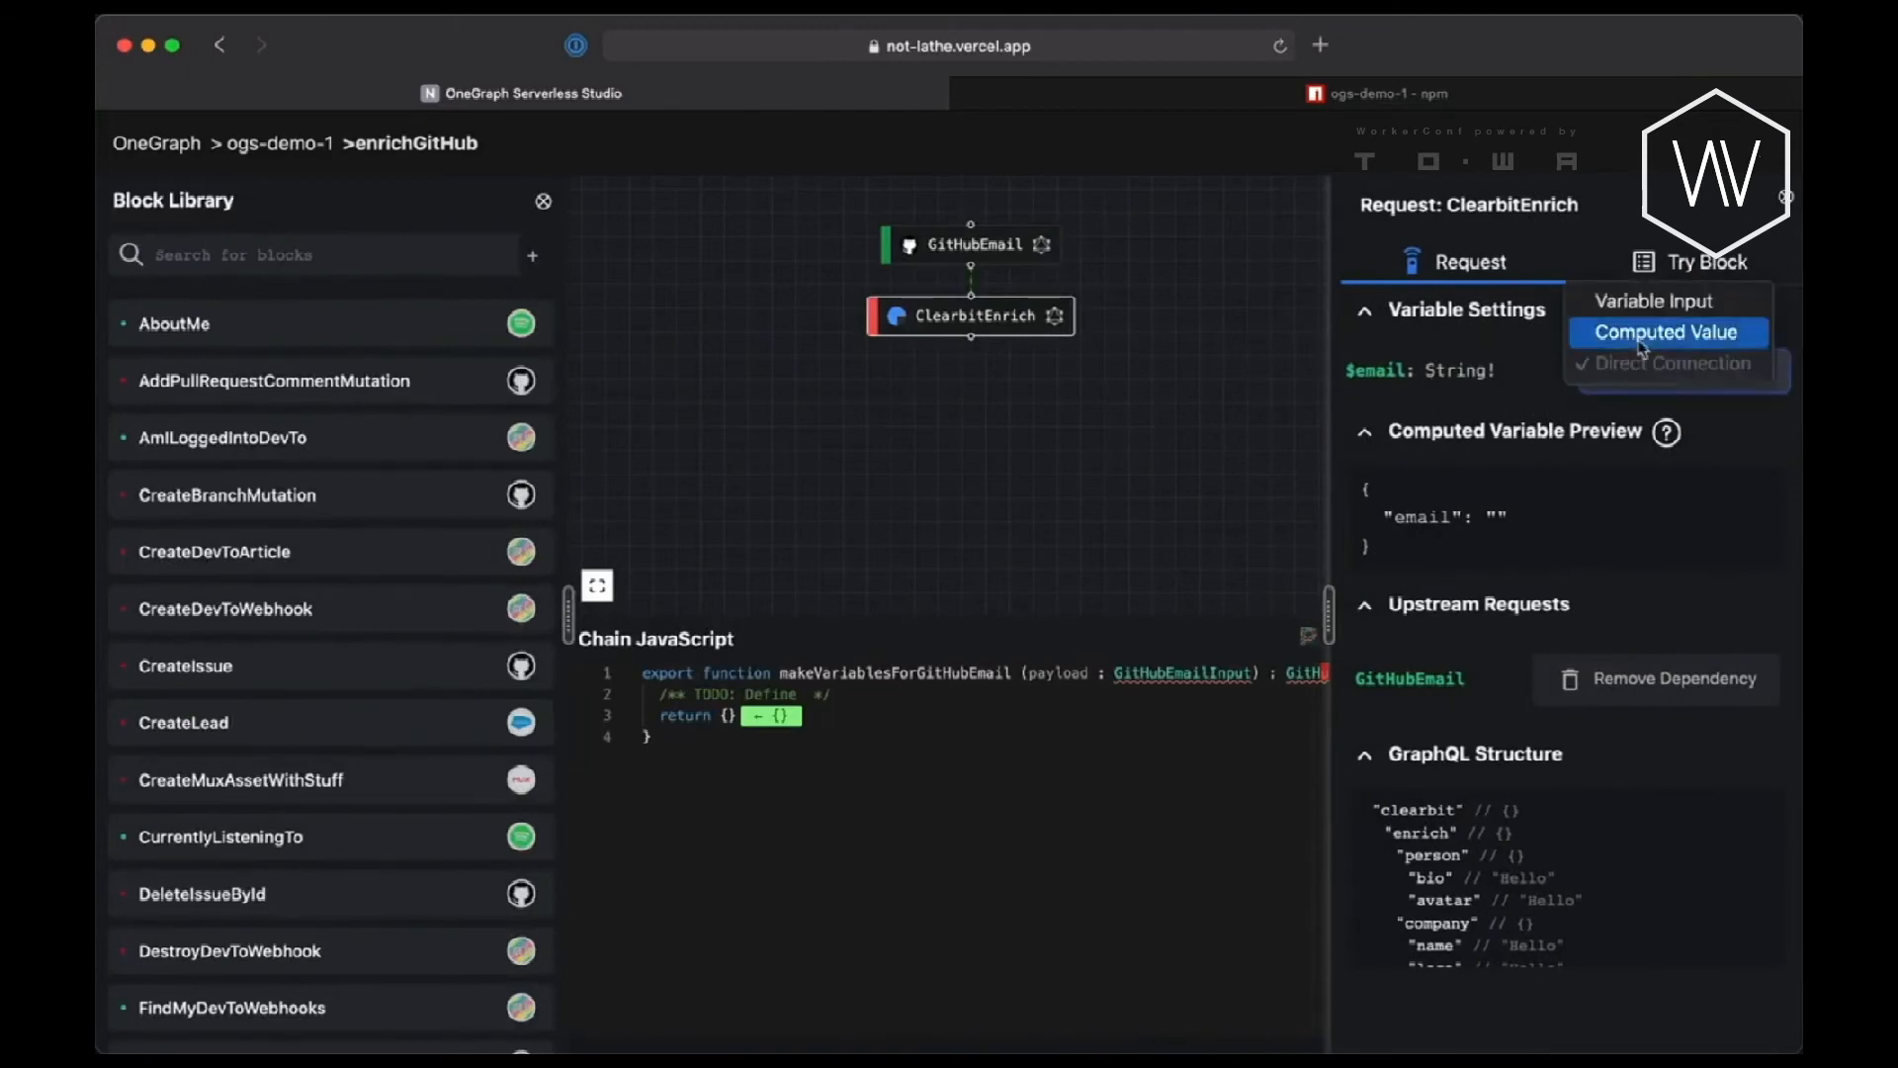
{"action": "left_click", "coordinate": [1668, 332]}
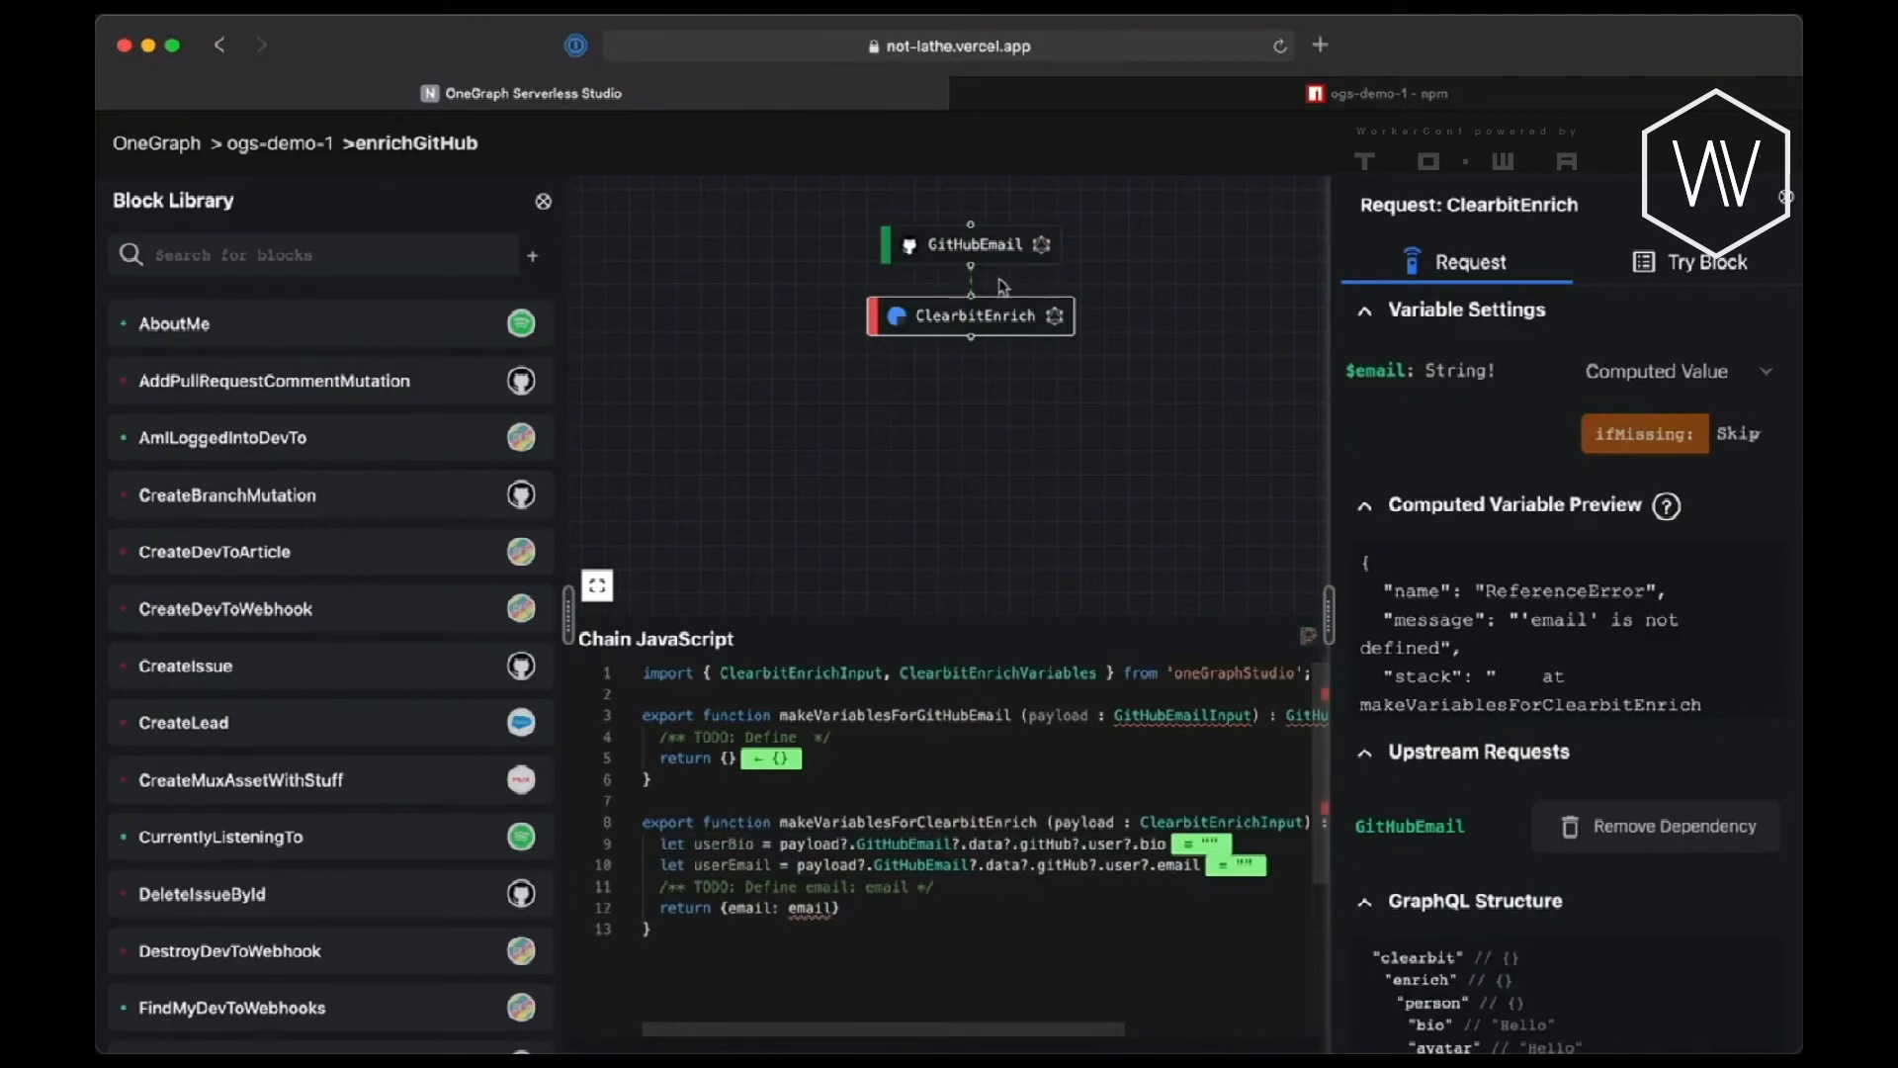
{"action": "left_click", "coordinate": [969, 244]}
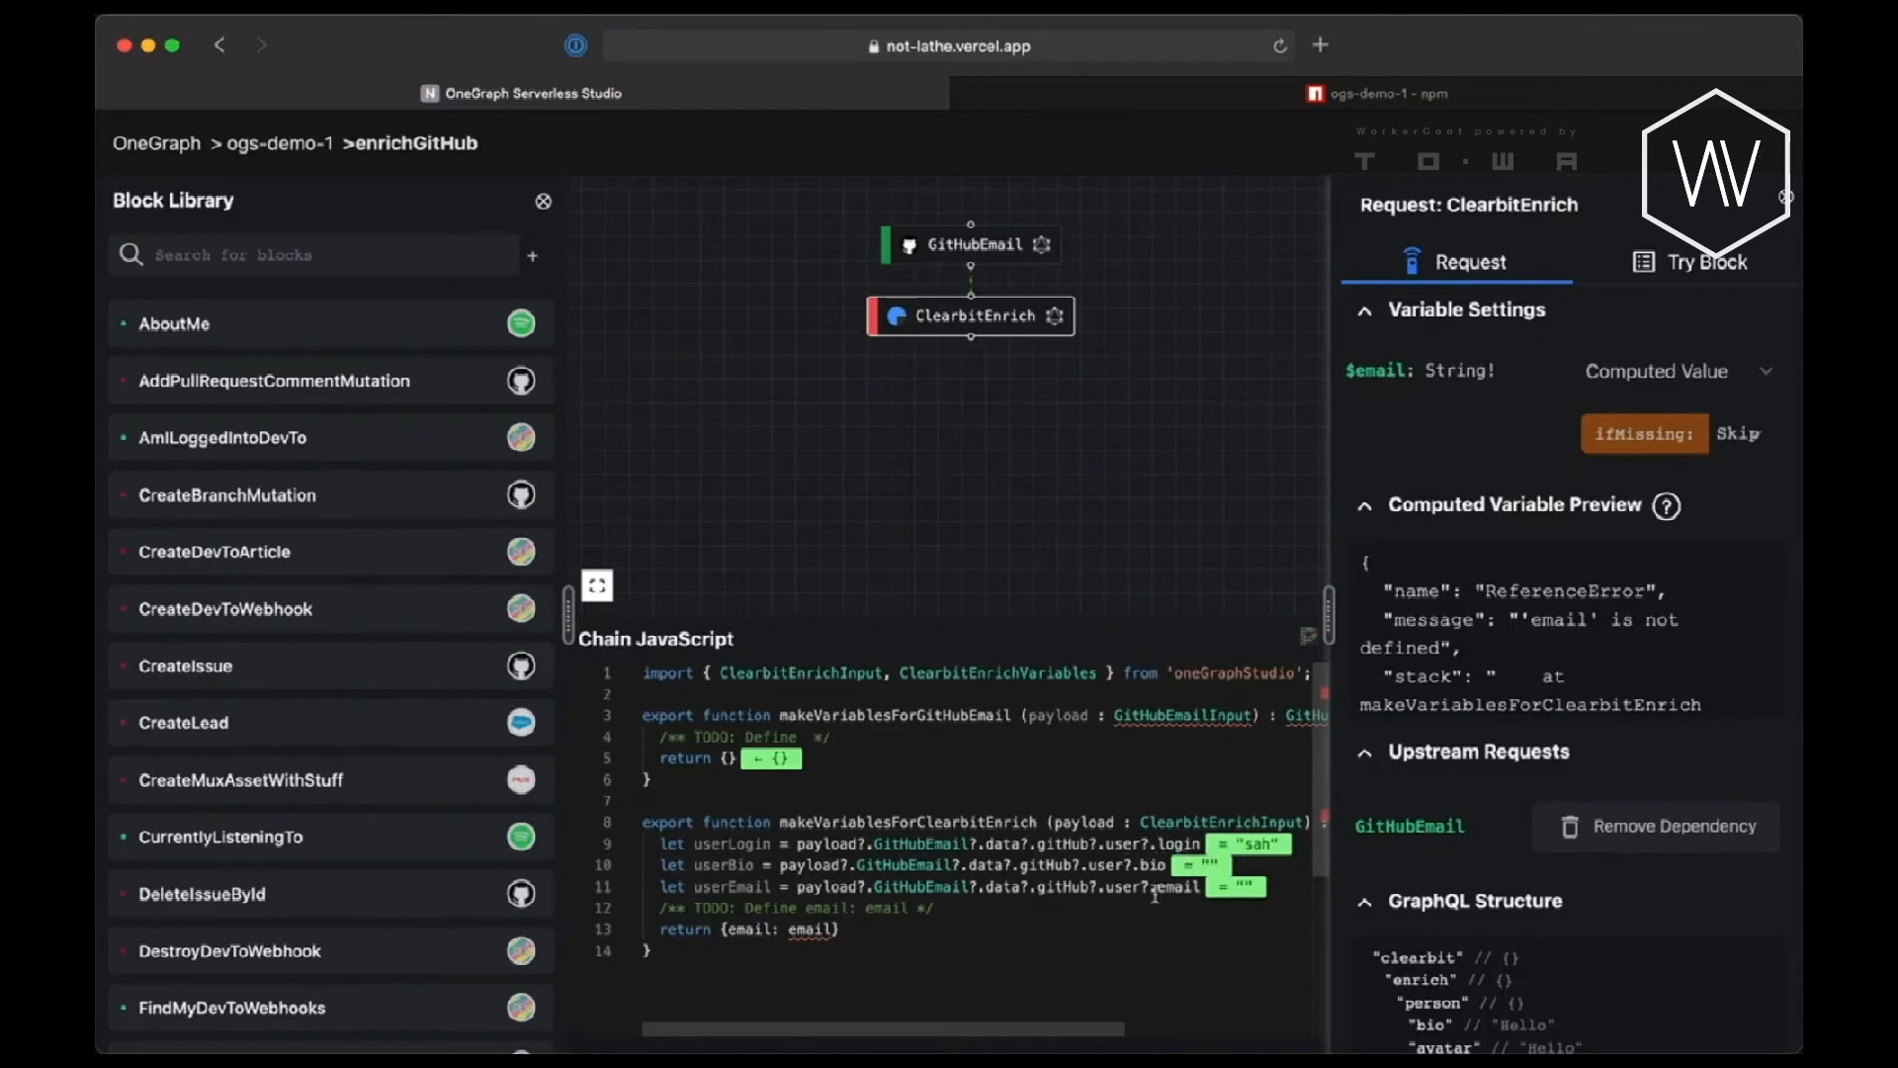
{"action": "type", "text": "let email"}
{"action": "type", "text": "if (email) {"}
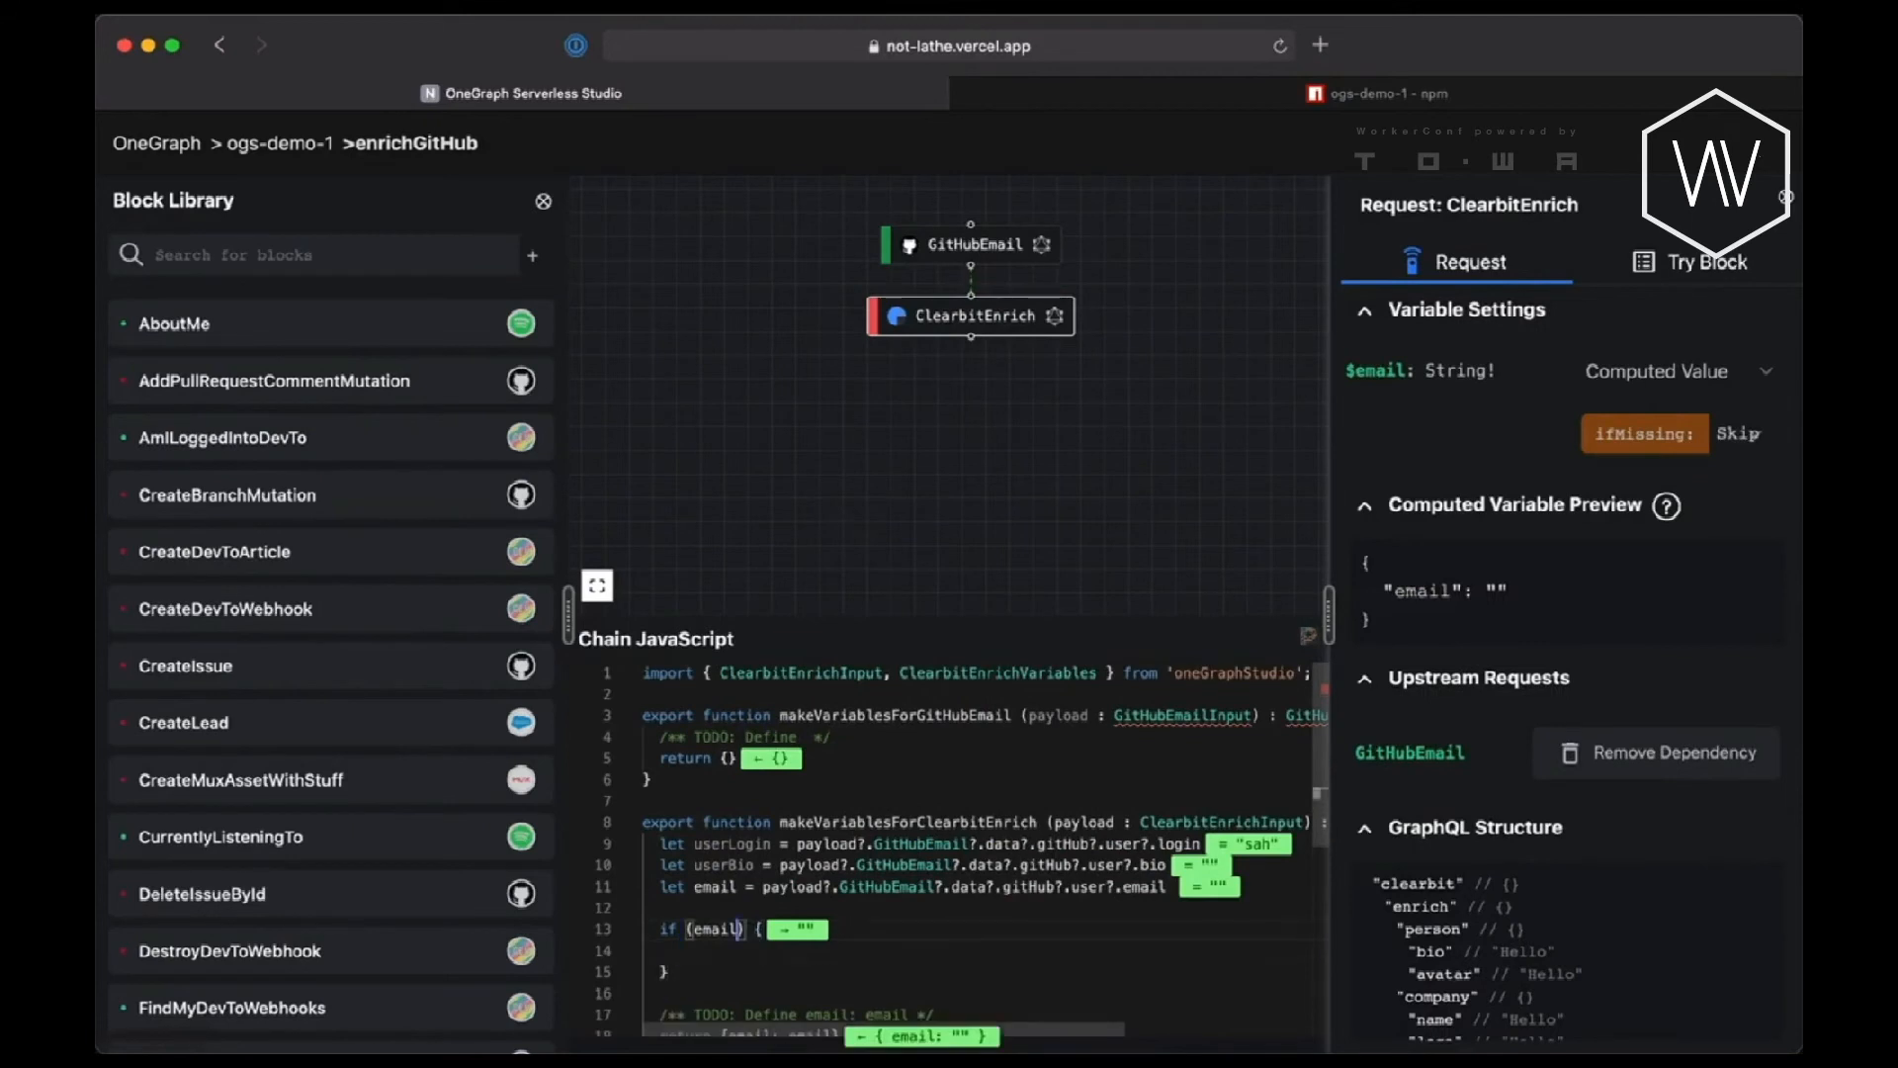
{"action": "type", "text": ".trim() === \""}
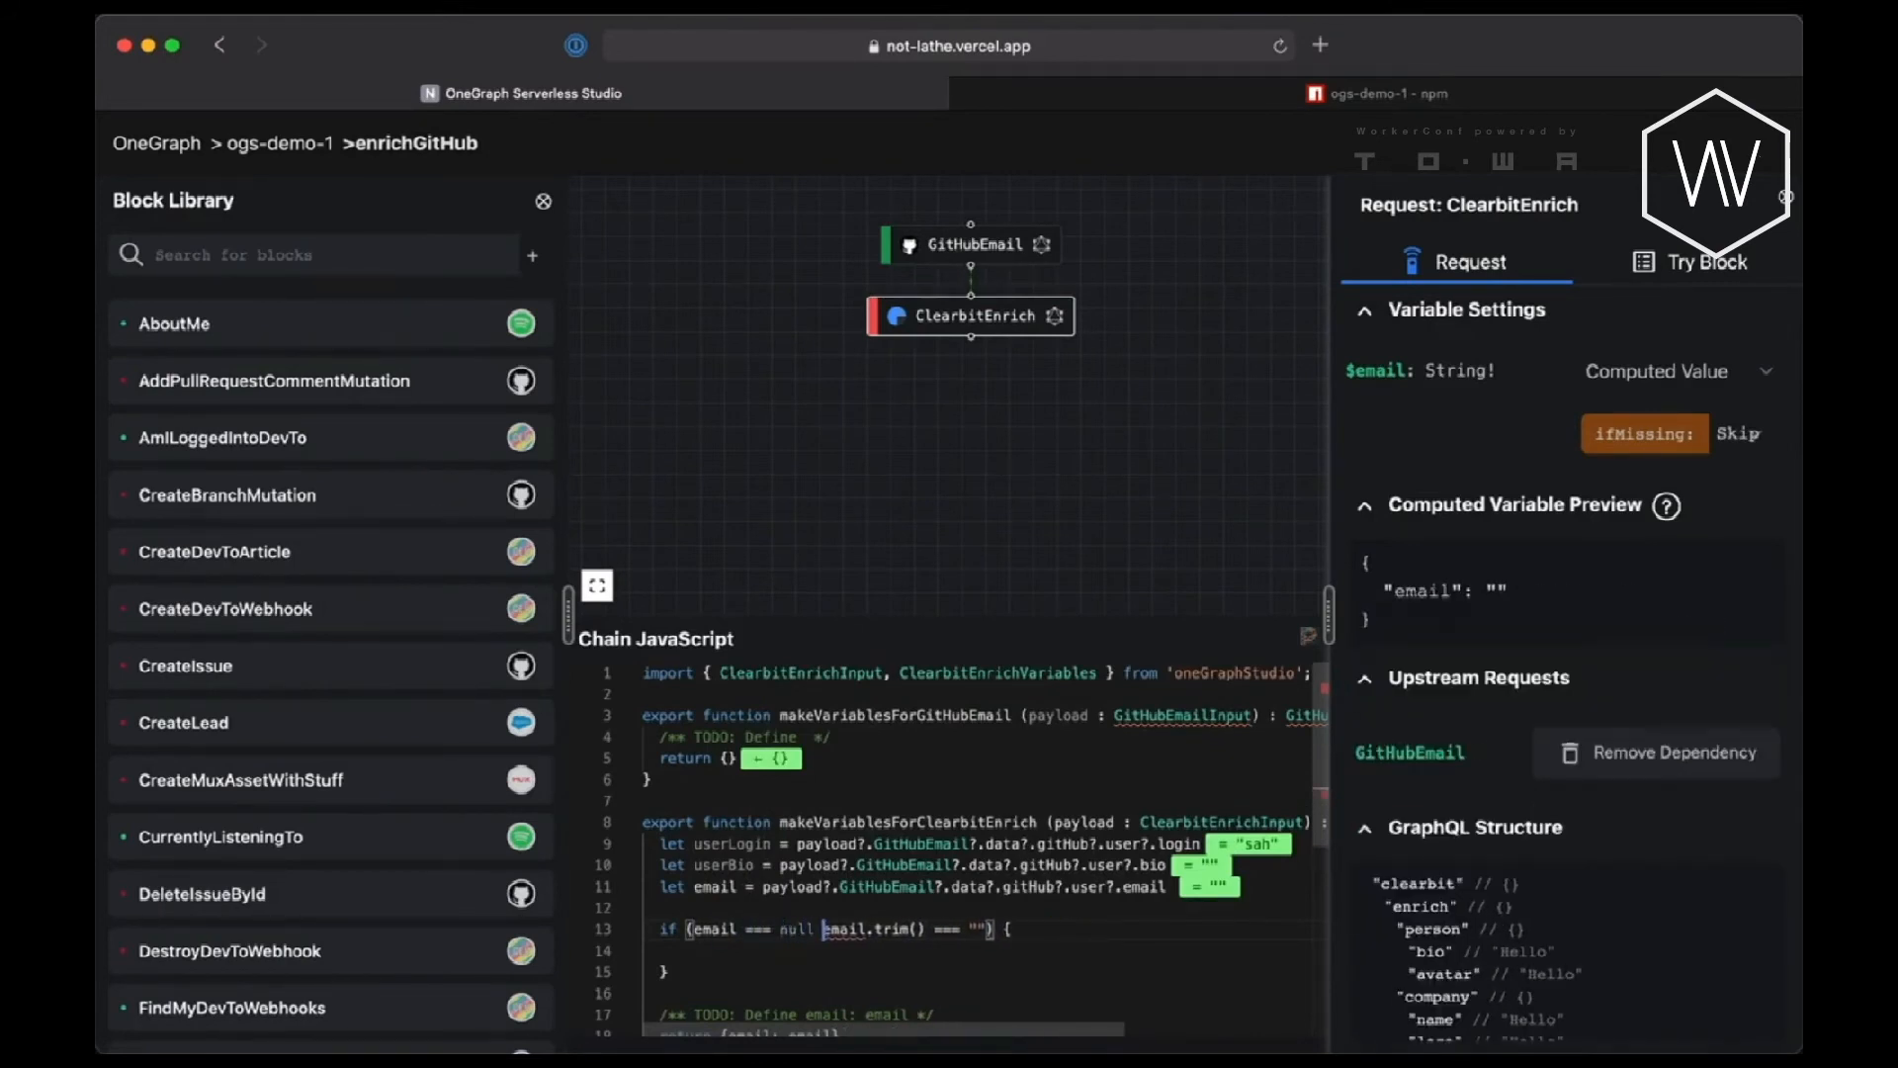
{"action": "type", "text": "return"}
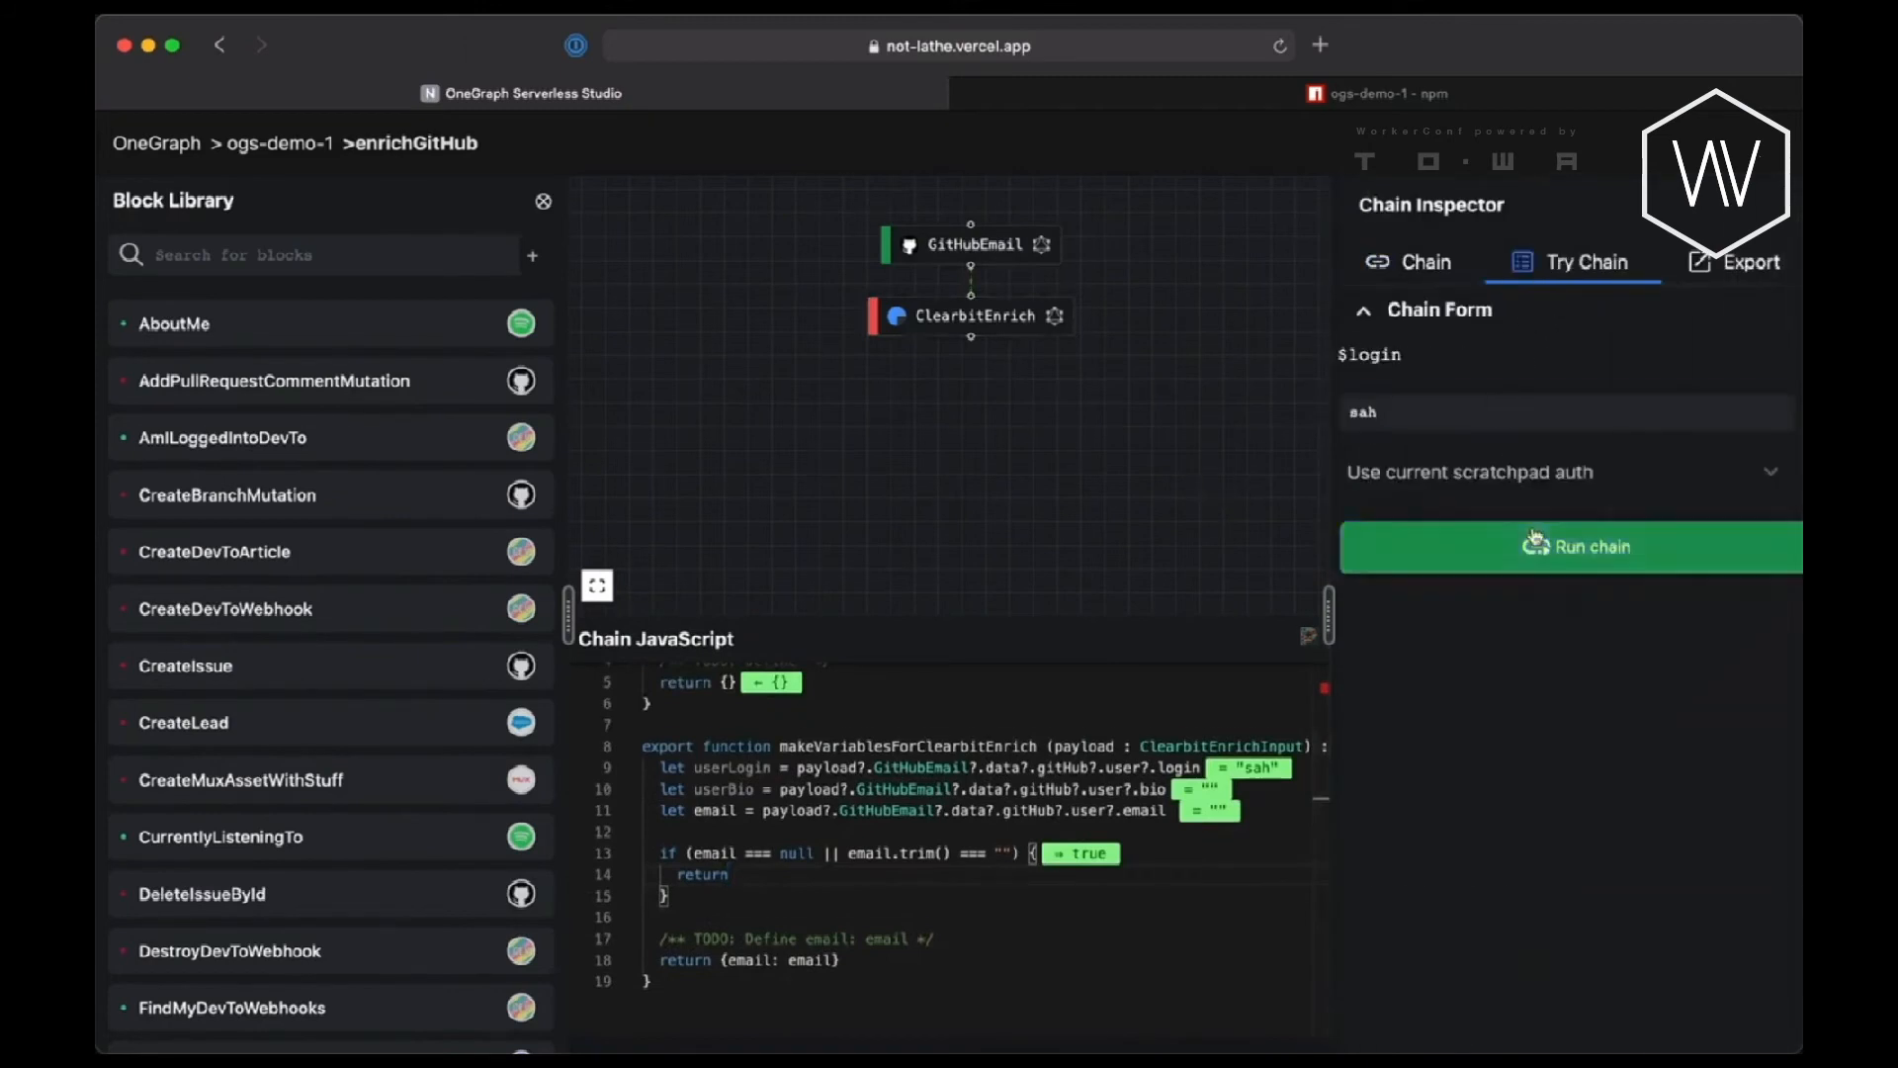
{"action": "left_click", "coordinate": [1569, 546]}
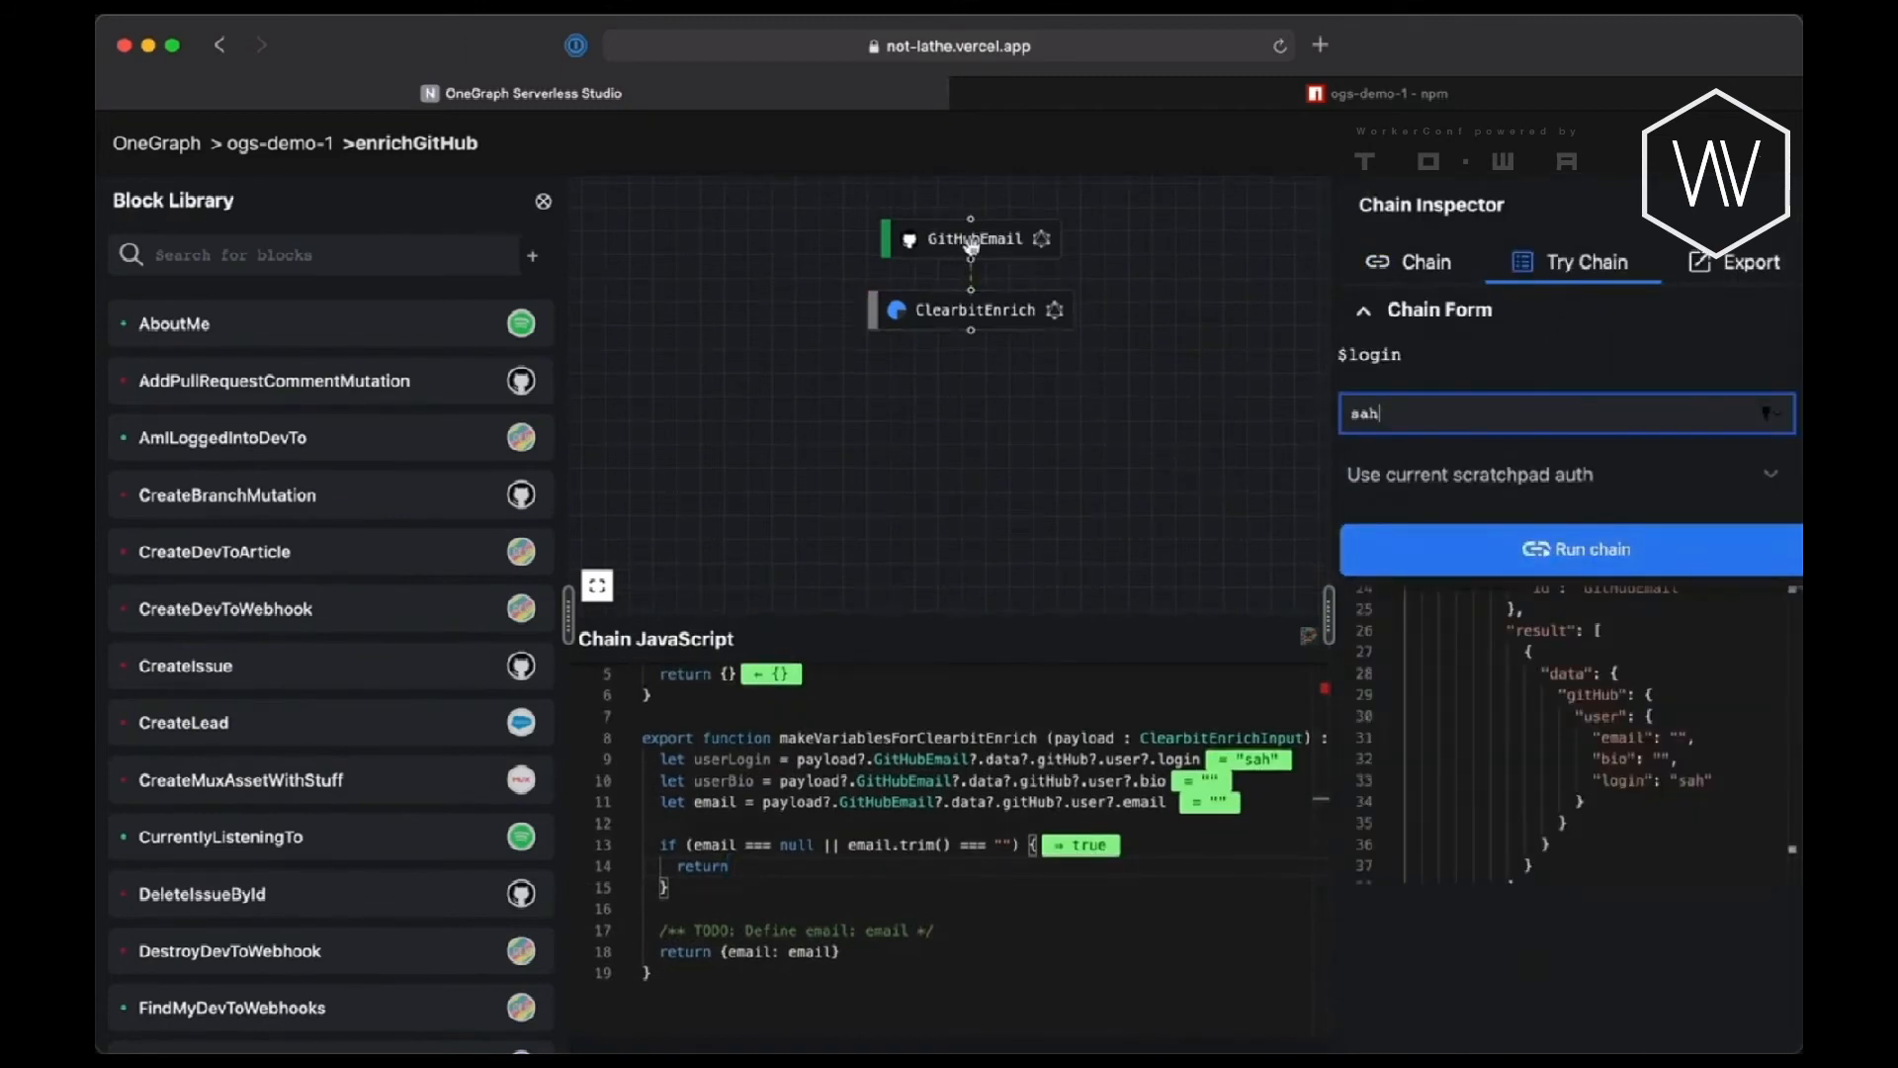
{"action": "mouse_move", "coordinate": [1020, 288]}
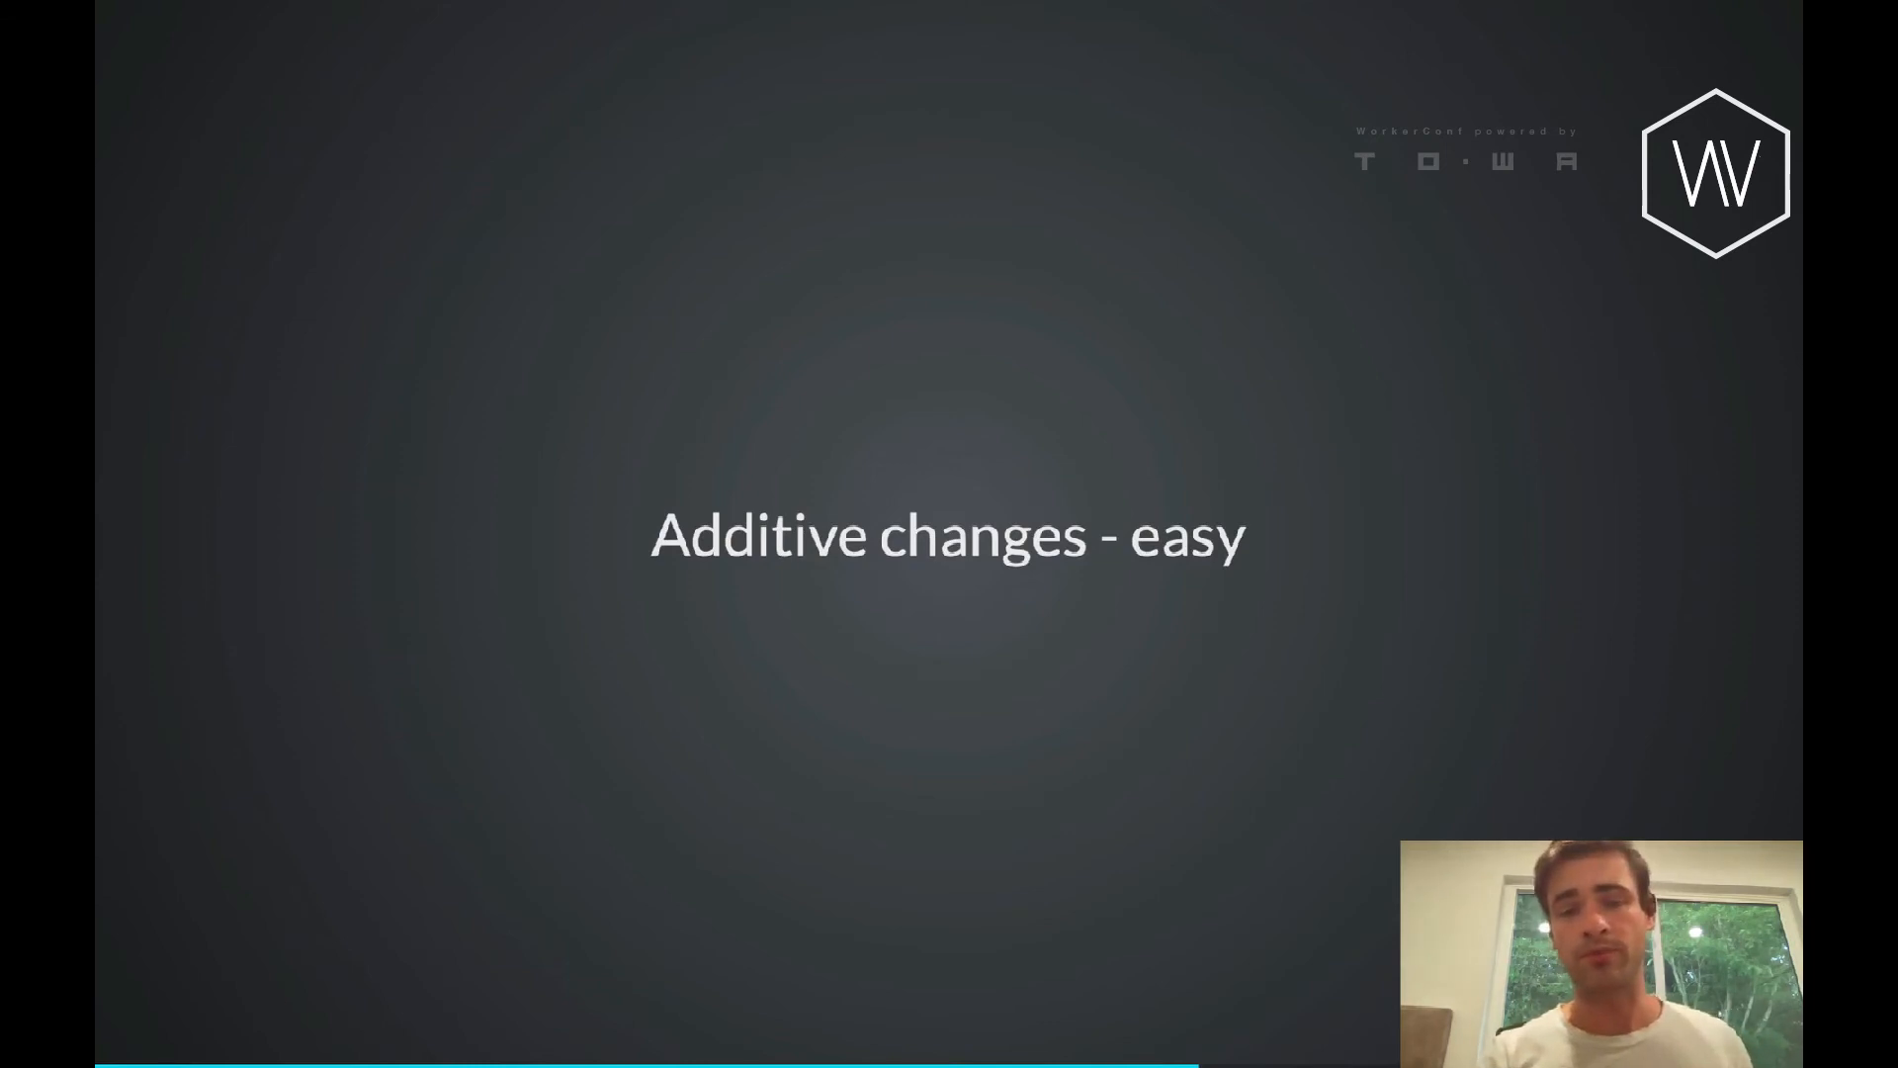
Advance past the additive and breaking changes slides to Step 6 on managing upstream changes.
{"action": "key", "text": "Right"}
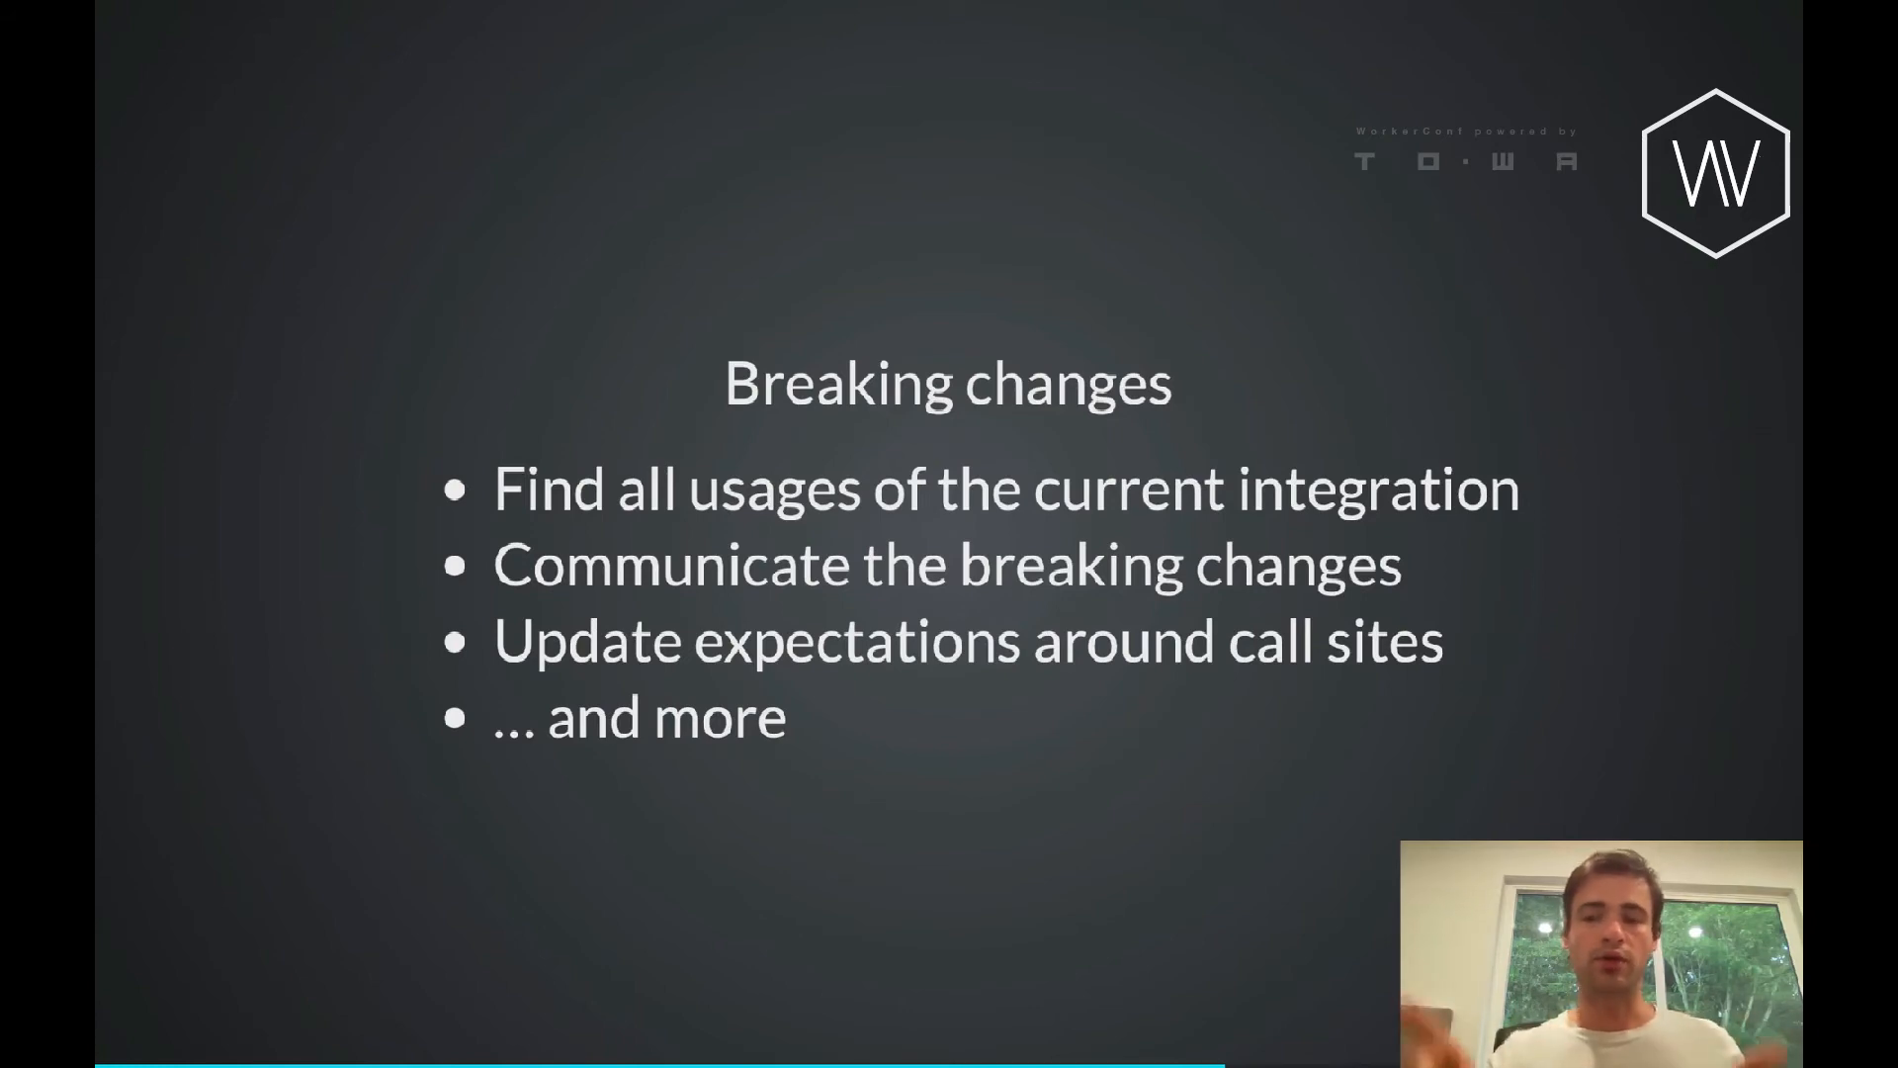
{"action": "key", "text": "Right"}
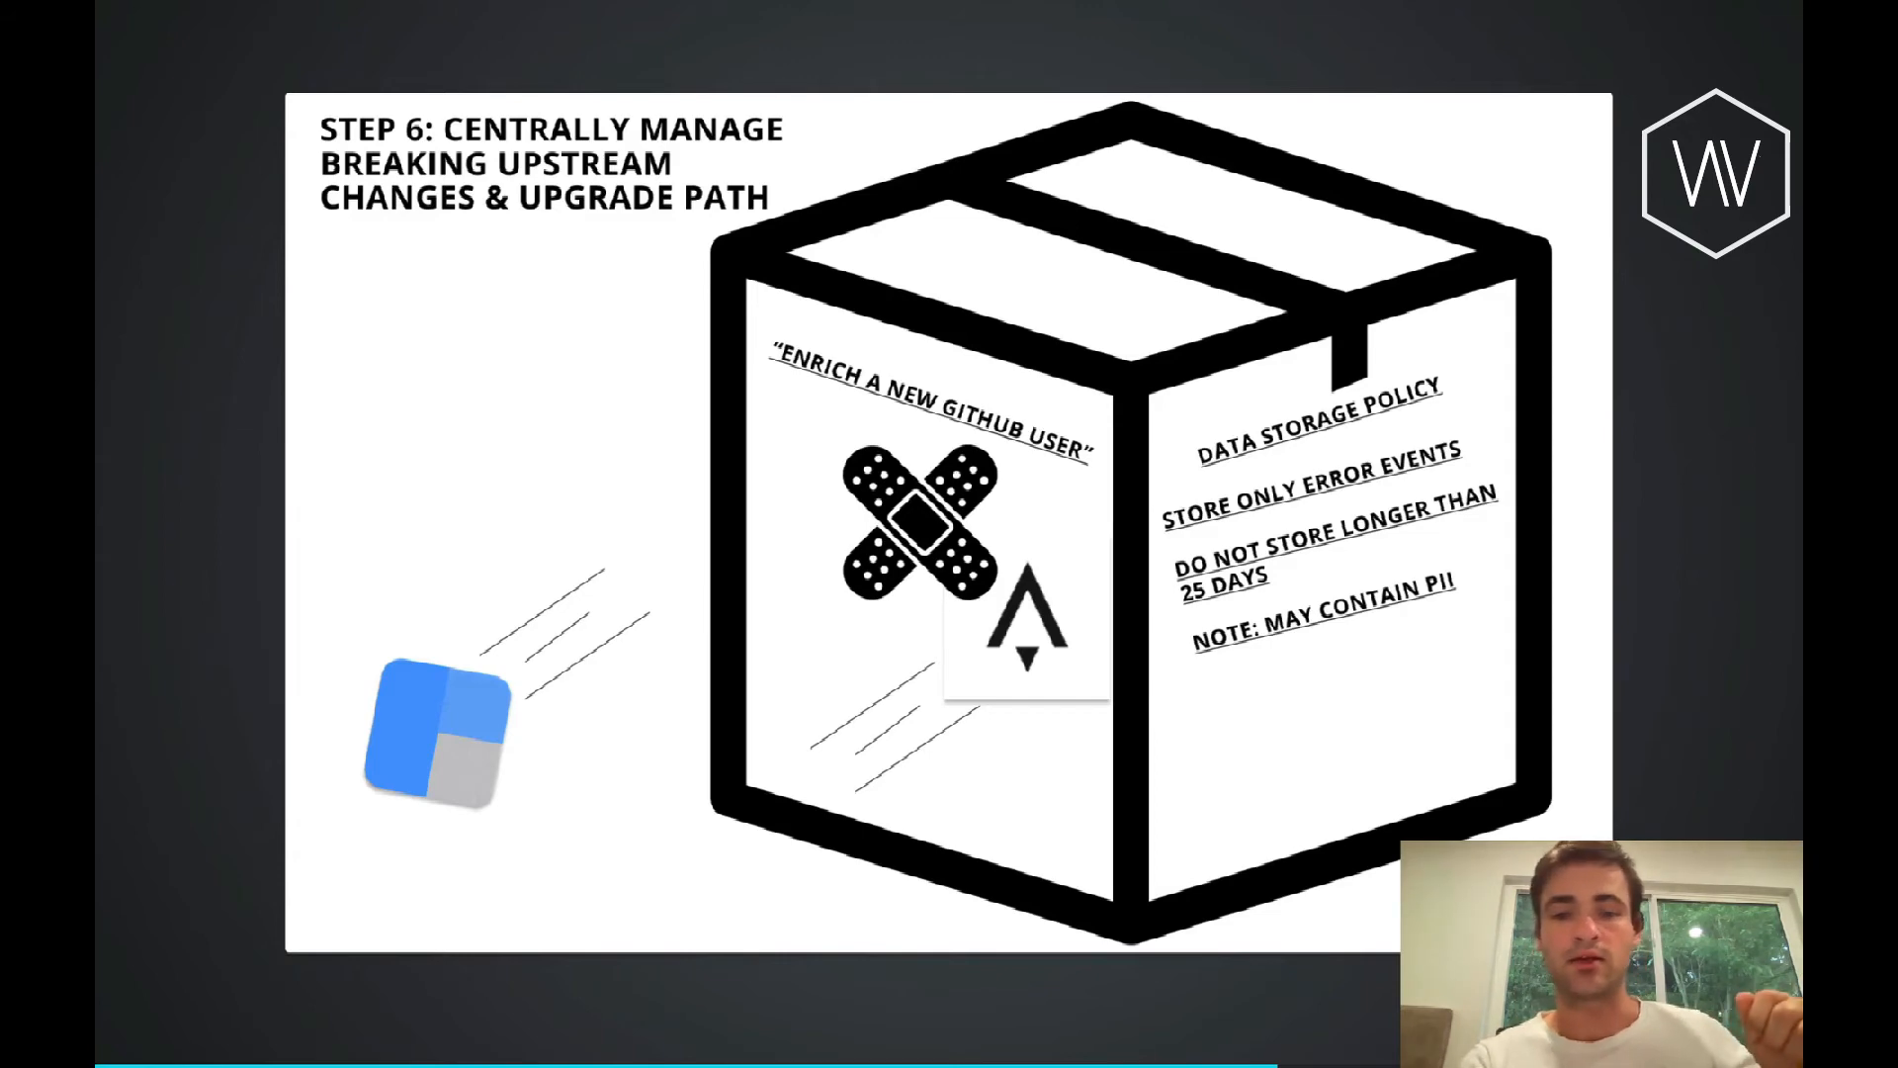
Advance past the minimize long-term maintenance slide to the example-driven API documentation question.
{"action": "key", "text": "right"}
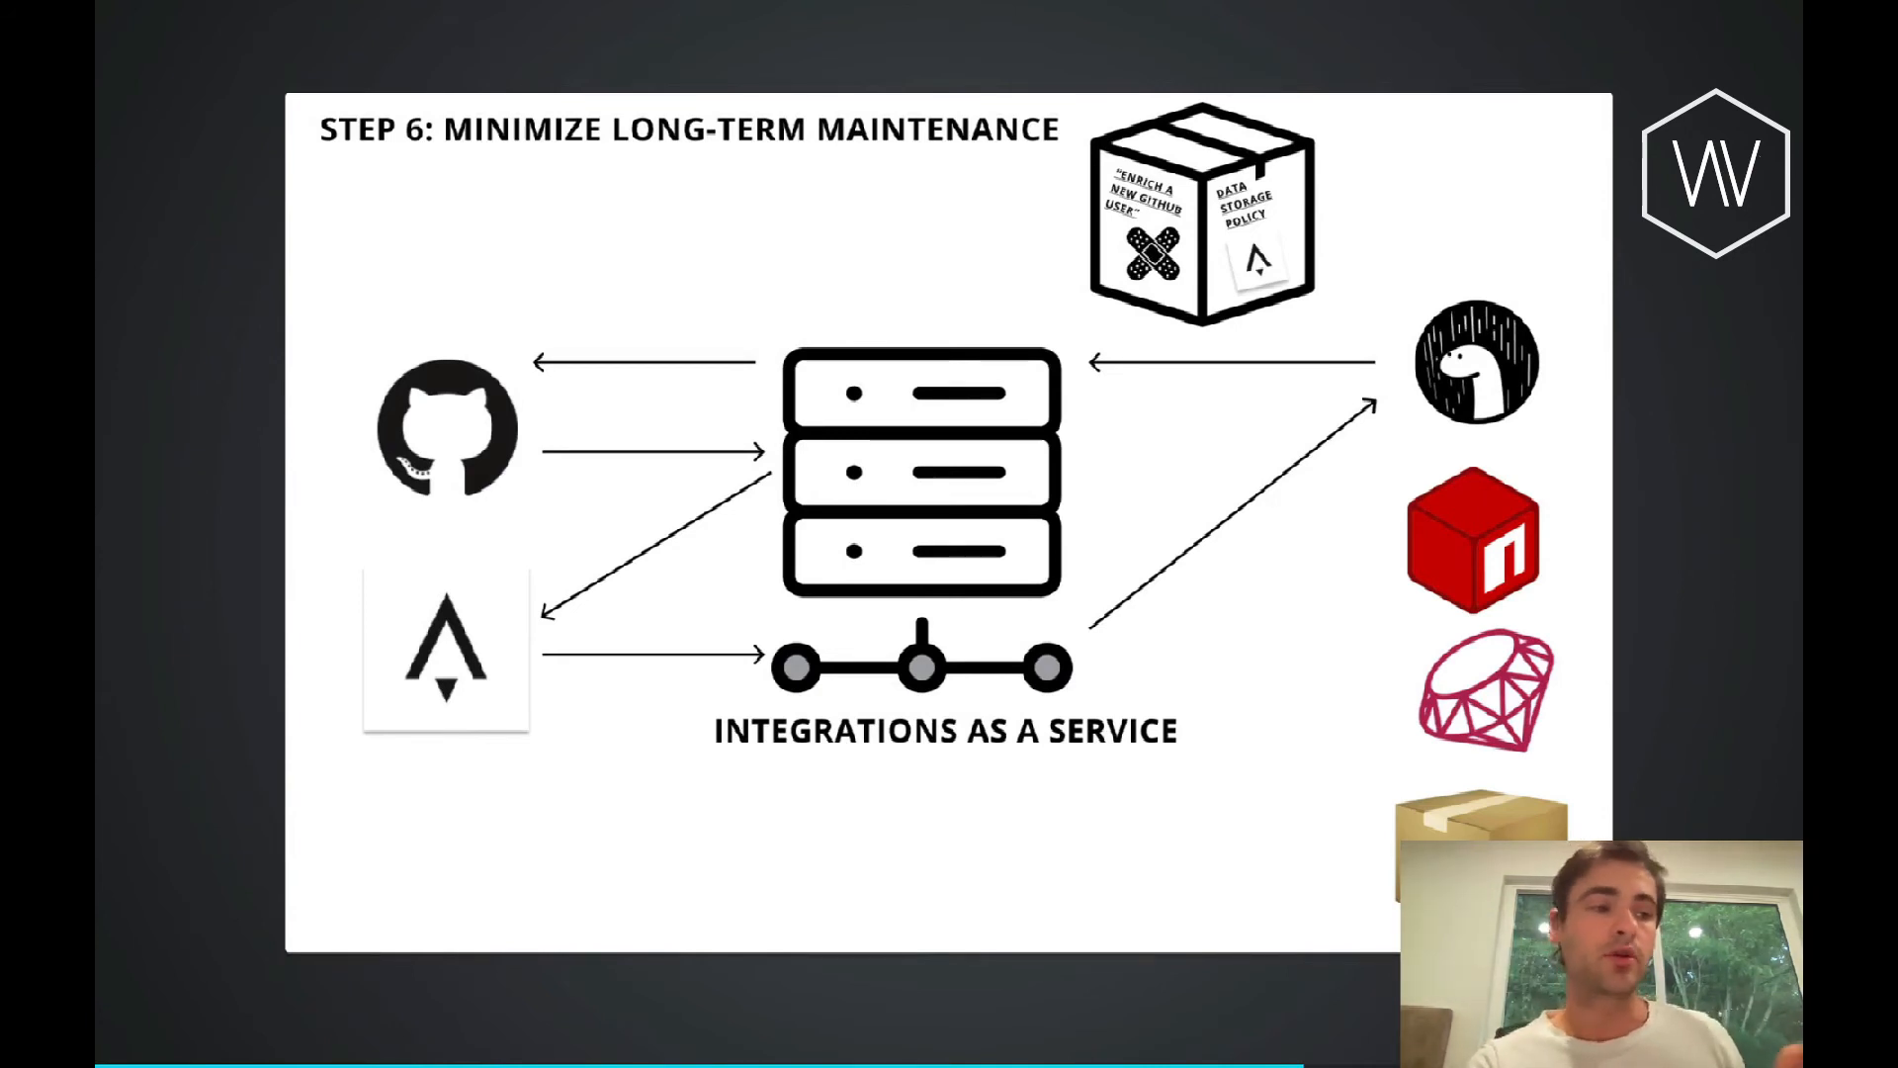
{"action": "key", "text": "Right"}
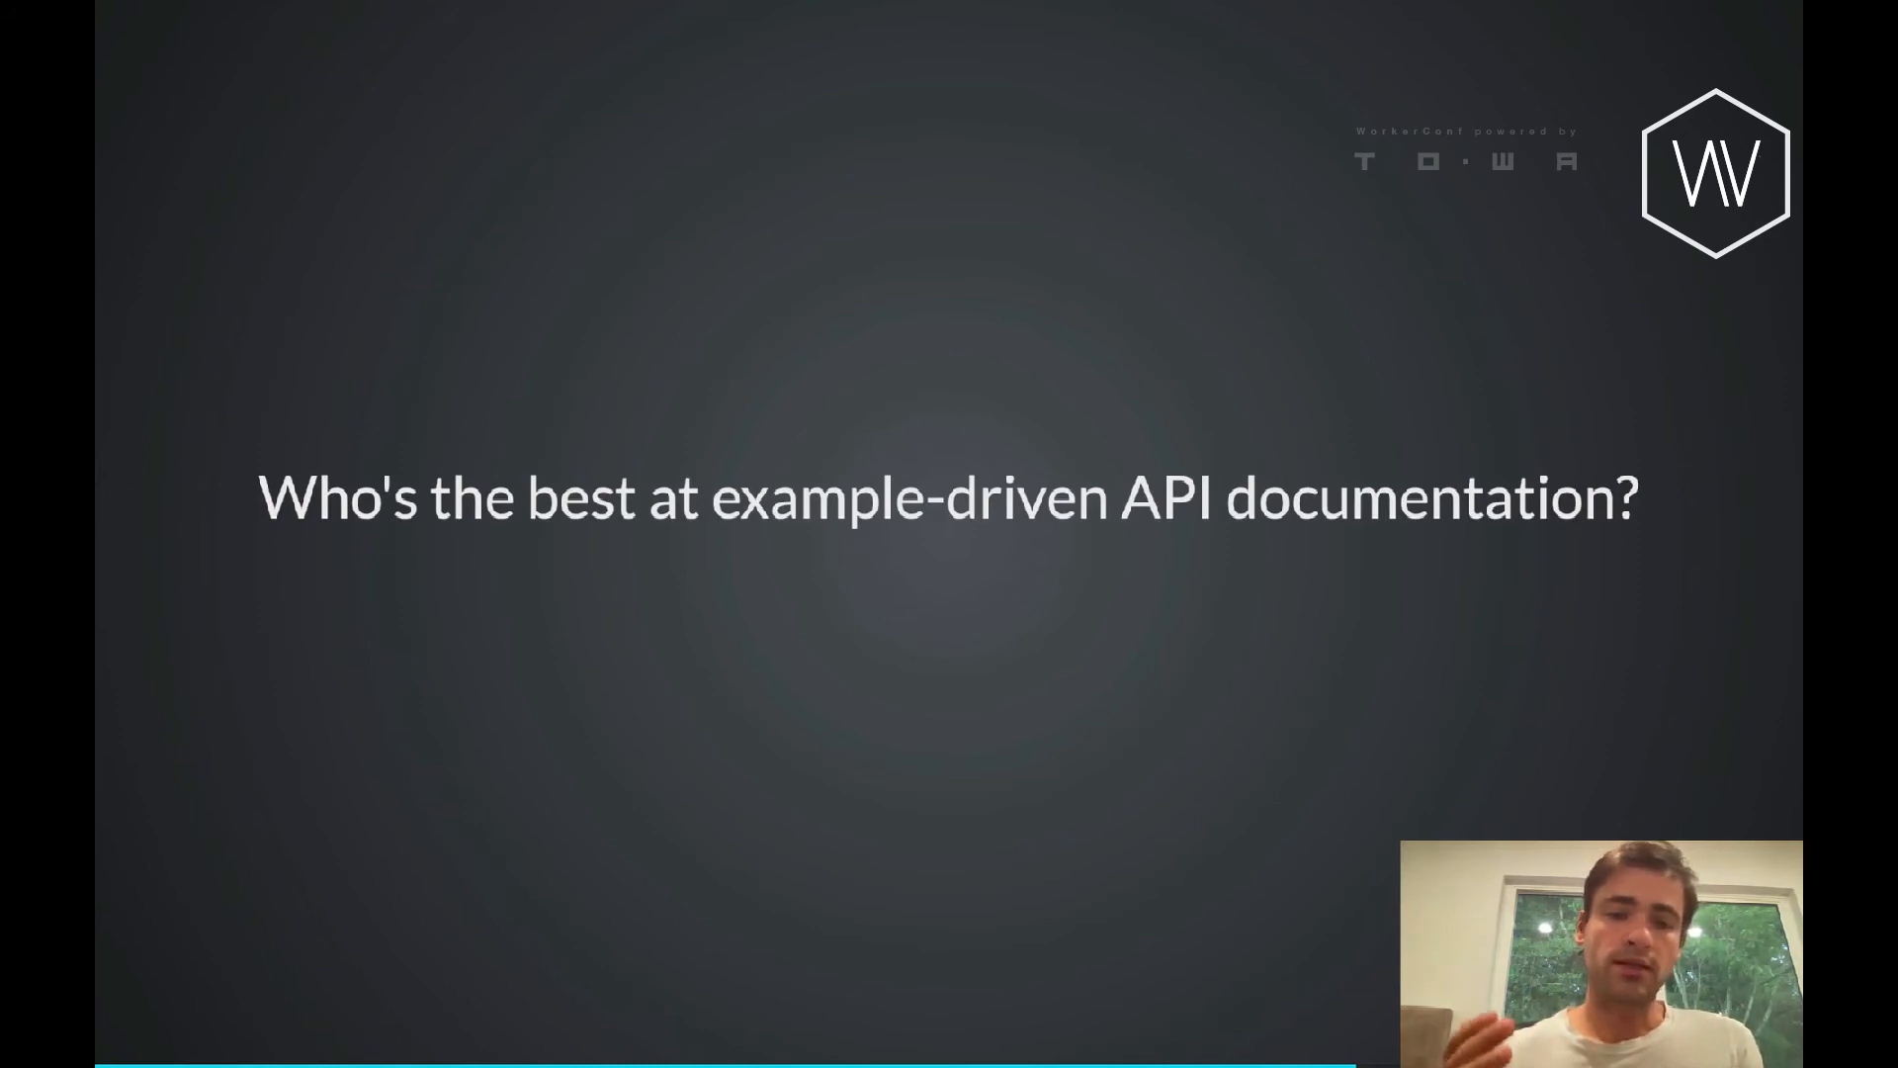
Advance to the 'Stay in your domain!' slide on atomic, sharable units.
{"action": "key", "text": "right"}
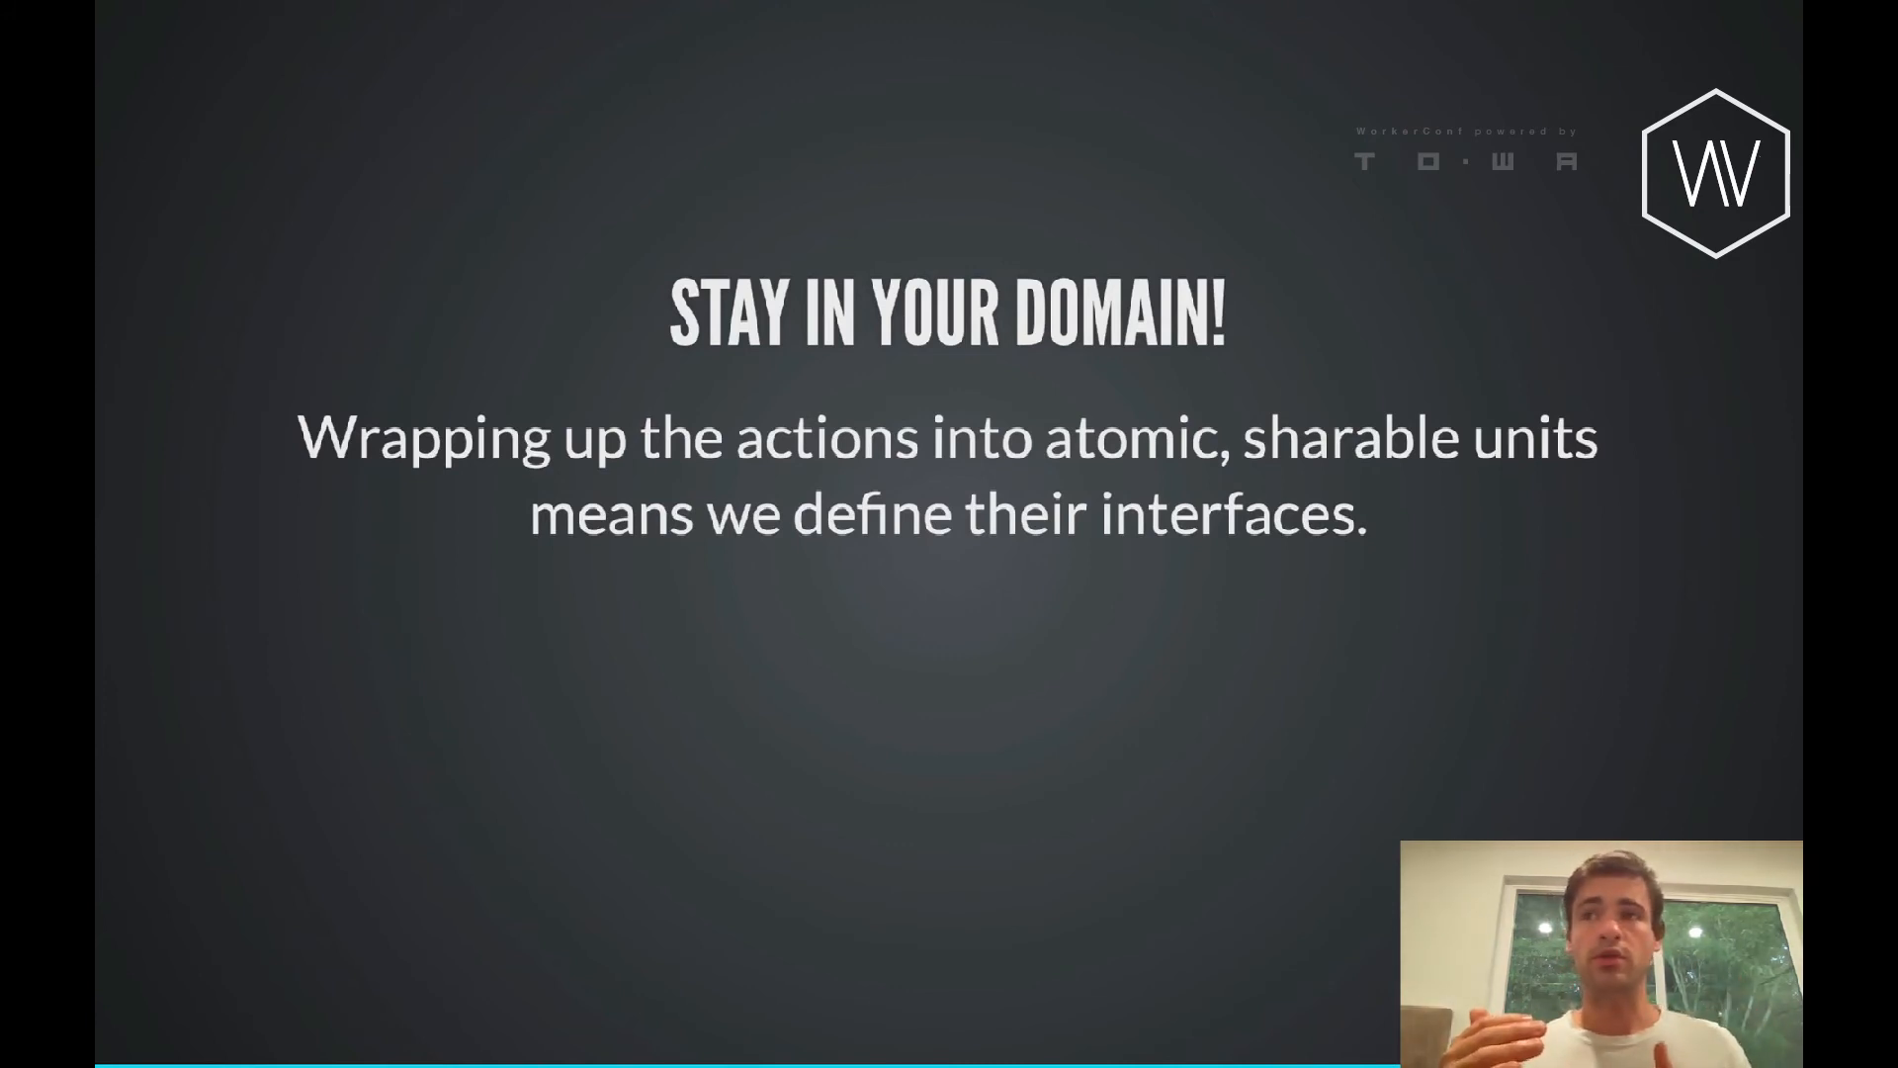
Advance through 'Example of our domain' to the 'Before: Provider's domain' pushFilesToBranch code slide.
{"action": "key", "text": "right"}
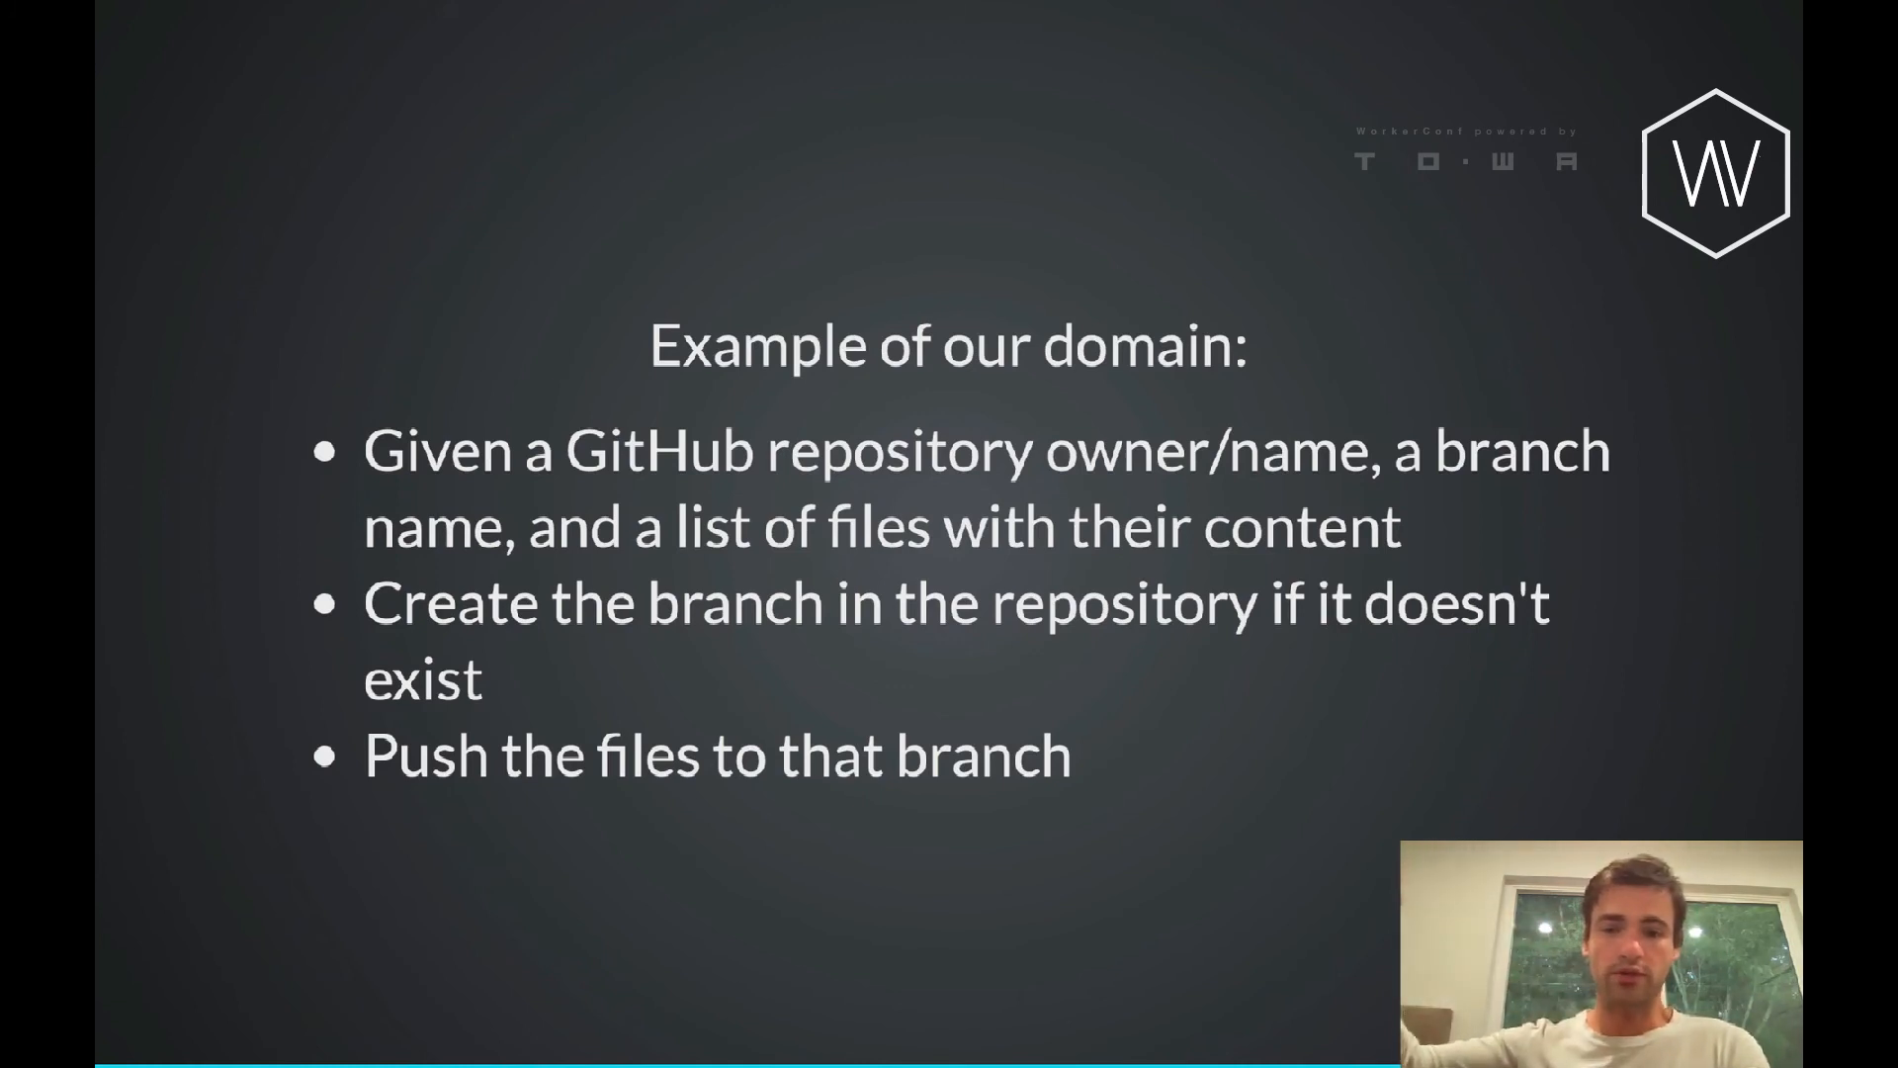
{"action": "key", "text": "Right"}
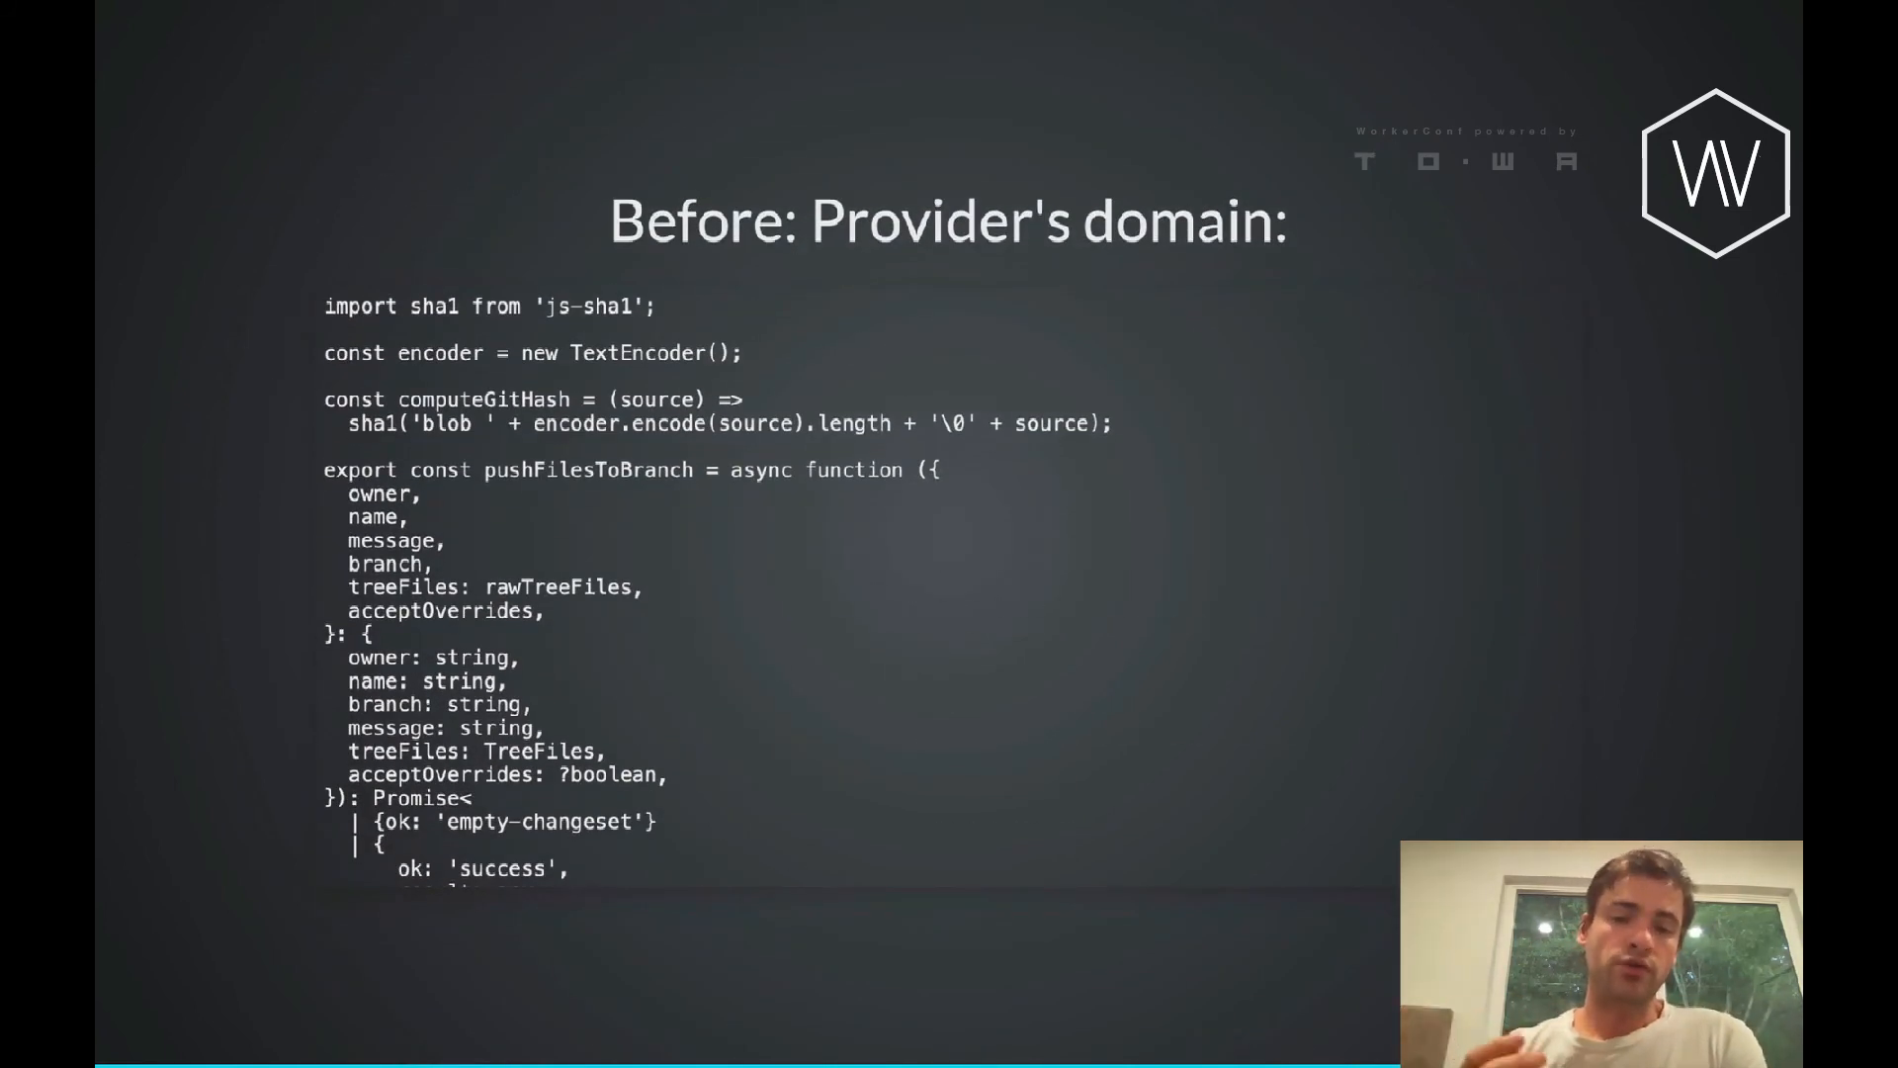
Scroll the 'After: our domain' editor slide, then advance to the integration goals slide.
{"action": "scroll", "scroll_direction": "down", "scroll_amount": 3}
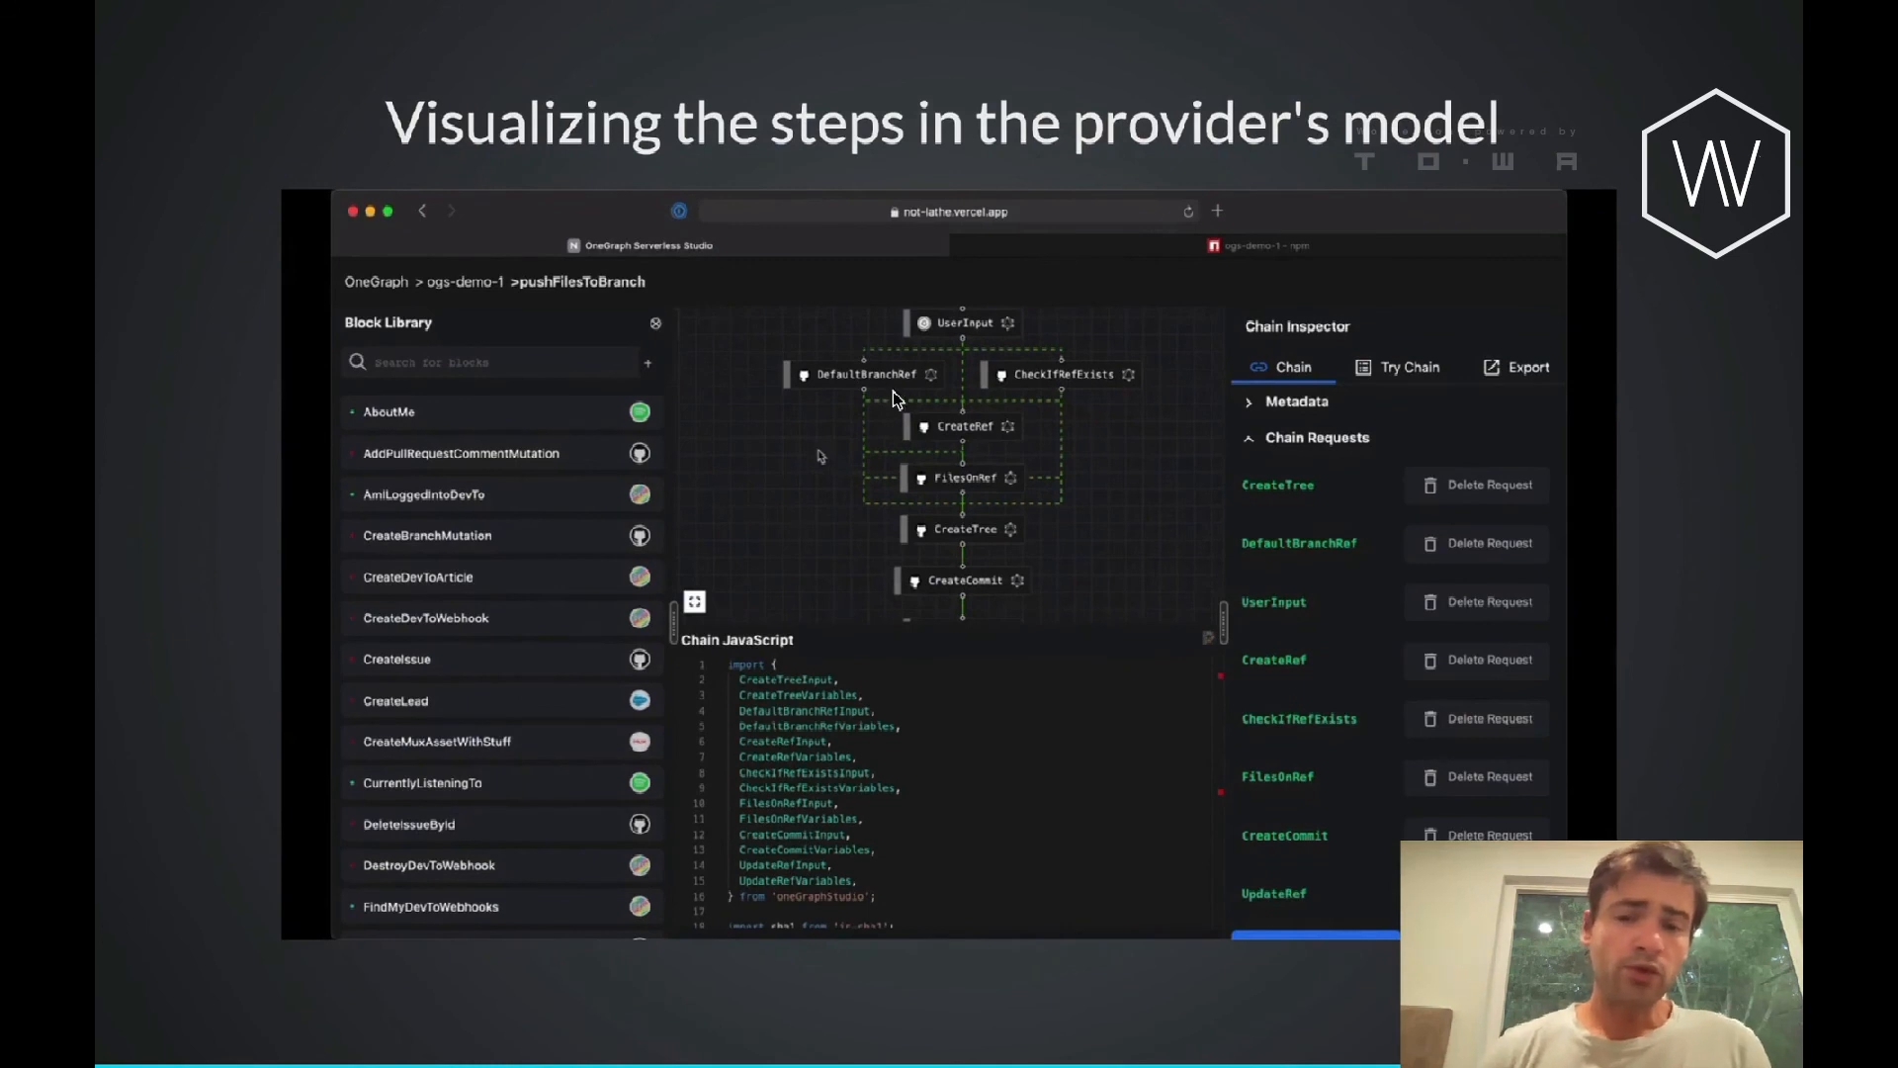
{"action": "mouse_move", "coordinate": [1011, 452]}
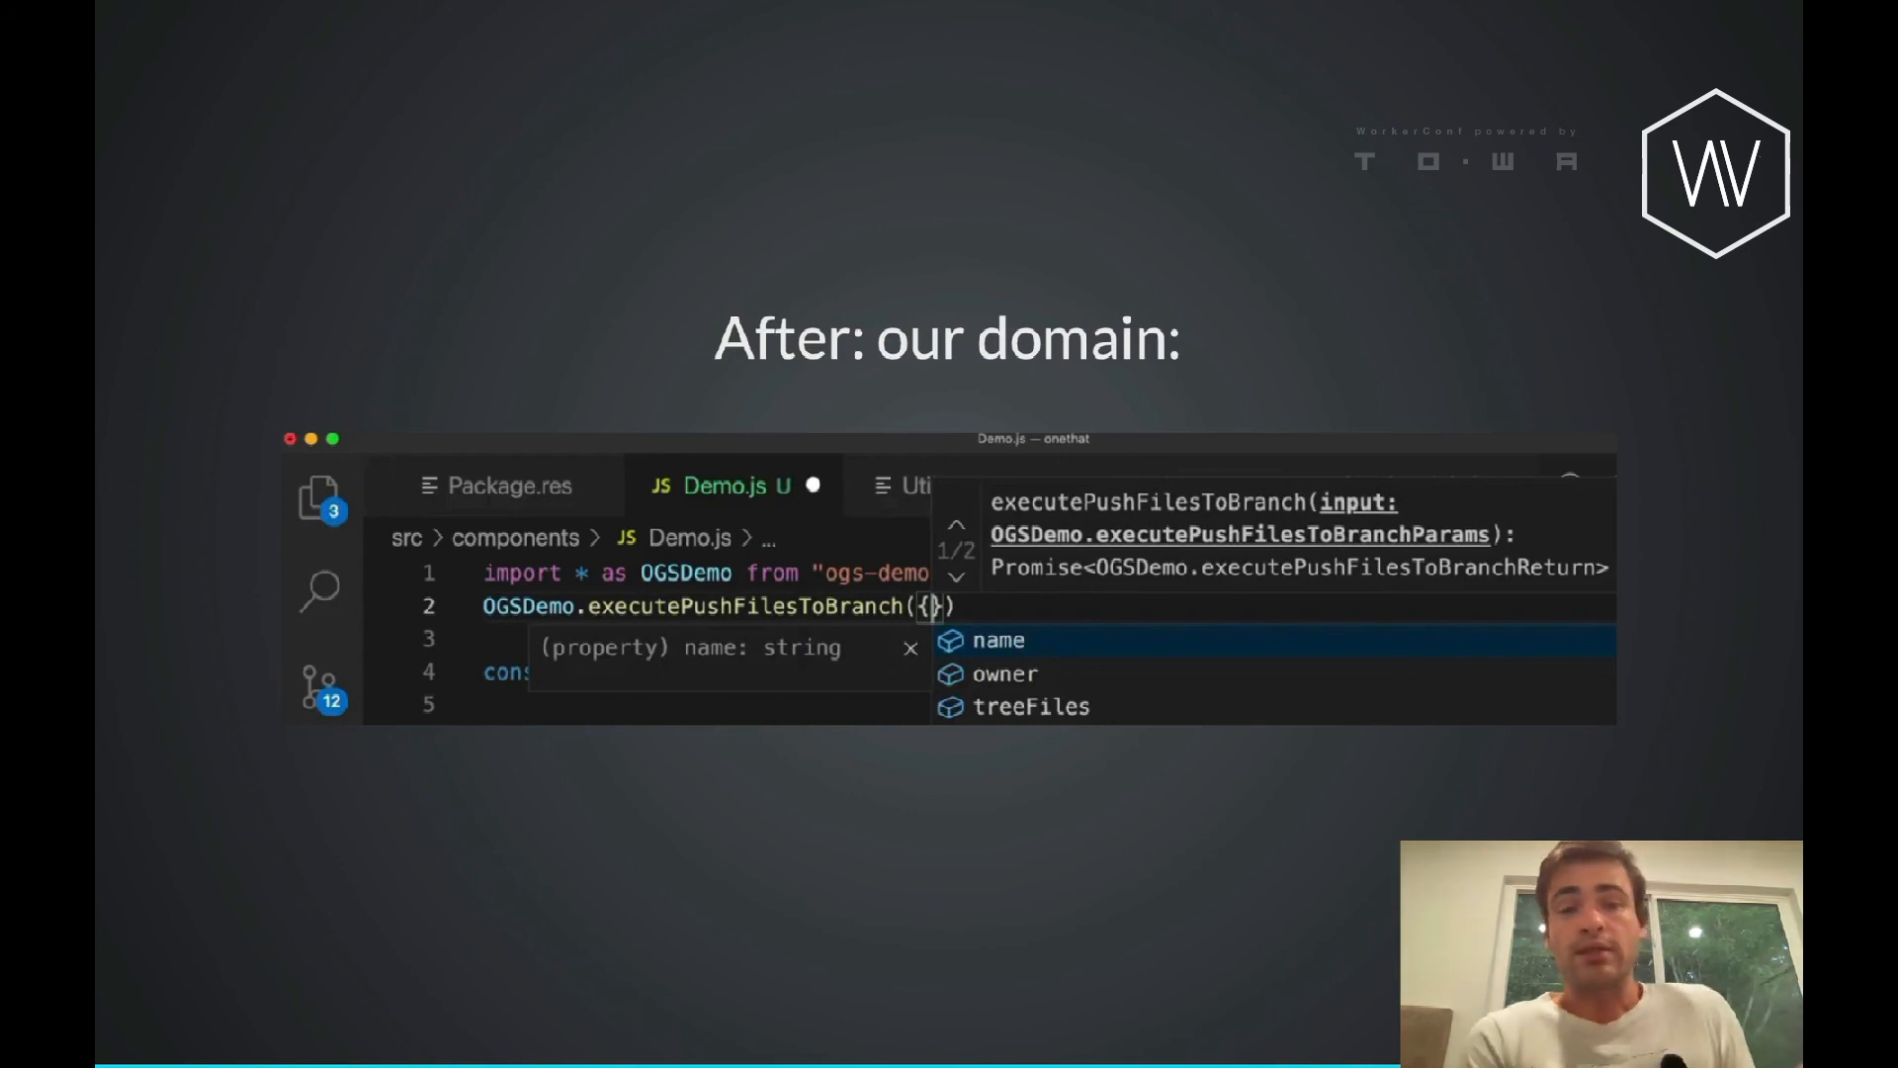
{"action": "key", "text": "right"}
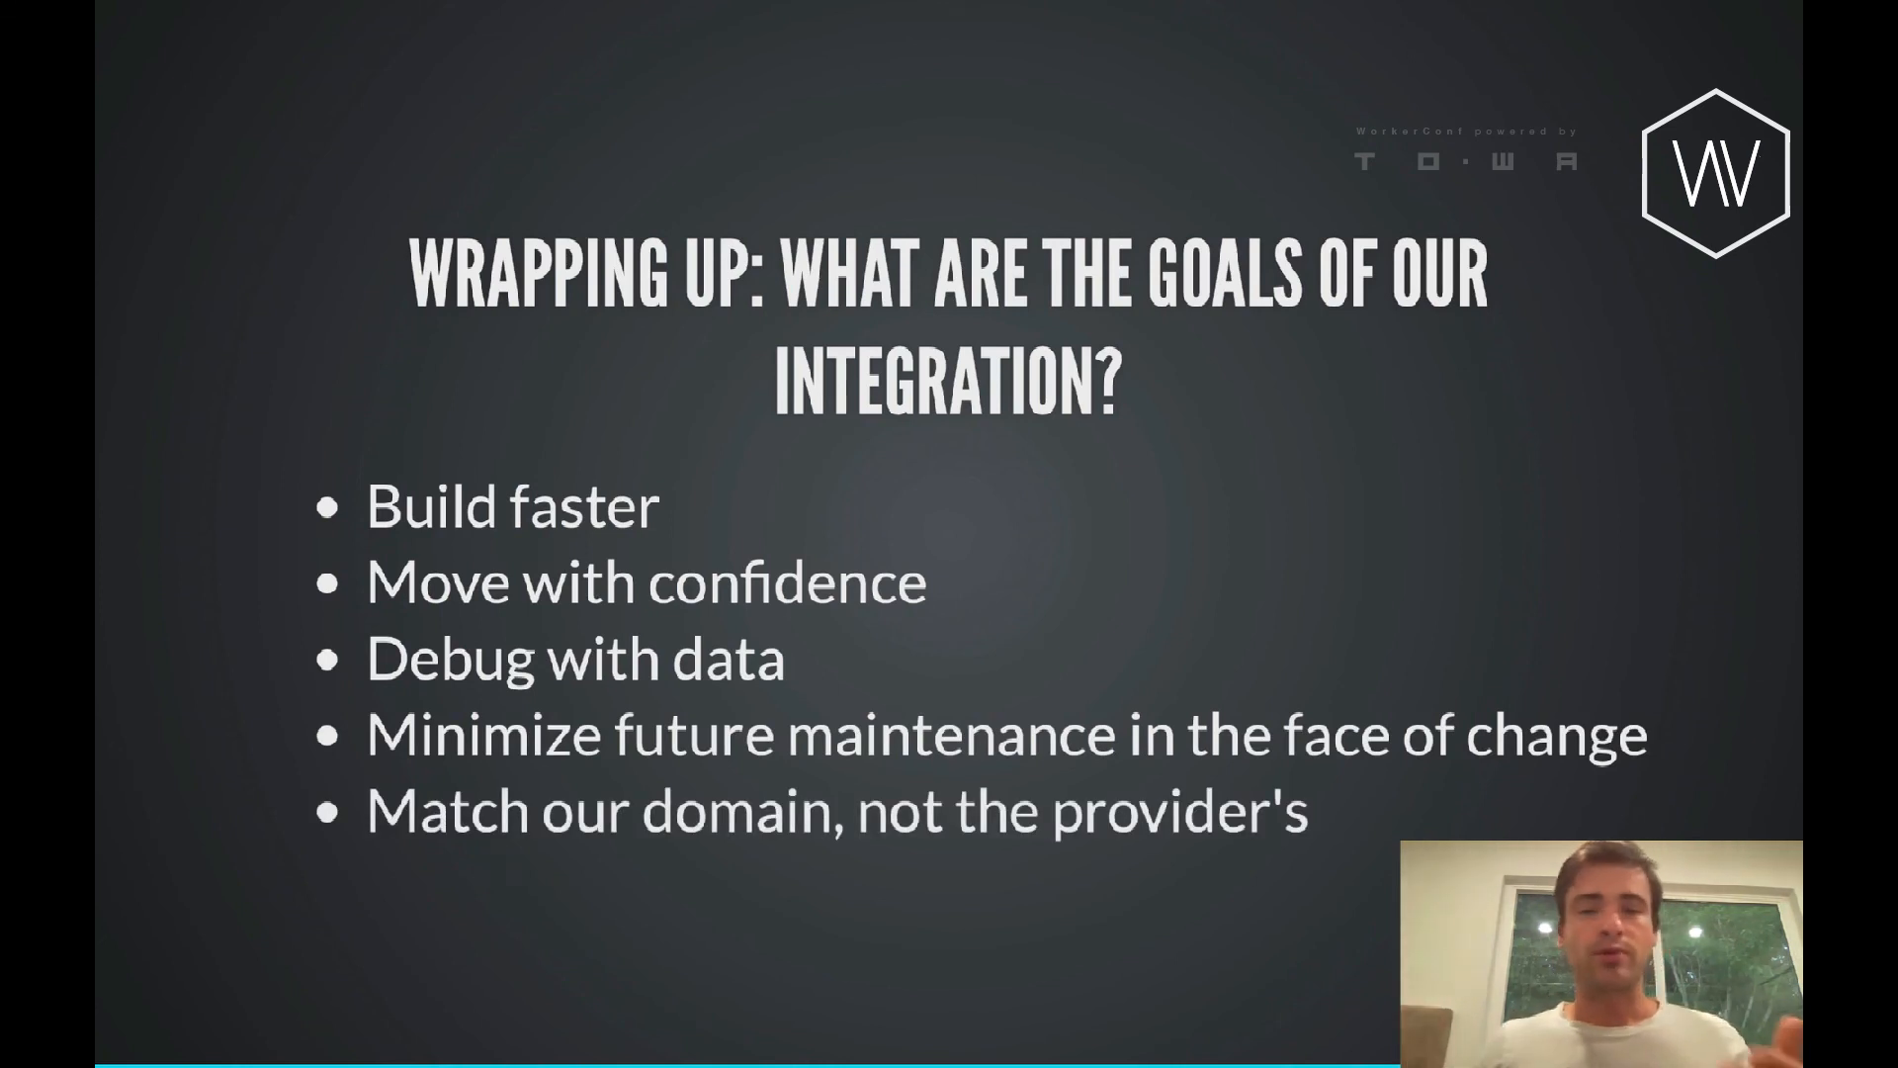
Advance through Challenges, reconciliation and explicit integrations slides to 'Feedback welcome'.
{"action": "key", "text": "right"}
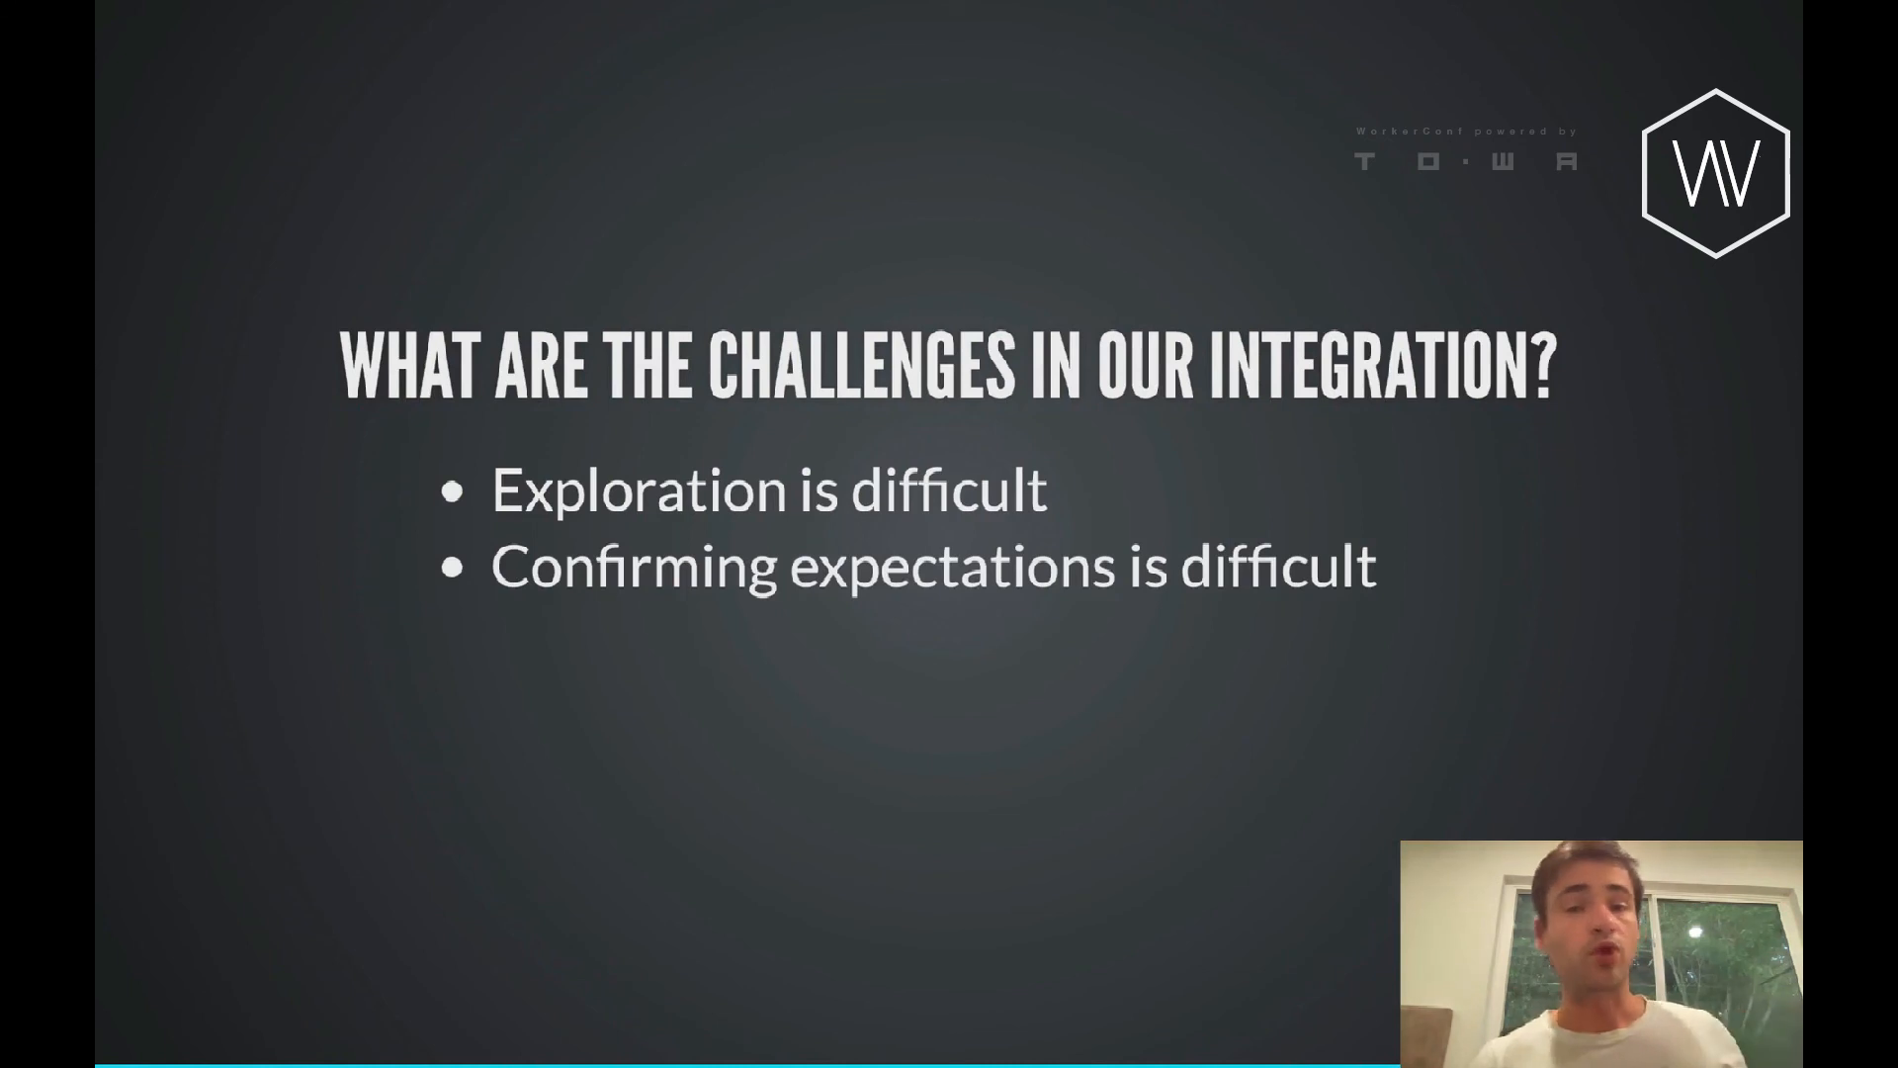
{"action": "key", "text": "Right"}
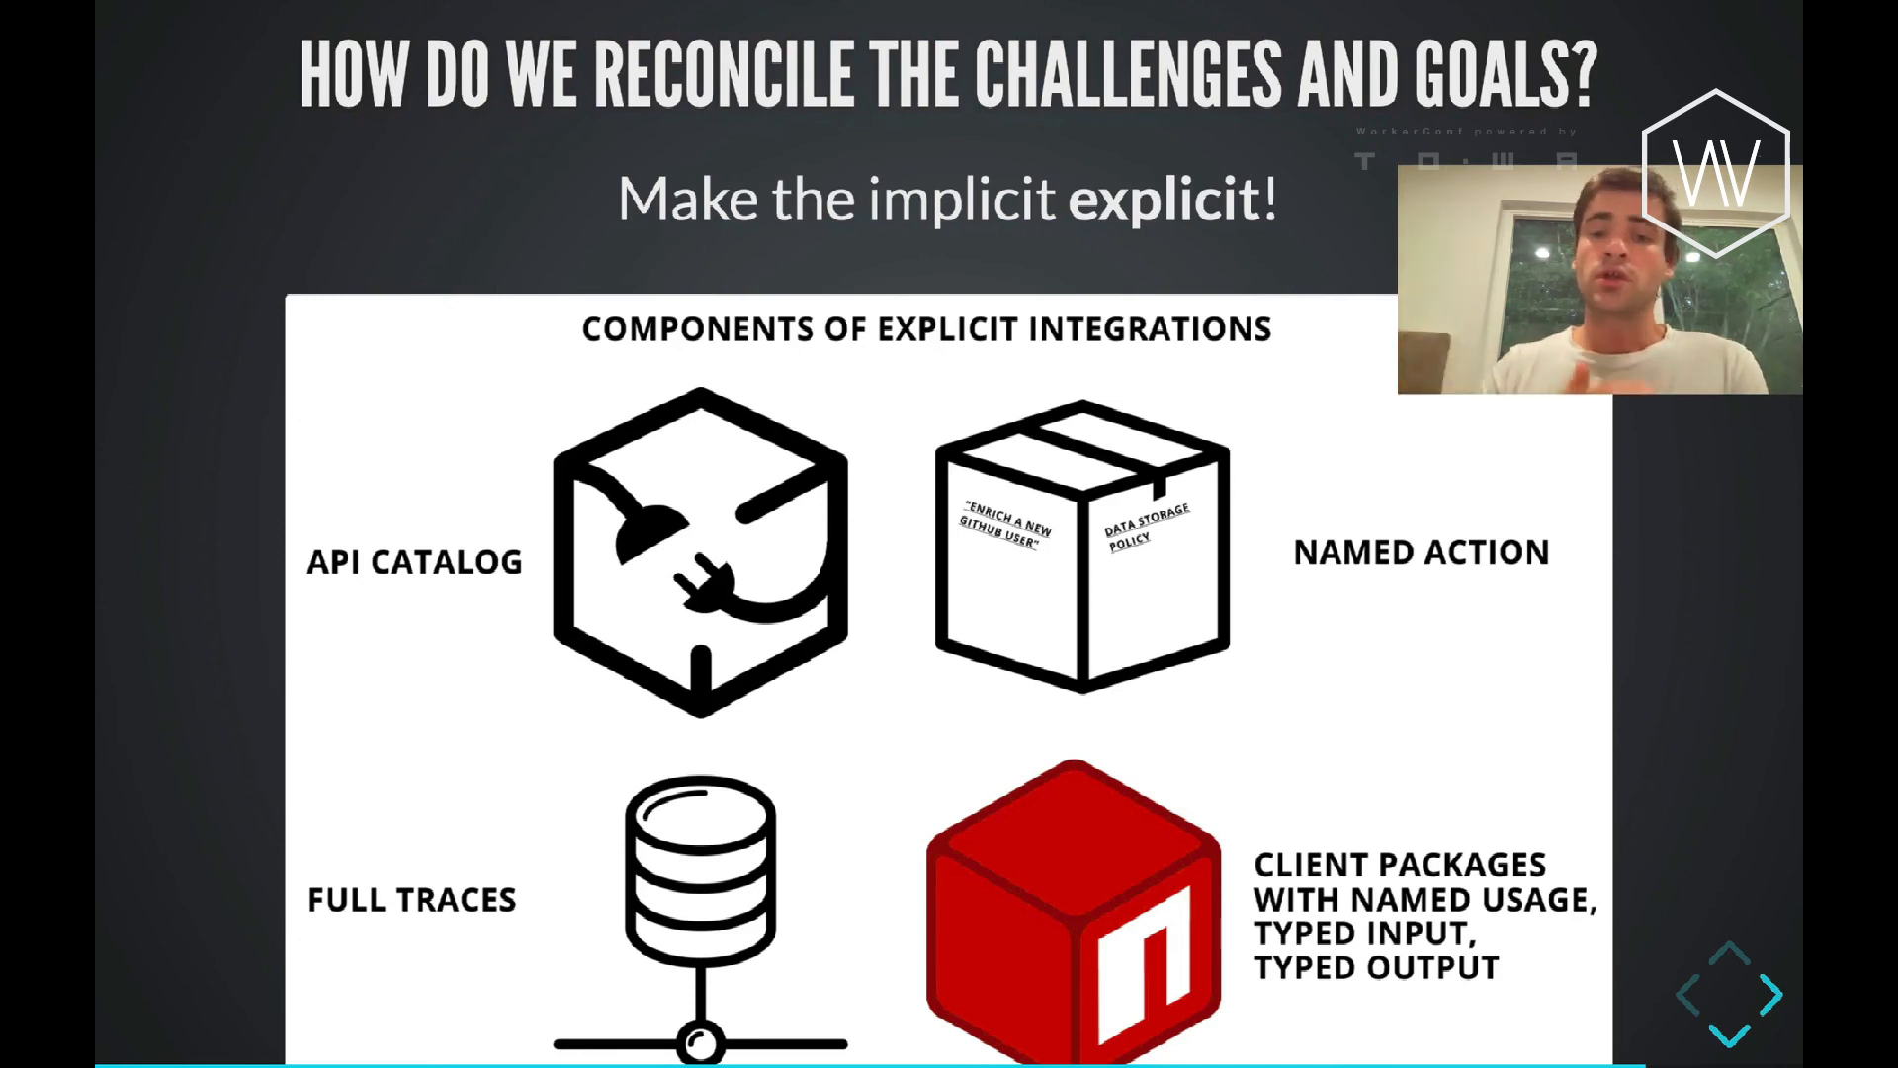
{"action": "key", "text": "Right"}
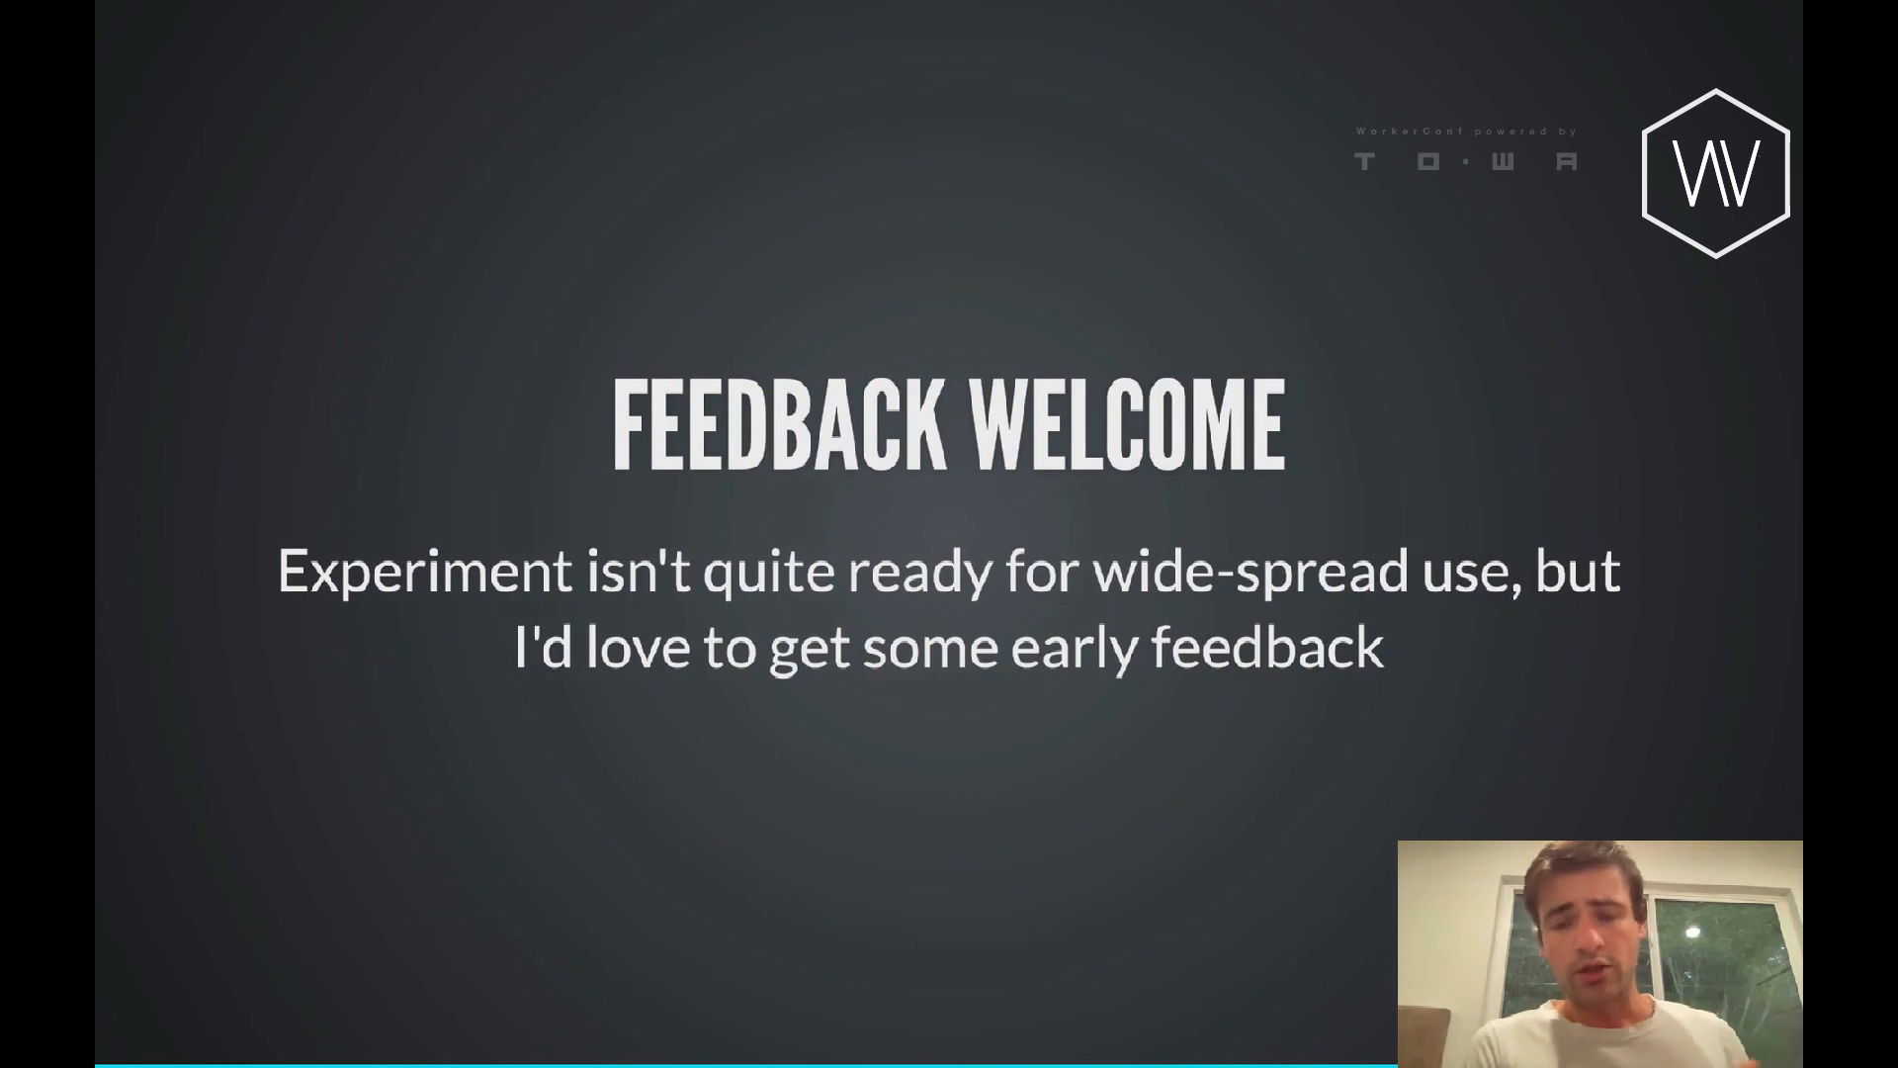
Advance to the closing 'Thank you!' slide crediting the OneGraph cofounder.
{"action": "key", "text": "Right"}
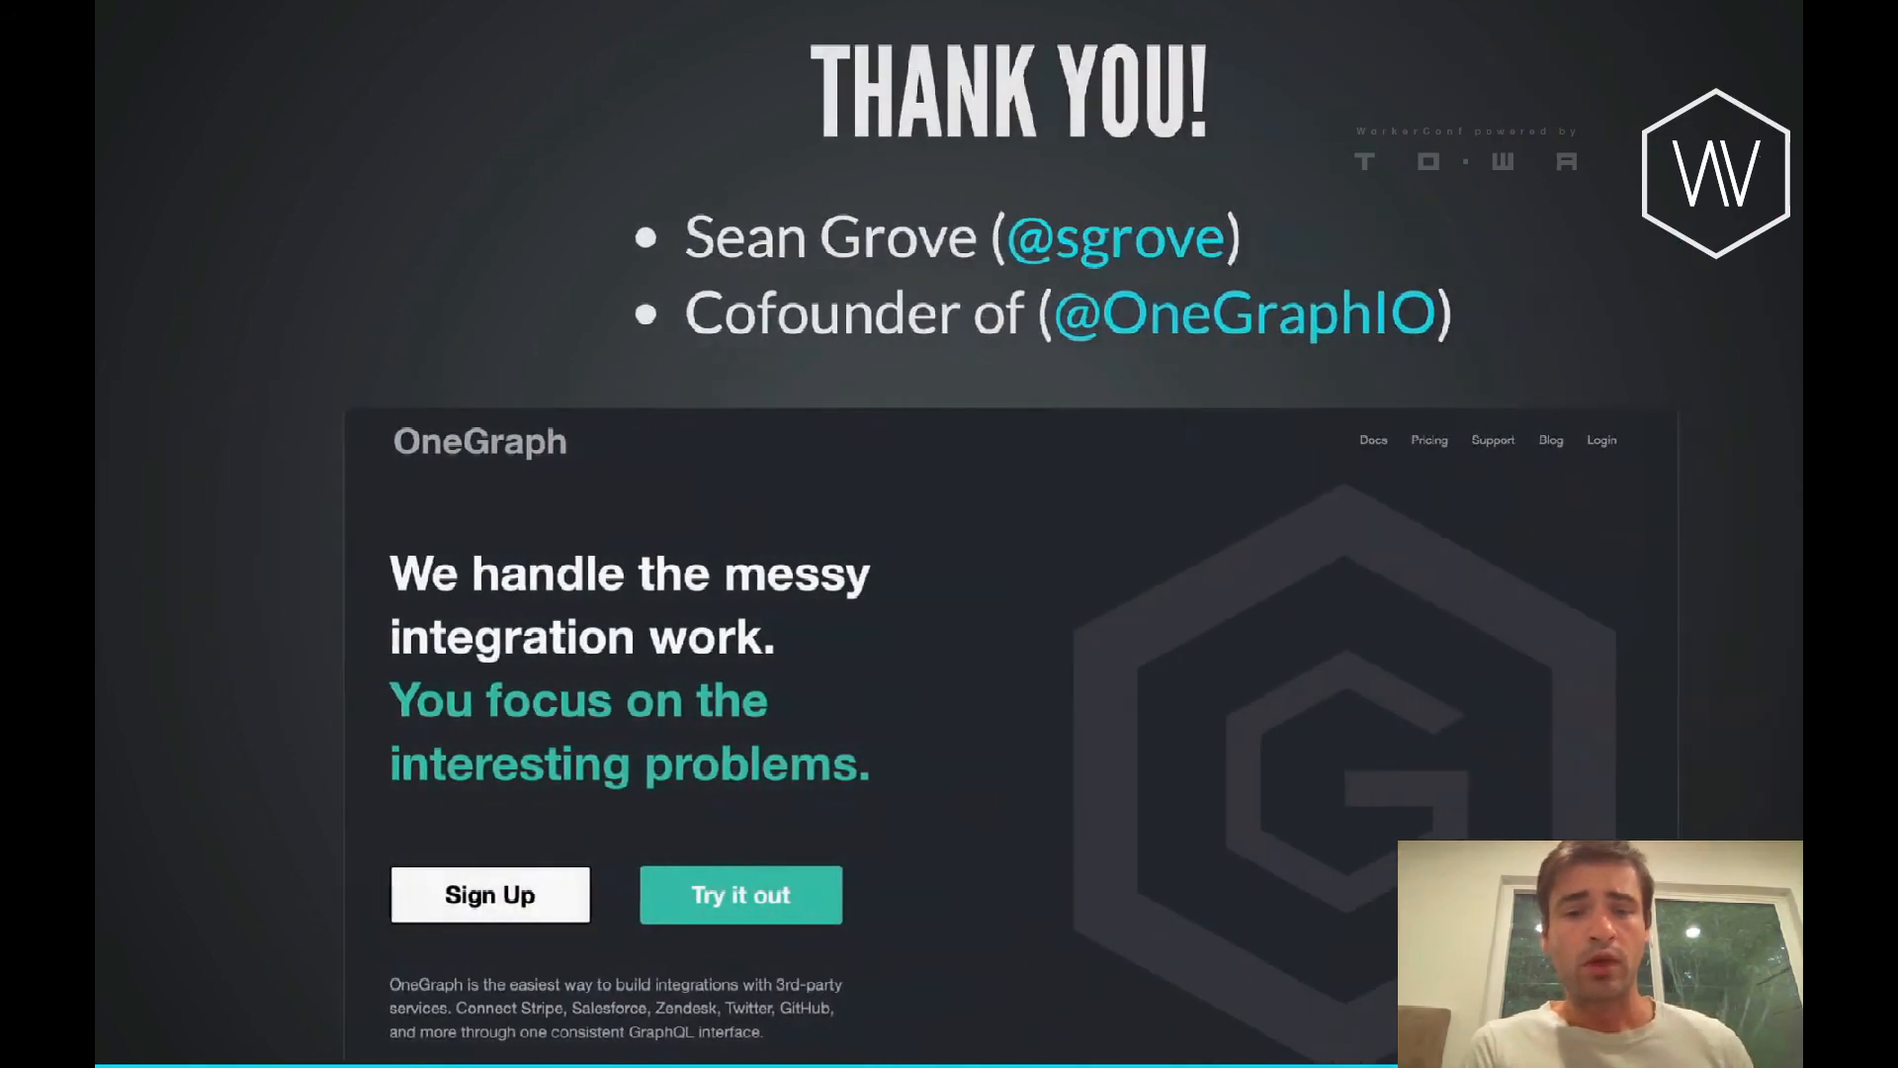